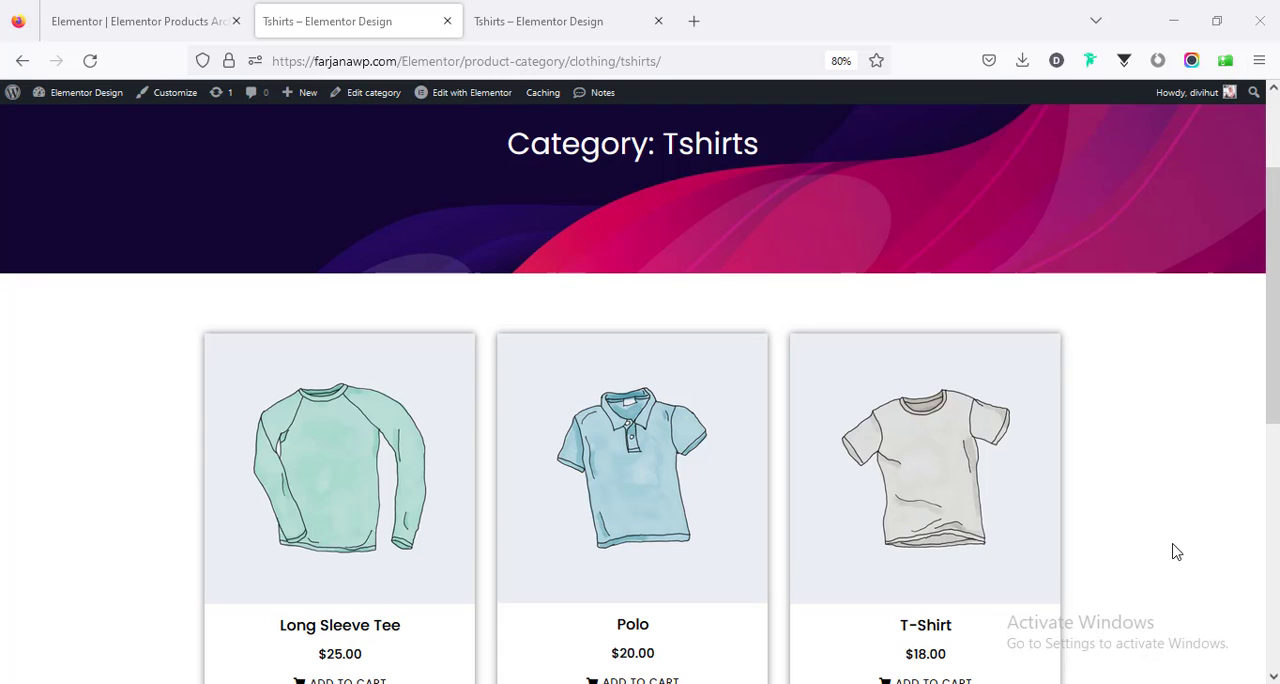
{"action": "mouse_move", "coordinate": [1126, 496]}
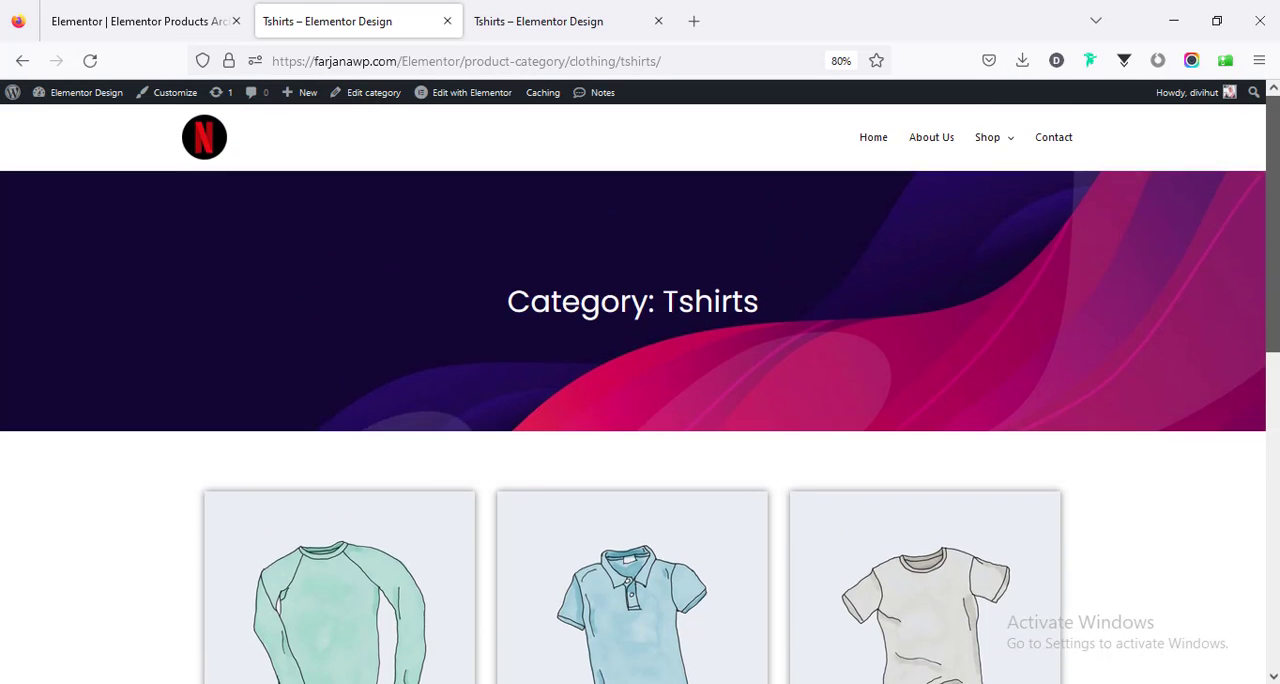
{"action": "mouse_move", "coordinate": [968, 364]}
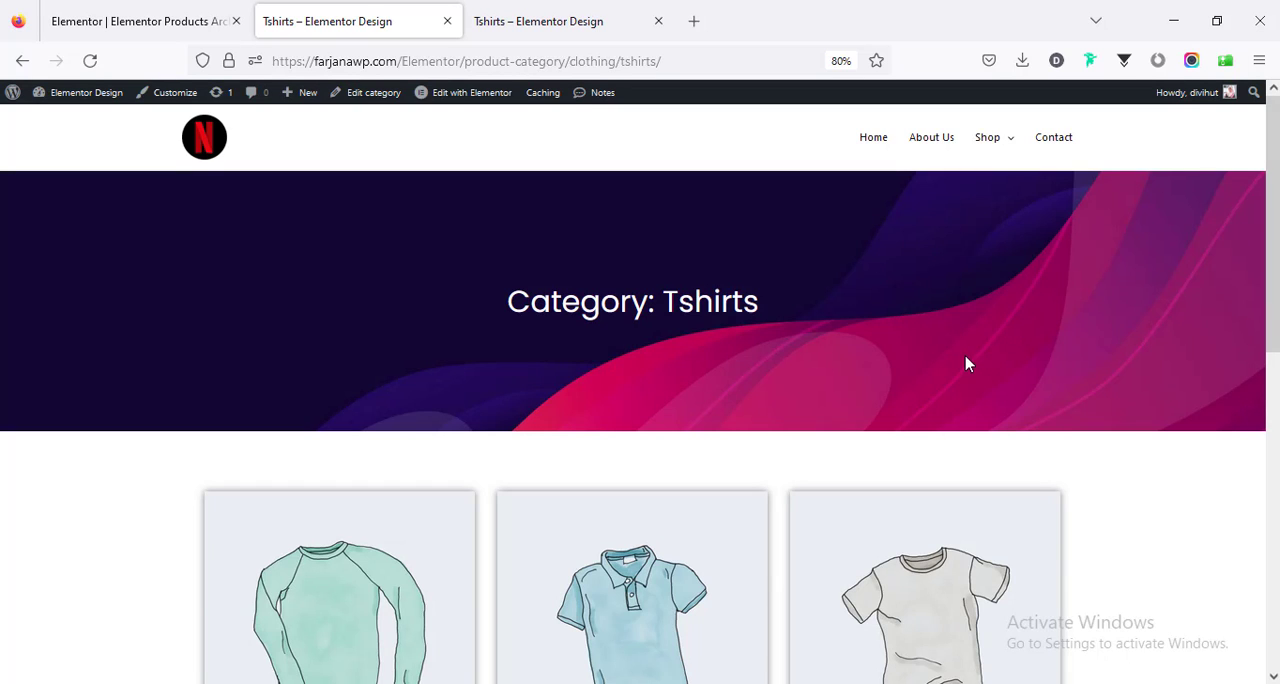
{"action": "mouse_move", "coordinate": [1264, 288]}
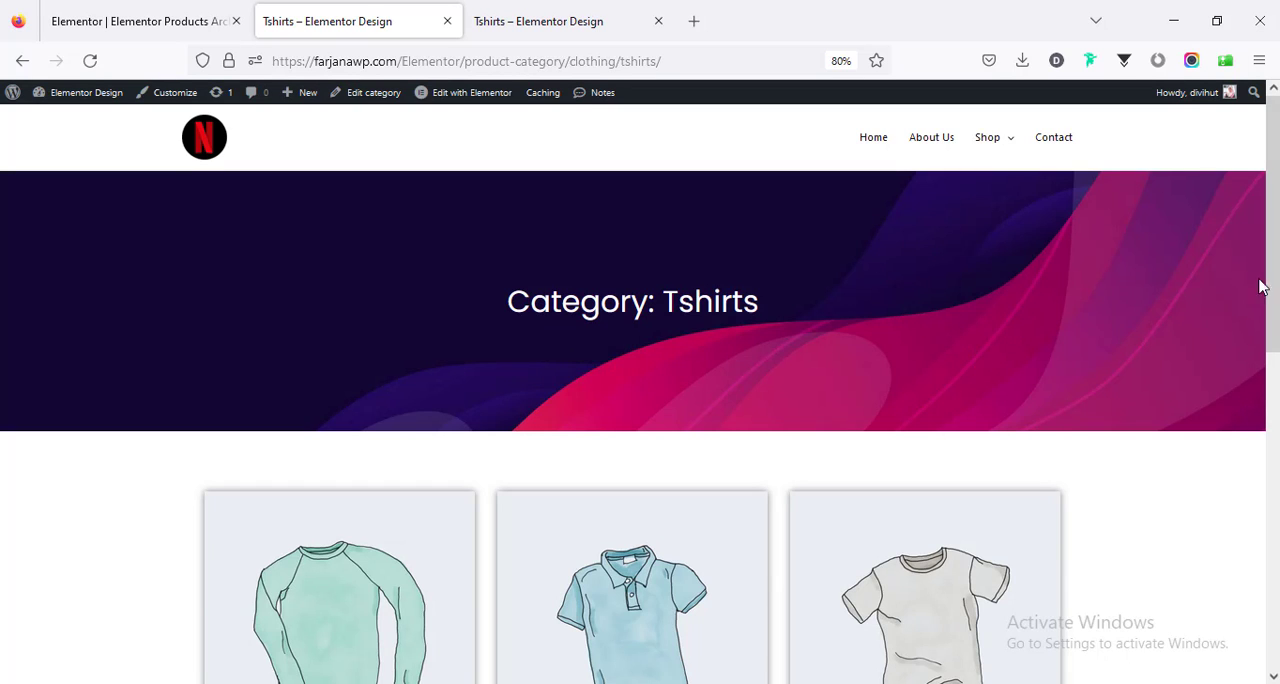
Review the Tshirts category page, then scroll through the default Shop page's 11 products.
{"action": "scroll", "scroll_direction": "down", "scroll_amount": 3}
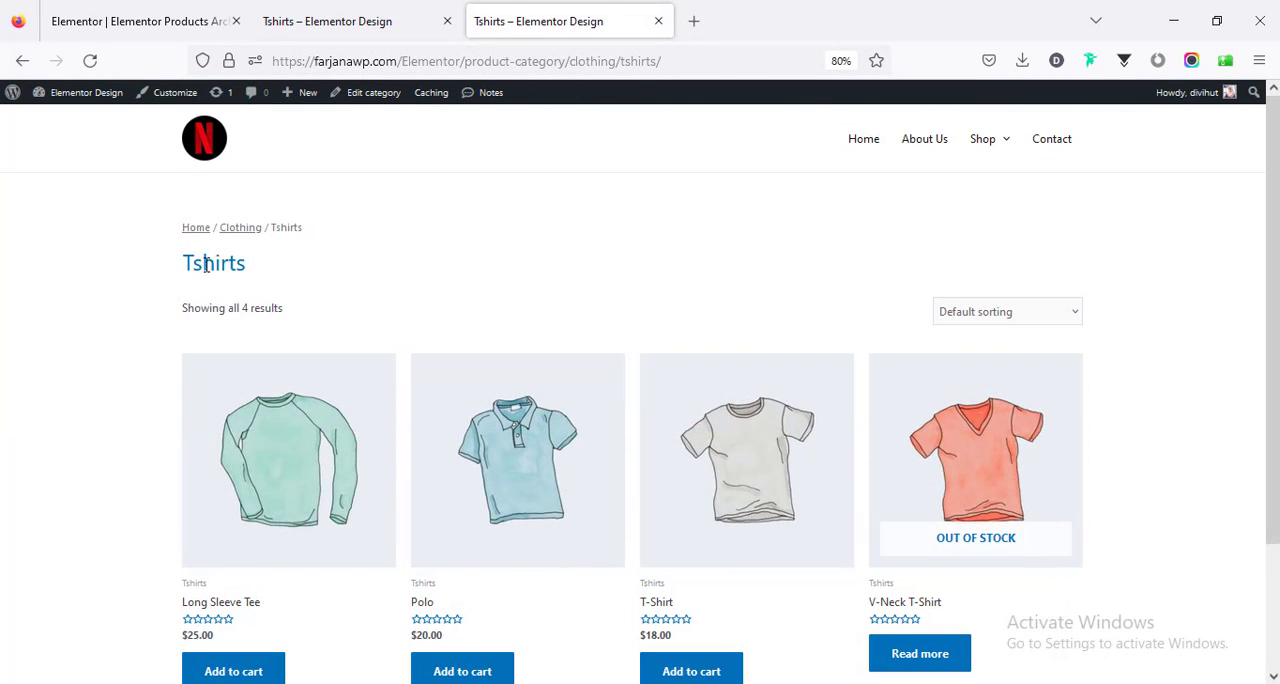
{"action": "left_click", "coordinate": [984, 138]}
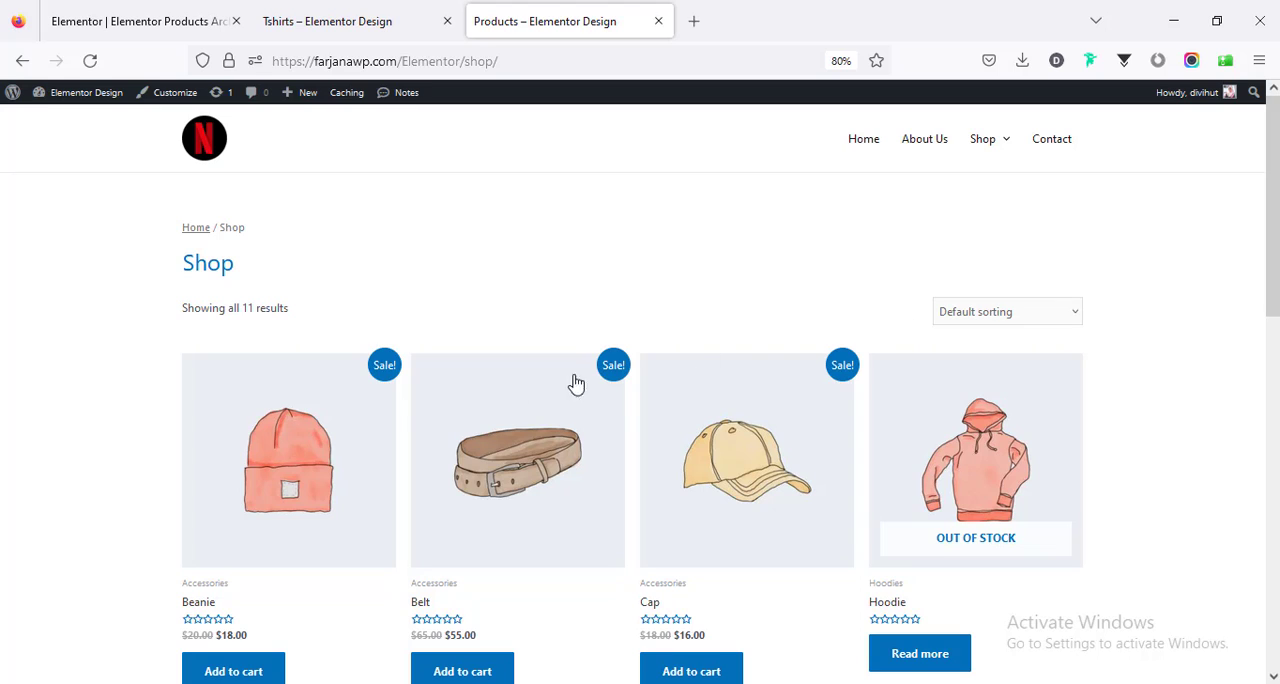
{"action": "mouse_move", "coordinate": [668, 184]}
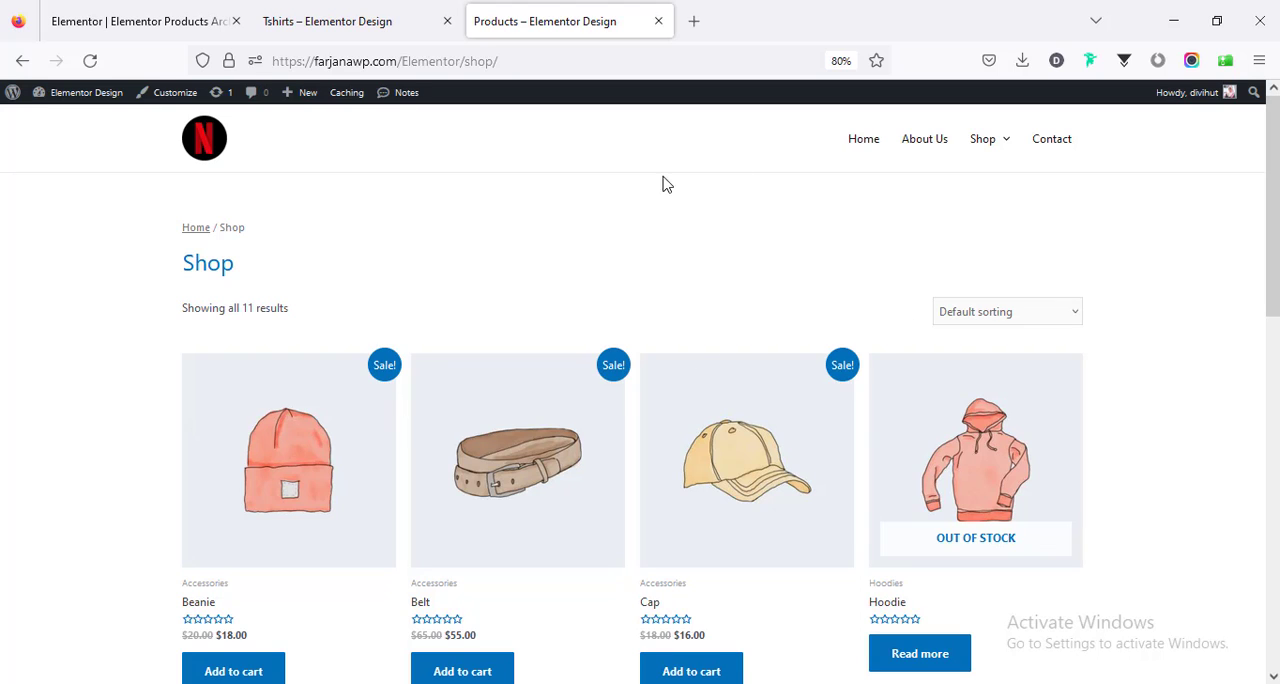
{"action": "mouse_move", "coordinate": [1184, 276]}
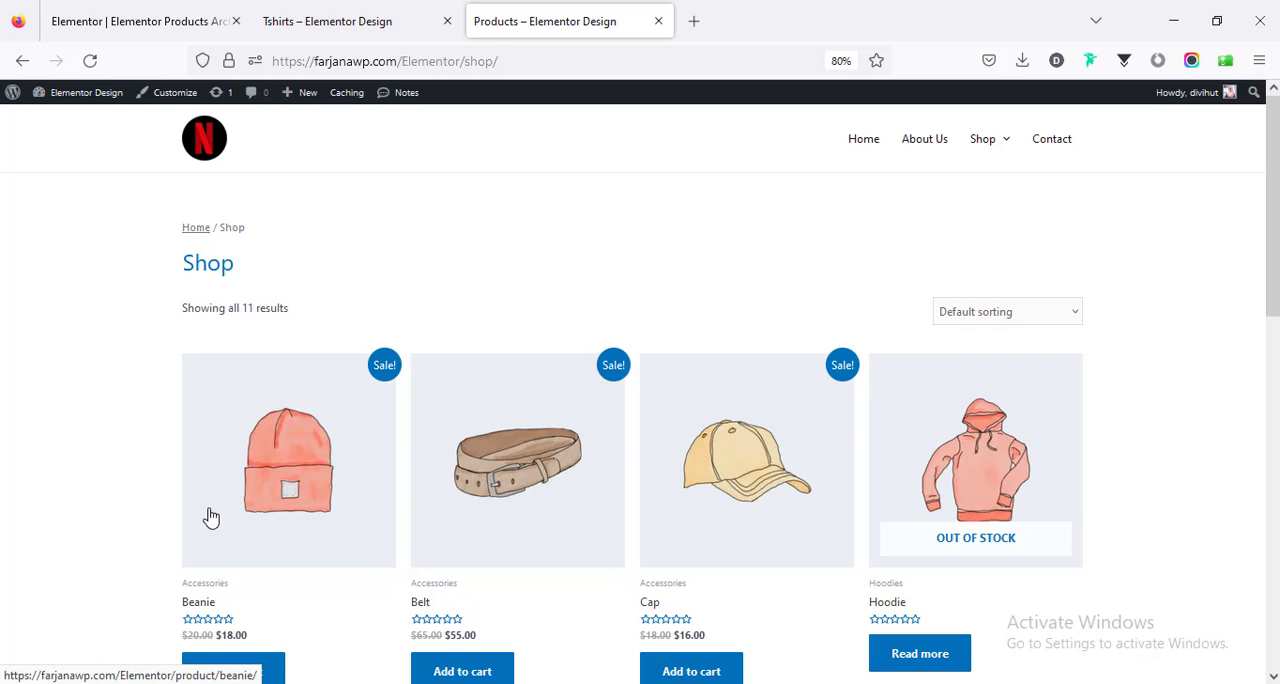
{"action": "mouse_move", "coordinate": [540, 478]}
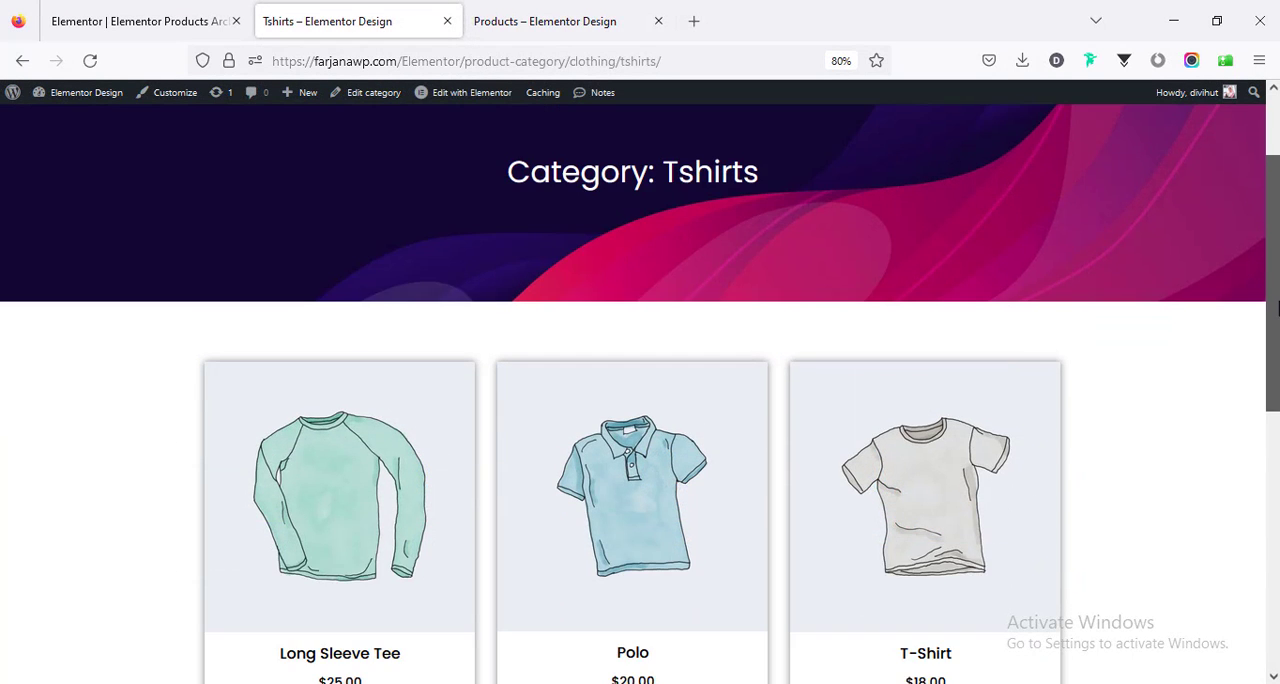
{"action": "scroll", "scroll_direction": "down", "scroll_amount": 3}
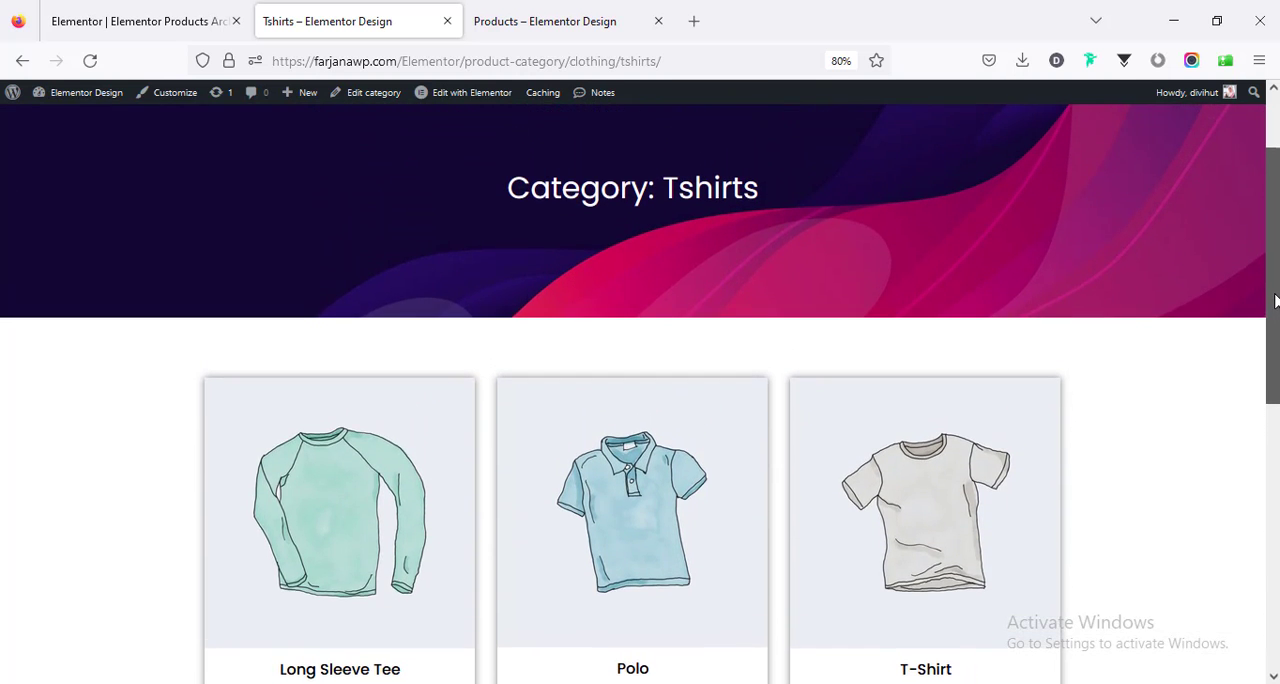
{"action": "scroll", "scroll_direction": "down", "scroll_amount": 3}
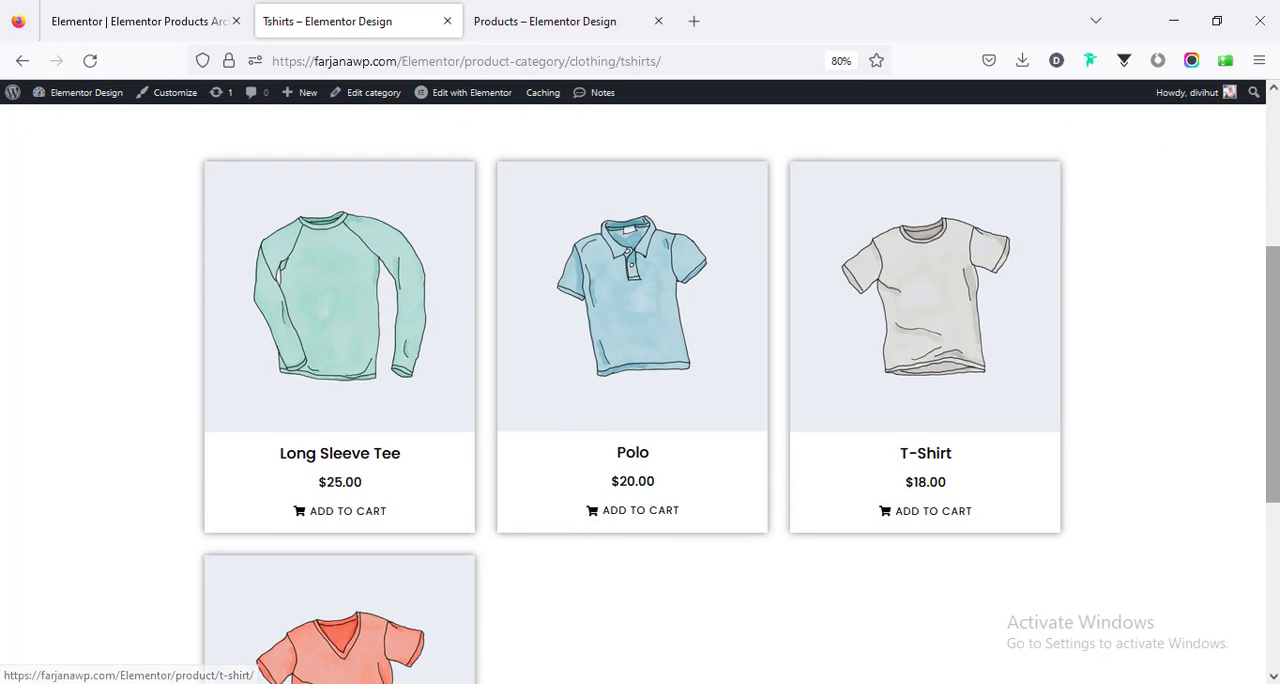
{"action": "scroll", "scroll_direction": "up", "scroll_amount": 3}
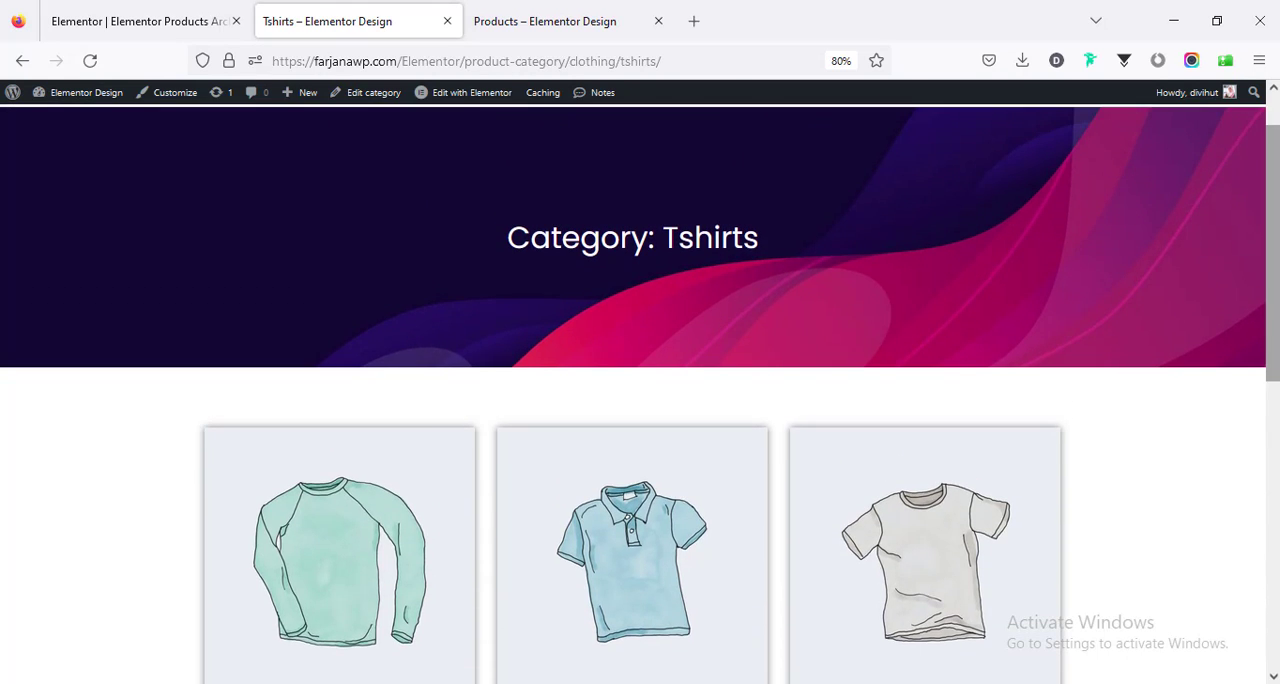
{"action": "scroll", "scroll_direction": "down", "scroll_amount": 3}
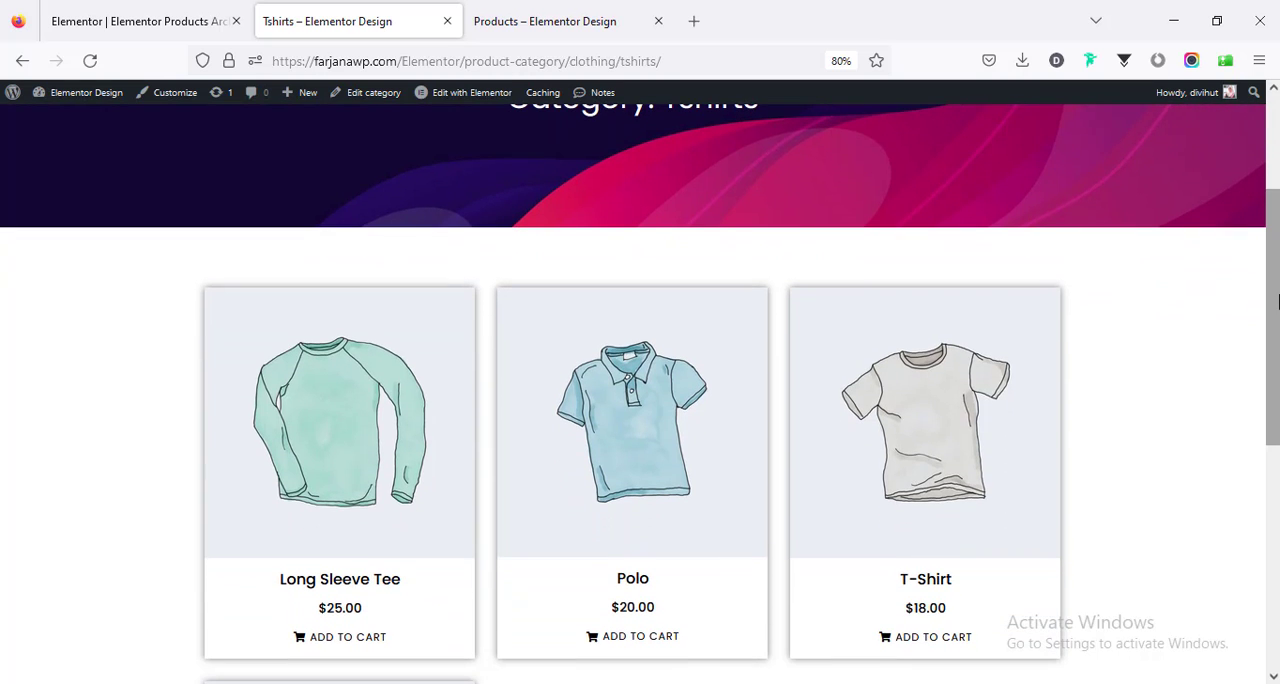
{"action": "scroll", "scroll_direction": "down", "scroll_amount": 3}
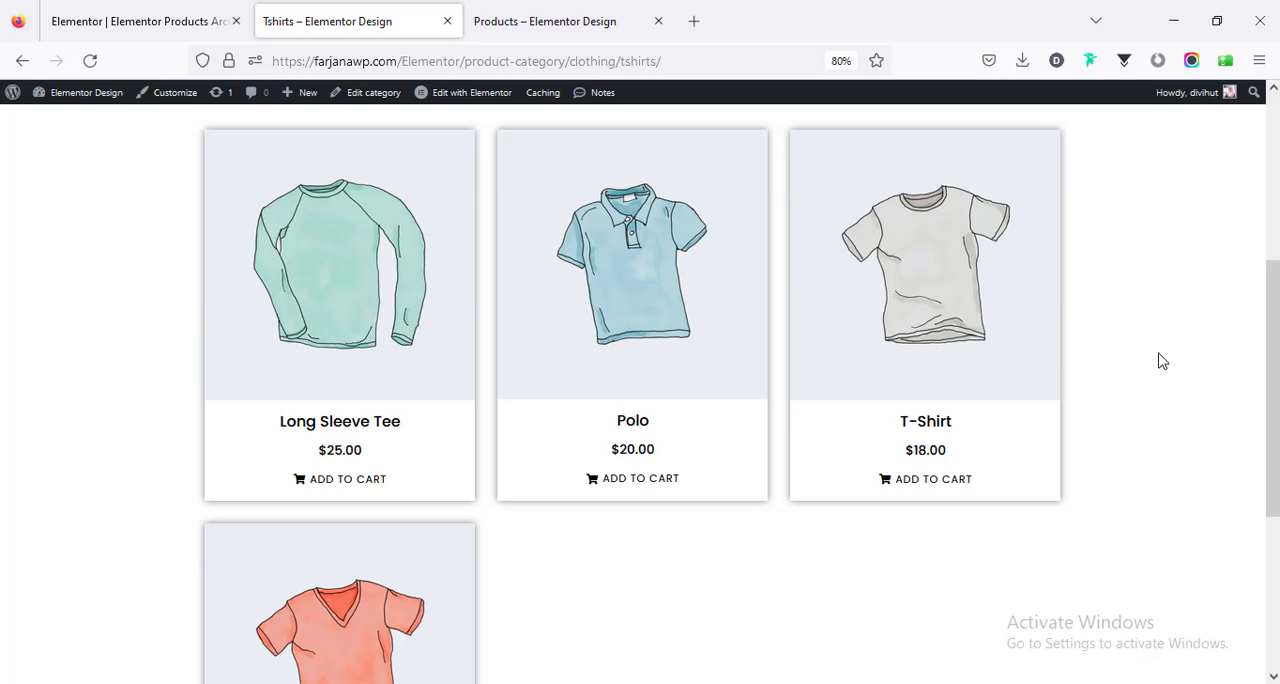
{"action": "scroll", "scroll_direction": "down", "scroll_amount": 3}
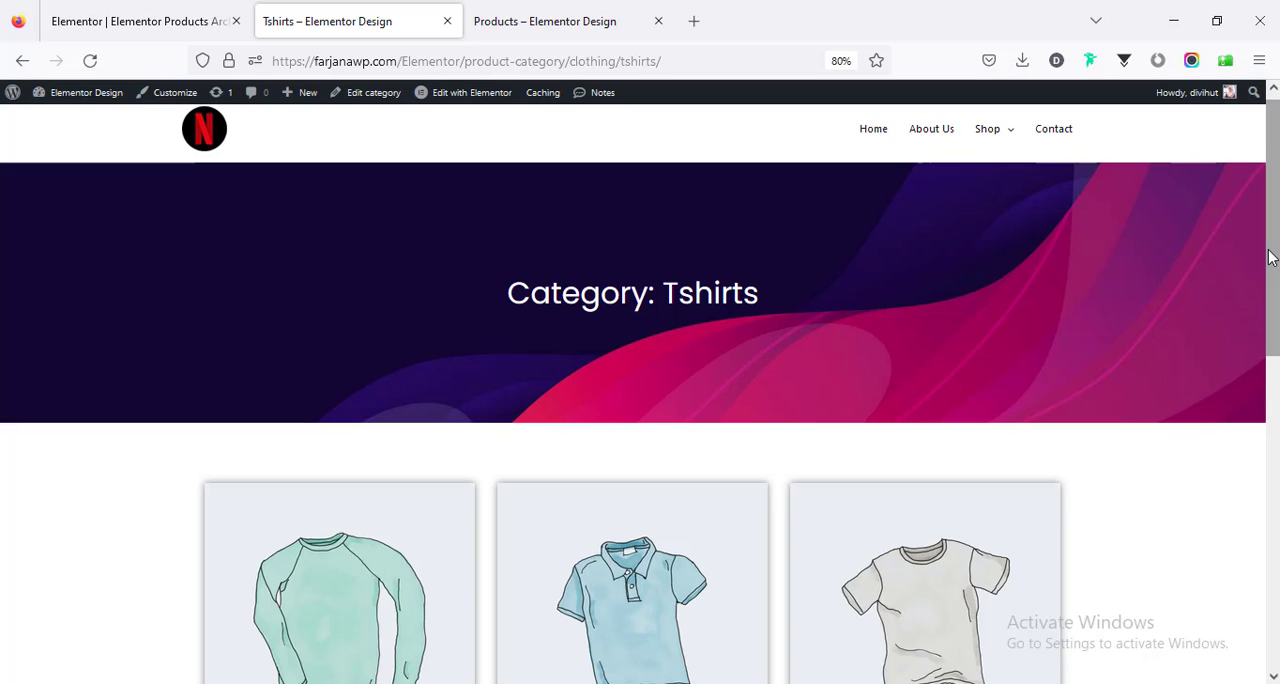
{"action": "scroll", "scroll_direction": "down", "scroll_amount": 3}
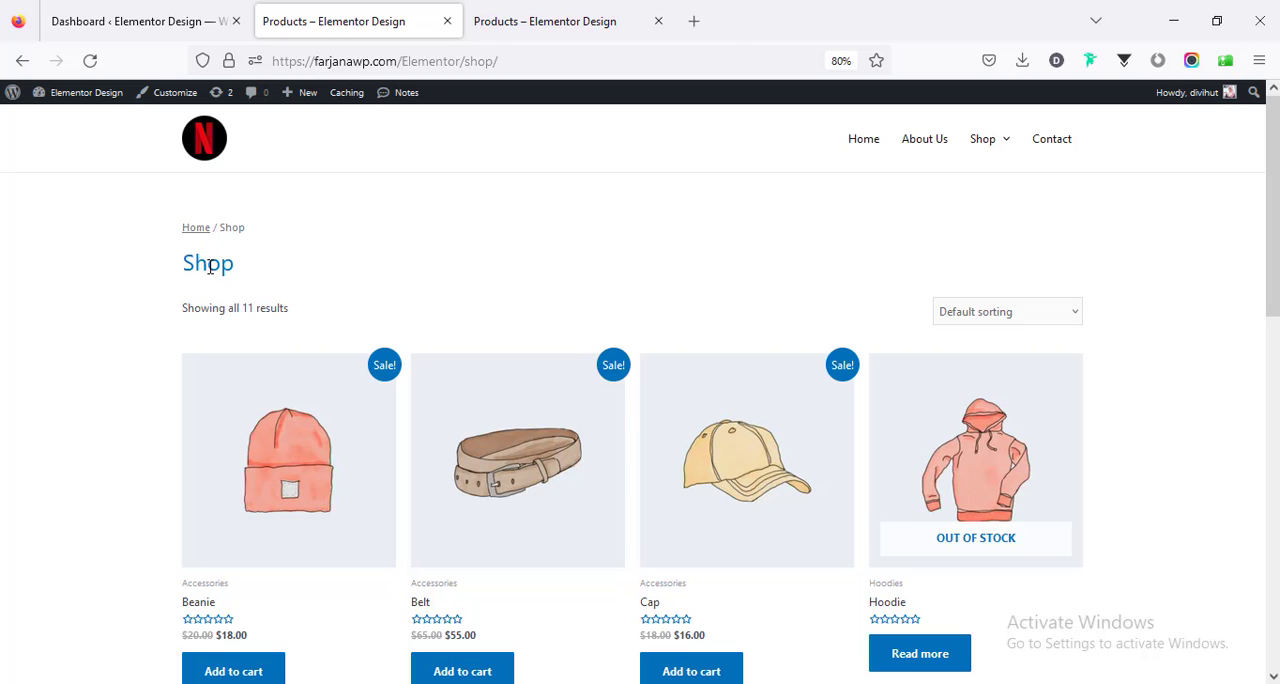
Navigate from the Shop listing to the Tshirts category page and scroll its 4 products.
{"action": "scroll", "scroll_direction": "down", "scroll_amount": 3}
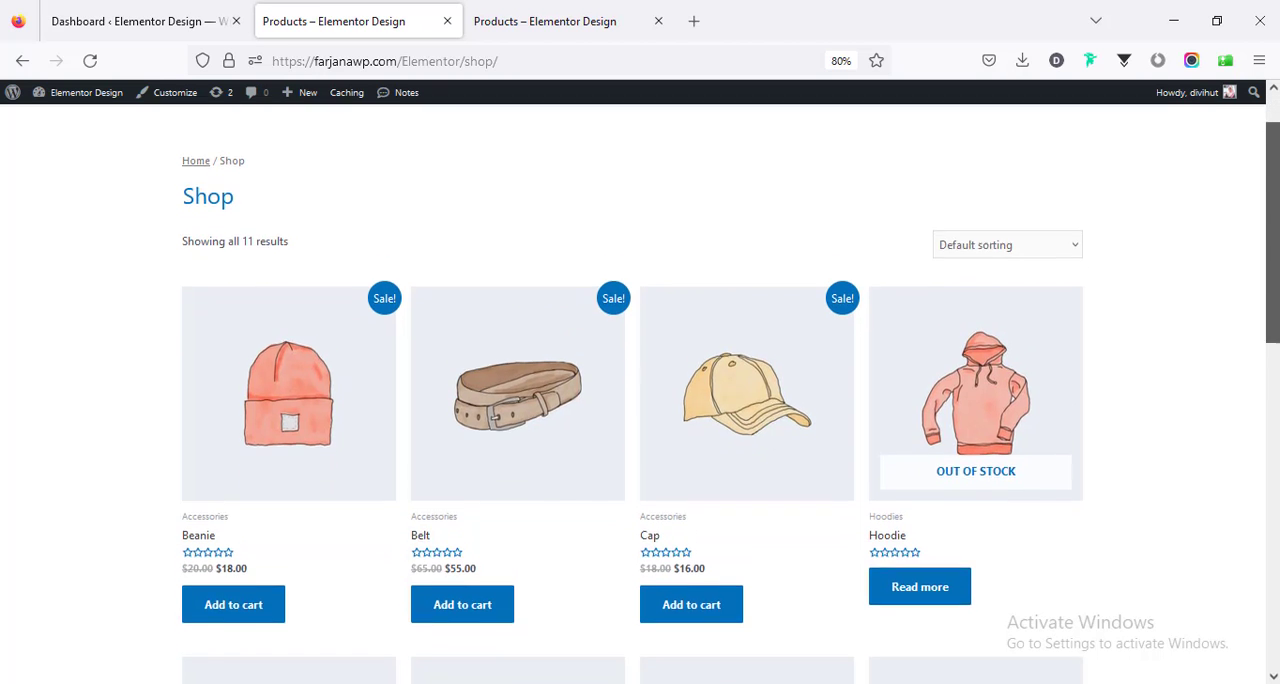
{"action": "scroll", "scroll_direction": "down", "scroll_amount": 3}
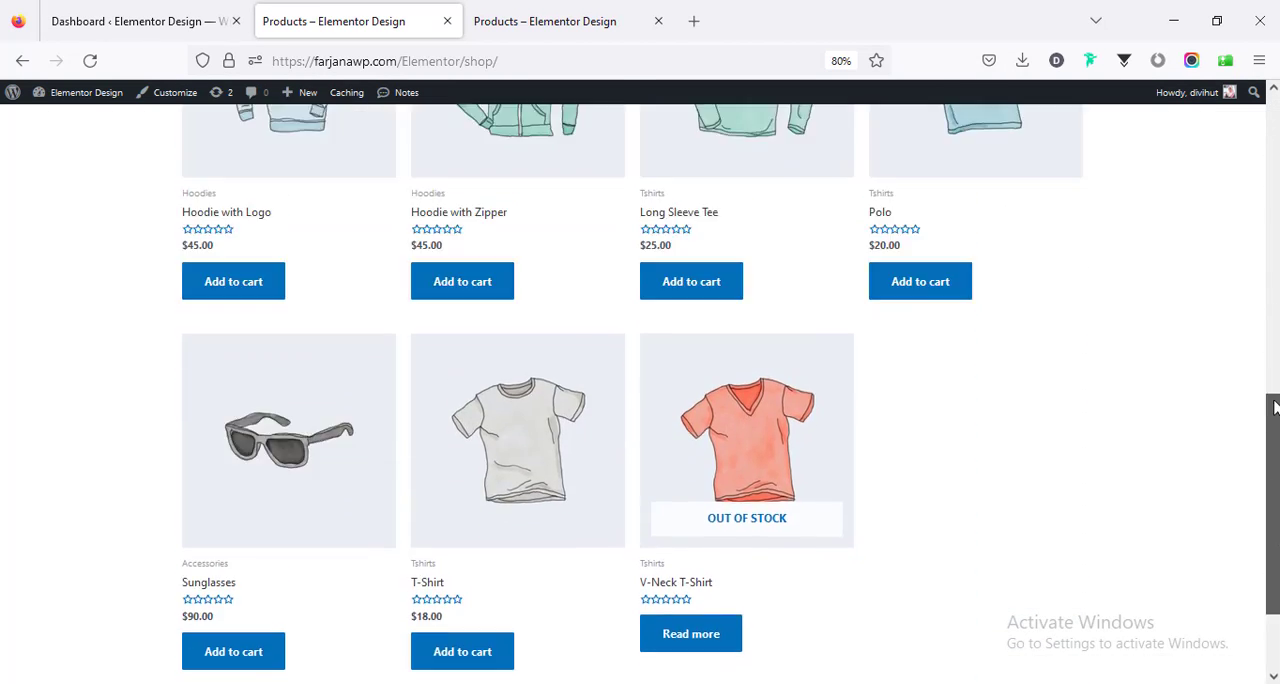
{"action": "scroll", "scroll_direction": "up", "scroll_amount": 3}
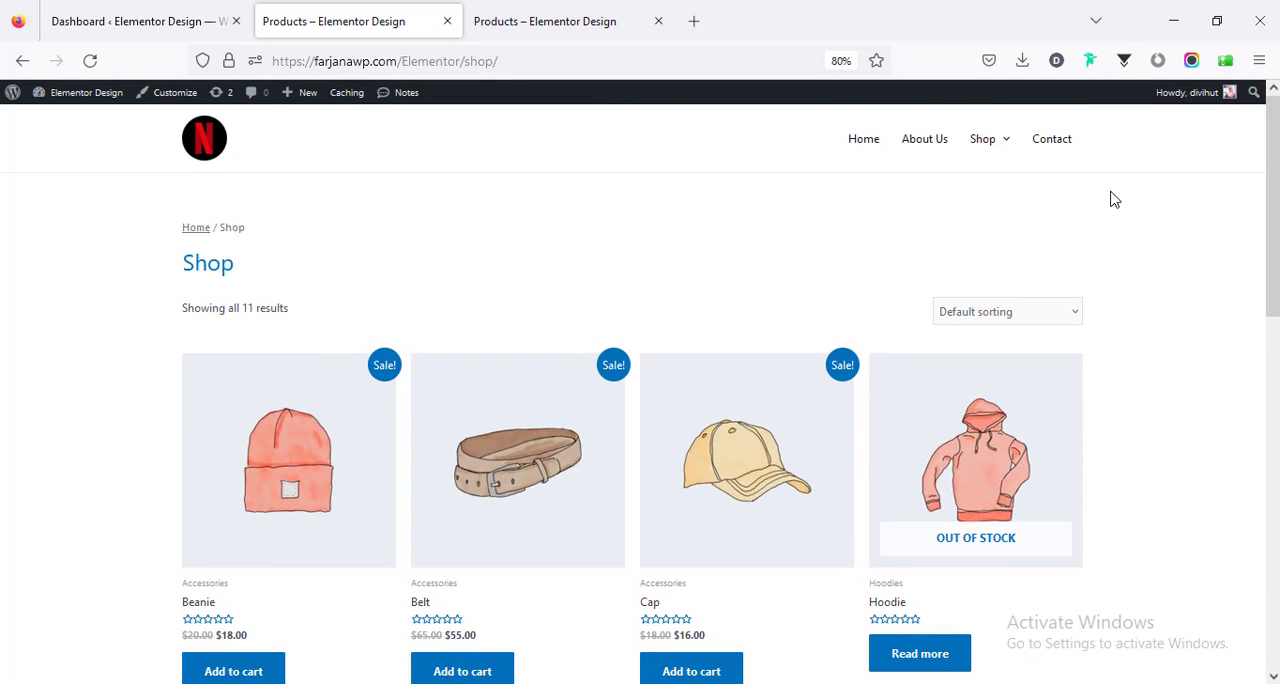
{"action": "mouse_move", "coordinate": [982, 138]}
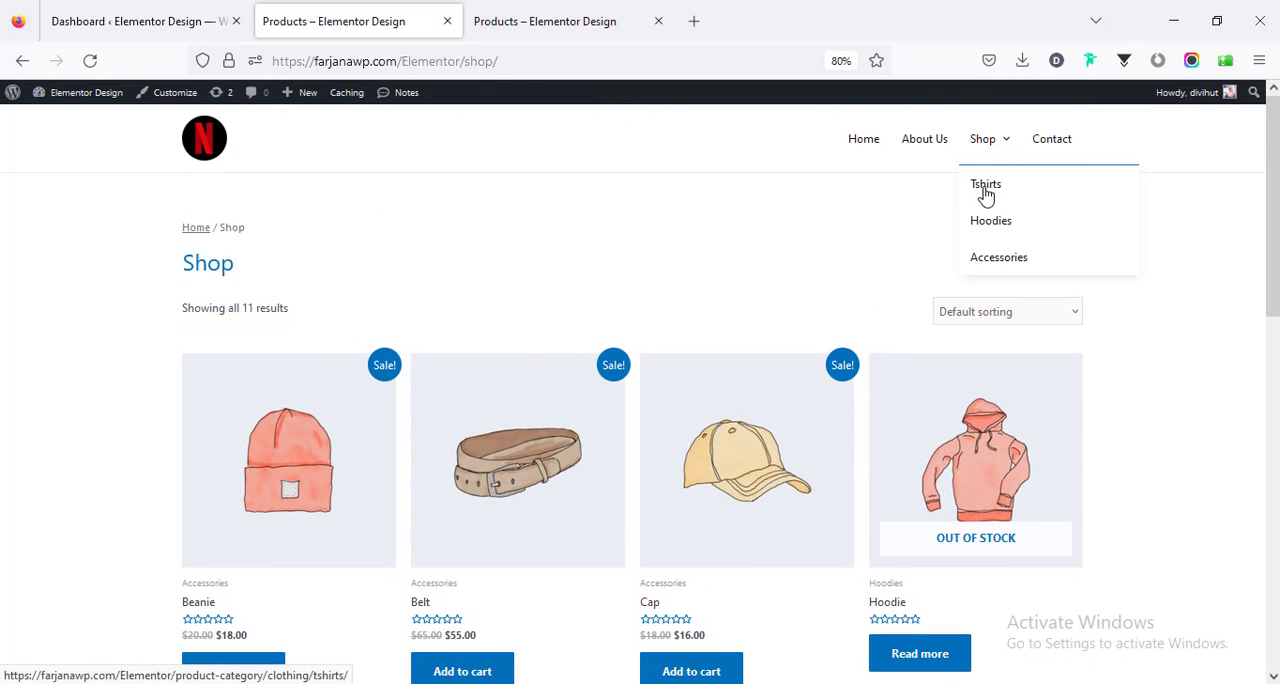
{"action": "left_click", "coordinate": [984, 184]}
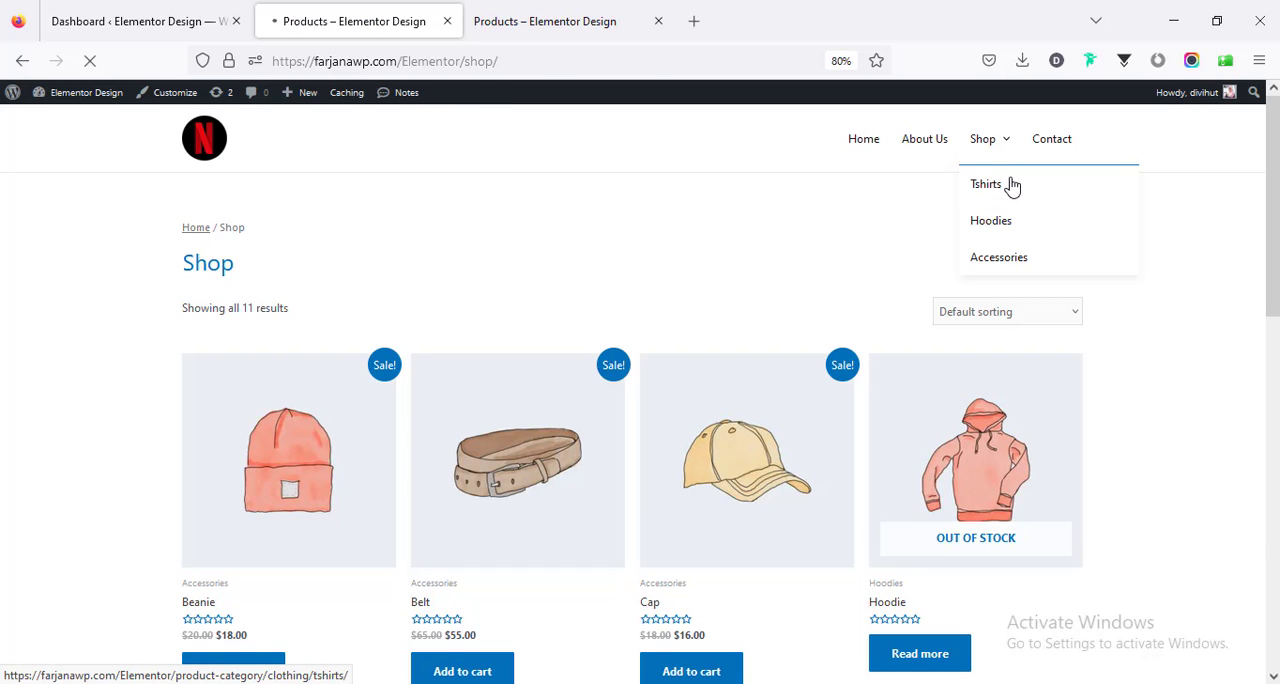
{"action": "left_click", "coordinate": [984, 184]}
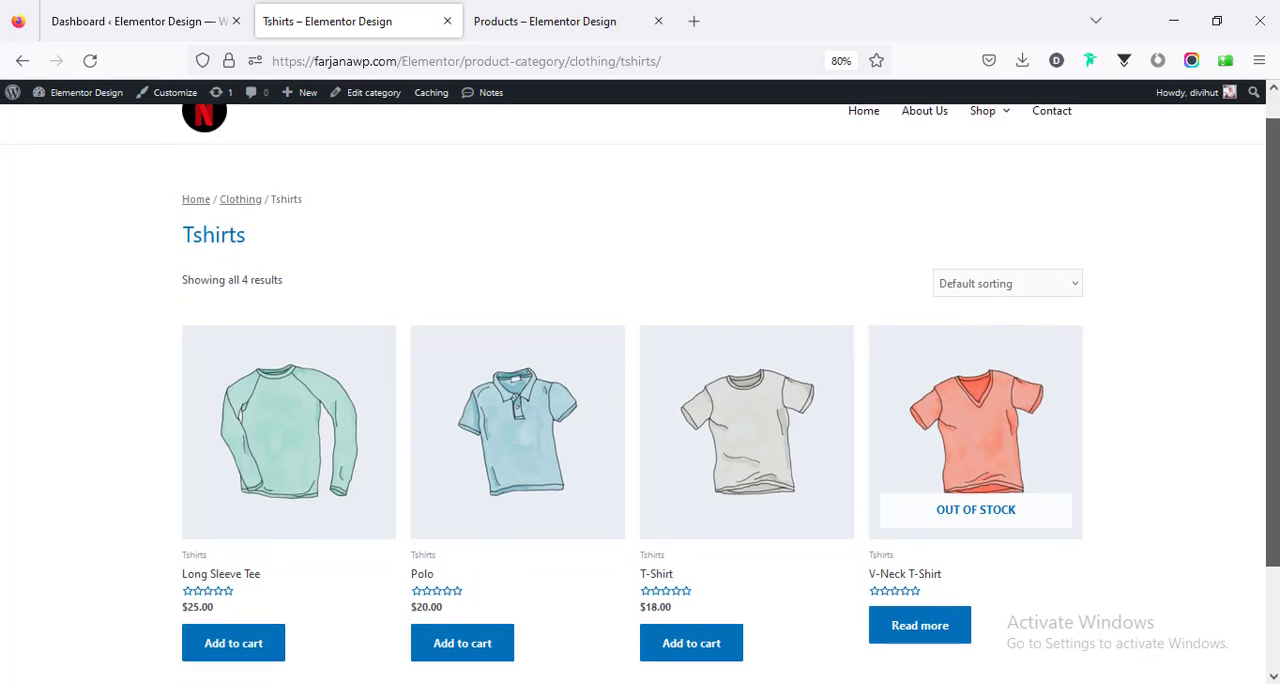
{"action": "scroll", "scroll_direction": "down", "scroll_amount": 3}
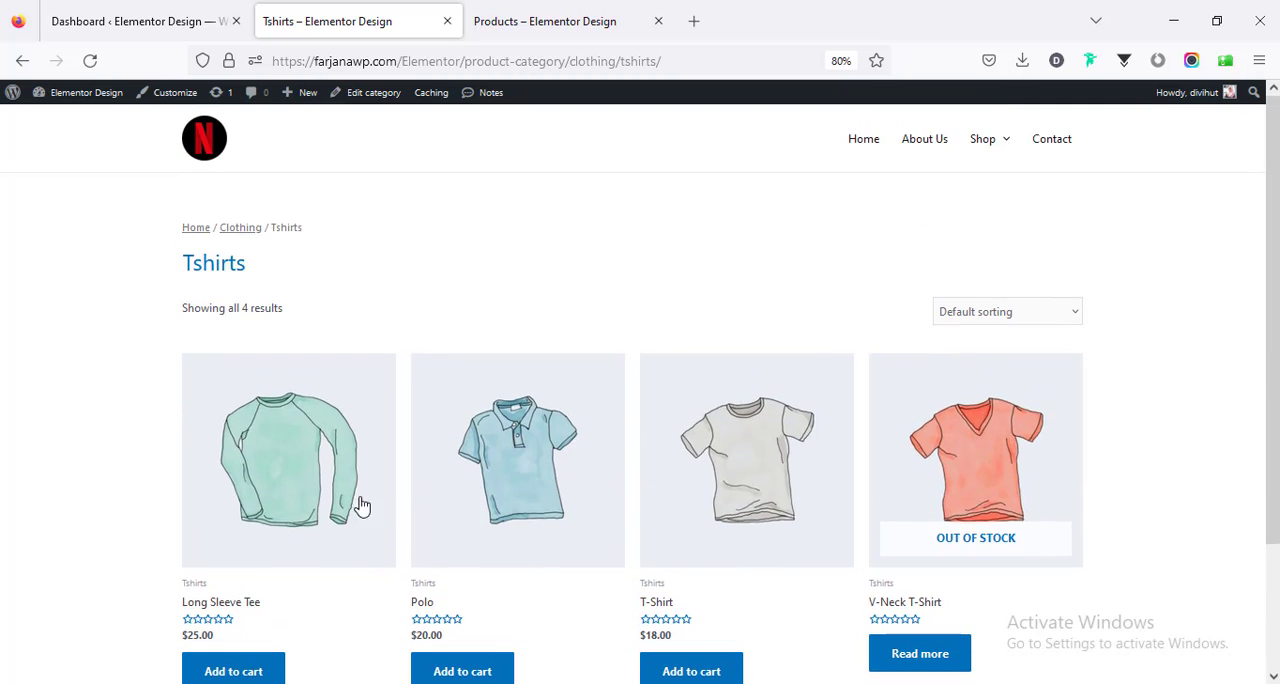
{"action": "mouse_move", "coordinate": [384, 484]}
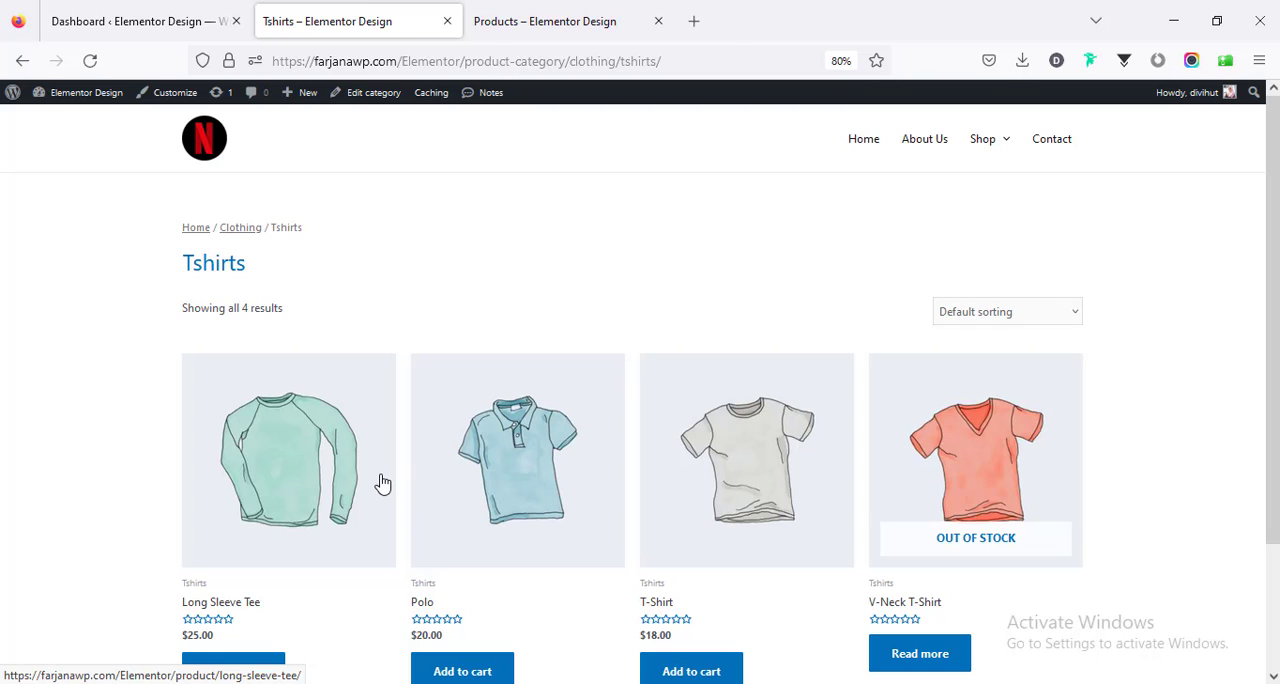
{"action": "mouse_move", "coordinate": [876, 404]}
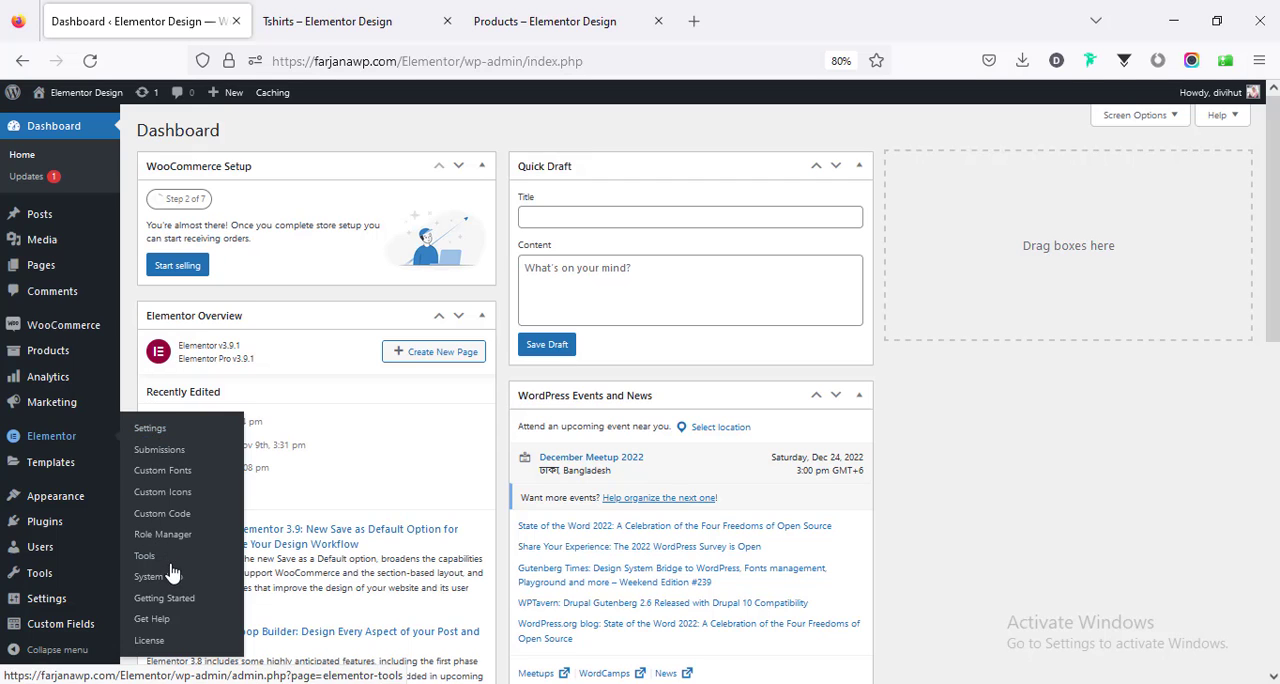
{"action": "left_click", "coordinate": [148, 428]}
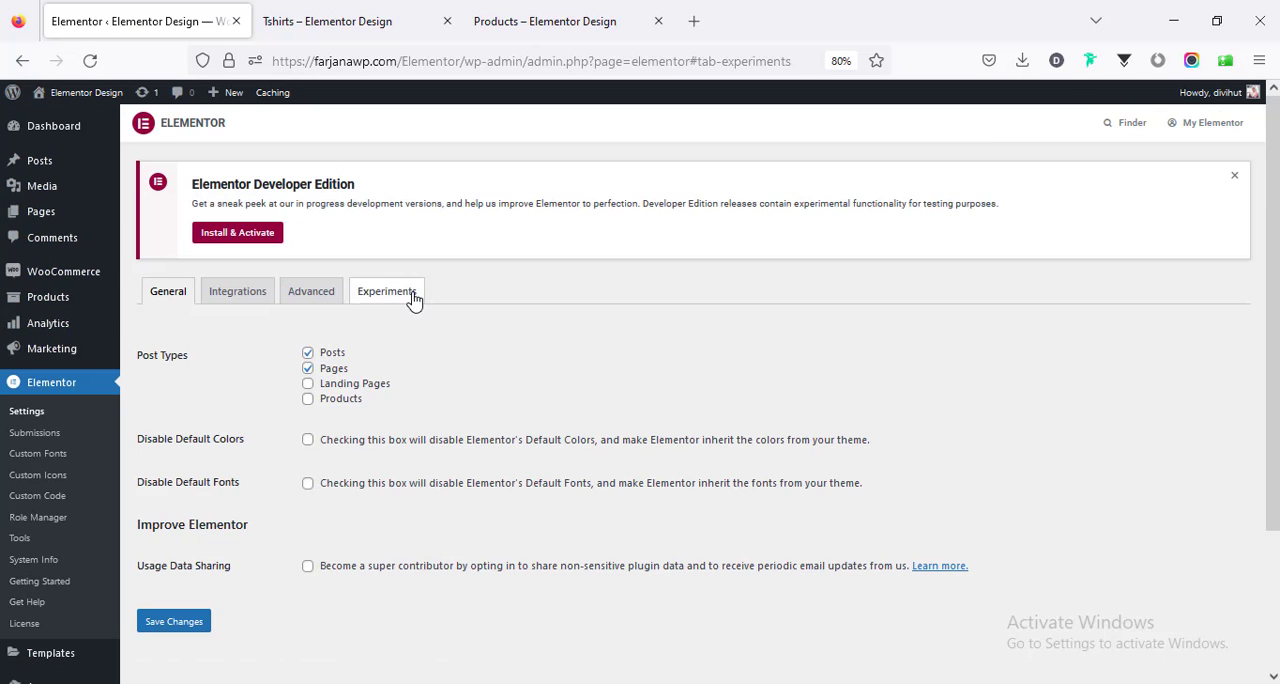
{"action": "left_click", "coordinate": [544, 20]}
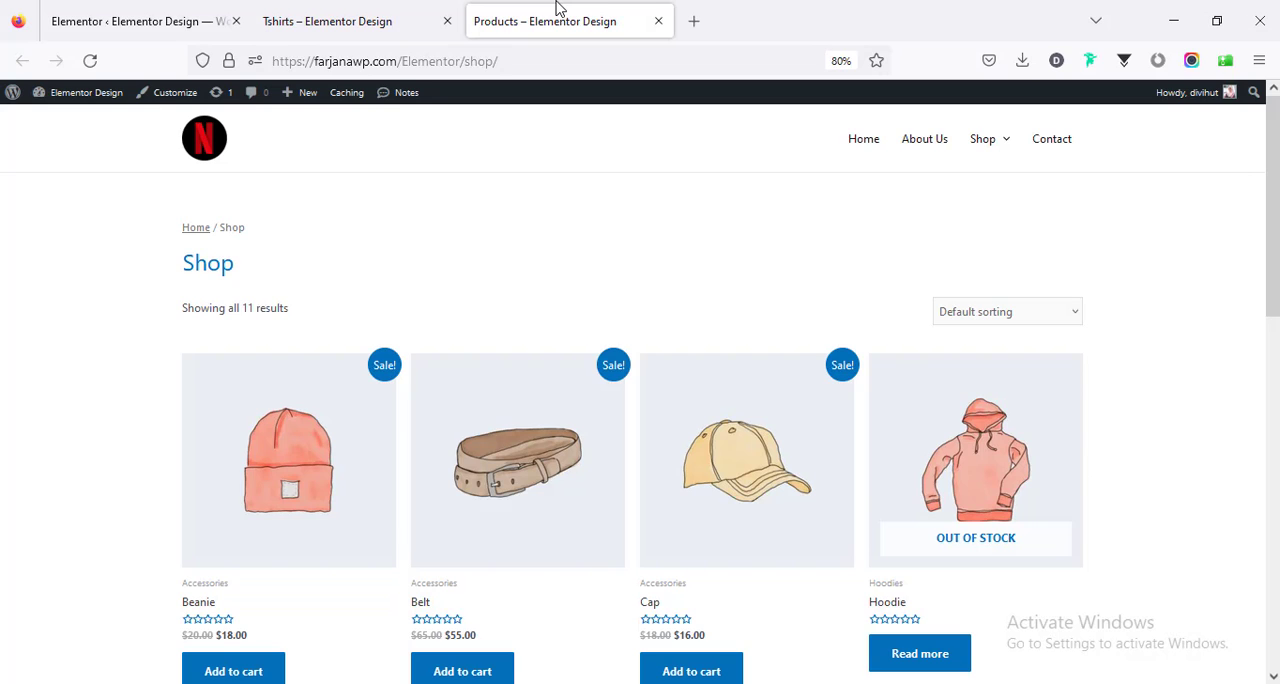
{"action": "mouse_move", "coordinate": [272, 464]}
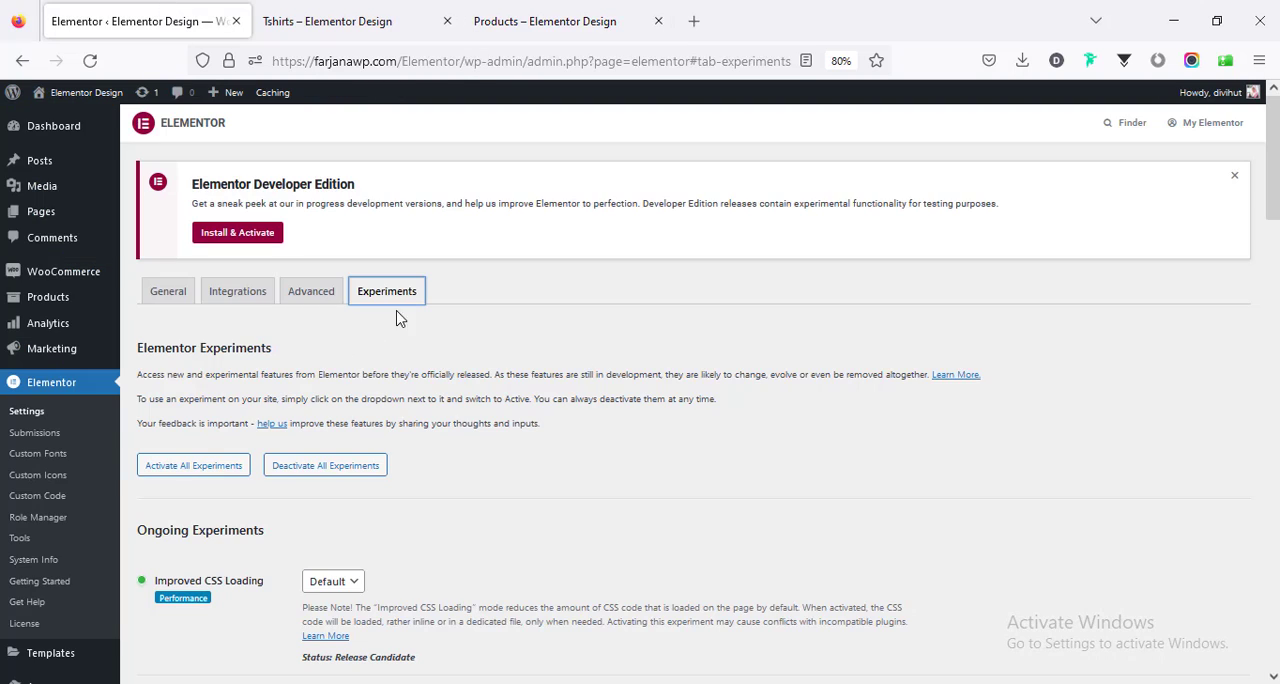
{"action": "scroll", "scroll_direction": "down", "scroll_amount": 3}
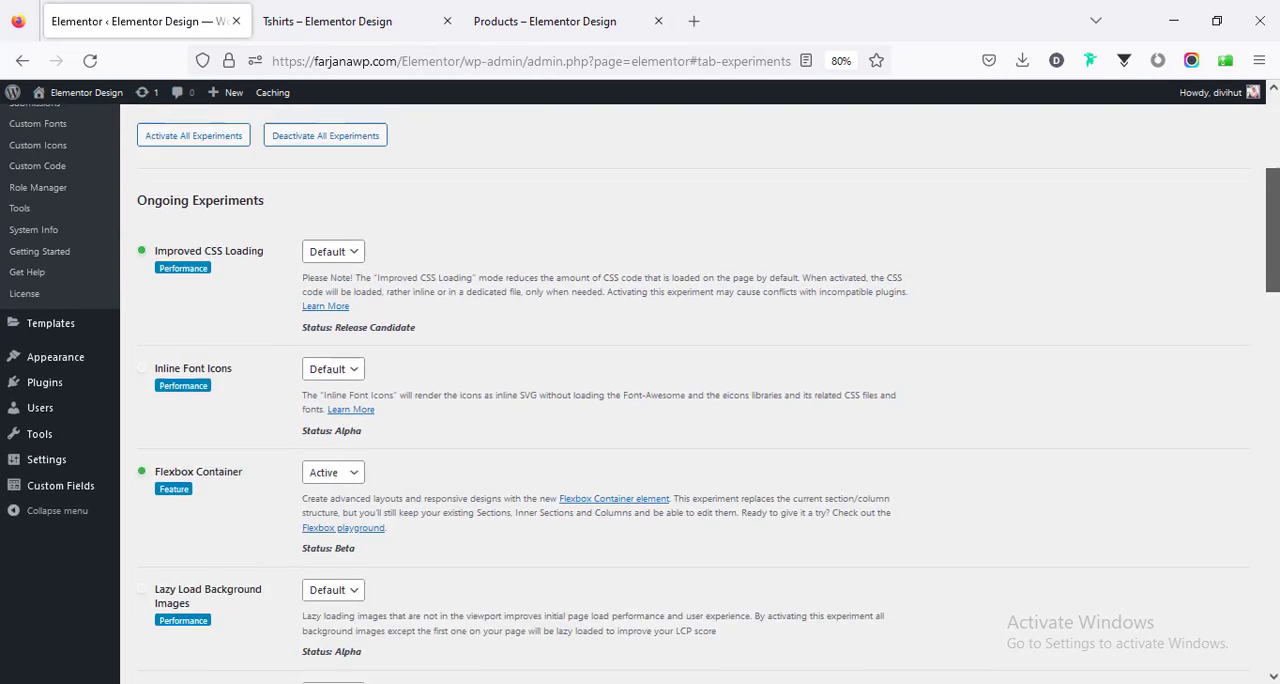
{"action": "scroll", "scroll_direction": "down", "scroll_amount": 3}
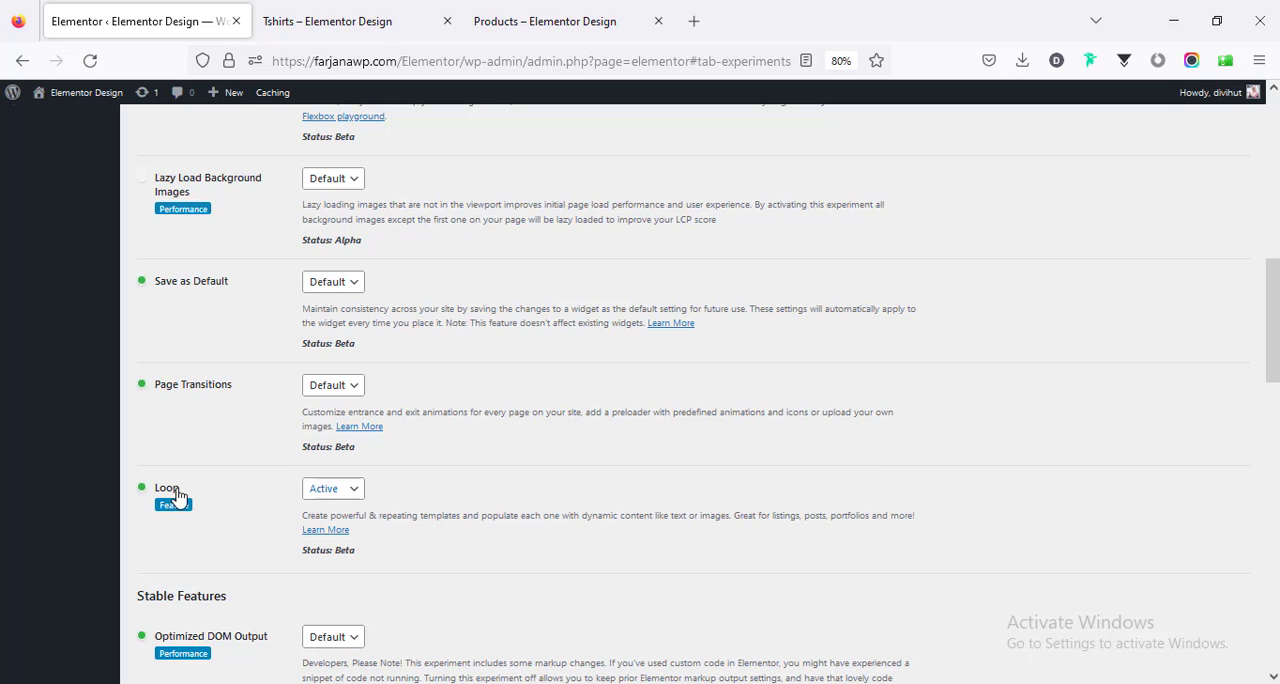
{"action": "mouse_move", "coordinate": [310, 504]}
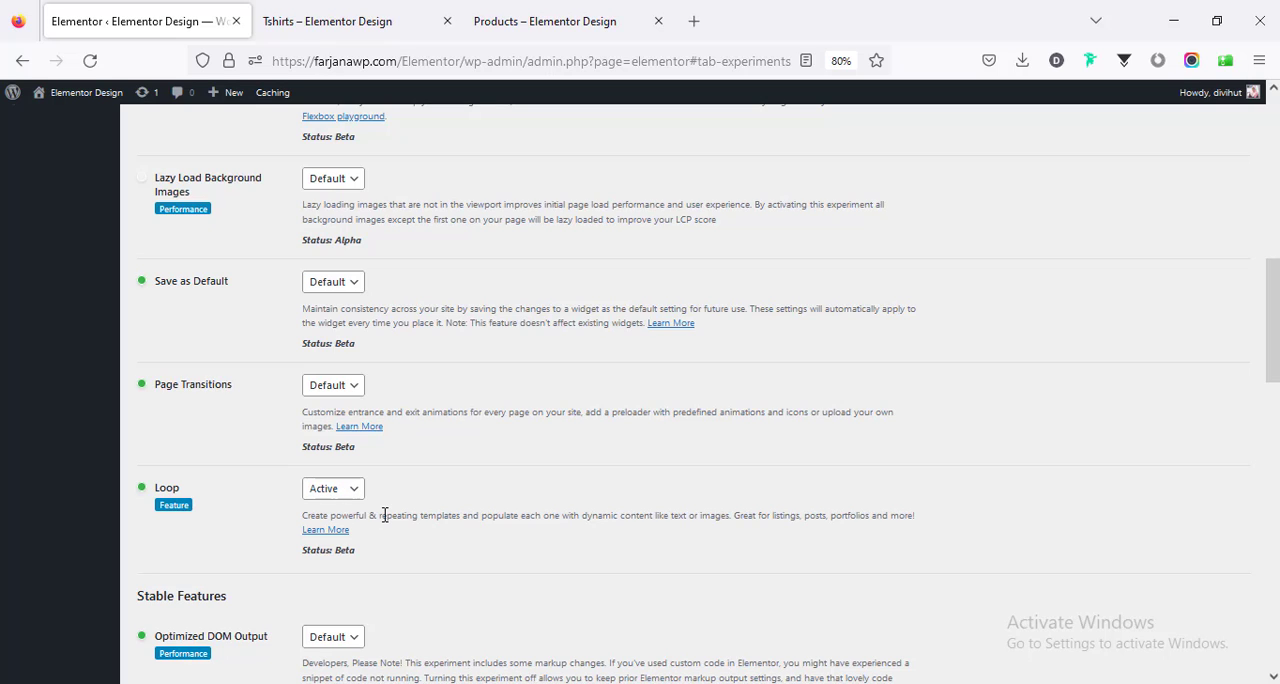
{"action": "mouse_move", "coordinate": [220, 504]}
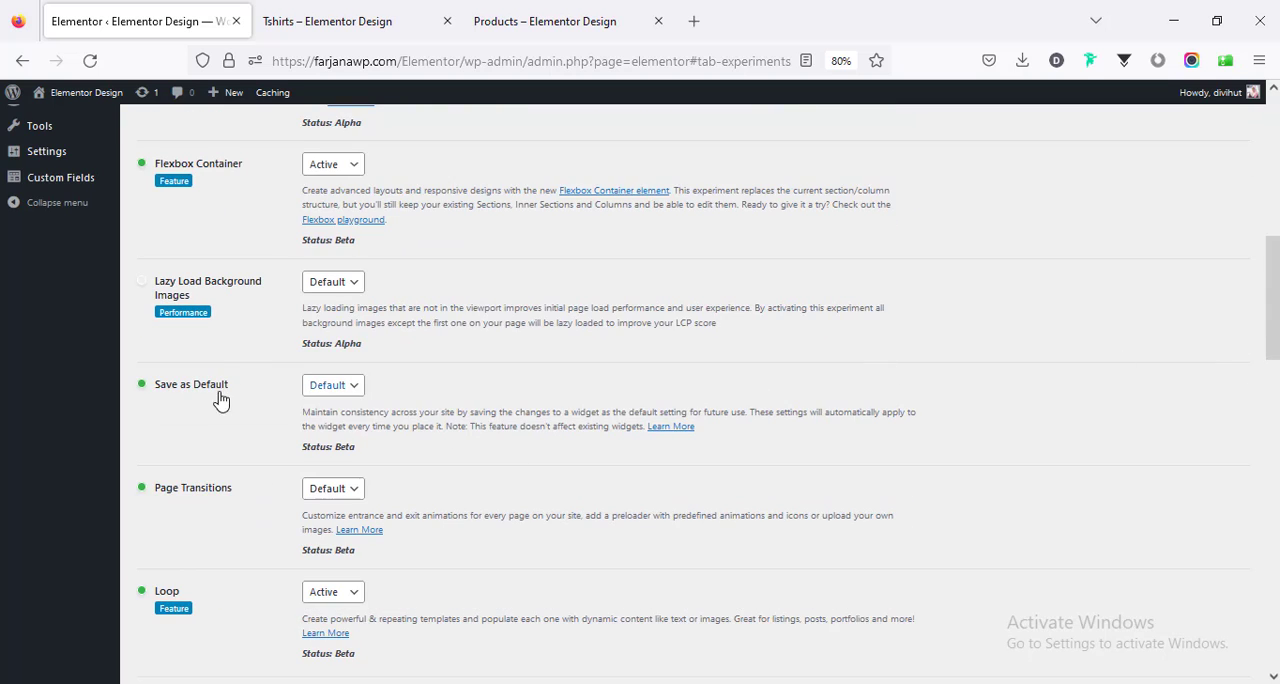
{"action": "mouse_move", "coordinate": [332, 164]}
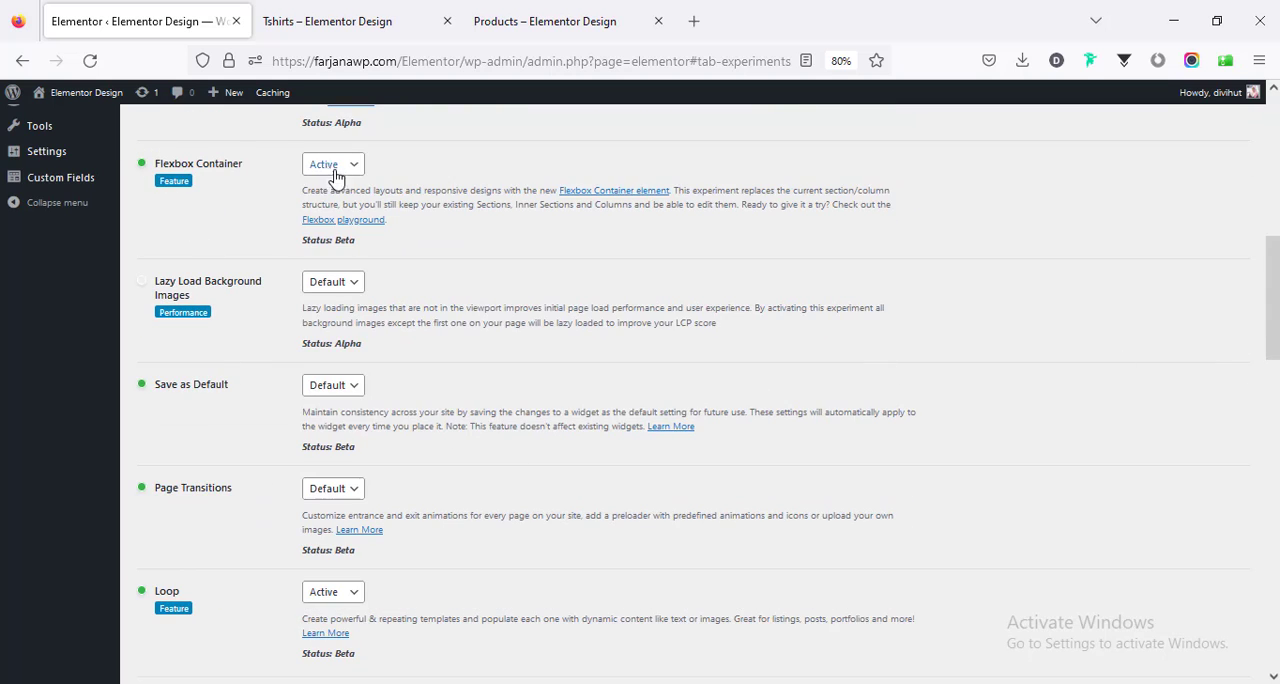
{"action": "scroll", "scroll_direction": "down", "scroll_amount": 3}
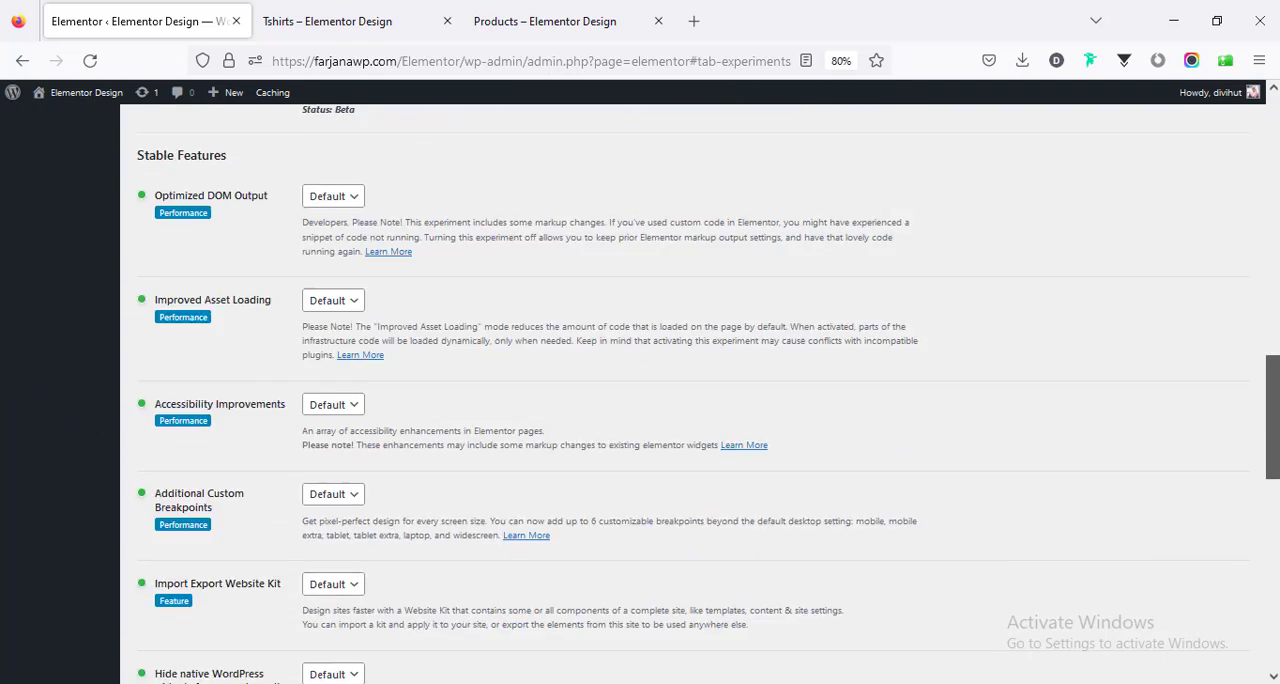
{"action": "scroll", "scroll_direction": "down", "scroll_amount": 3}
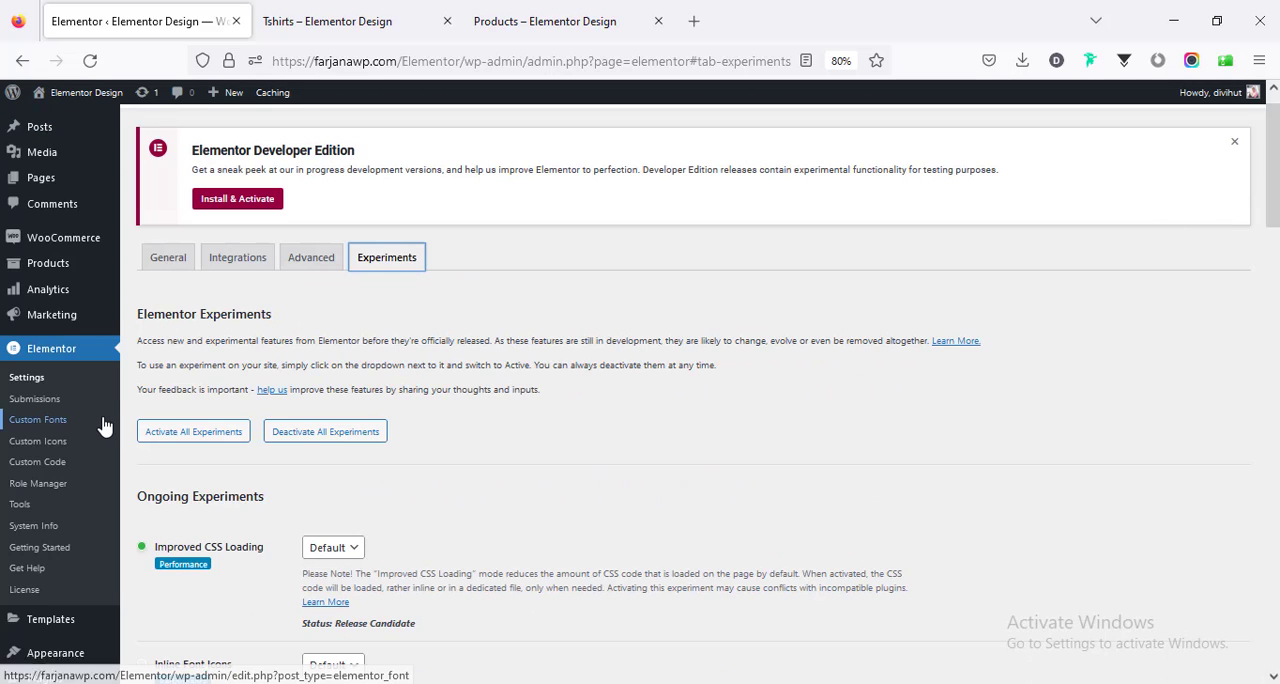
{"action": "mouse_move", "coordinate": [34, 400]}
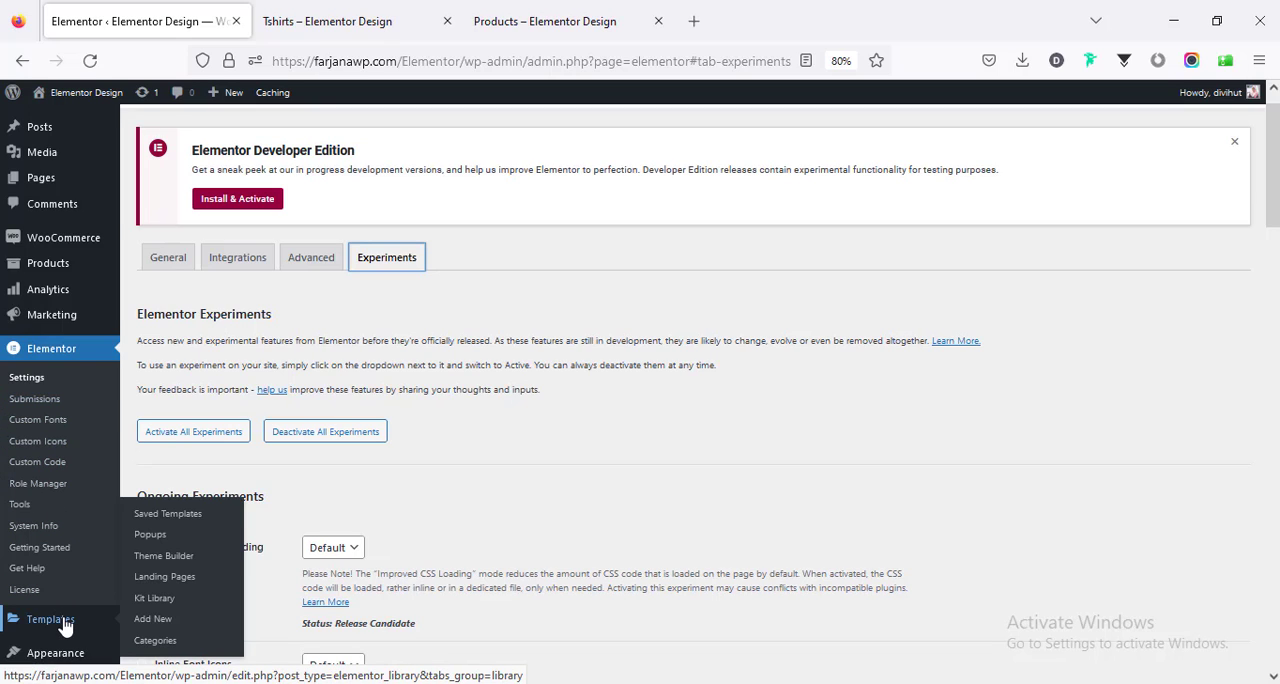
{"action": "mouse_move", "coordinate": [164, 576]}
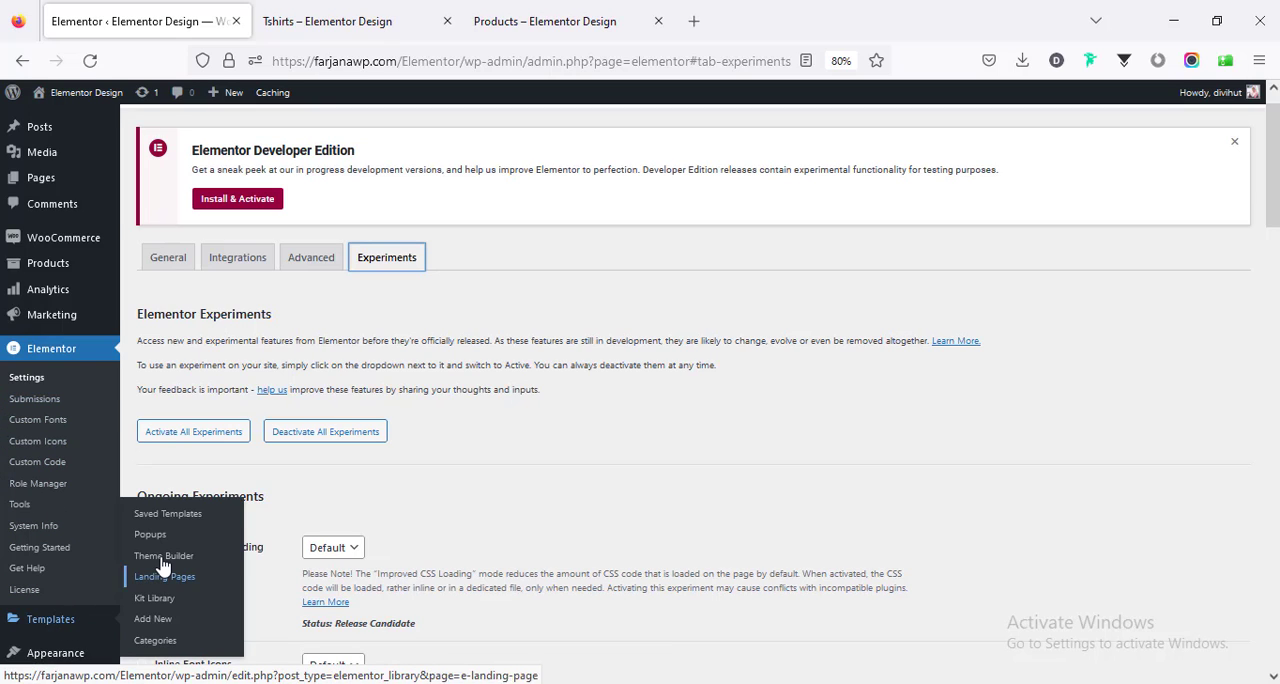
Go to Theme Builder > Loop Item and start a new Loop Item template.
{"action": "left_click", "coordinate": [164, 556]}
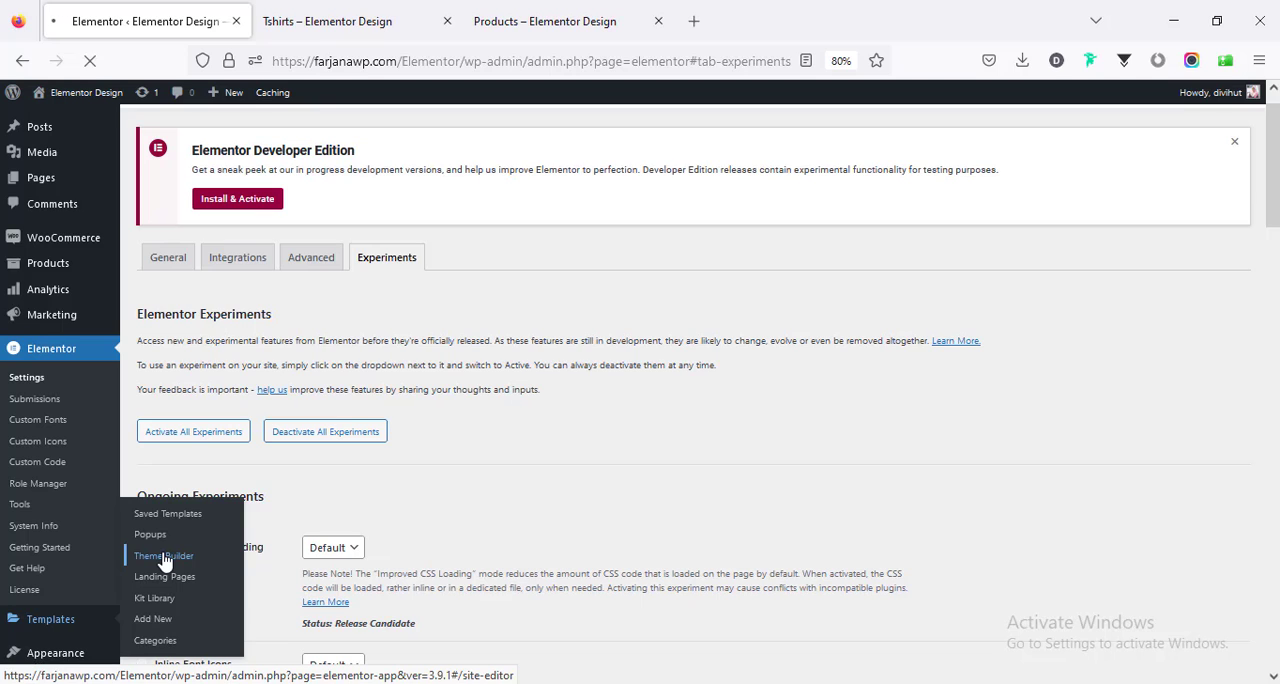
{"action": "left_click", "coordinate": [164, 556]}
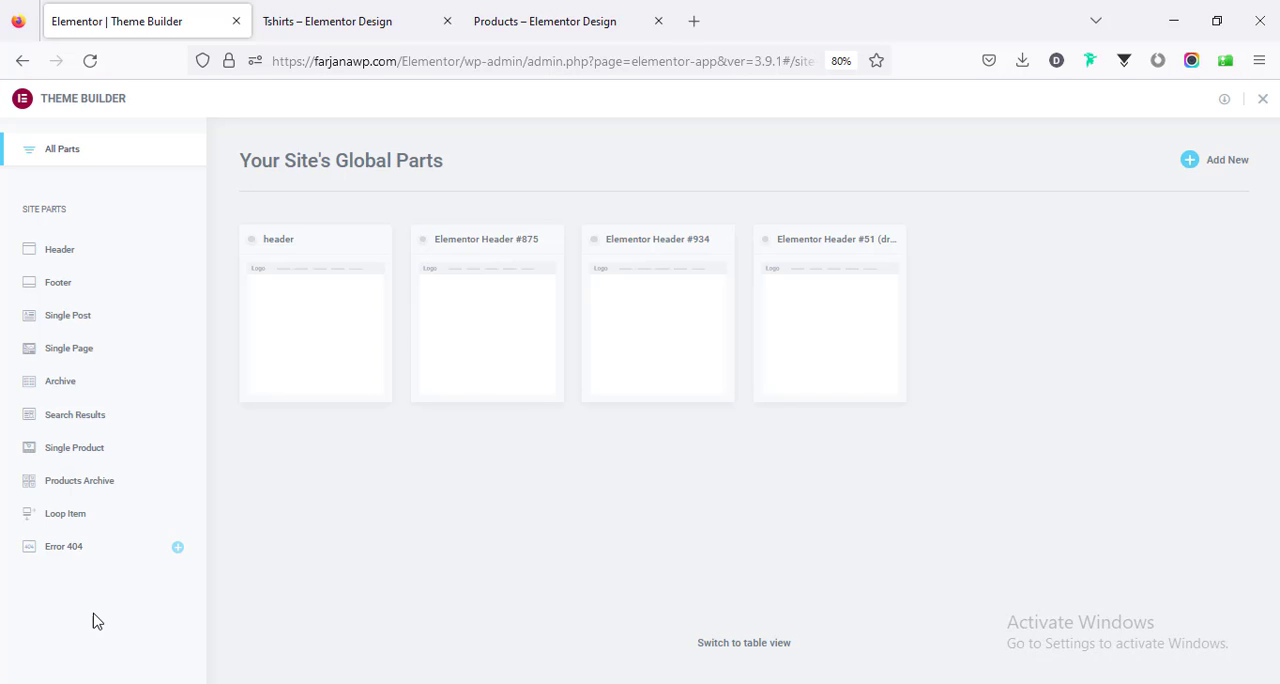
{"action": "mouse_move", "coordinate": [64, 512]}
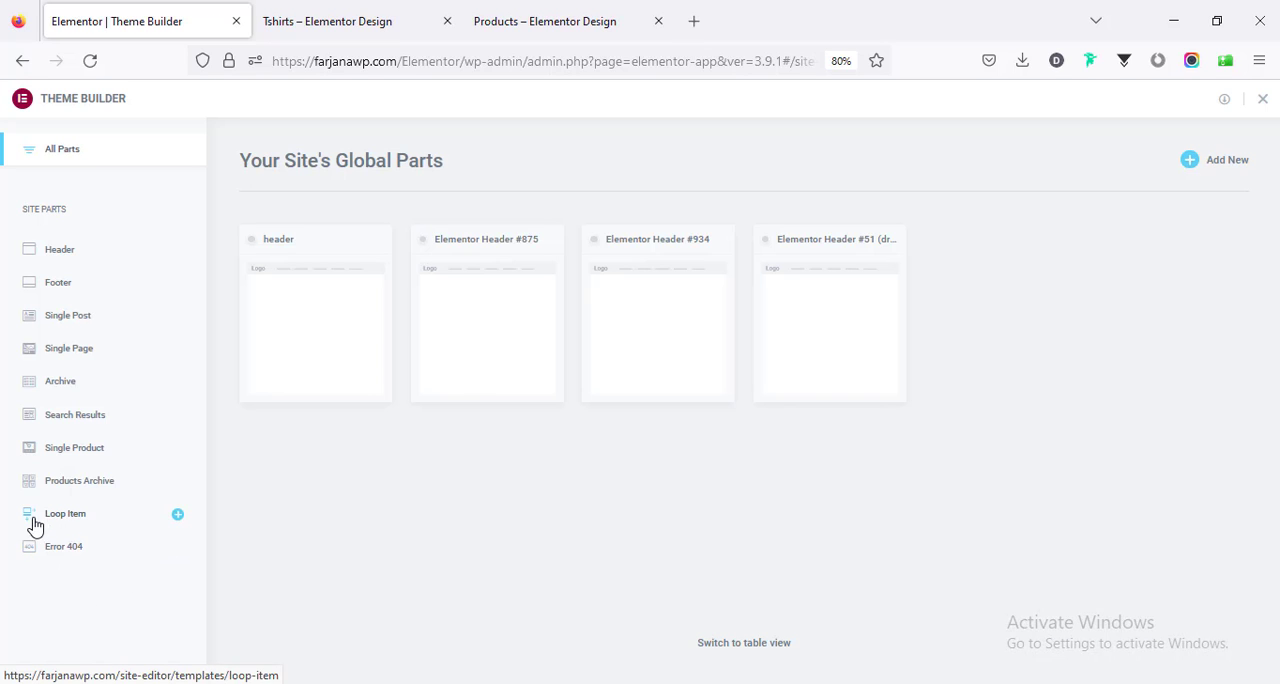
{"action": "mouse_move", "coordinate": [64, 518]}
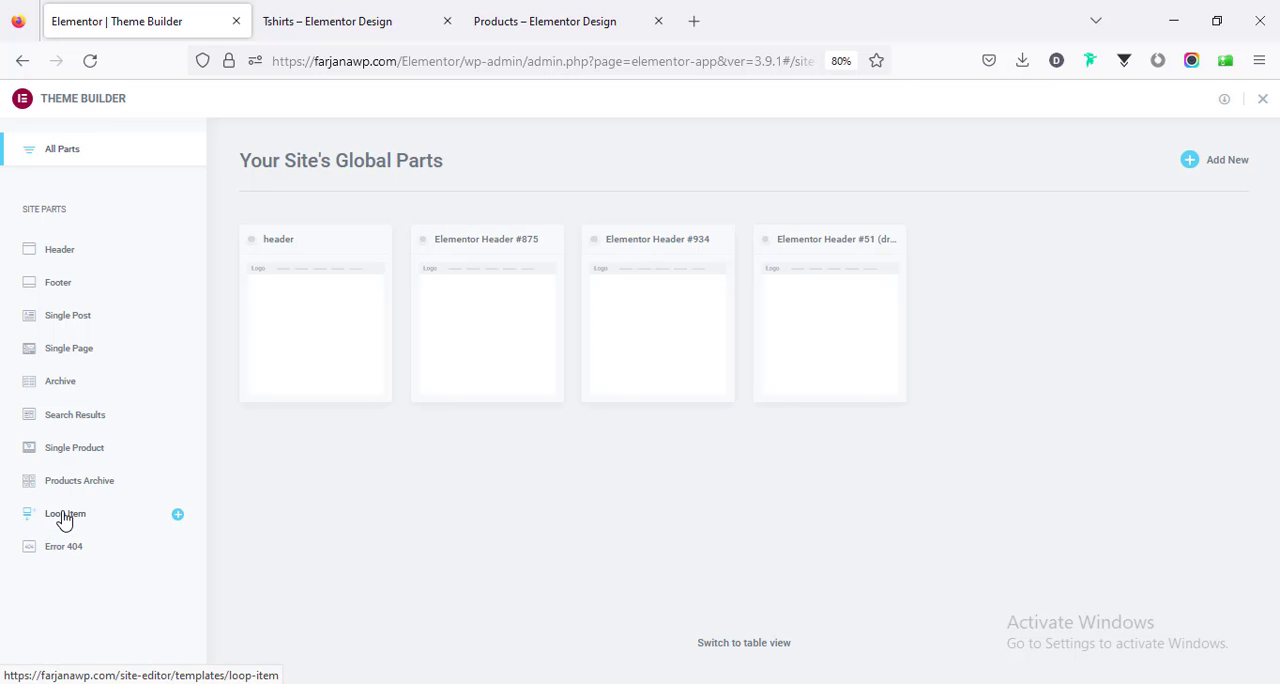
{"action": "left_click", "coordinate": [64, 512]}
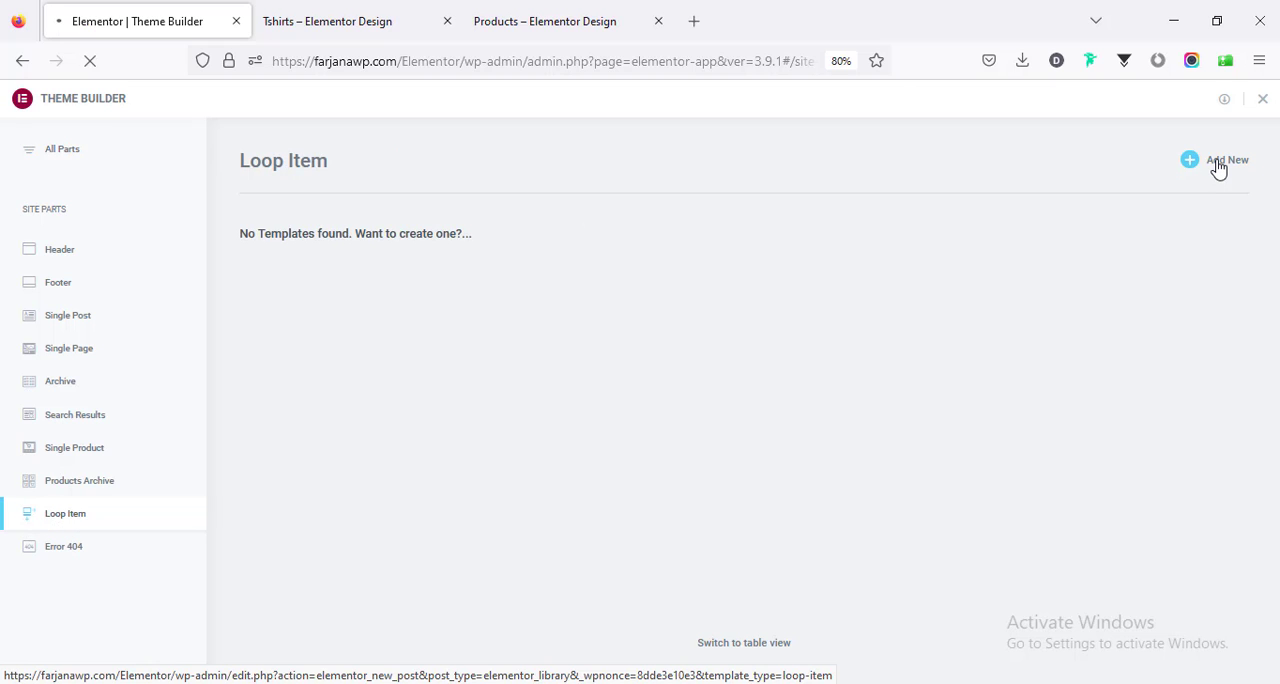
{"action": "left_click", "coordinate": [1228, 160]}
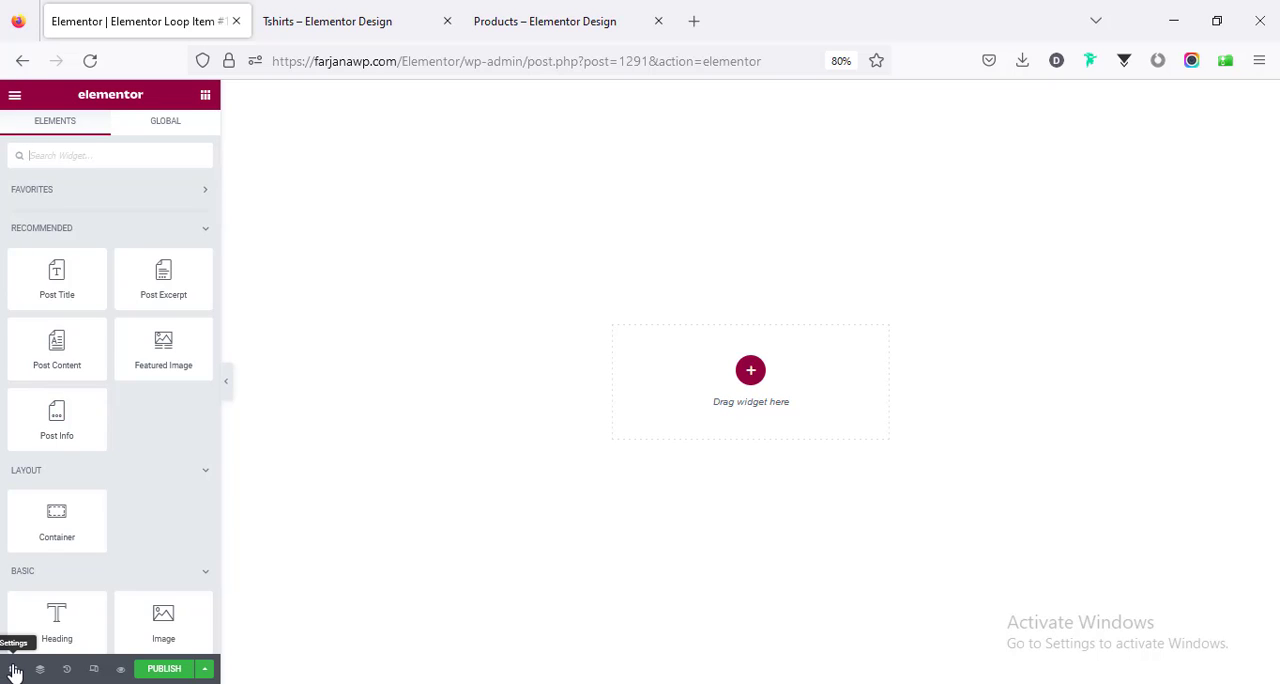
Set the template's Preview Settings to Product, choosing the Hoodie product.
{"action": "left_click", "coordinate": [12, 668]}
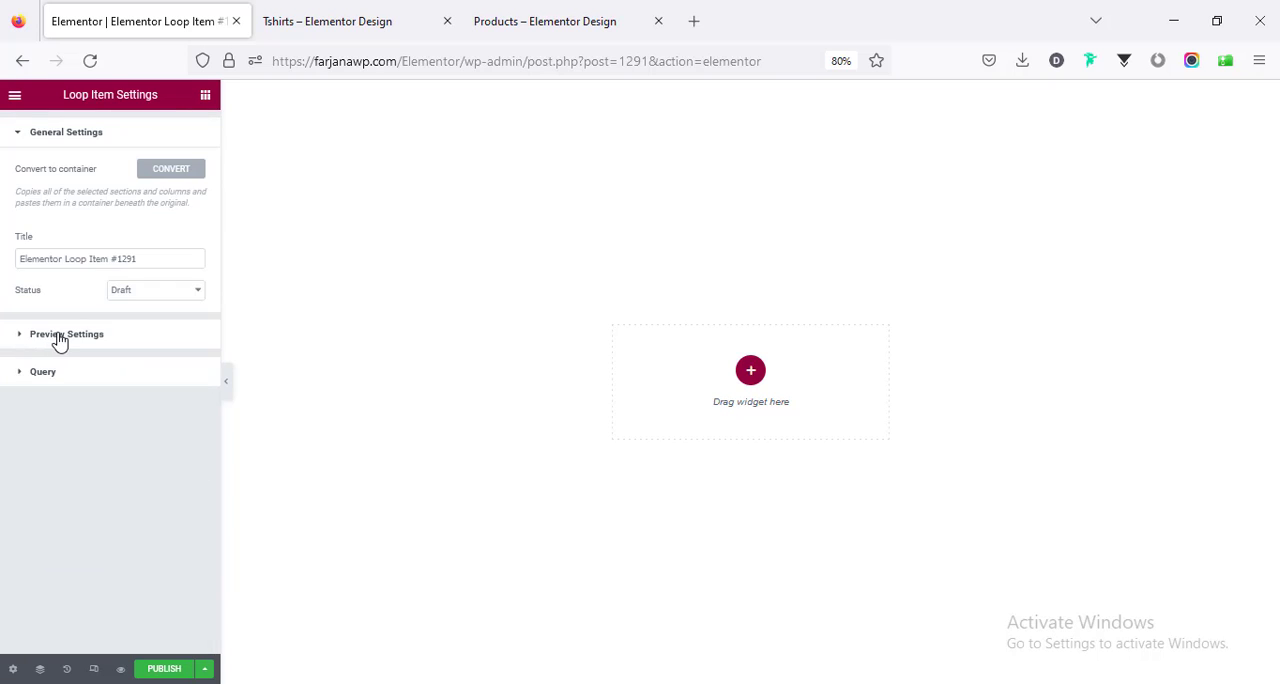
{"action": "left_click", "coordinate": [68, 332]}
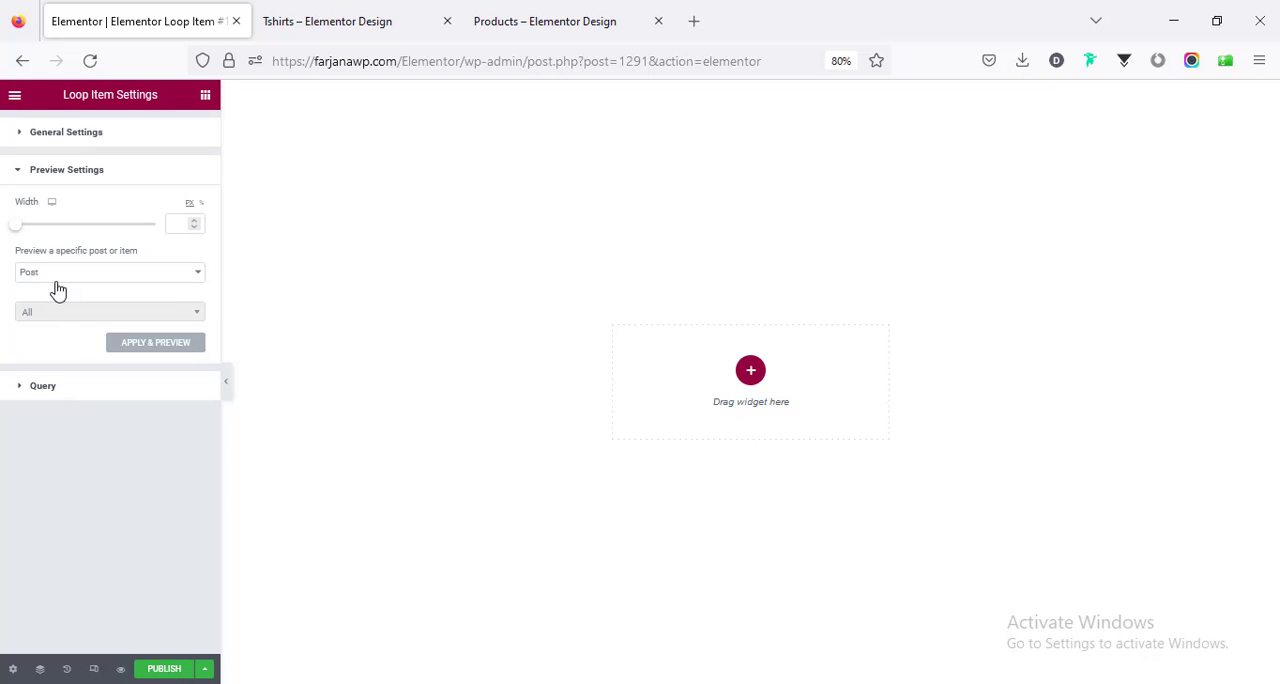
{"action": "left_click", "coordinate": [108, 272]}
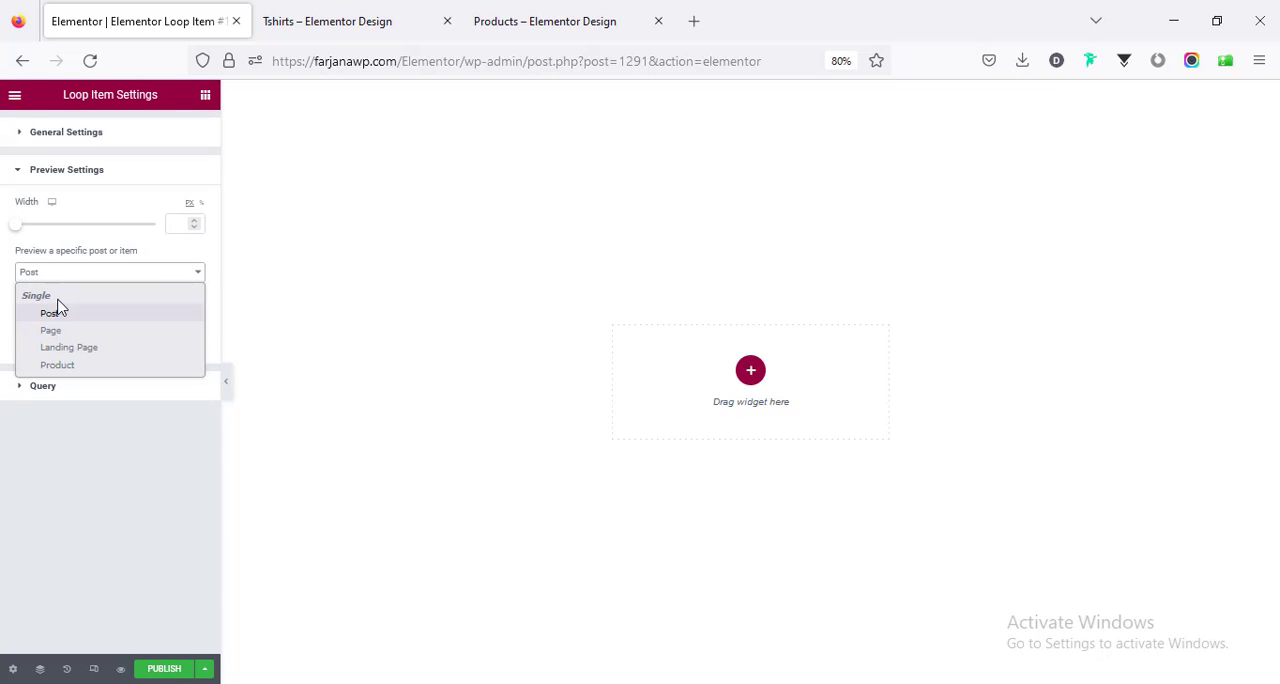
{"action": "left_click", "coordinate": [56, 364]}
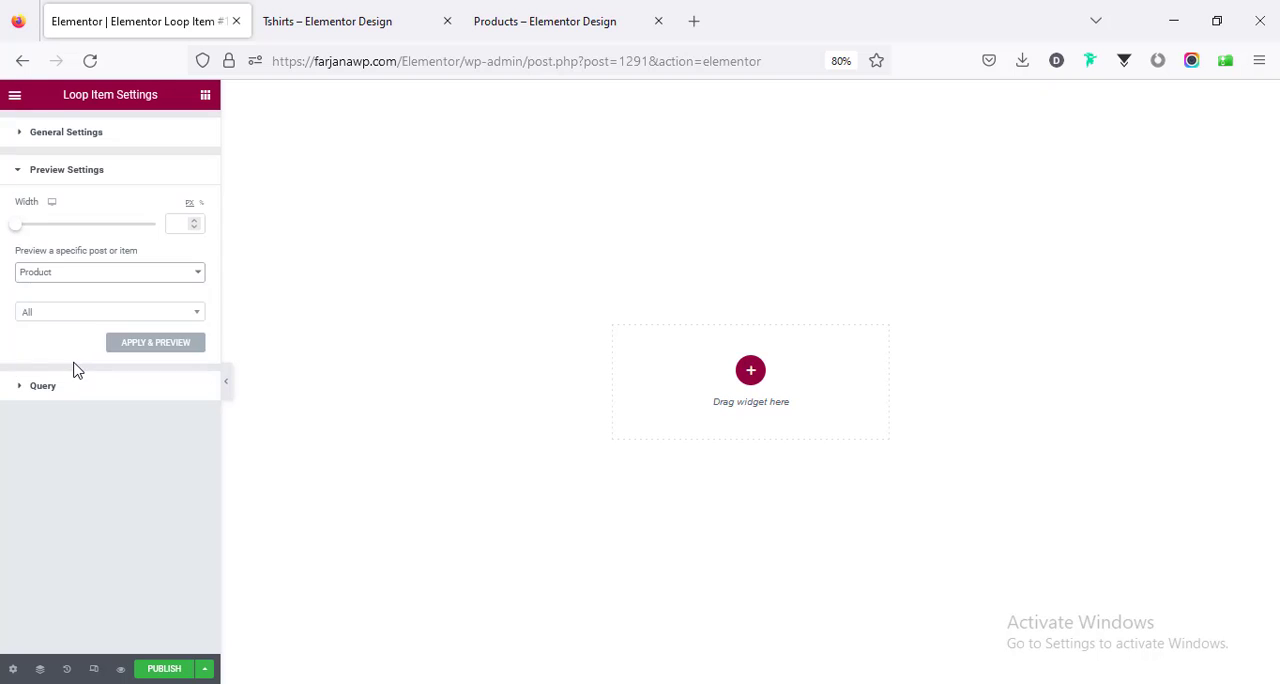
{"action": "mouse_move", "coordinate": [60, 278]}
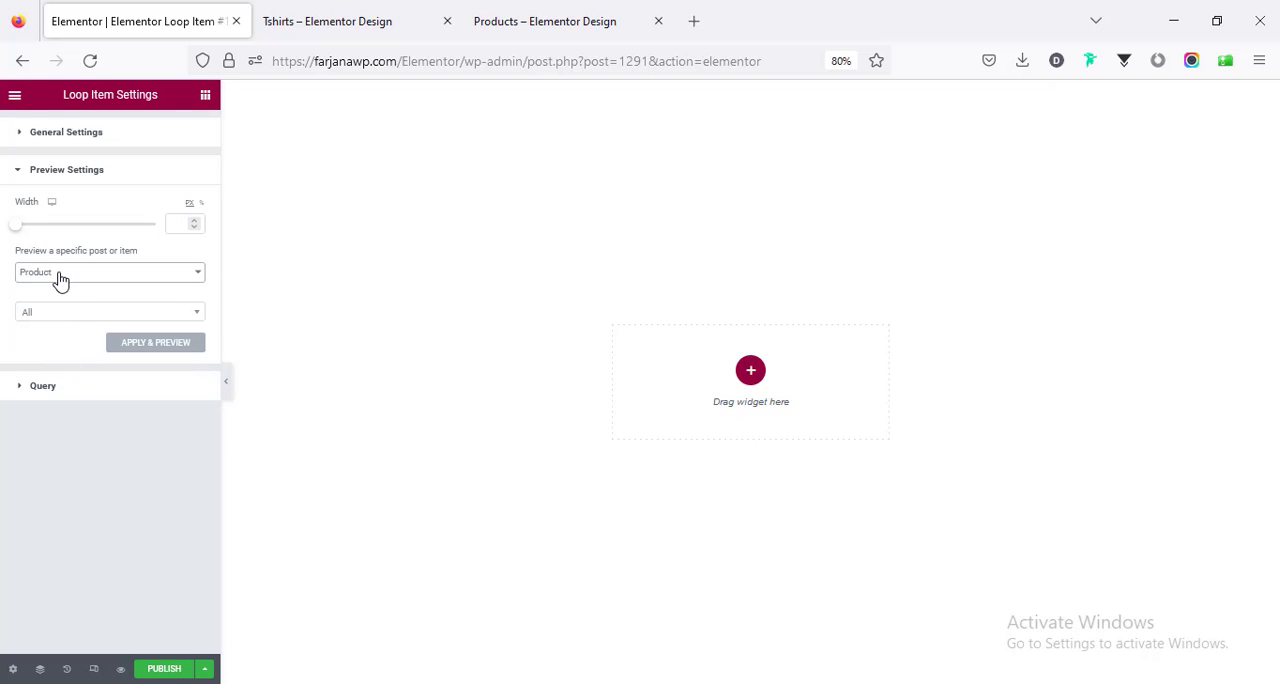
{"action": "left_click", "coordinate": [108, 272]}
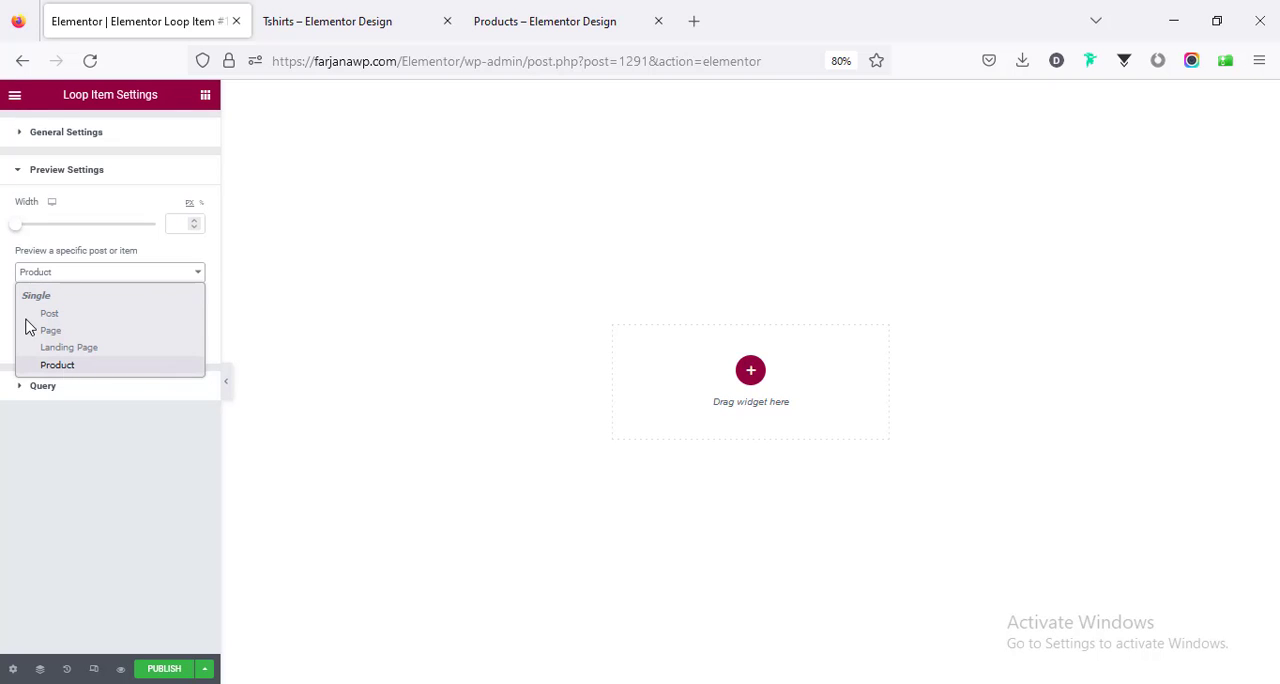
{"action": "left_click", "coordinate": [56, 364]}
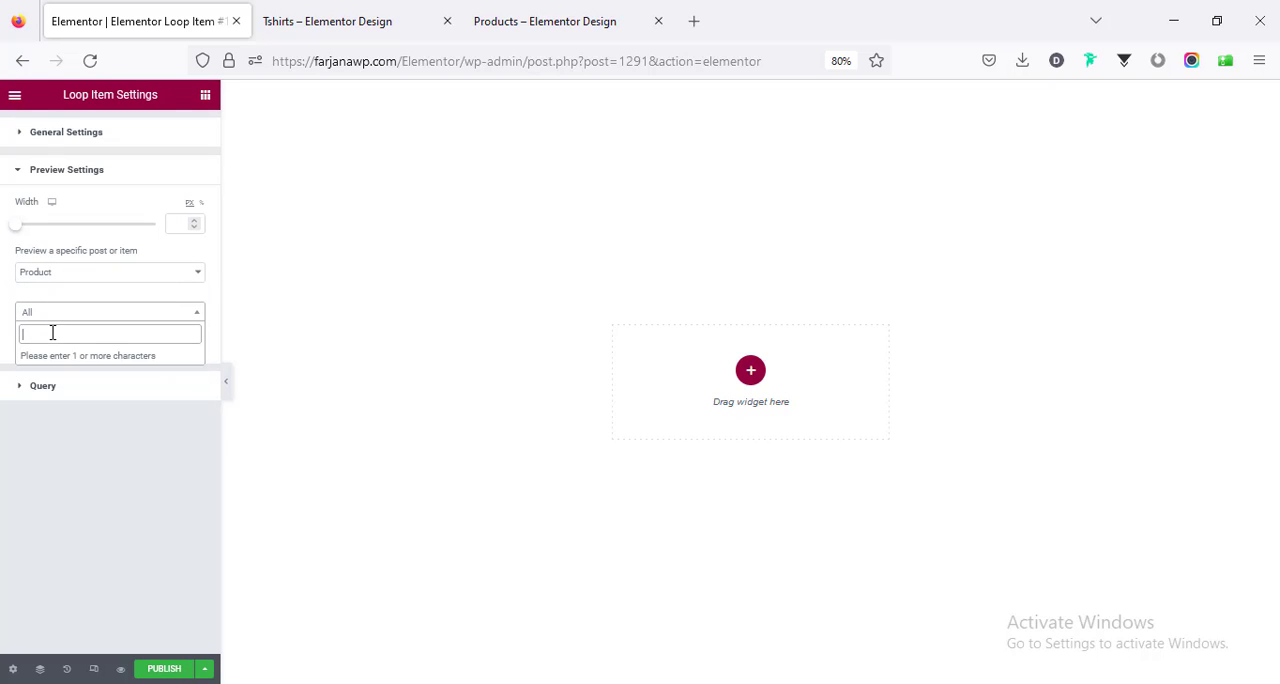
{"action": "type", "text": "hood"}
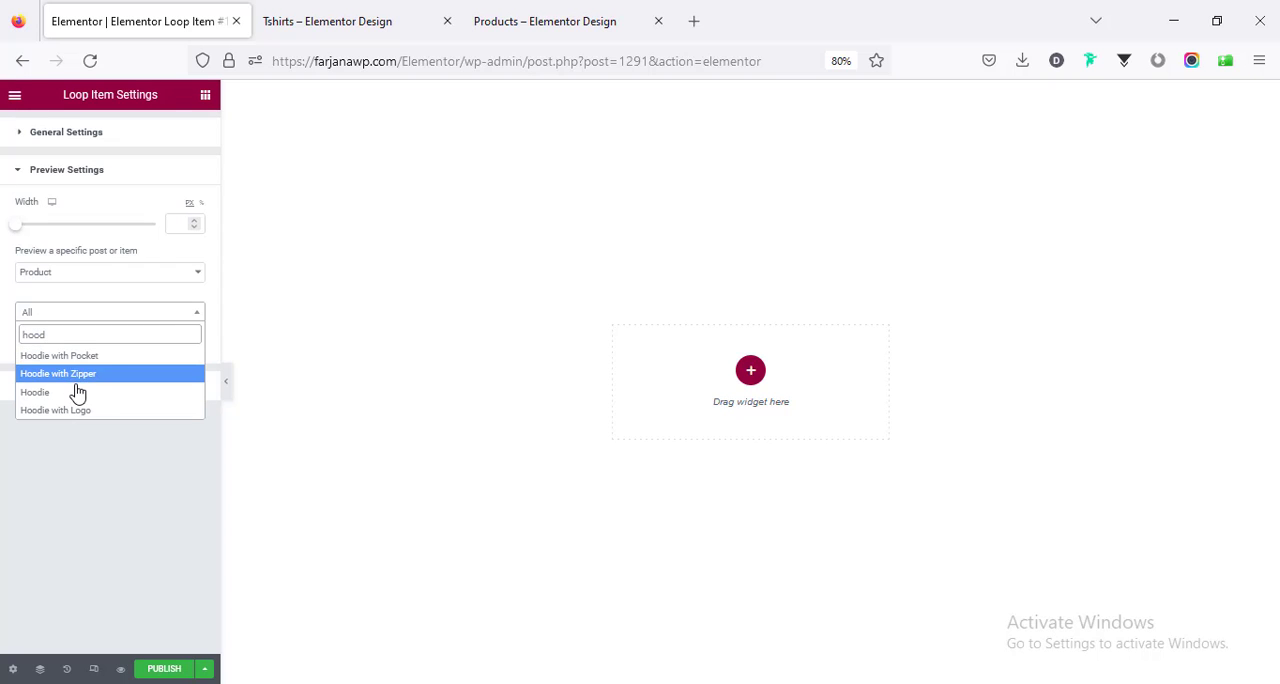
{"action": "left_click", "coordinate": [36, 392]}
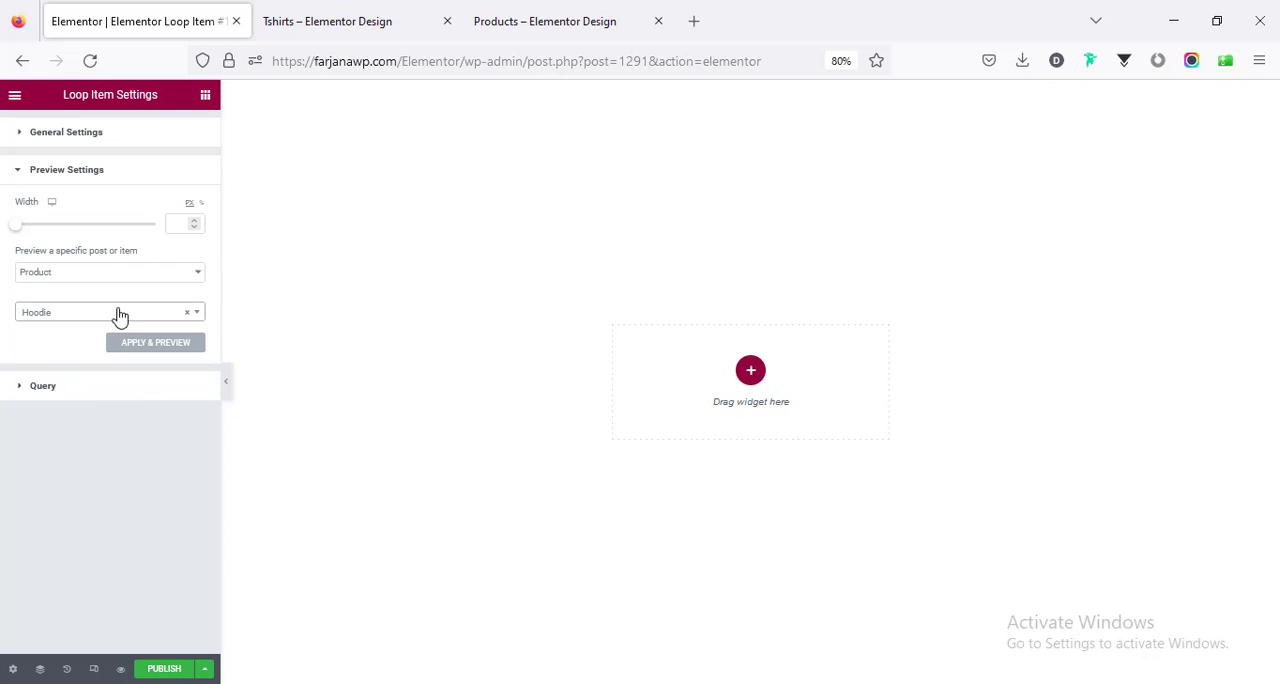
Set the Query source type to Products and apply it.
{"action": "left_click", "coordinate": [44, 208]}
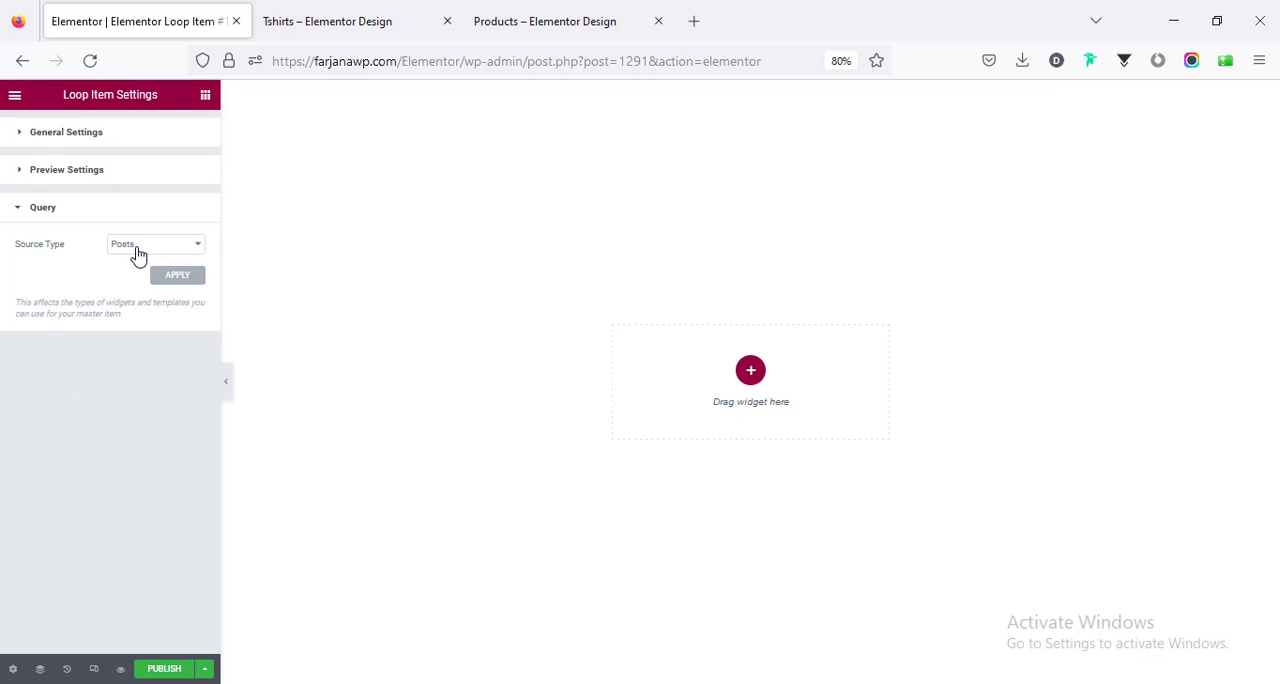
{"action": "left_click", "coordinate": [156, 244]}
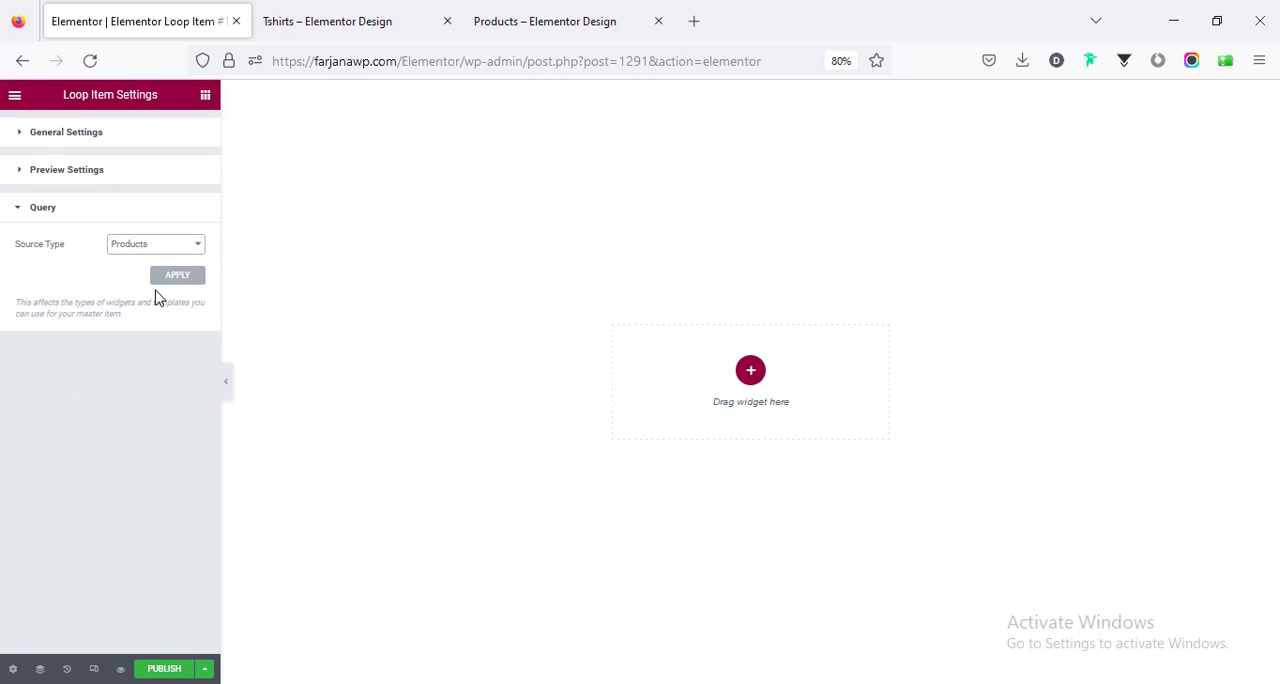
{"action": "left_click", "coordinate": [176, 276]}
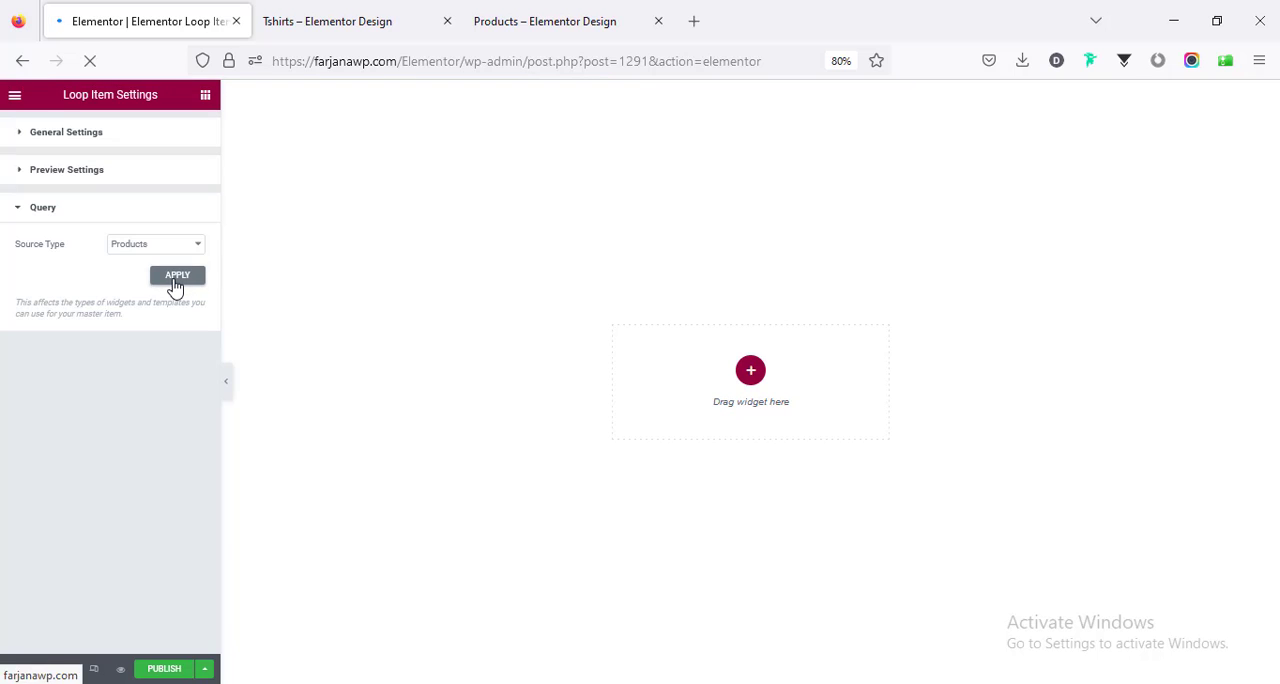
Add an empty single-column container to the blank template canvas.
{"action": "left_click", "coordinate": [176, 276]}
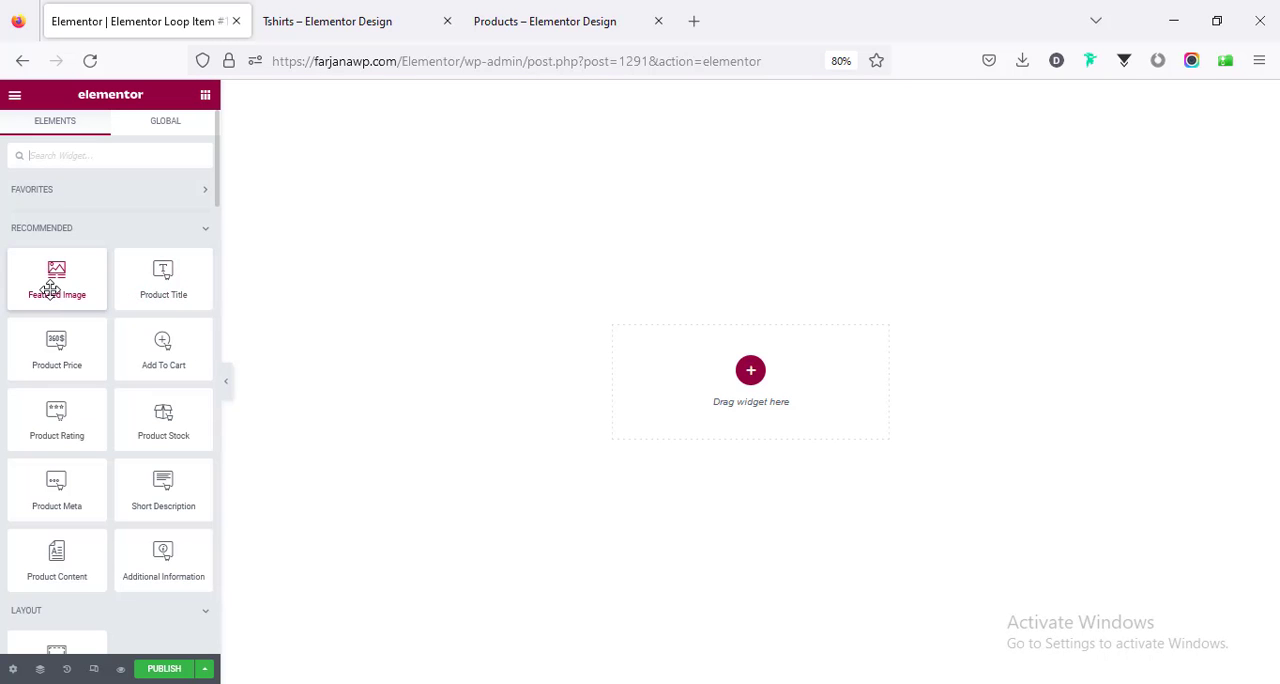
{"action": "mouse_move", "coordinate": [164, 280]}
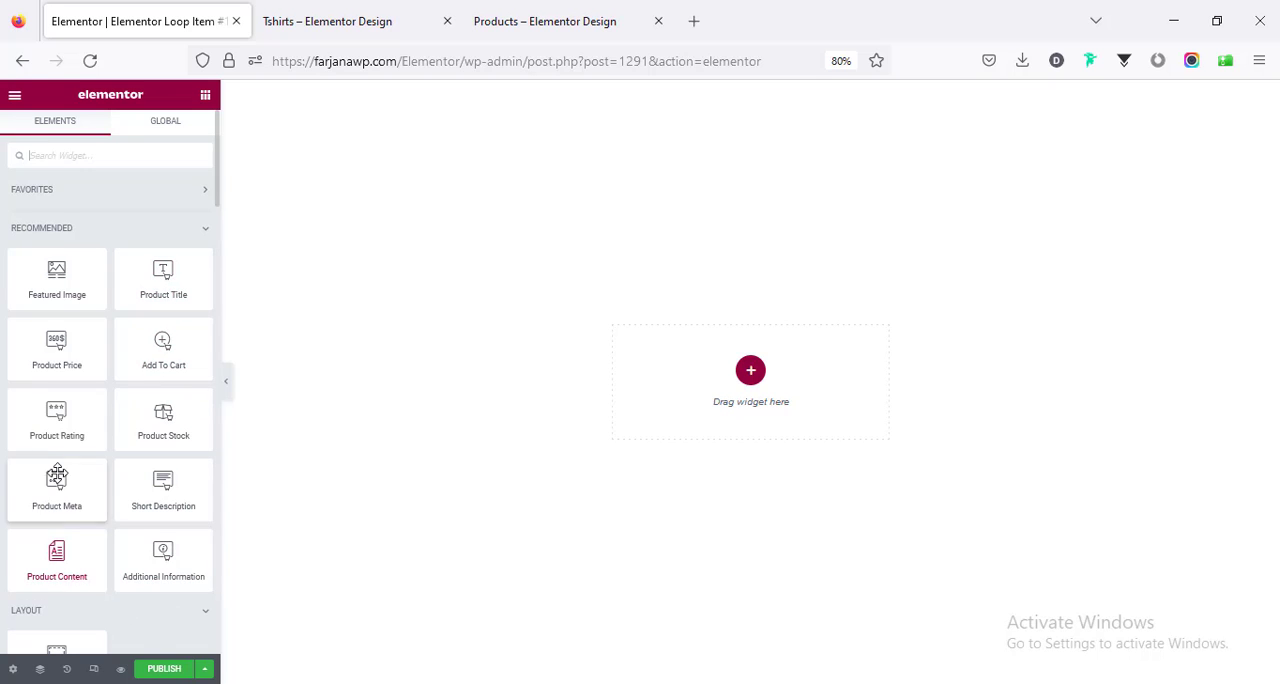
{"action": "mouse_move", "coordinate": [56, 278]}
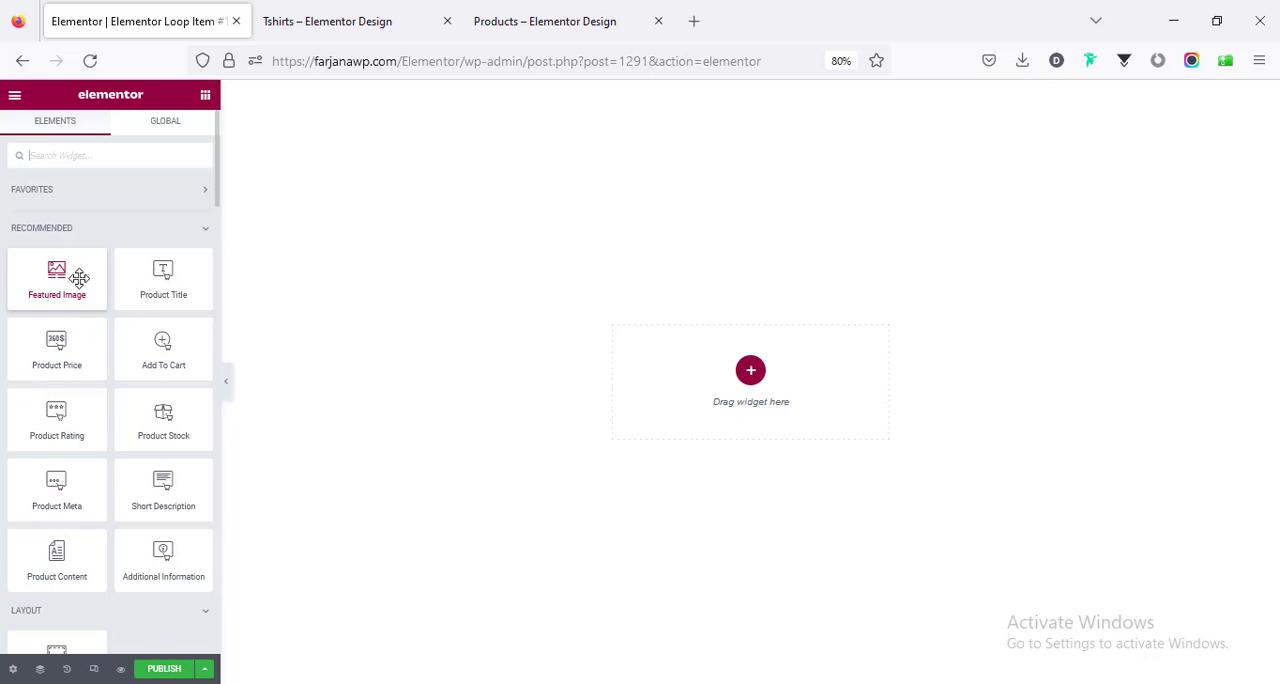
{"action": "mouse_move", "coordinate": [96, 280]}
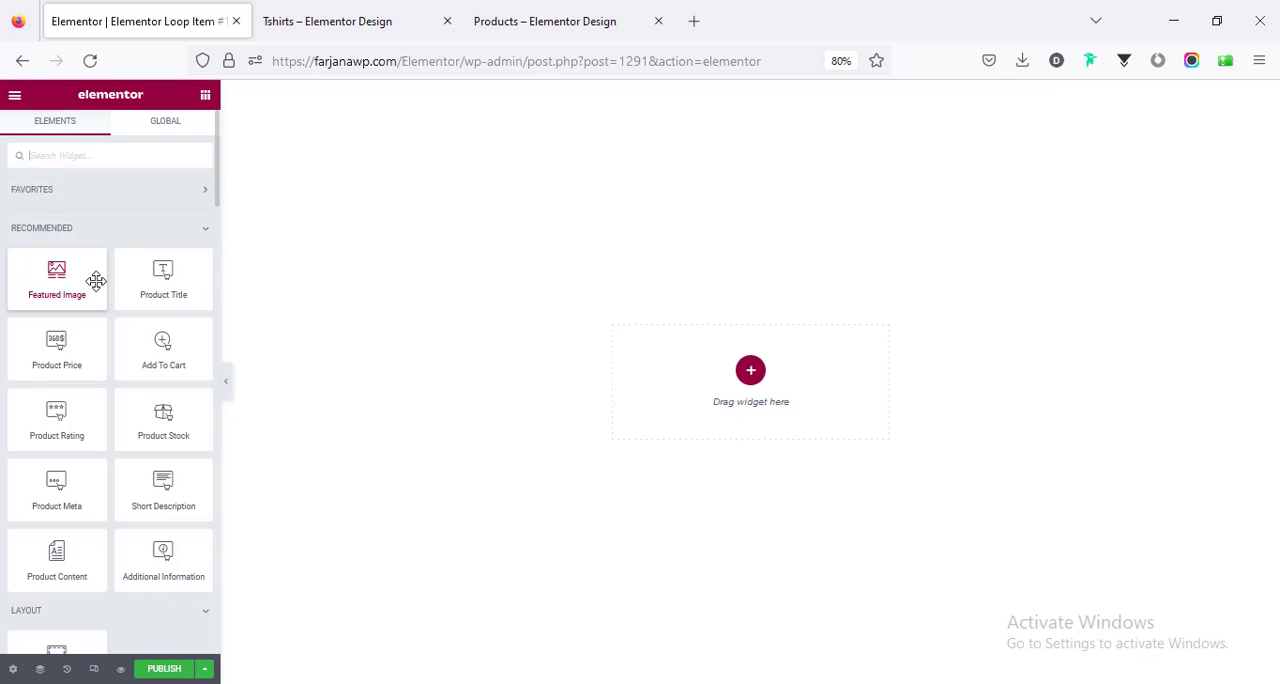
{"action": "mouse_move", "coordinate": [736, 328]}
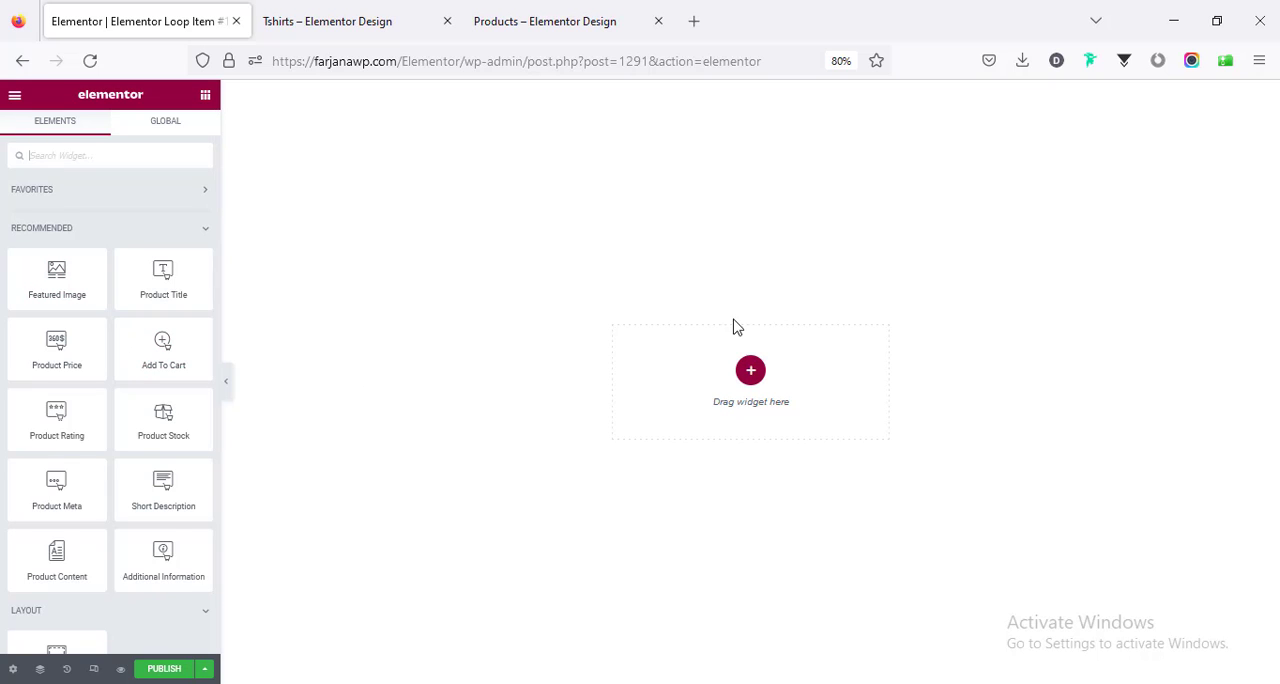
{"action": "mouse_move", "coordinate": [750, 372]}
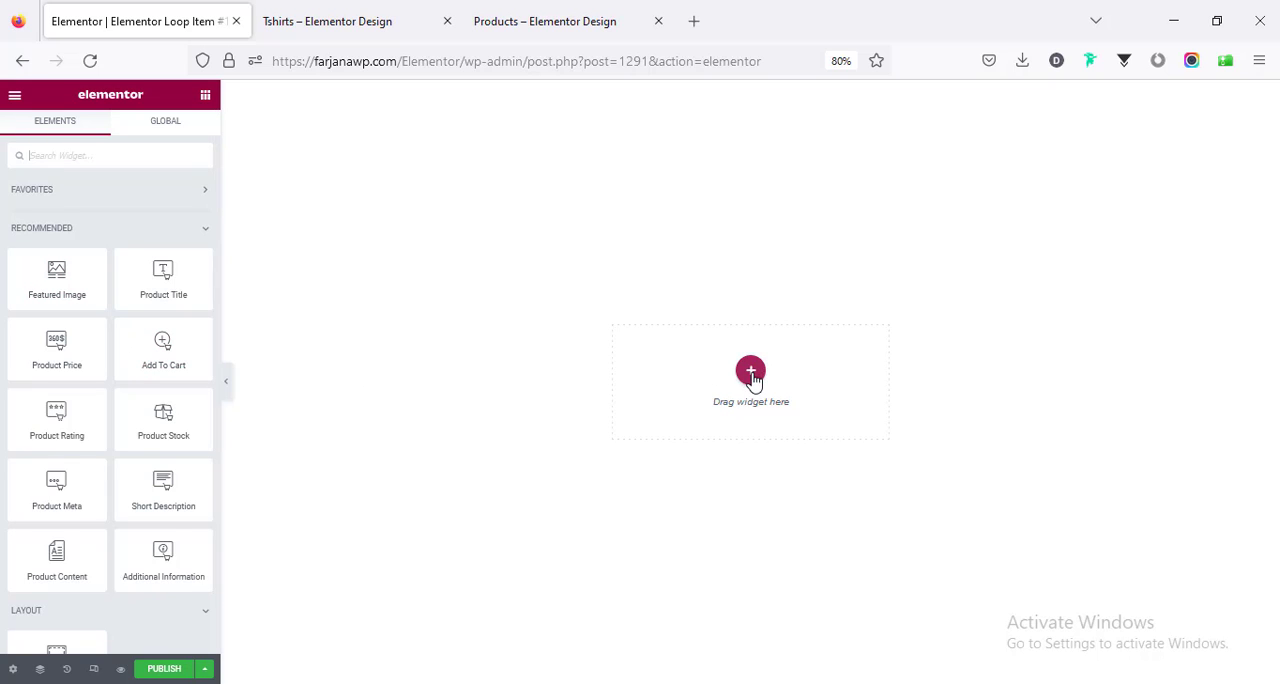
{"action": "left_click", "coordinate": [750, 372]}
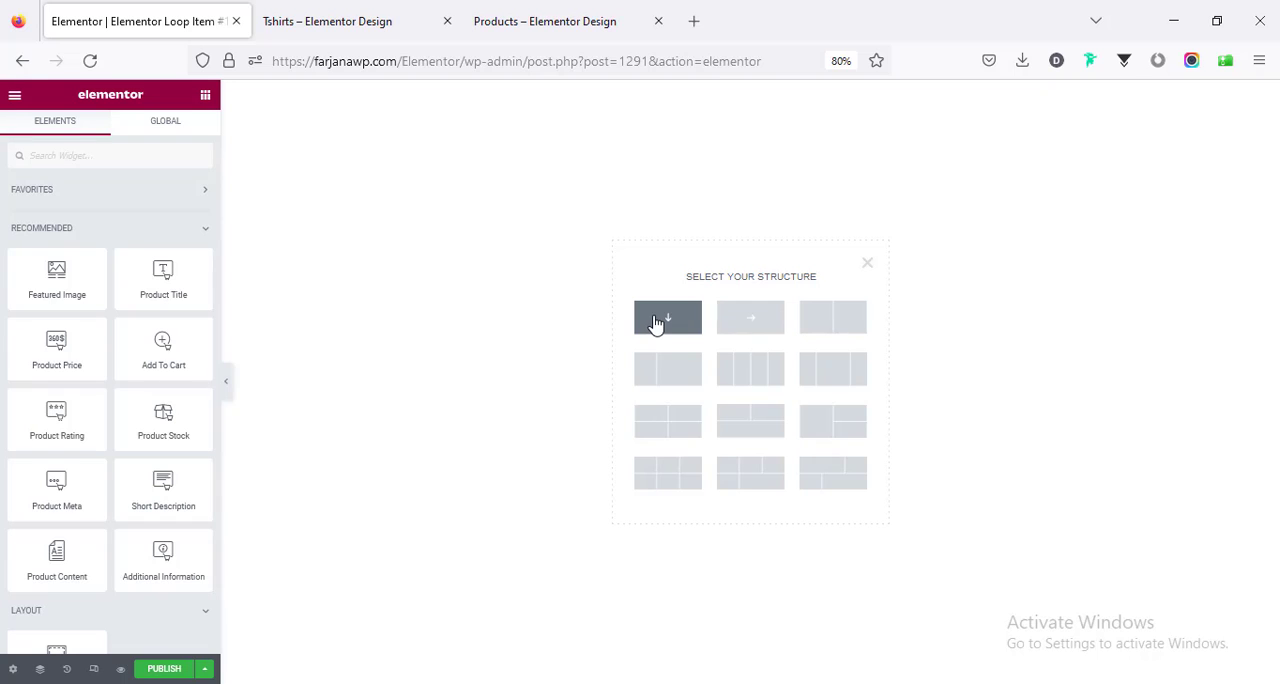
{"action": "left_click", "coordinate": [668, 316]}
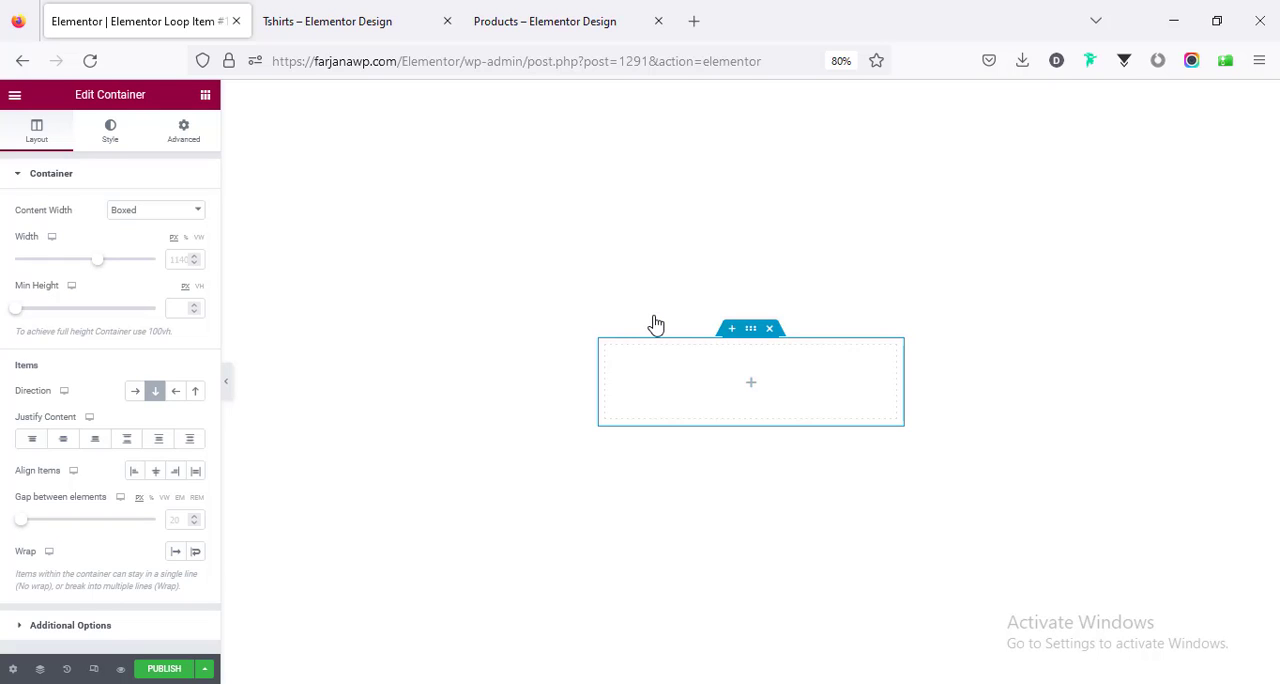
{"action": "mouse_move", "coordinate": [750, 394]}
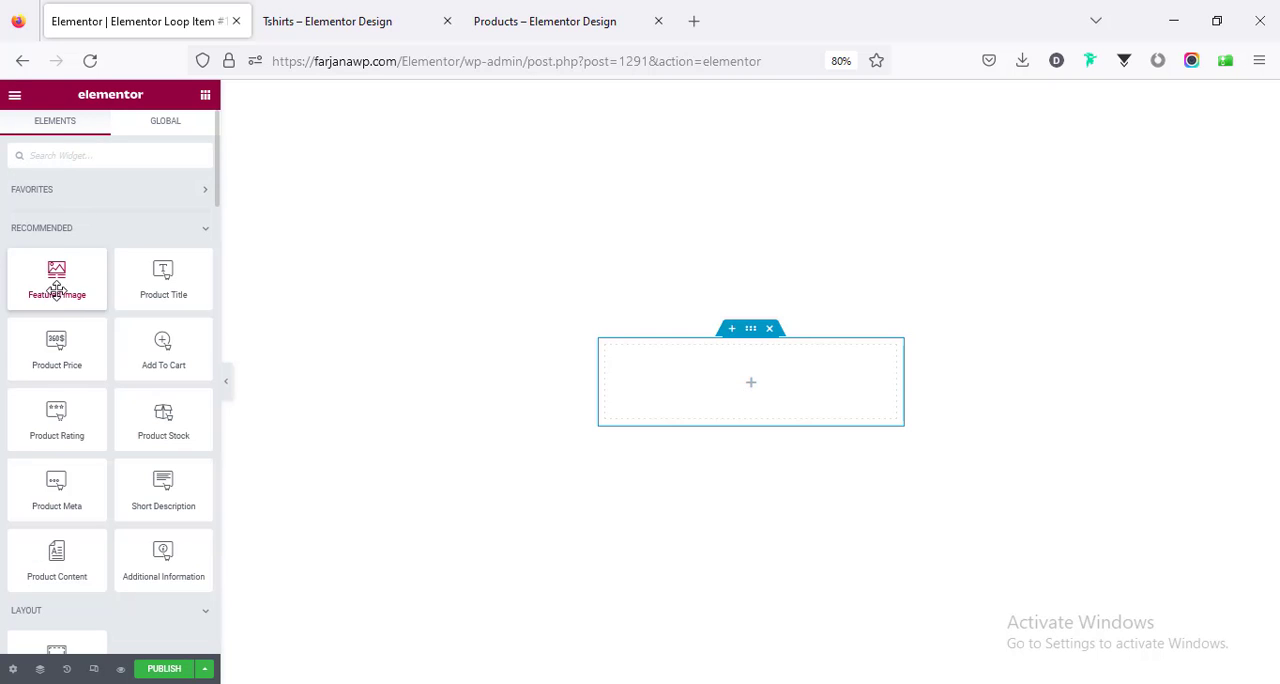
Place the Featured Image in the container and link it to the dynamic Post URL.
{"action": "left_click_drag", "start_coordinate": [56, 278], "coordinate": [752, 382]}
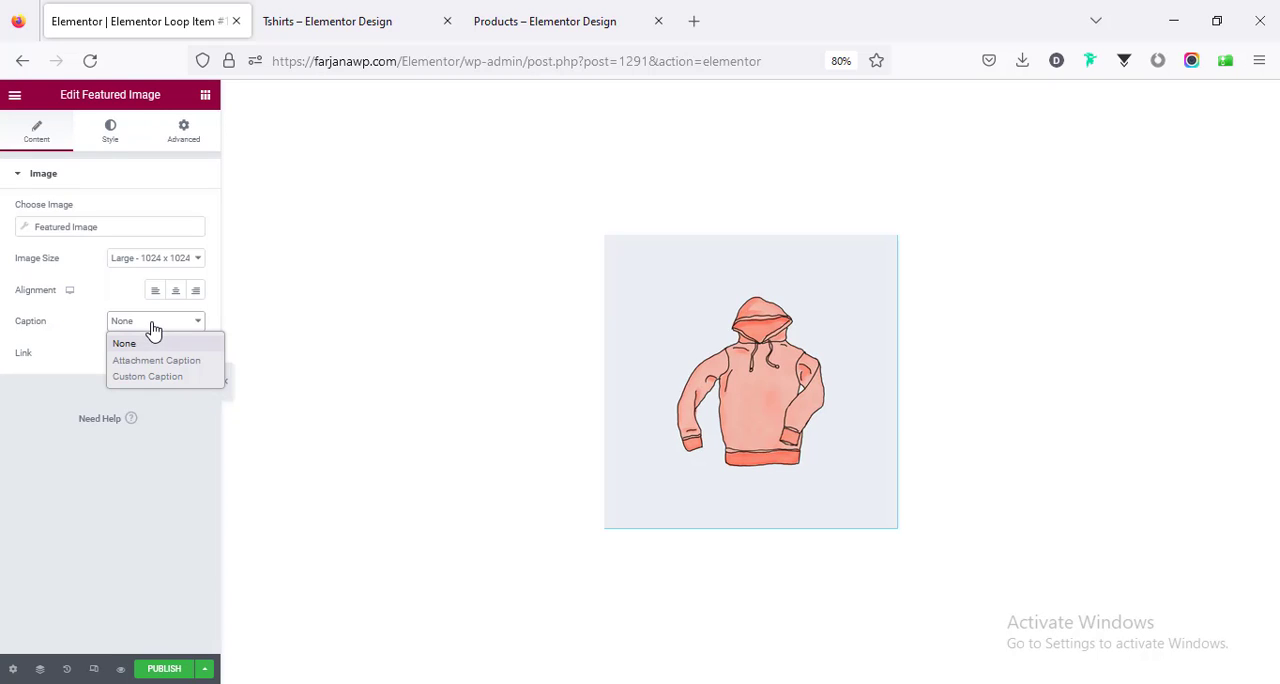
{"action": "left_click", "coordinate": [156, 352]}
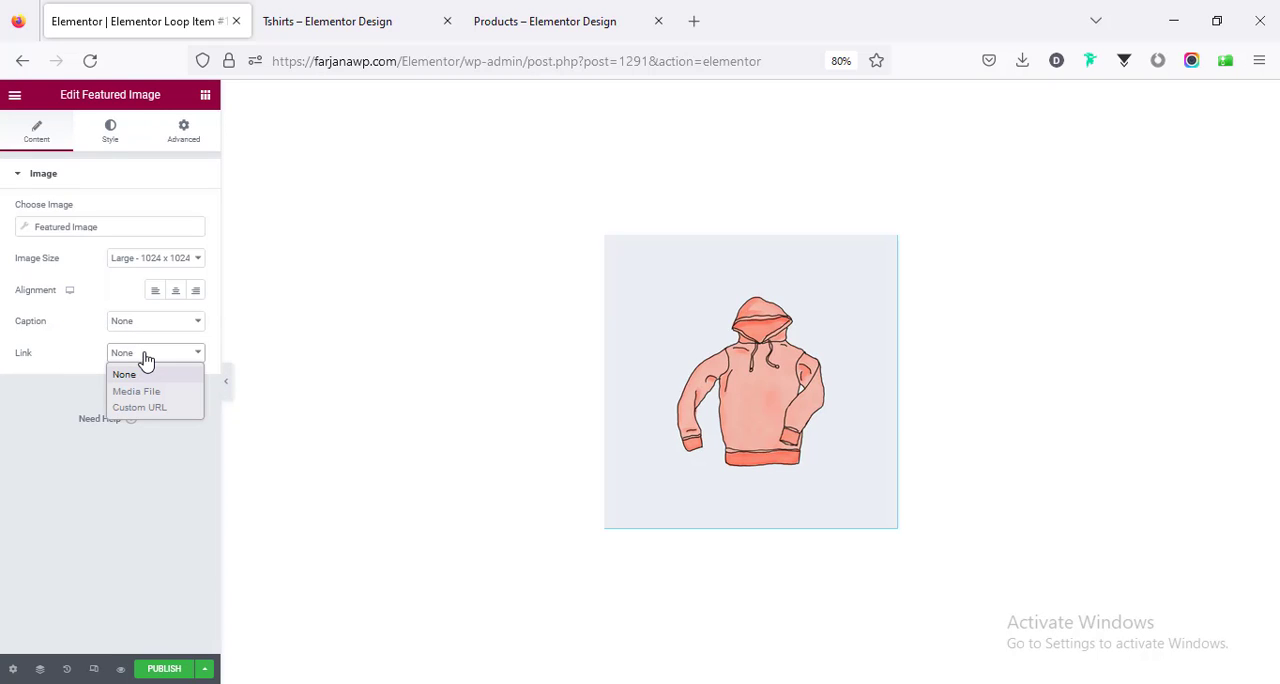
{"action": "mouse_move", "coordinate": [148, 408]}
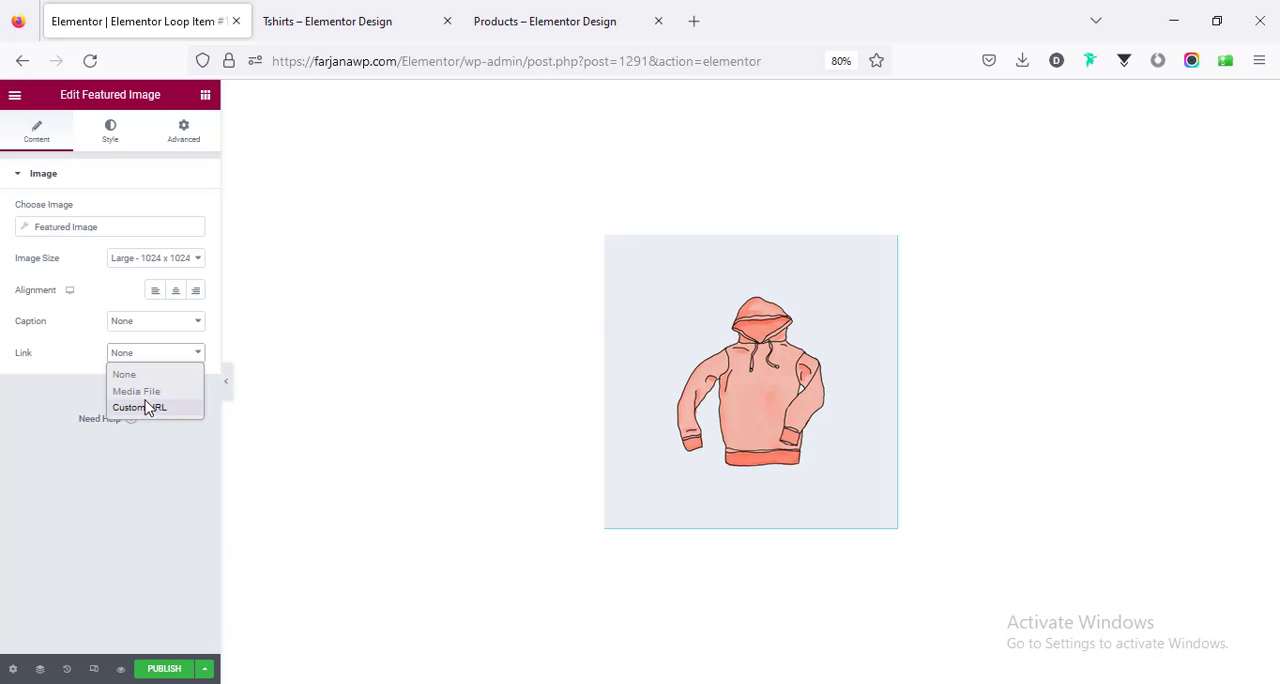
{"action": "mouse_move", "coordinate": [160, 416]}
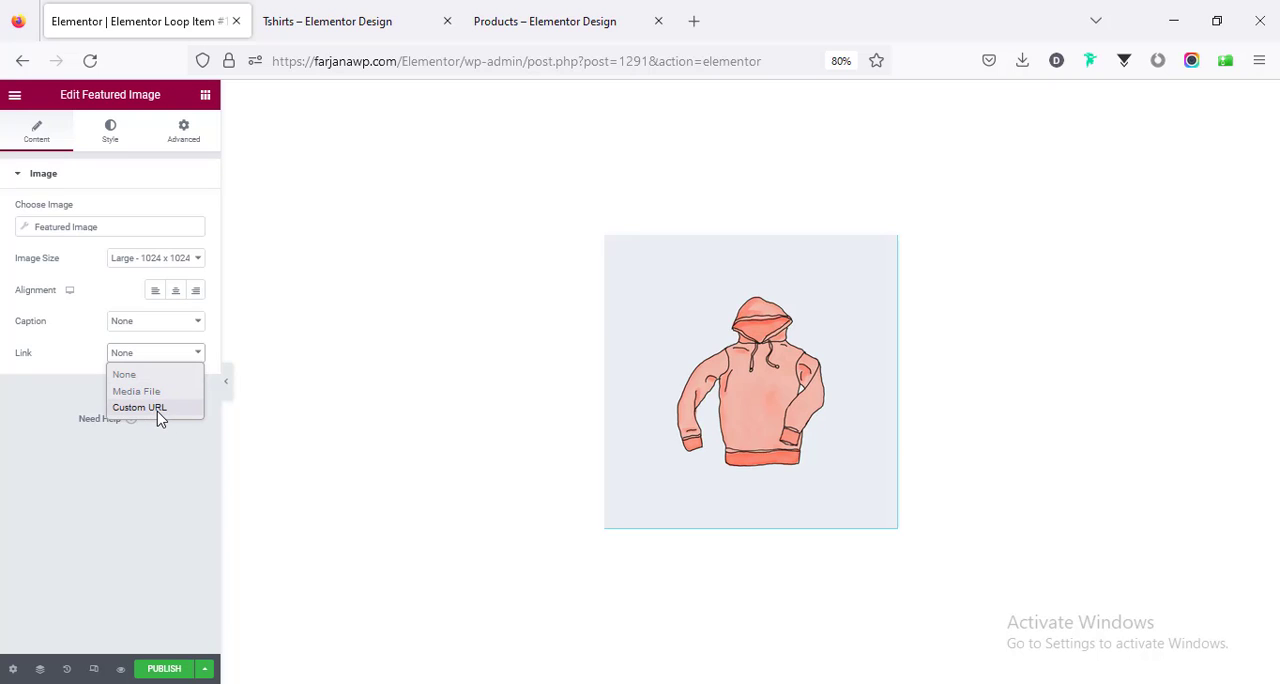
{"action": "left_click", "coordinate": [140, 408]}
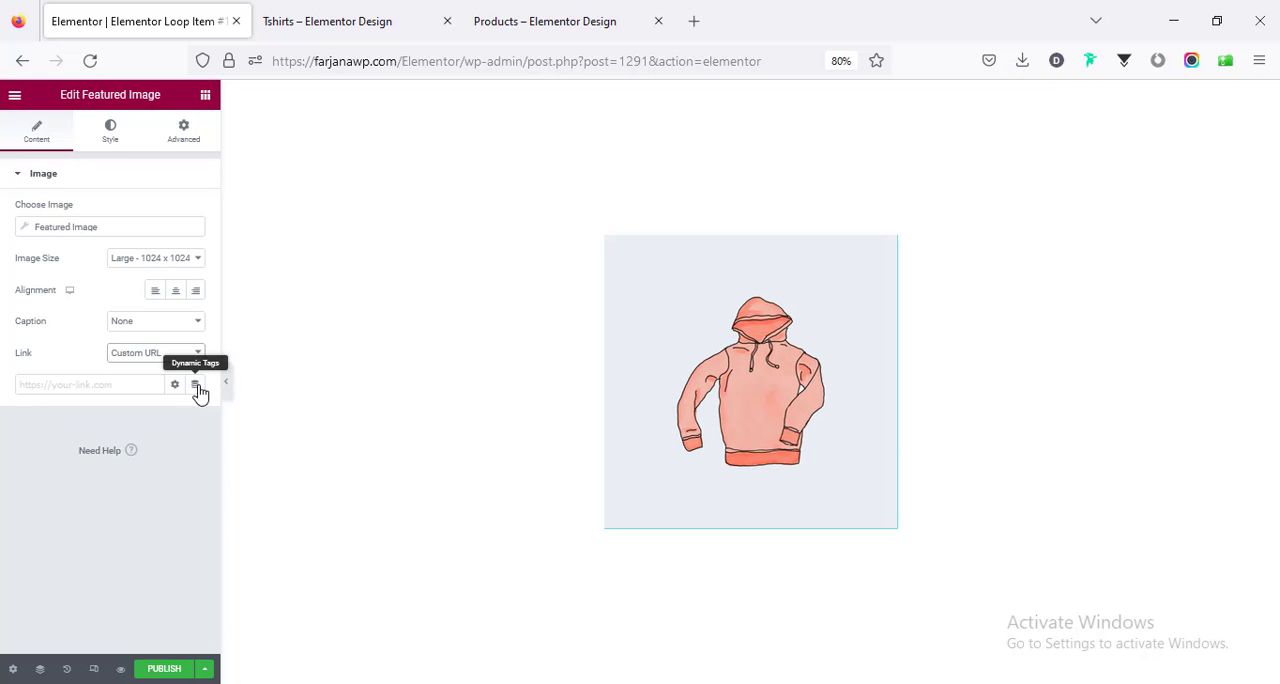
{"action": "left_click", "coordinate": [196, 388]}
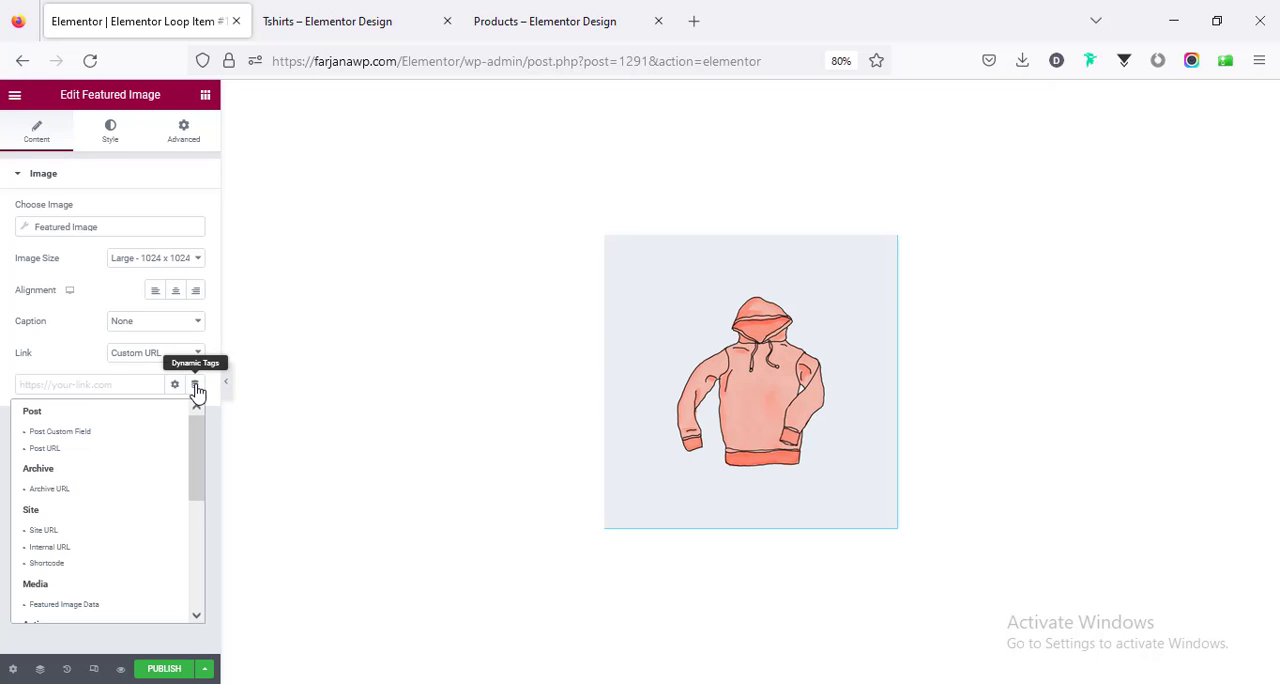
{"action": "mouse_move", "coordinate": [118, 462]}
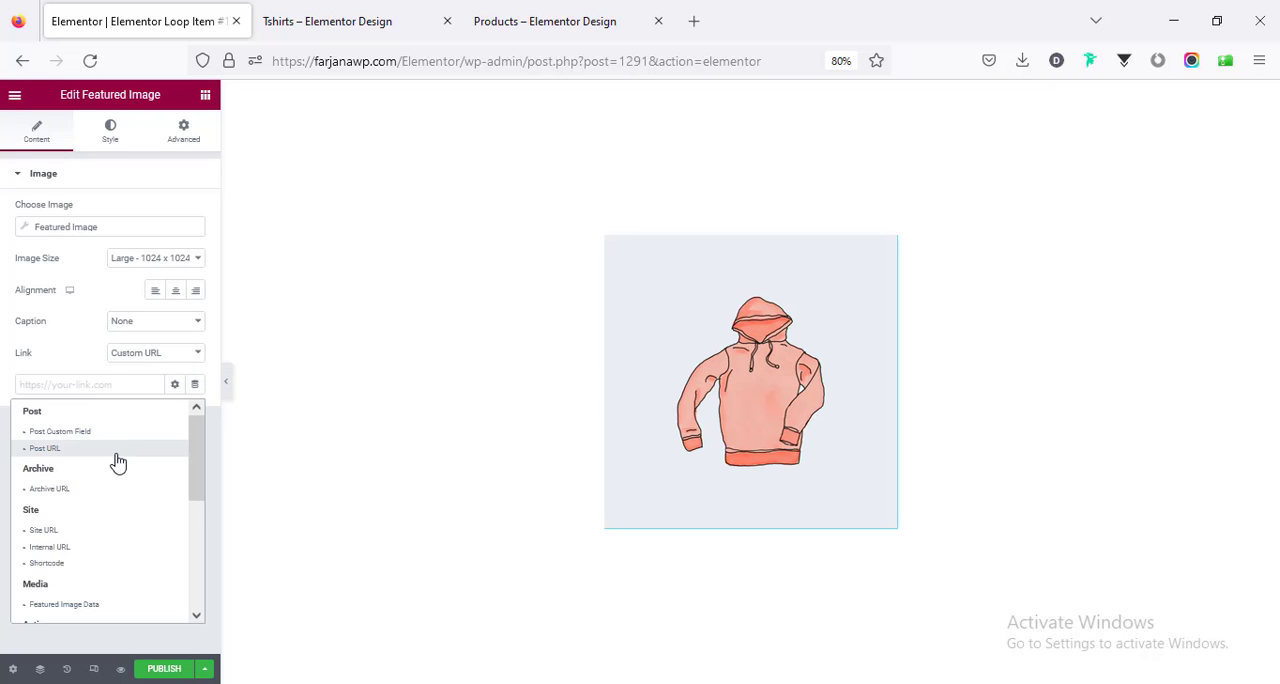
{"action": "left_click", "coordinate": [44, 448]}
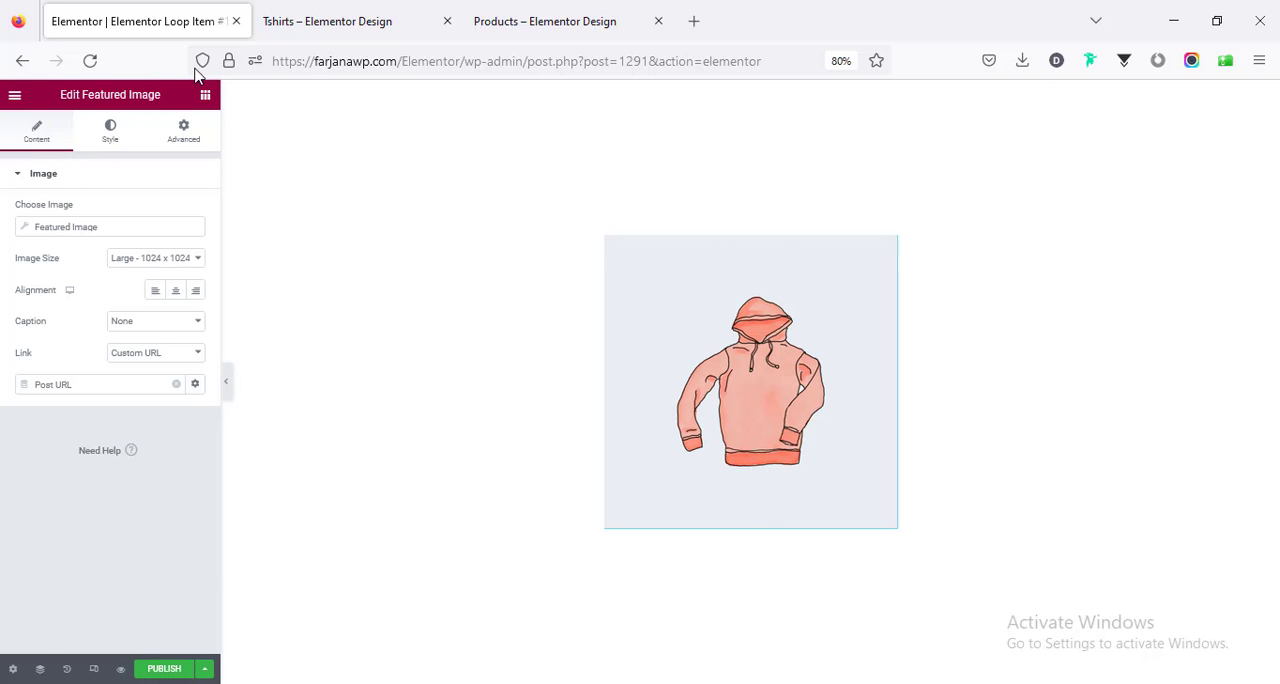
{"action": "left_click", "coordinate": [204, 94]}
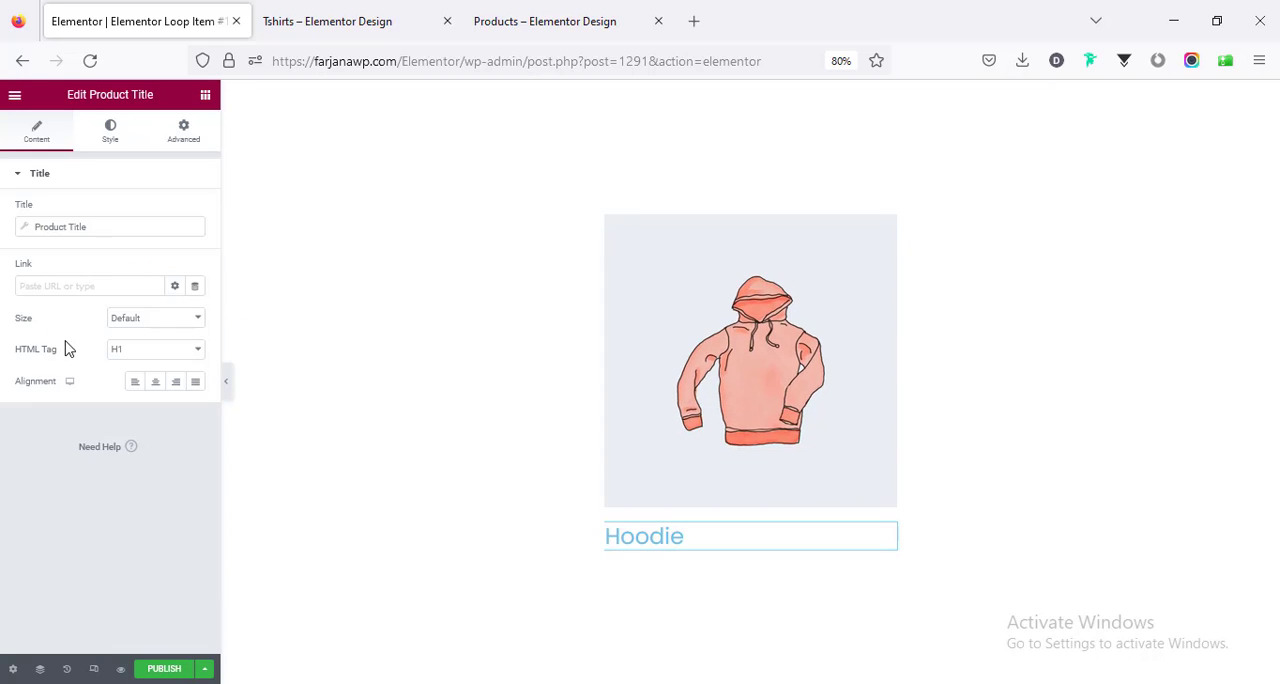
Make the Product Title a centred H3 linked to the dynamic Post URL.
{"action": "left_click", "coordinate": [156, 348]}
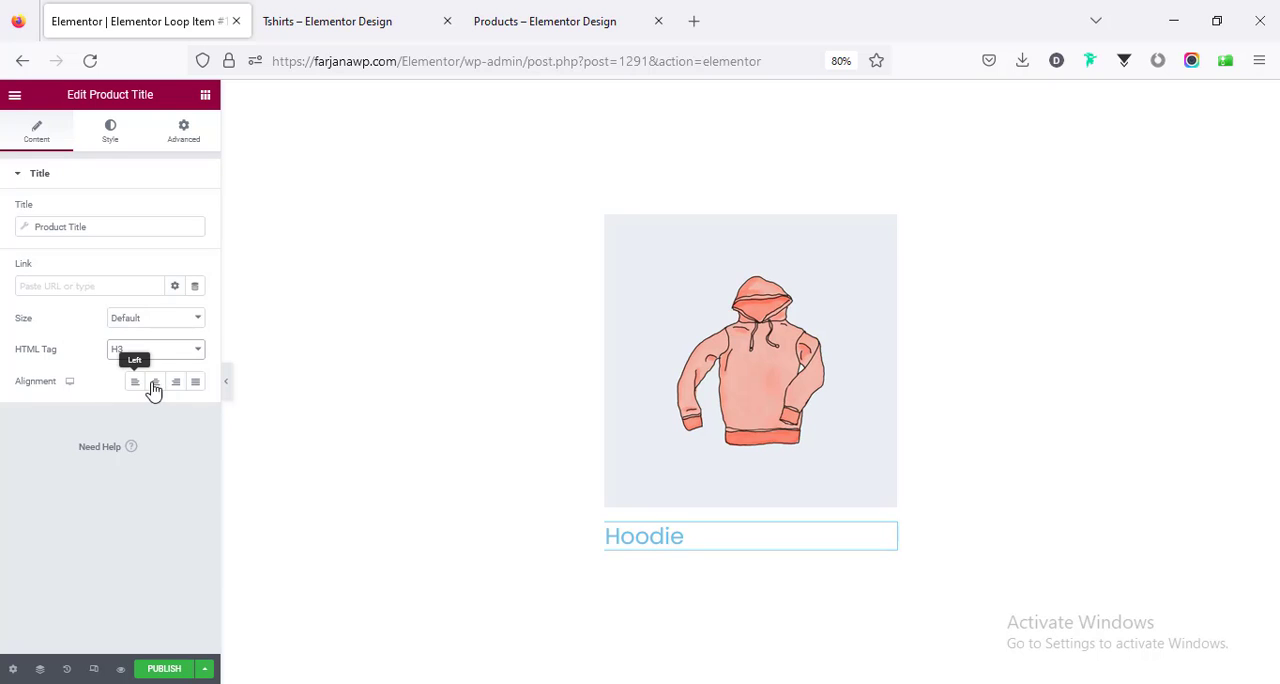
{"action": "left_click", "coordinate": [154, 380]}
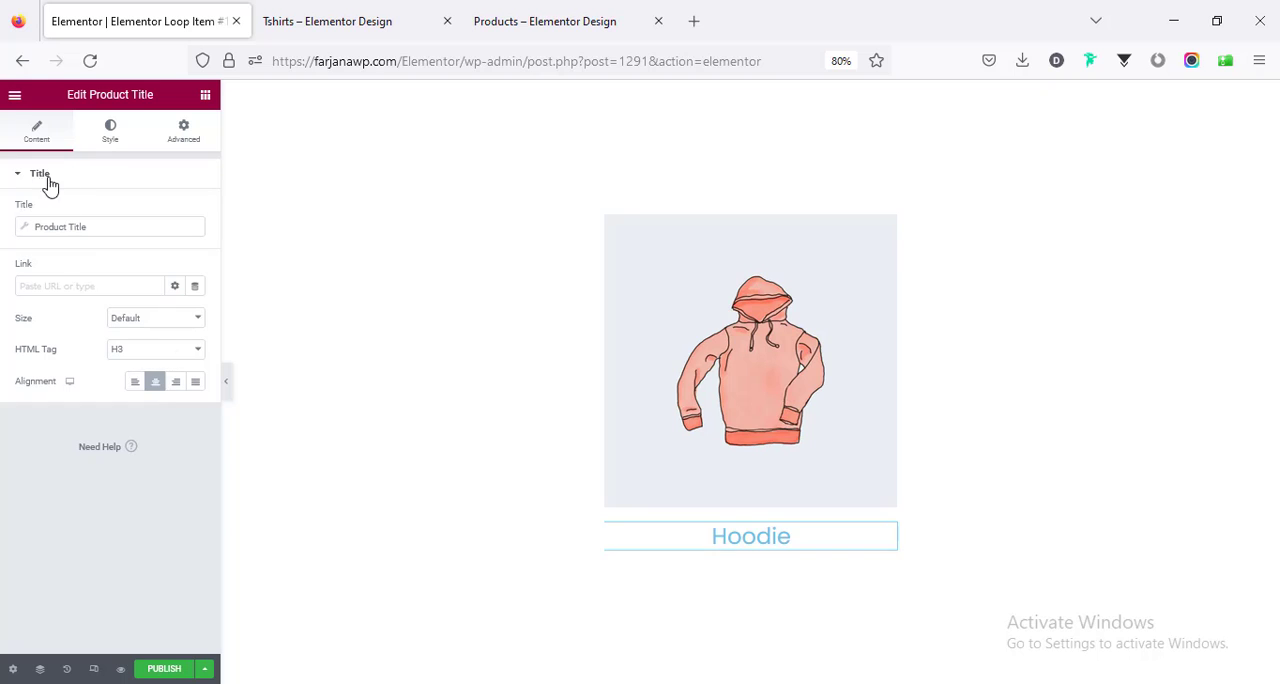
{"action": "mouse_move", "coordinate": [26, 280]}
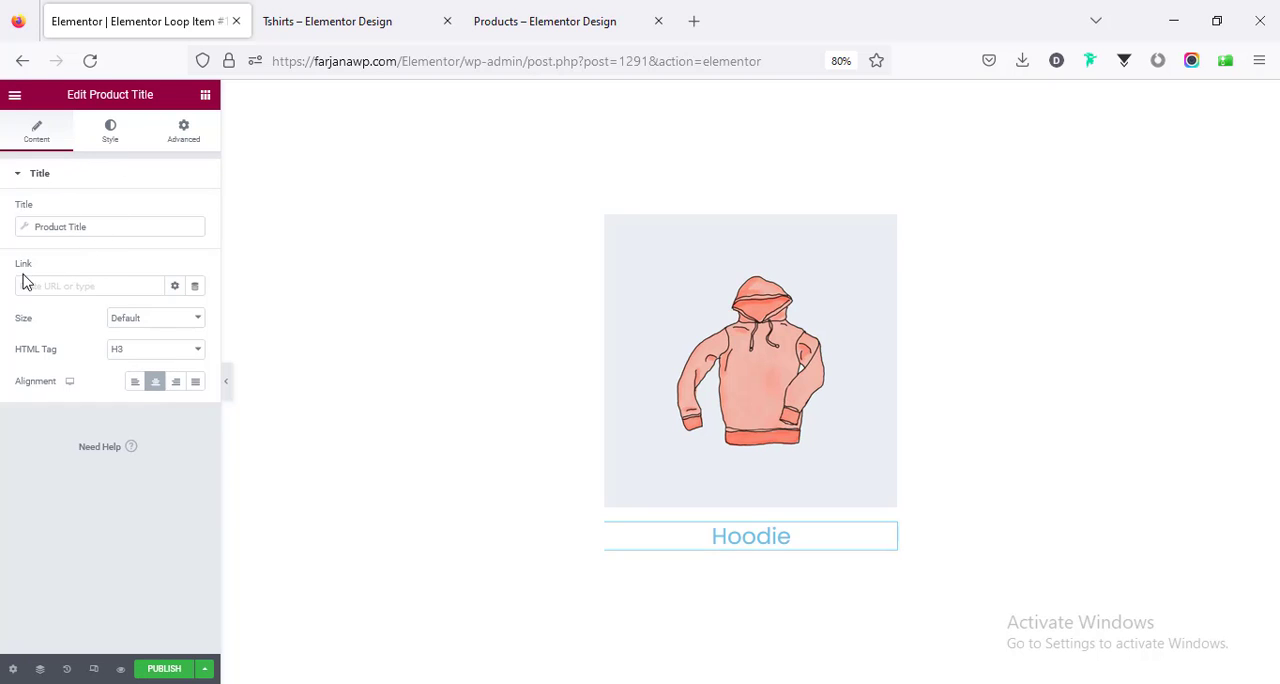
{"action": "left_click", "coordinate": [90, 286]}
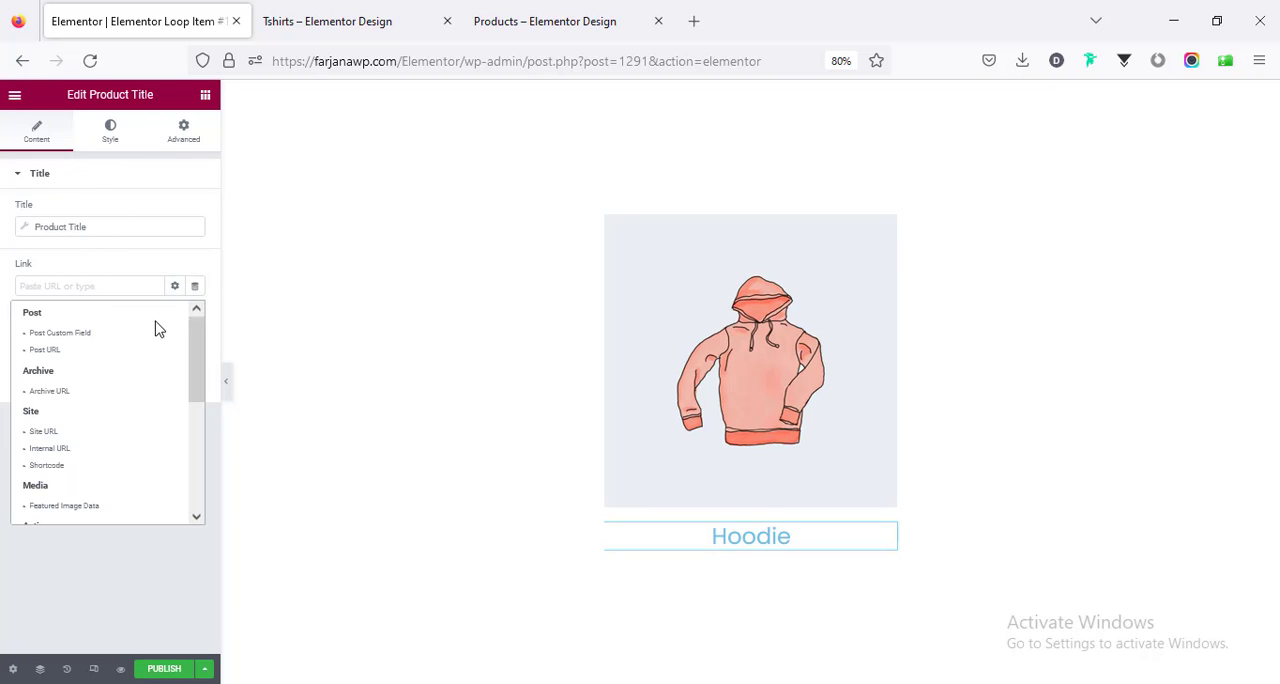
{"action": "left_click", "coordinate": [44, 348]}
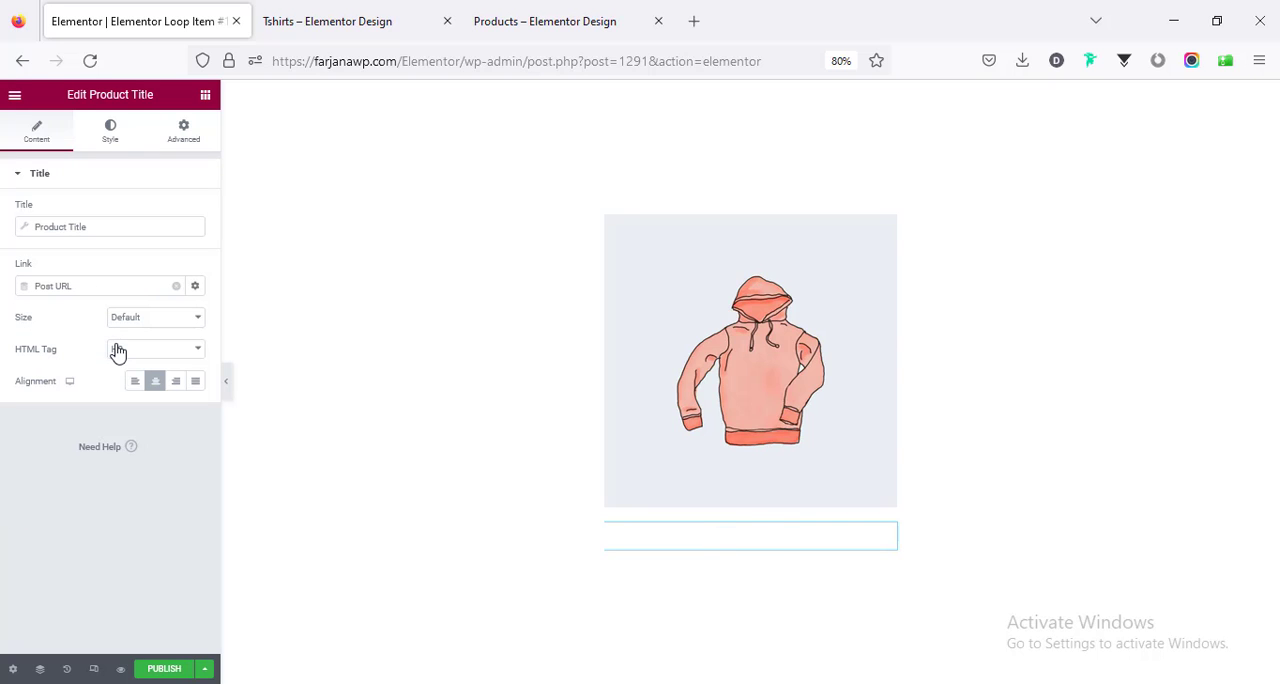
Style the title black with a reduced Poppins font size.
{"action": "left_click", "coordinate": [110, 130]}
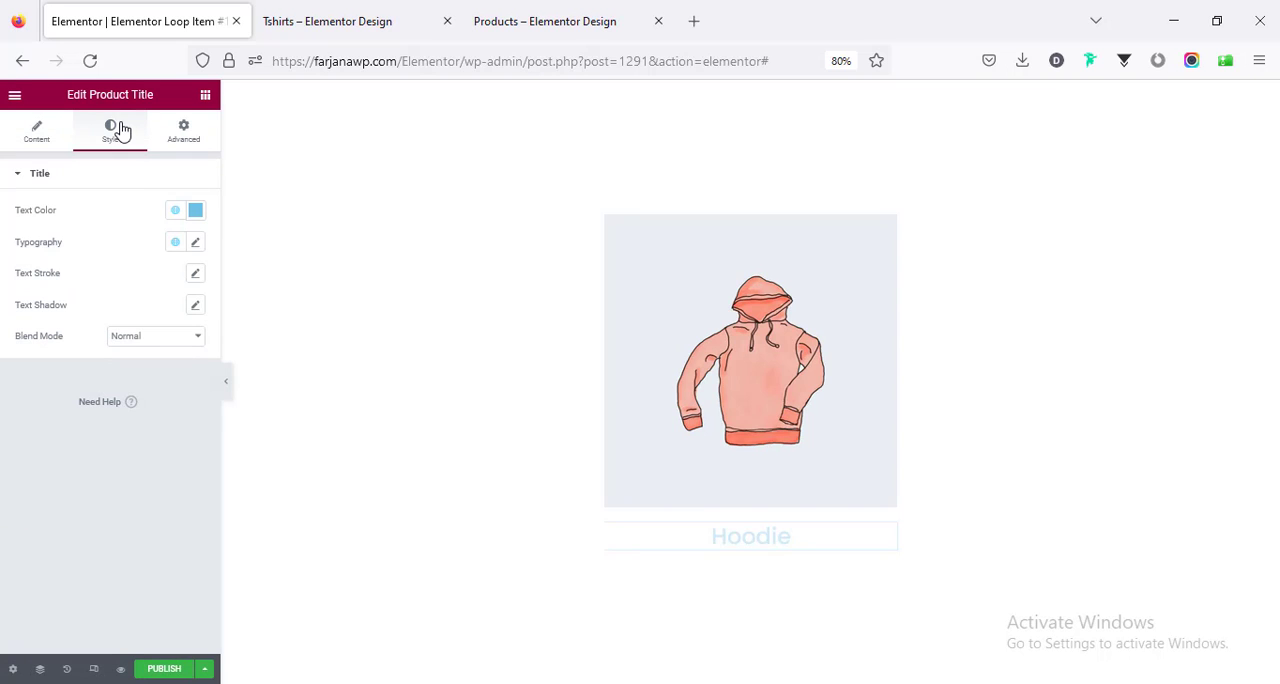
{"action": "left_click", "coordinate": [176, 210]}
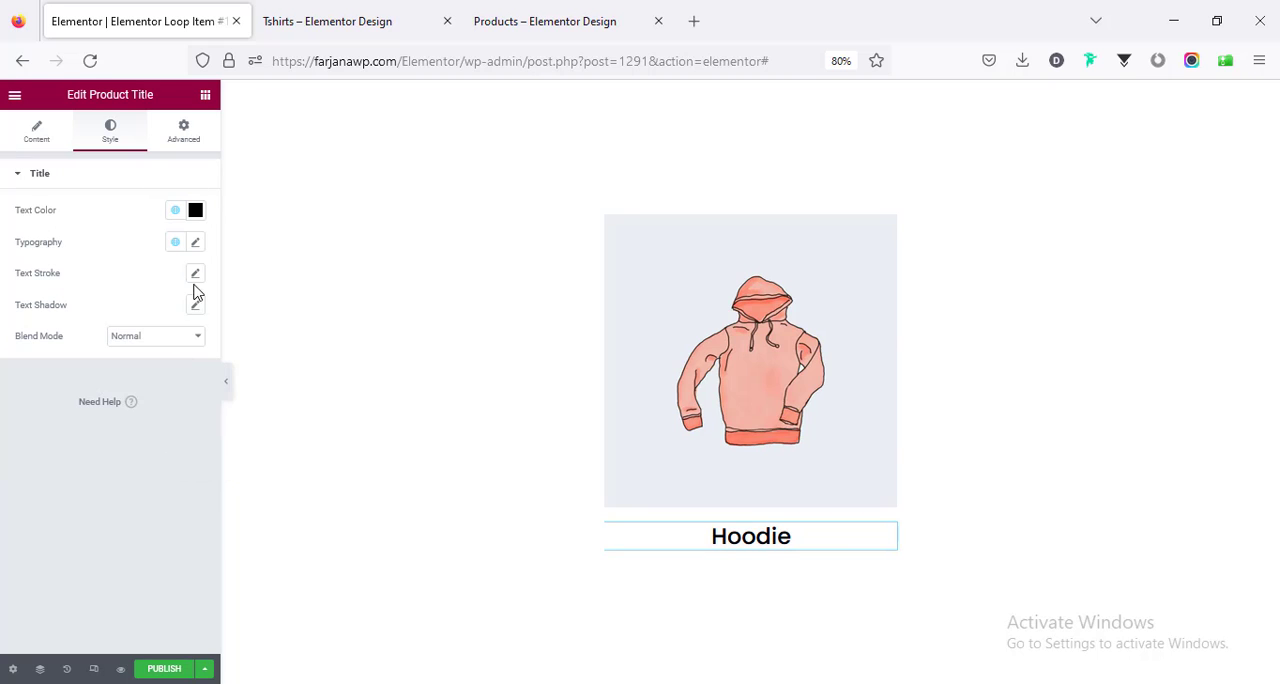
{"action": "left_click", "coordinate": [196, 242]}
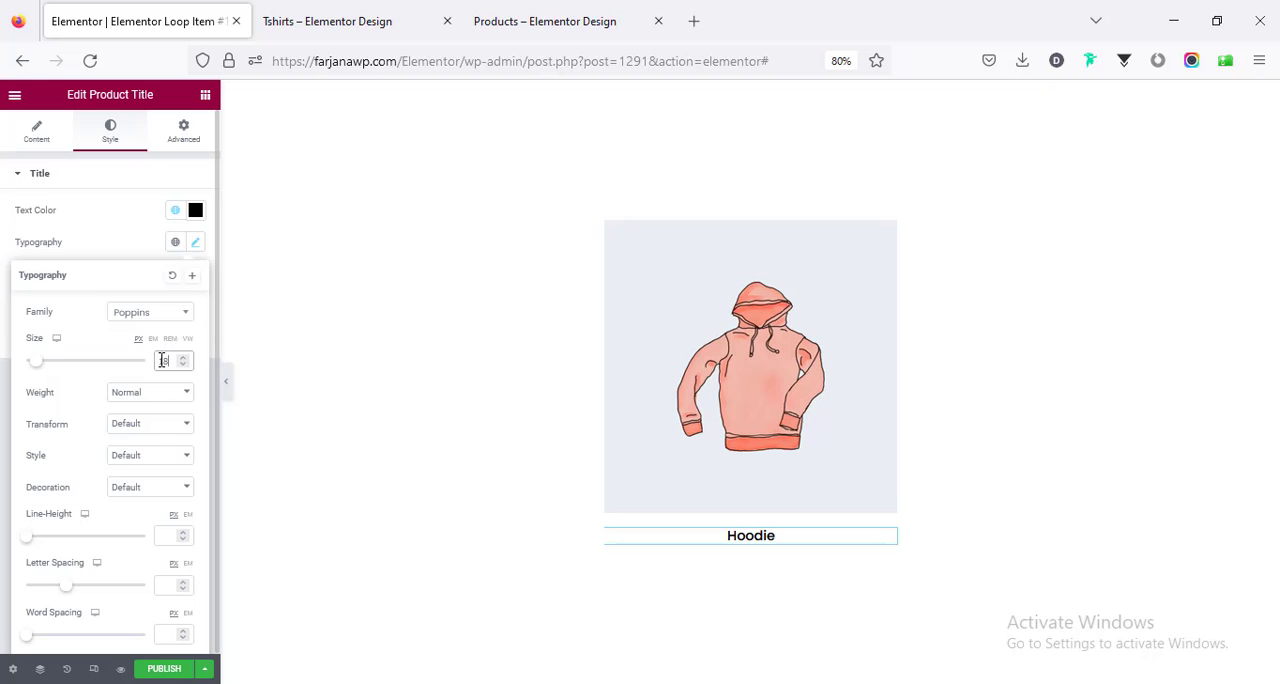
{"action": "left_click", "coordinate": [196, 242]}
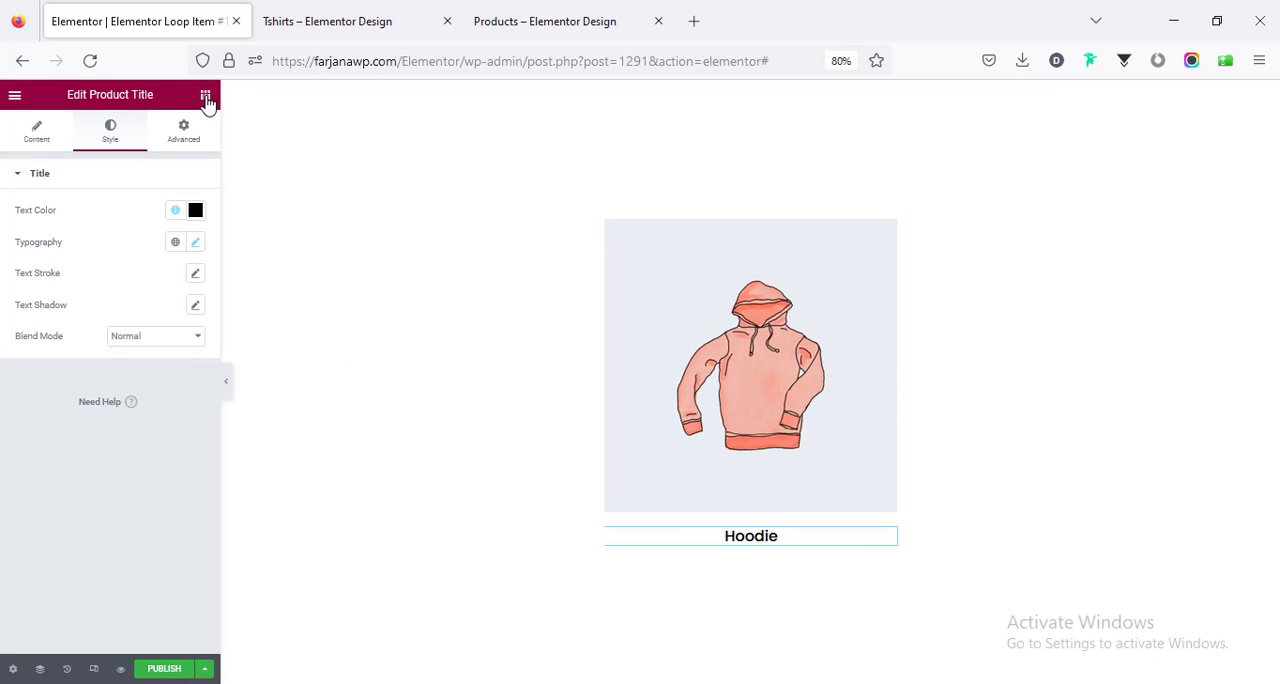
{"action": "left_click", "coordinate": [204, 94]}
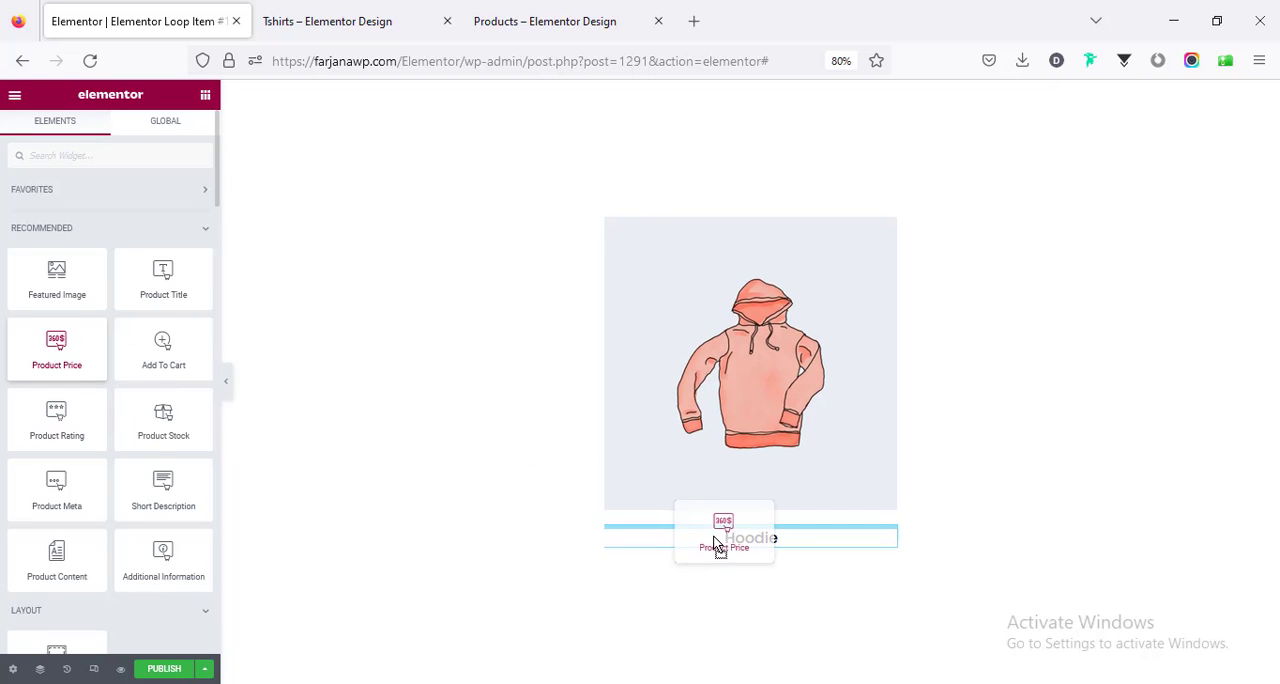
Insert the Product Price below the Hoodie title with black text.
{"action": "left_click", "coordinate": [724, 538]}
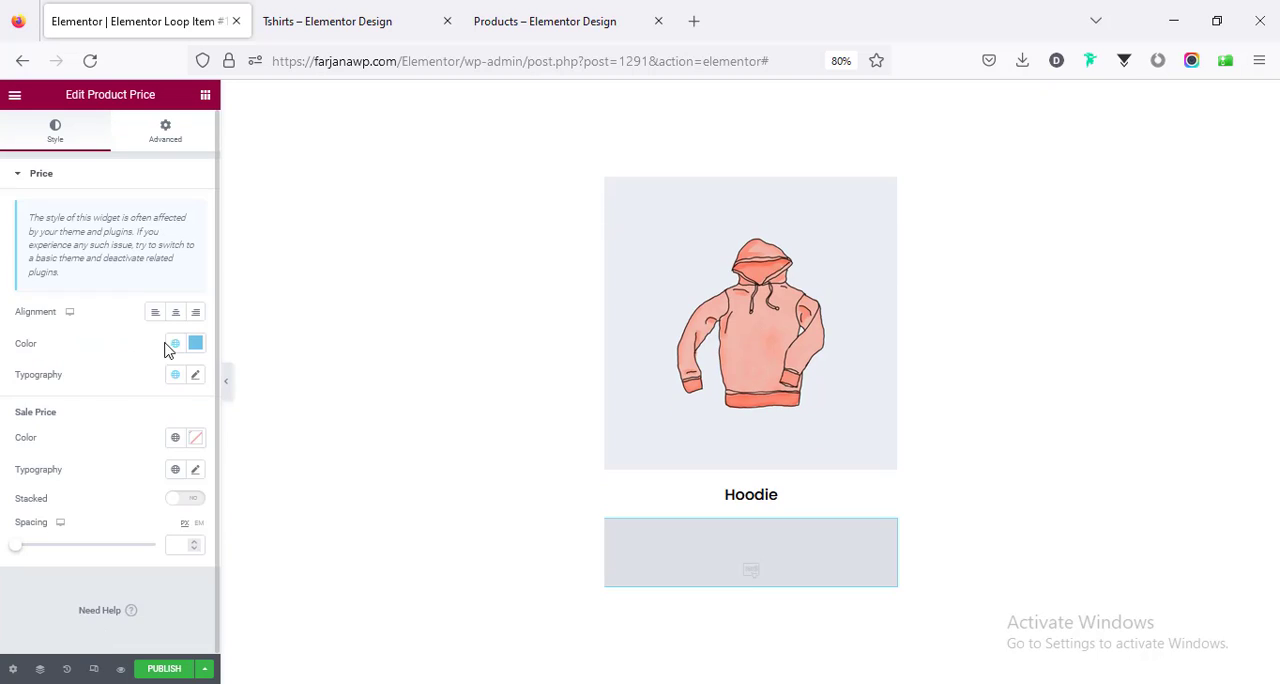
{"action": "left_click", "coordinate": [176, 344]}
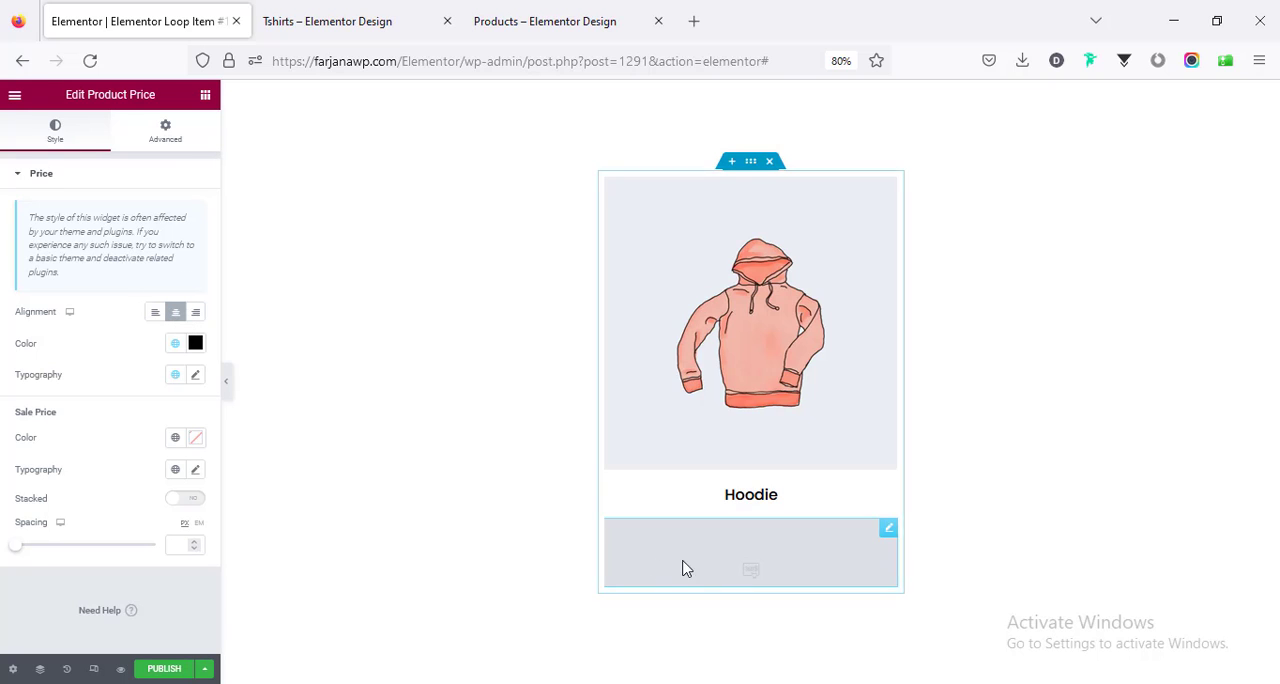
{"action": "mouse_move", "coordinate": [670, 552]}
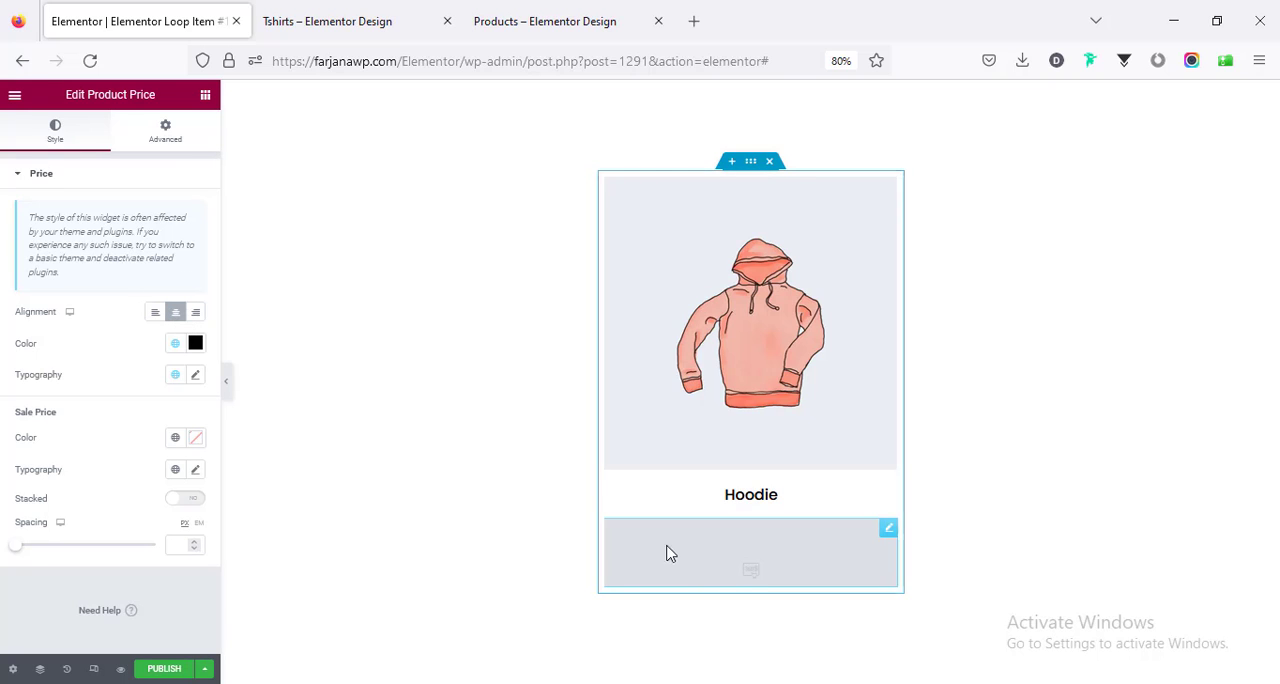
{"action": "mouse_move", "coordinate": [798, 578]}
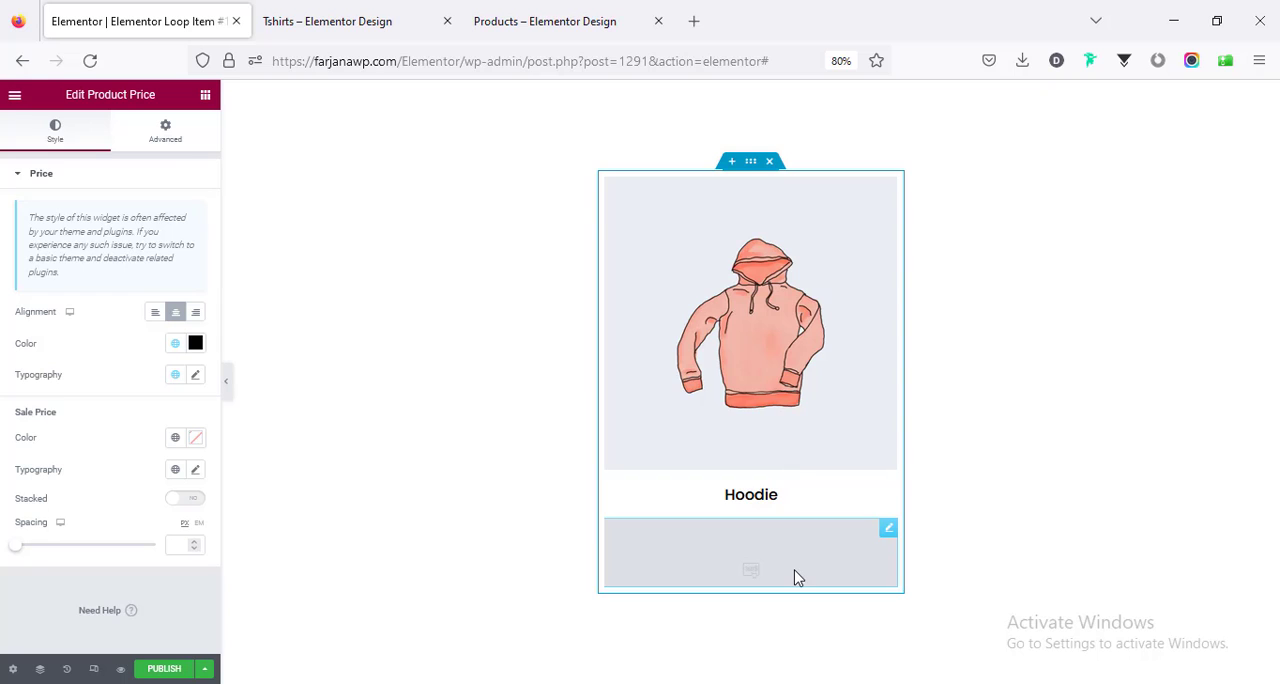
{"action": "left_click", "coordinate": [294, 312]}
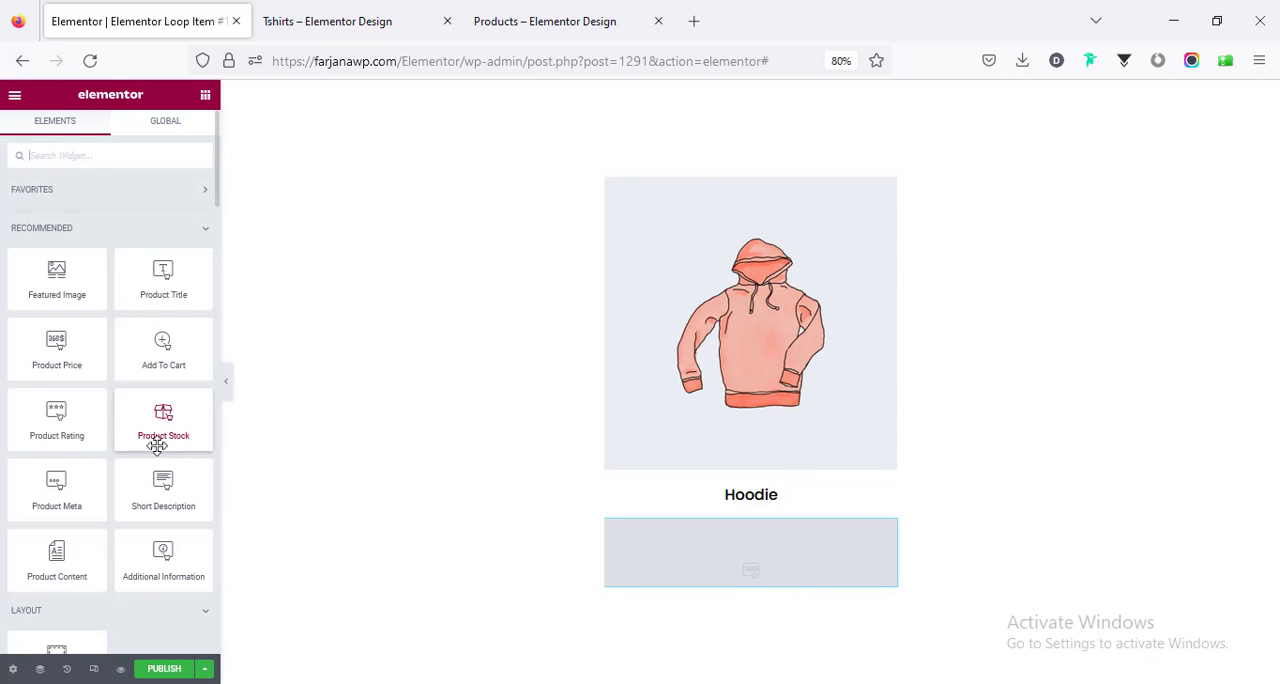
{"action": "mouse_move", "coordinate": [56, 490]}
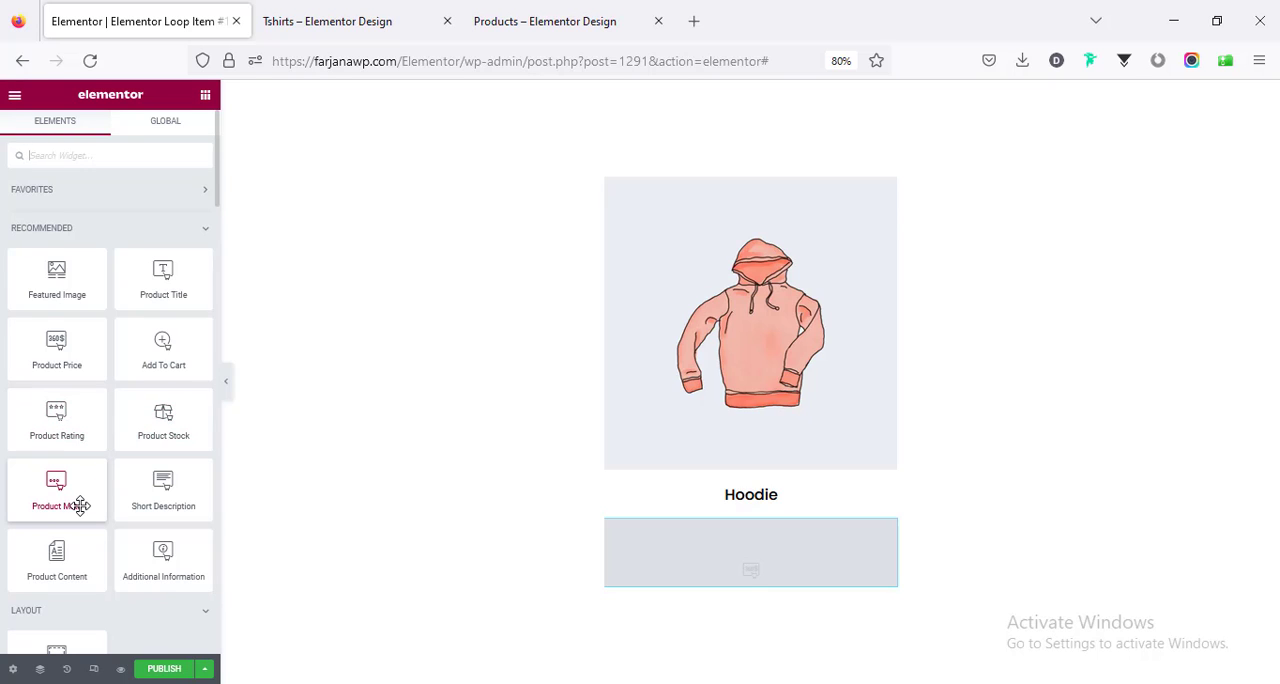
{"action": "mouse_move", "coordinate": [164, 344]}
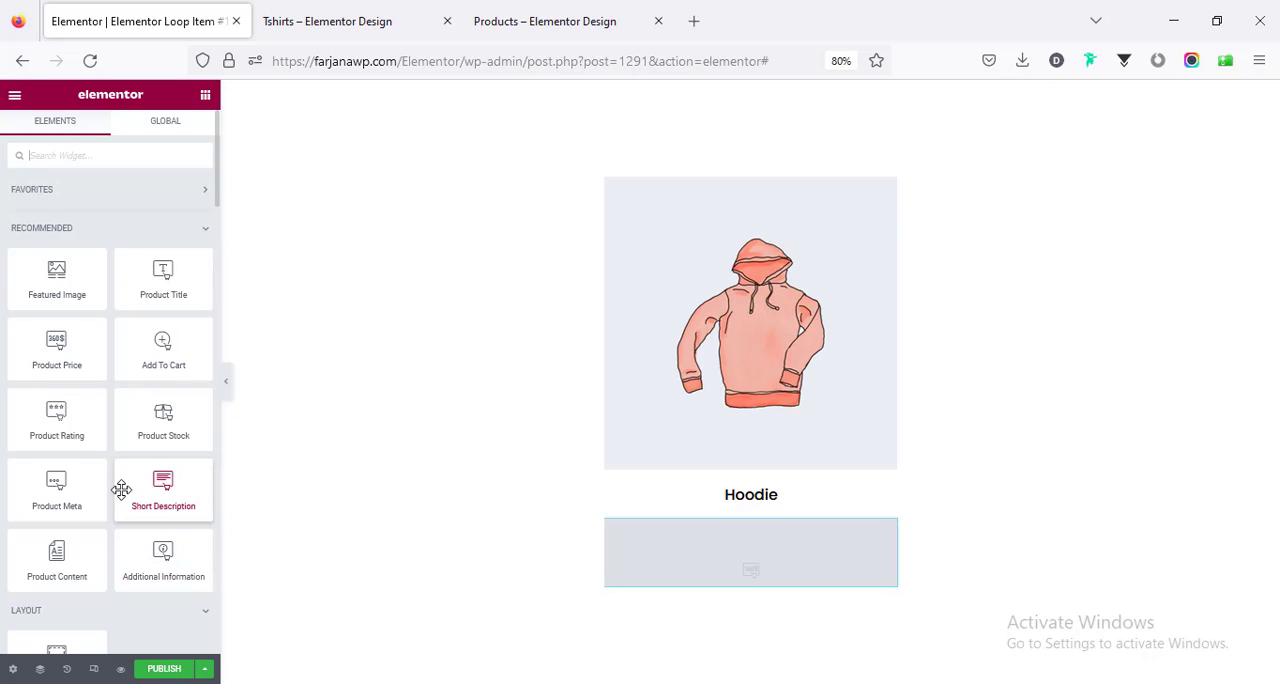
{"action": "mouse_move", "coordinate": [56, 560]}
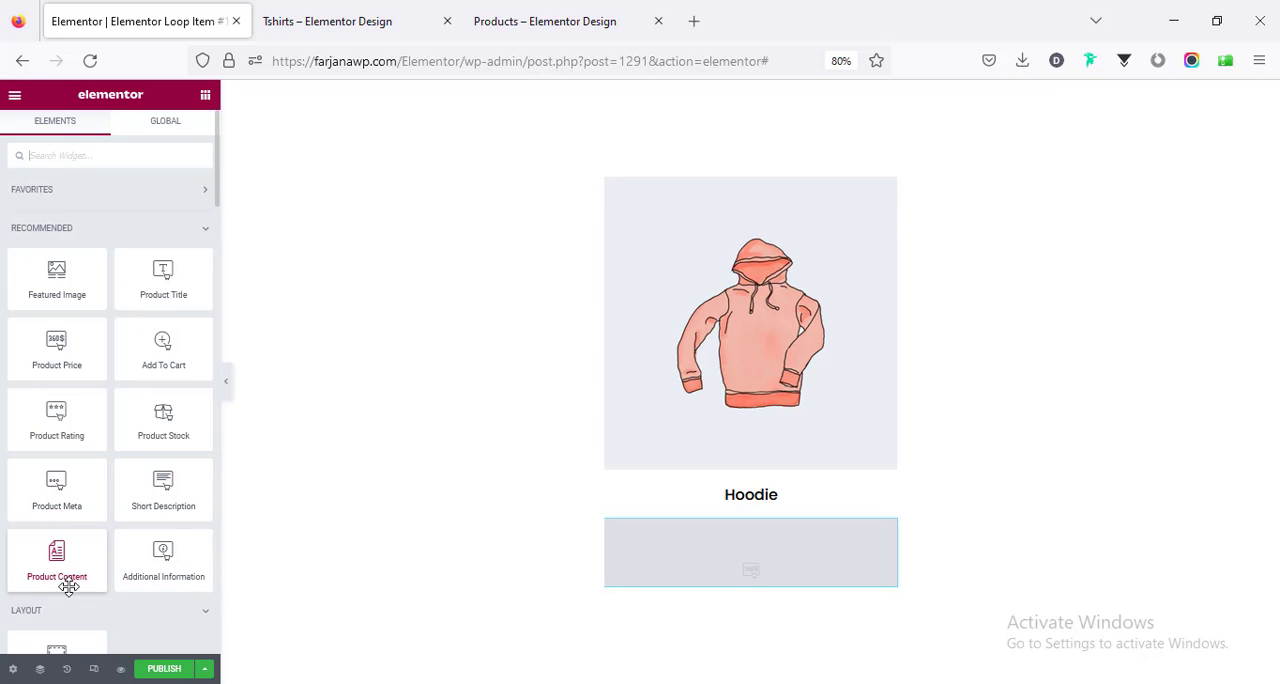
{"action": "mouse_move", "coordinate": [124, 160]}
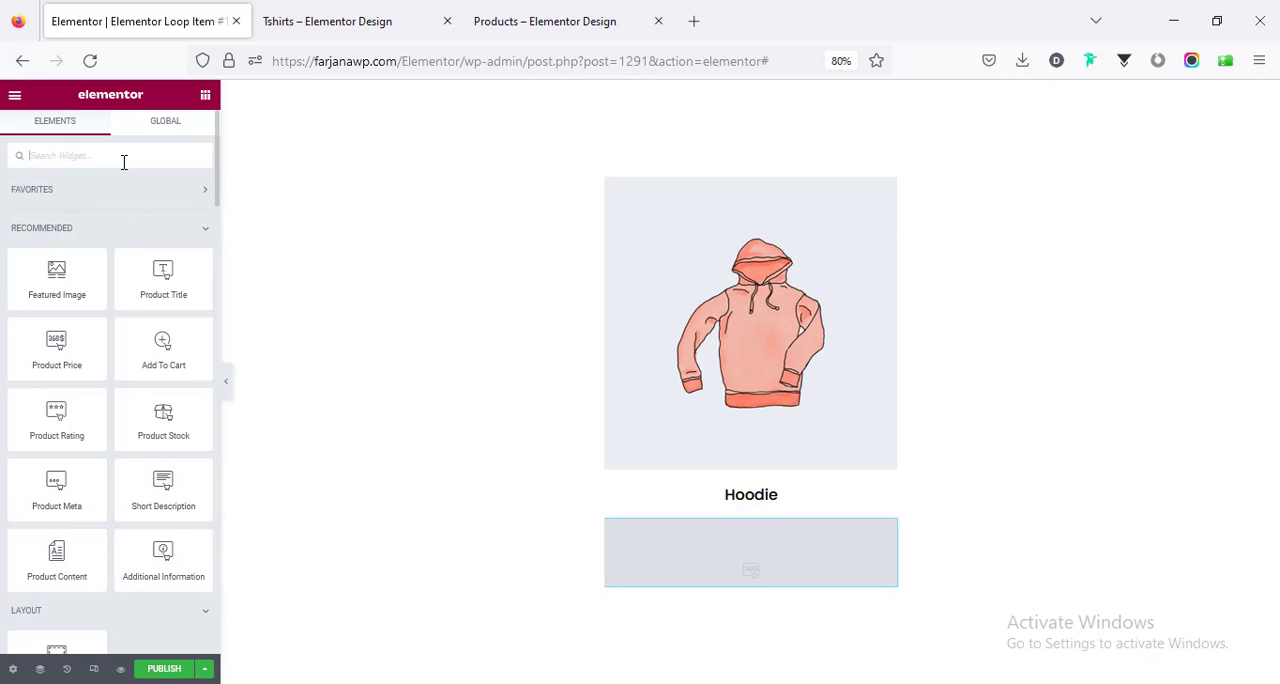
Add a Custom Add To Cart button below the price block and centre it.
{"action": "type", "text": "add"}
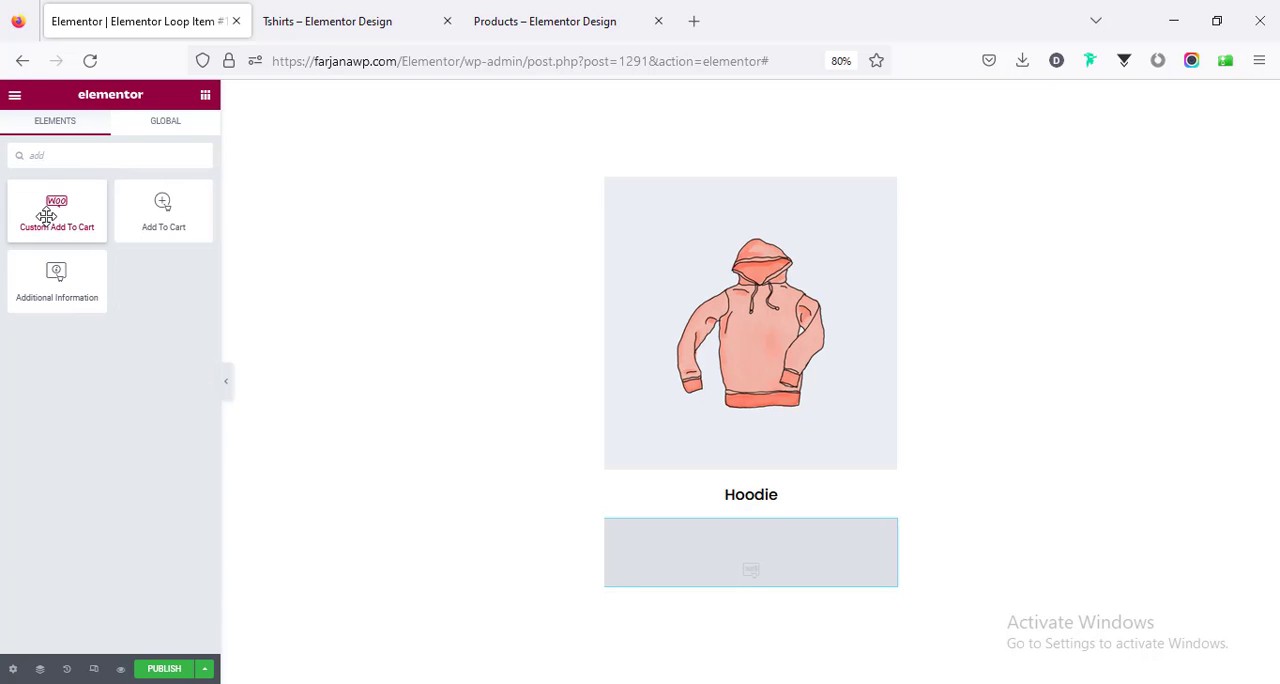
{"action": "left_click_drag", "start_coordinate": [56, 210], "coordinate": [736, 570]}
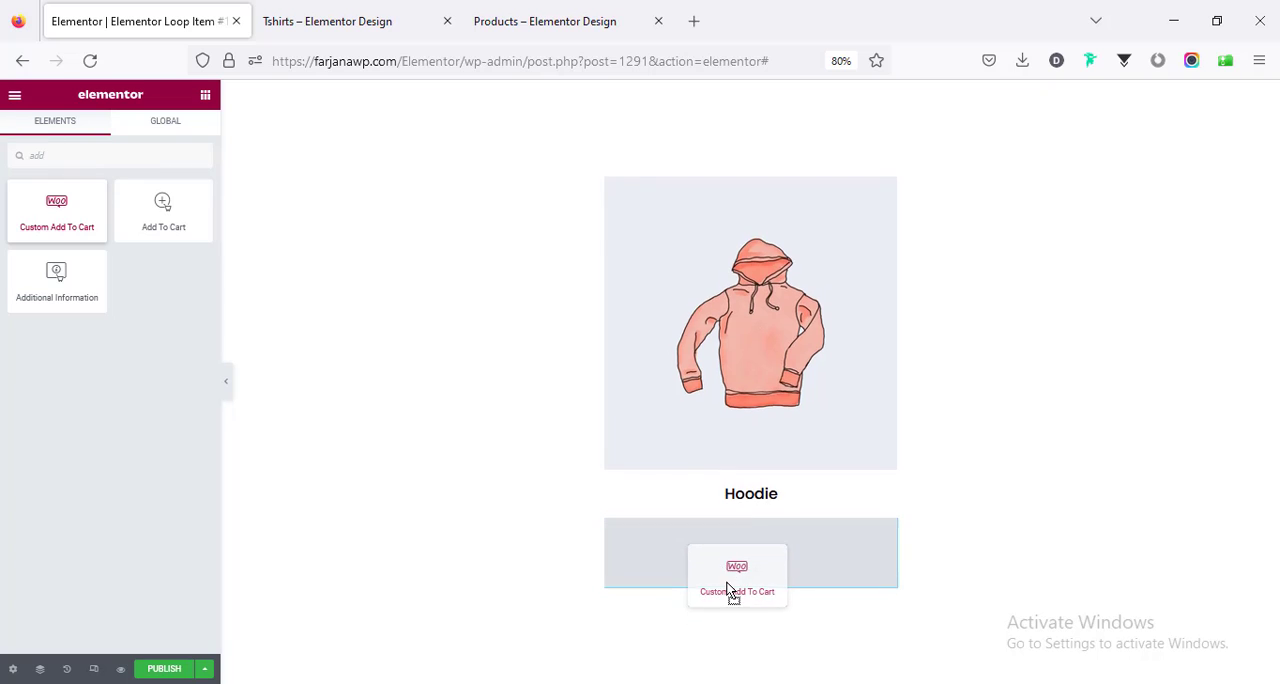
{"action": "left_click", "coordinate": [736, 576]}
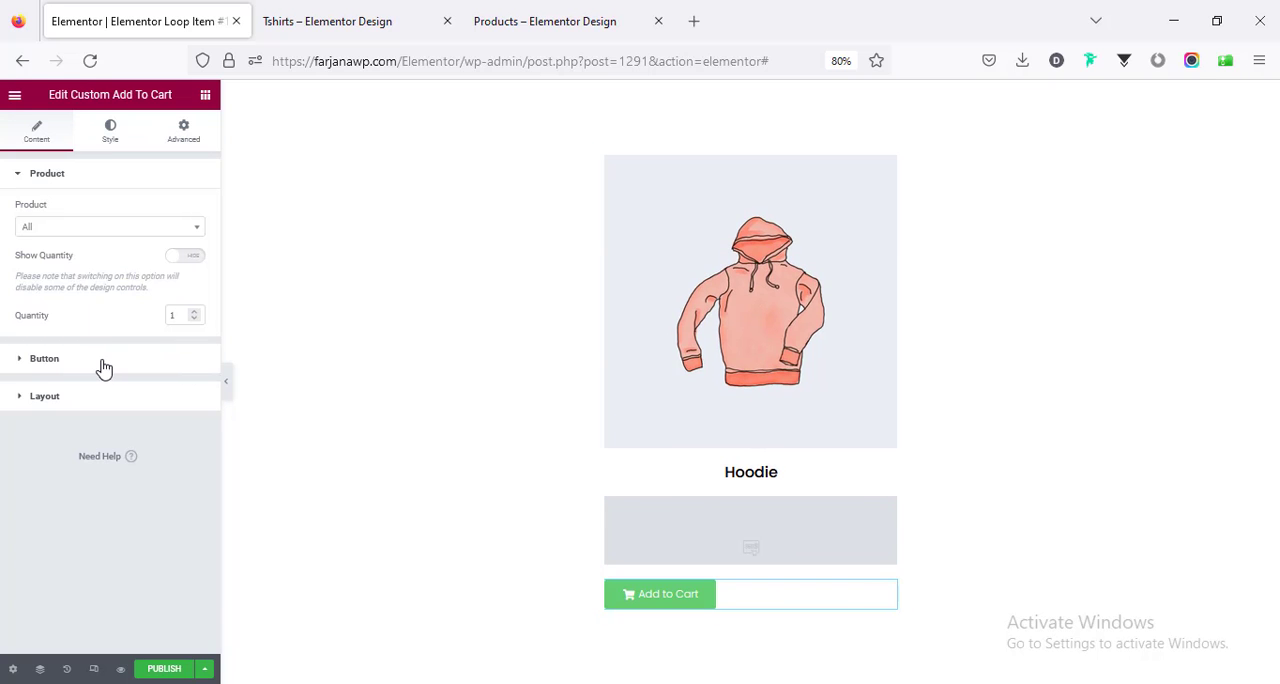
{"action": "left_click", "coordinate": [44, 358]}
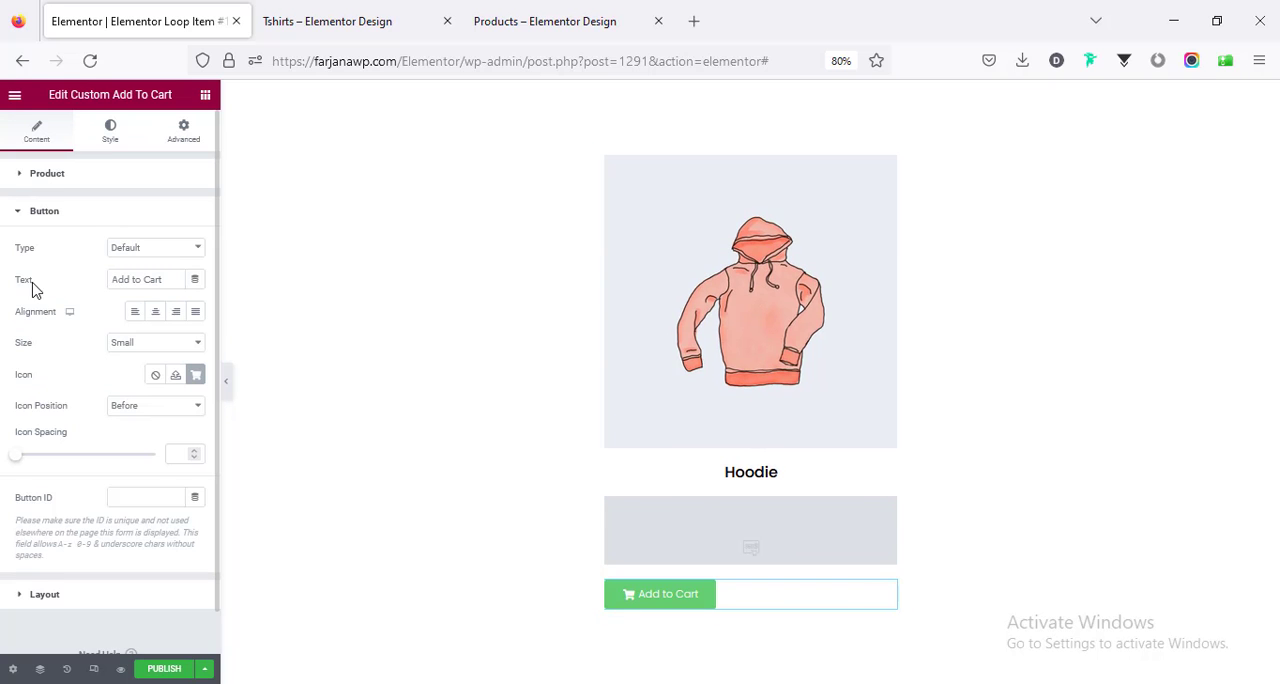
{"action": "double_click", "coordinate": [152, 280]}
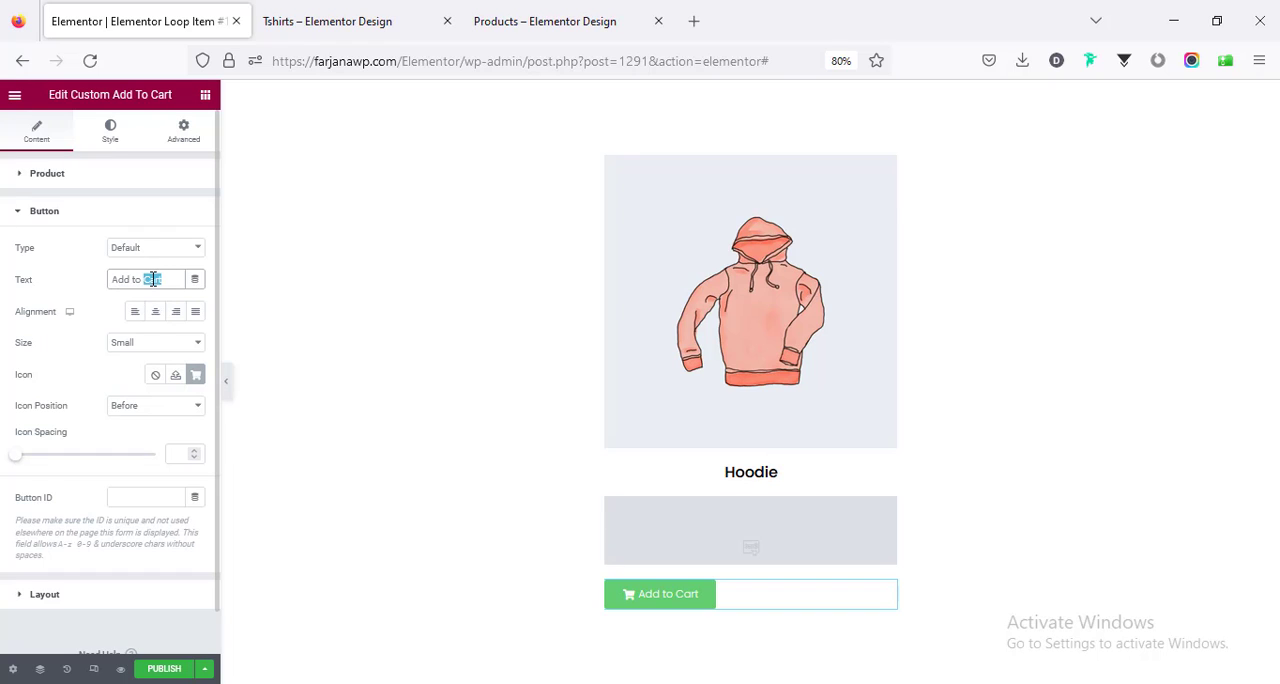
{"action": "left_click", "coordinate": [156, 312]}
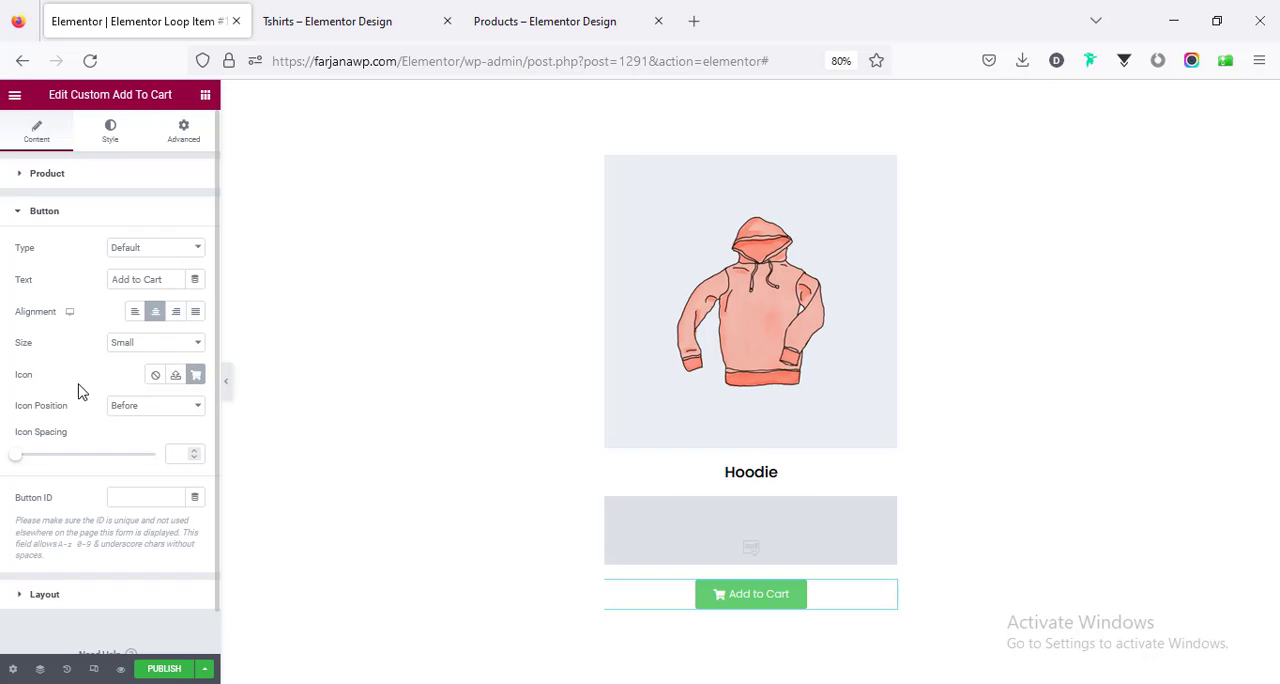
{"action": "mouse_move", "coordinate": [196, 374]}
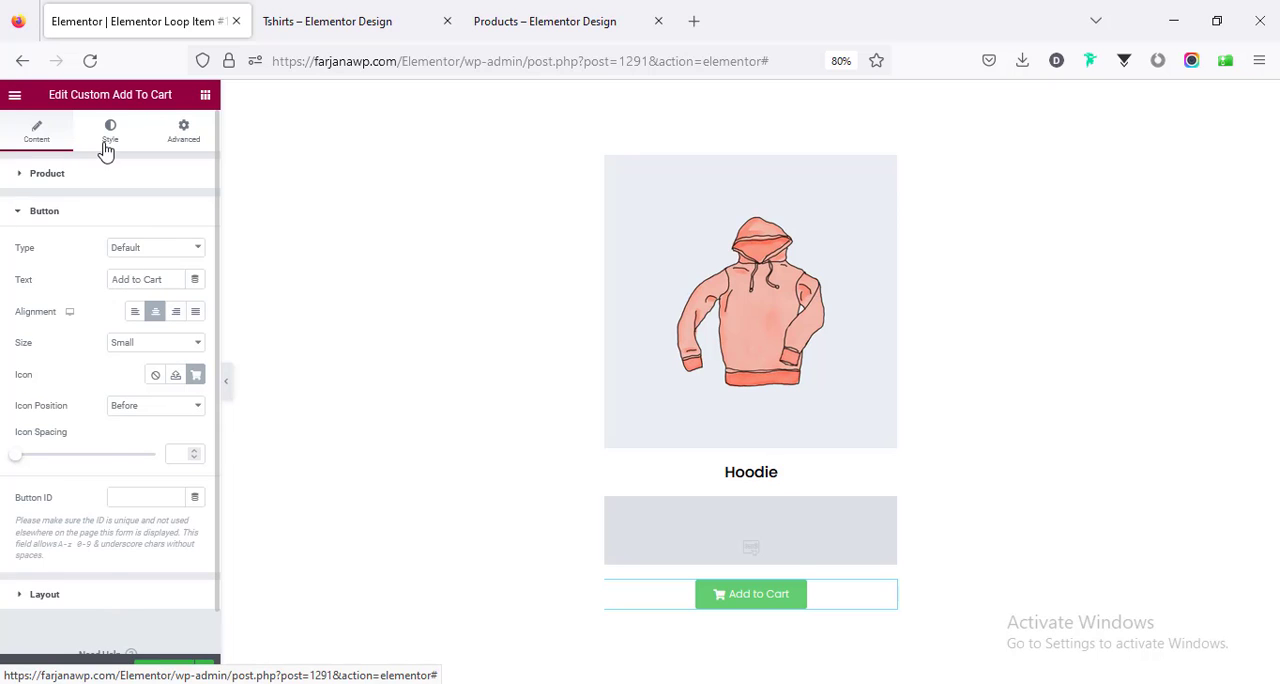
Clear the button's green background and make its text black and uppercase.
{"action": "left_click", "coordinate": [110, 130]}
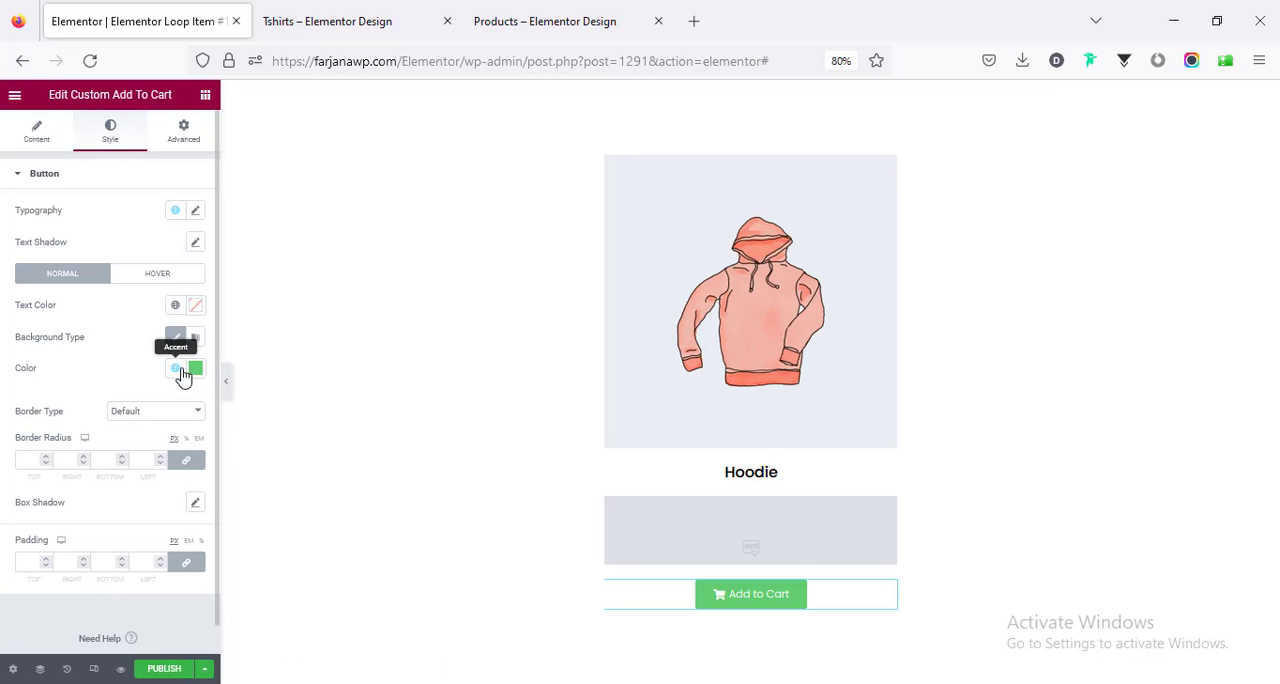
{"action": "left_click", "coordinate": [176, 368]}
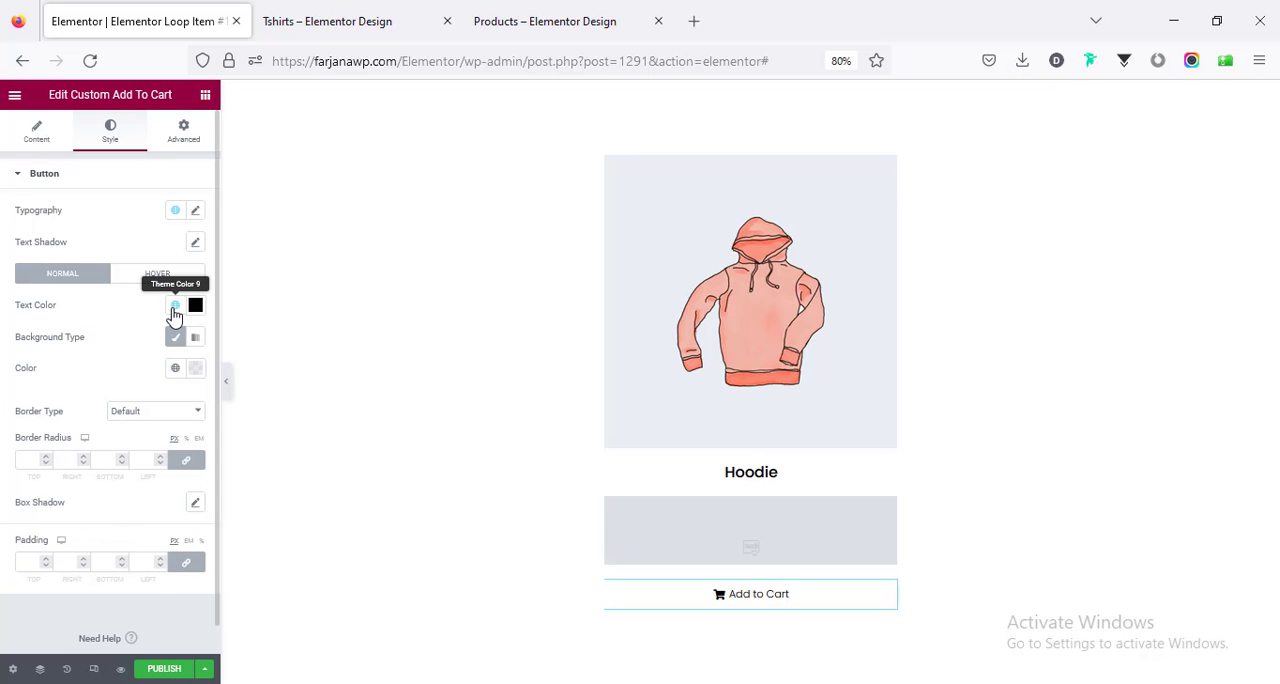
{"action": "mouse_move", "coordinate": [196, 214]}
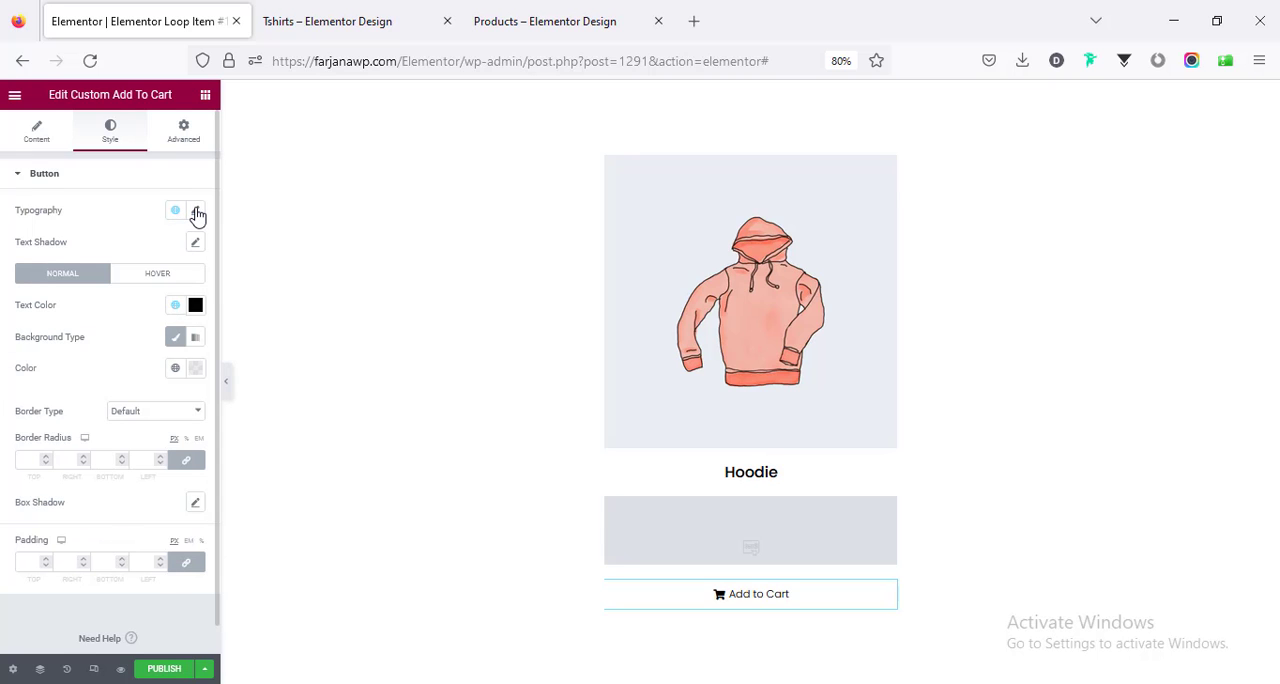
{"action": "left_click", "coordinate": [196, 210]}
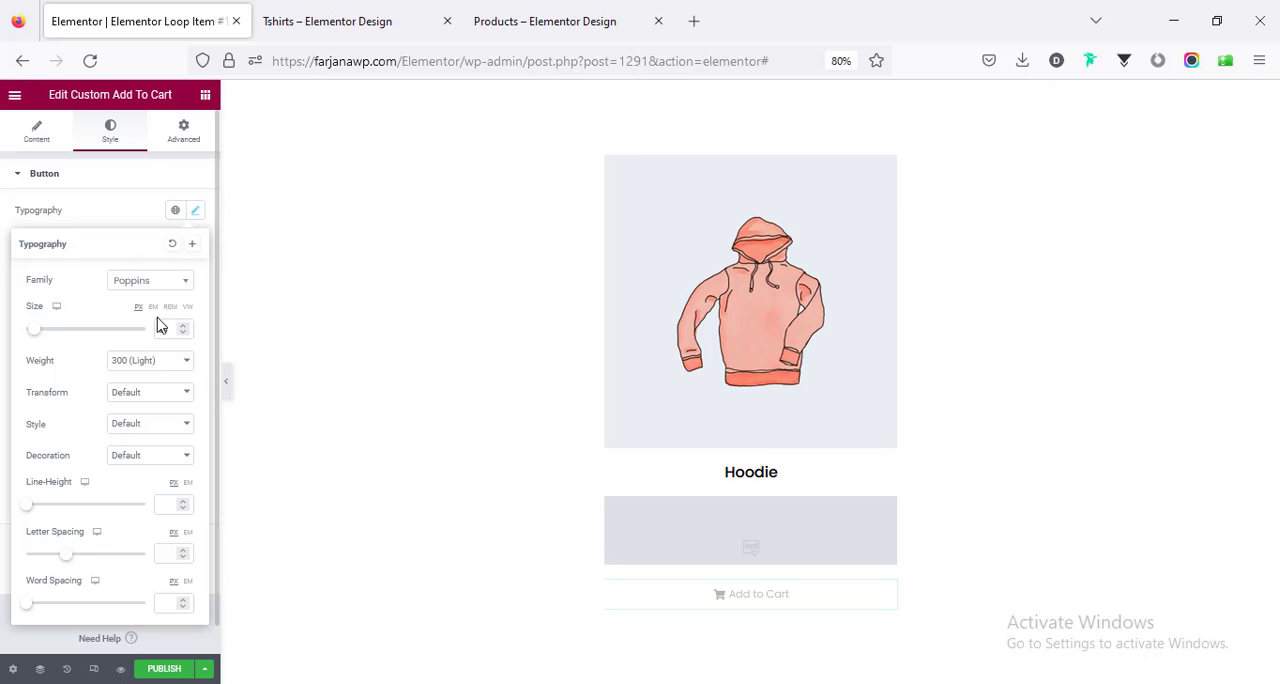
{"action": "left_click", "coordinate": [148, 392]}
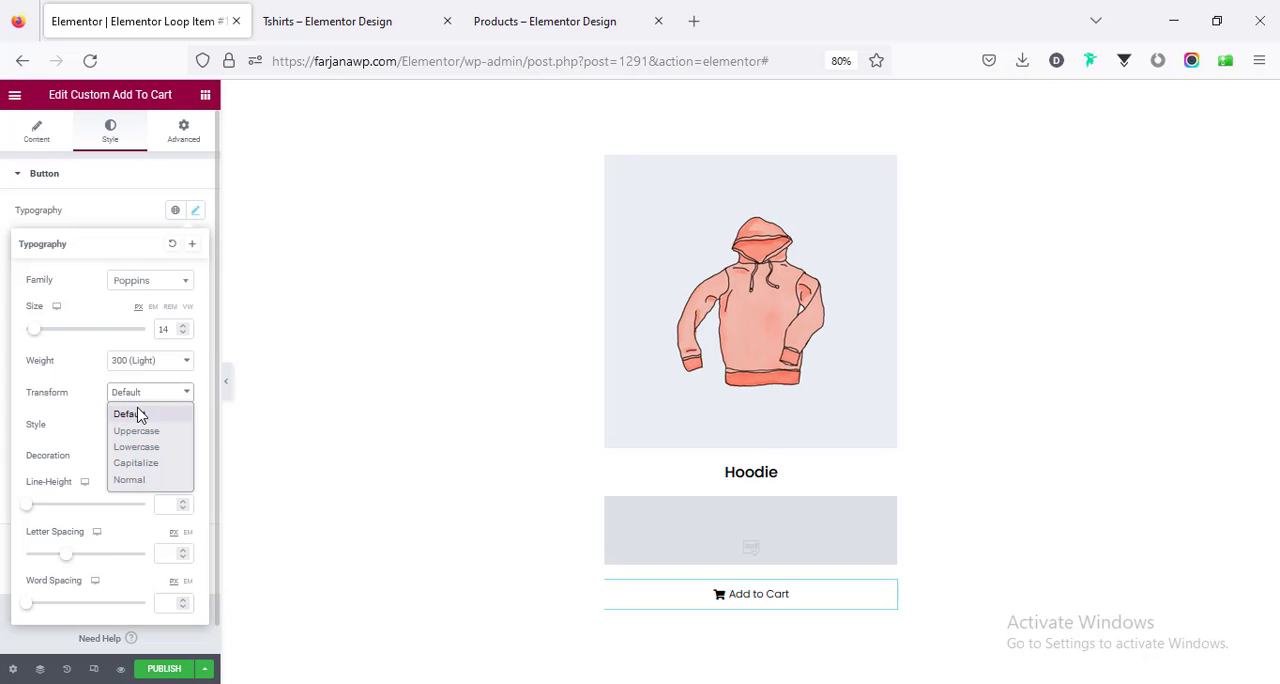
{"action": "left_click", "coordinate": [136, 430]}
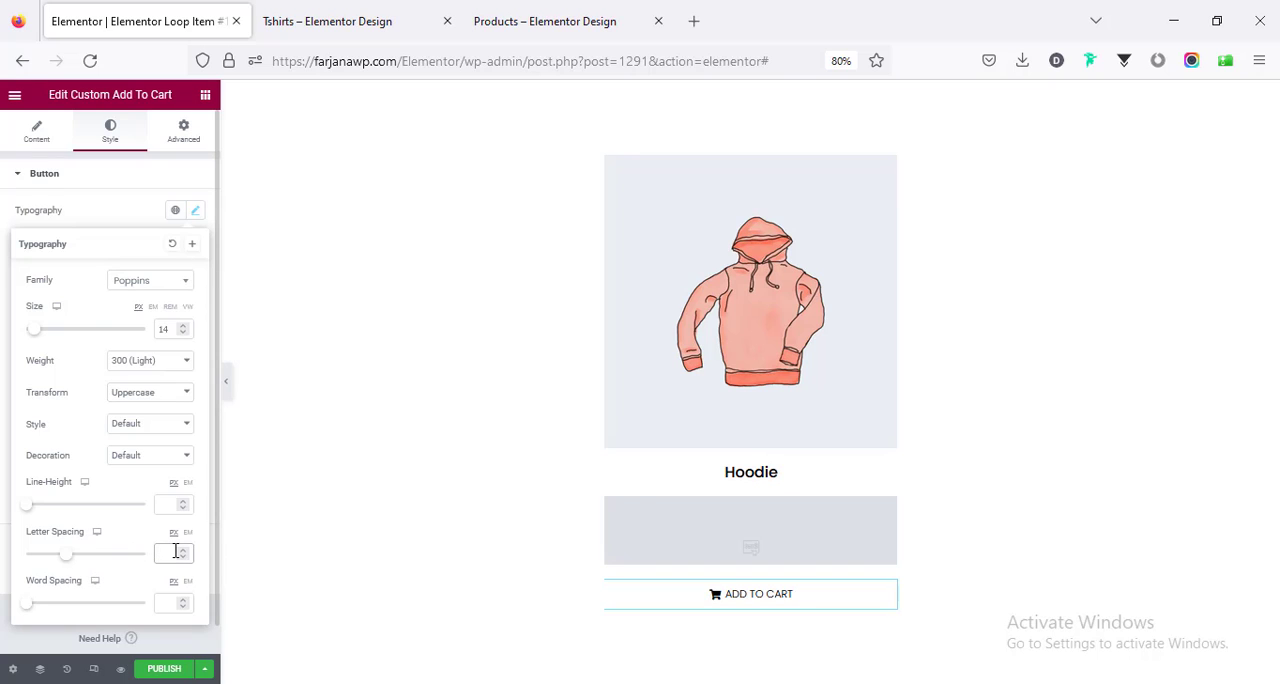
Give the button text slight letter spacing and normal (400) font weight.
{"action": "left_click", "coordinate": [148, 360]}
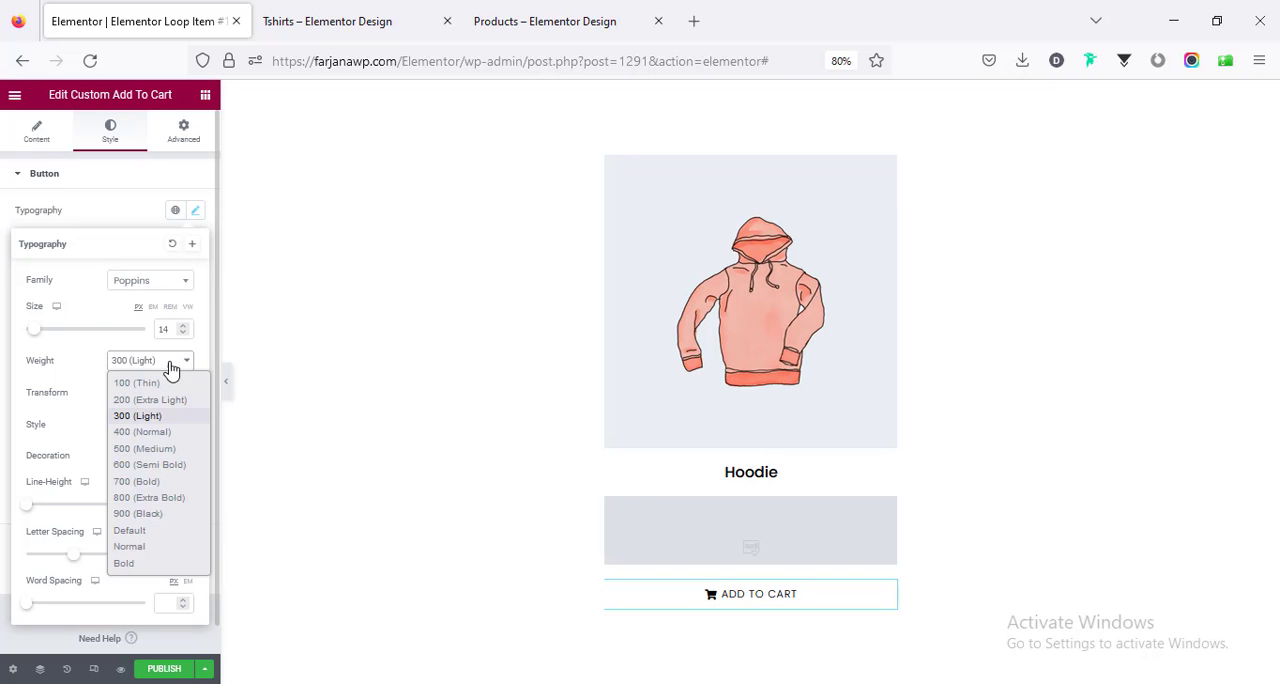
{"action": "left_click", "coordinate": [144, 448]}
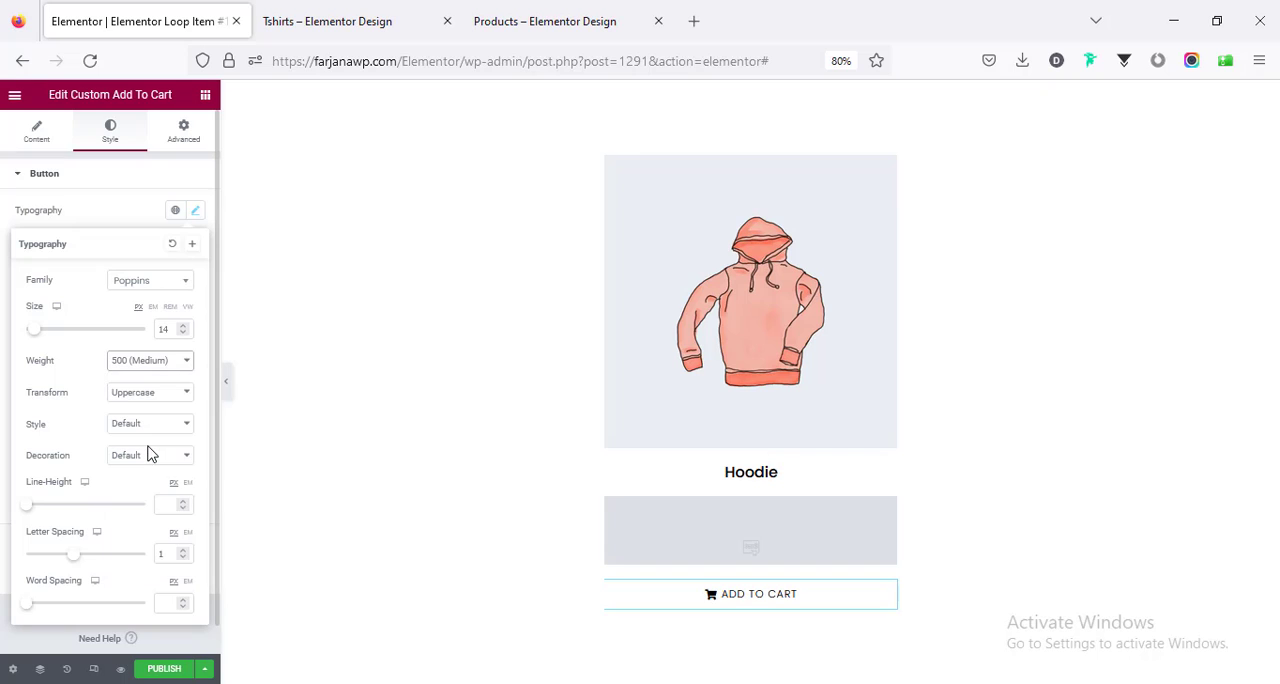
{"action": "left_click", "coordinate": [150, 360]}
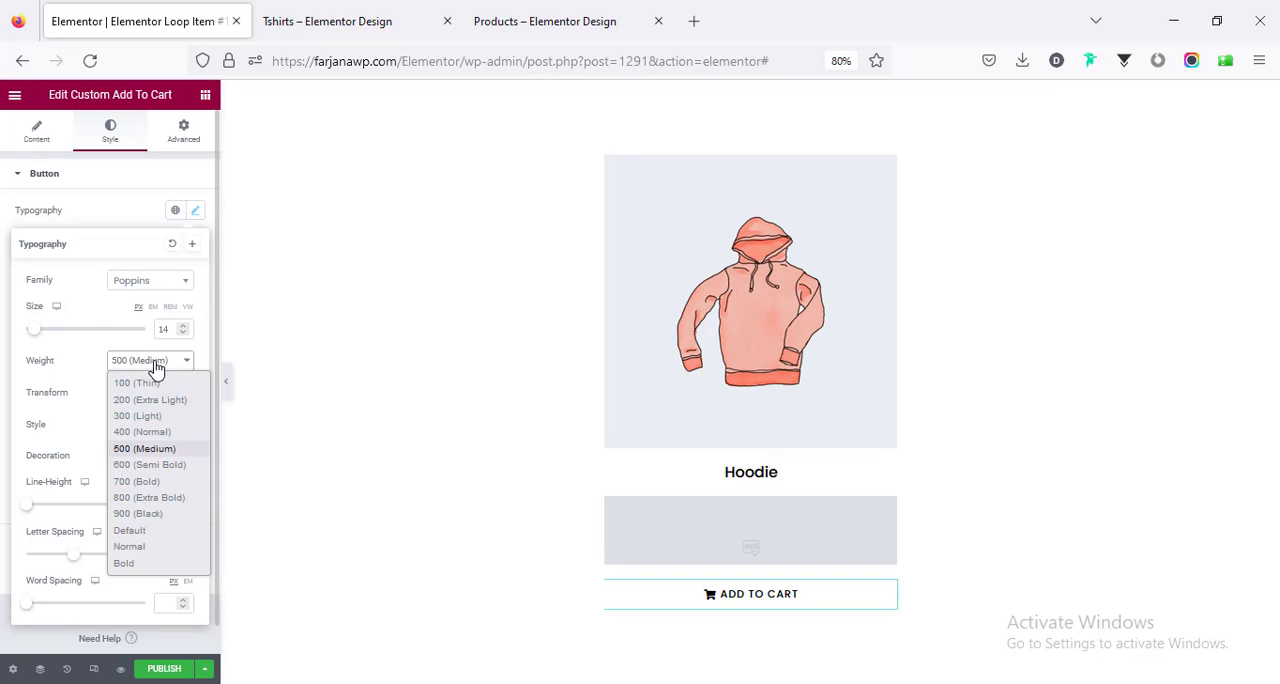
{"action": "left_click", "coordinate": [140, 432]}
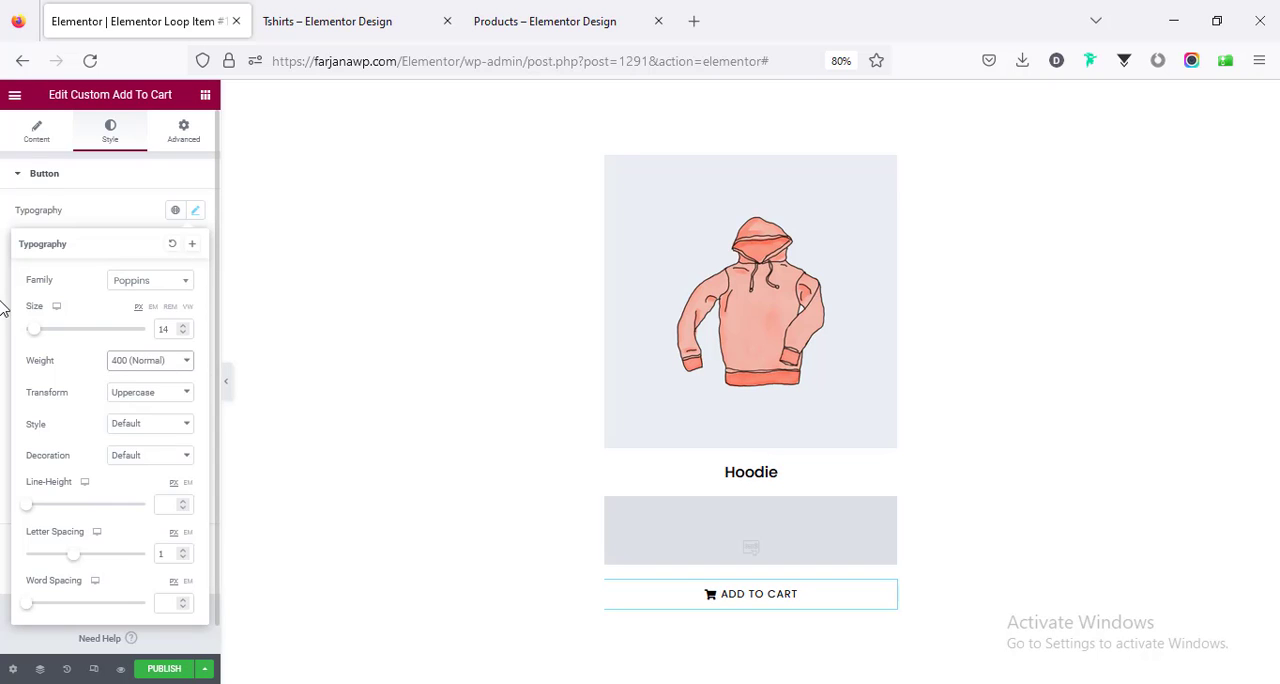
{"action": "left_click", "coordinate": [196, 210]}
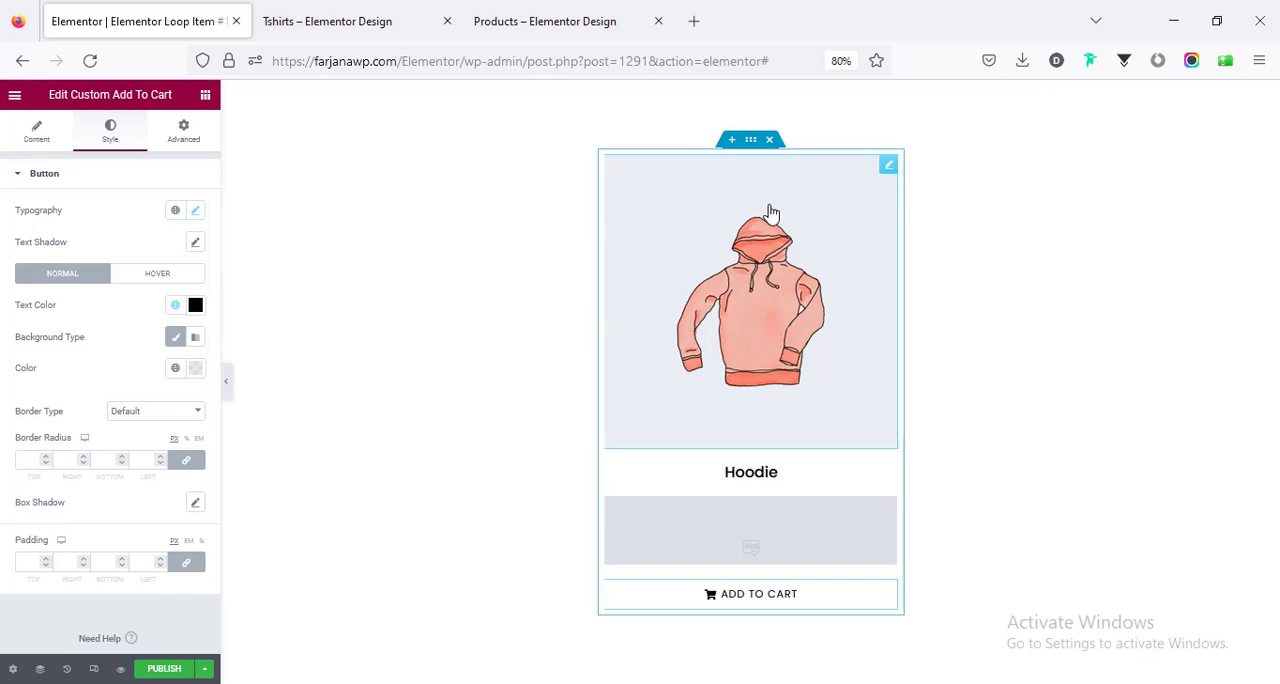
{"action": "mouse_move", "coordinate": [752, 140]}
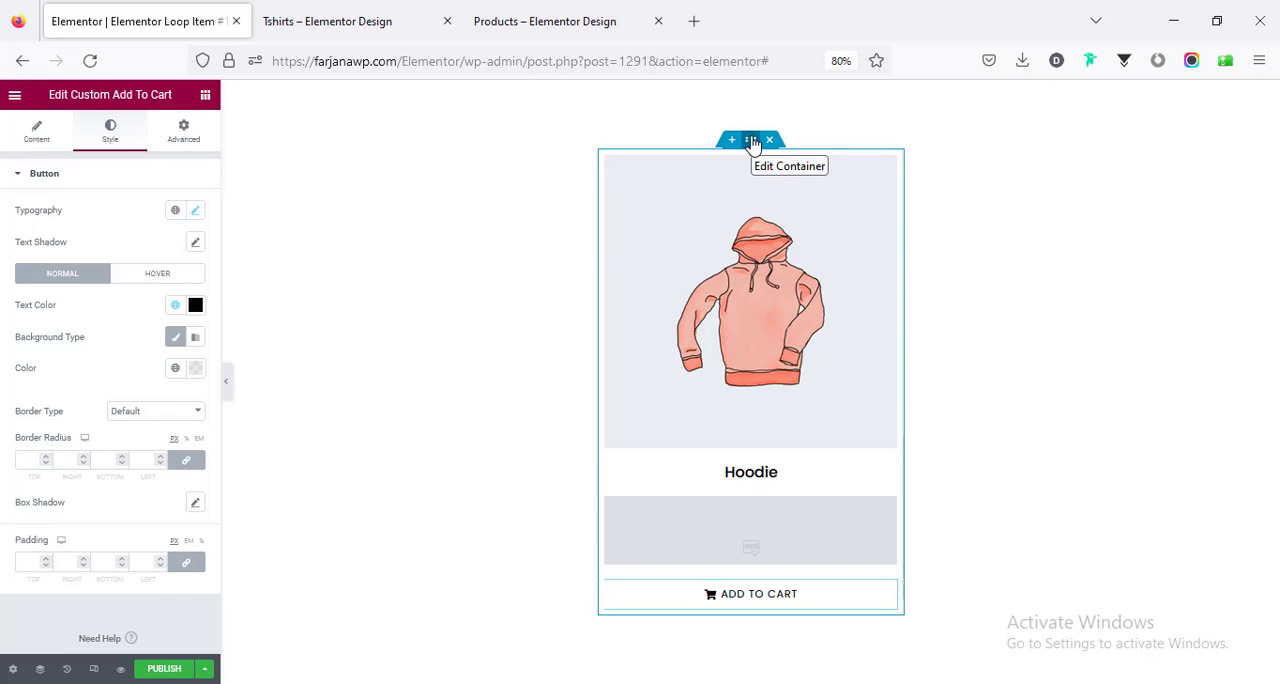
Add a box shadow to the whole Hoodie card container and publish the loop item template.
{"action": "left_click", "coordinate": [750, 140]}
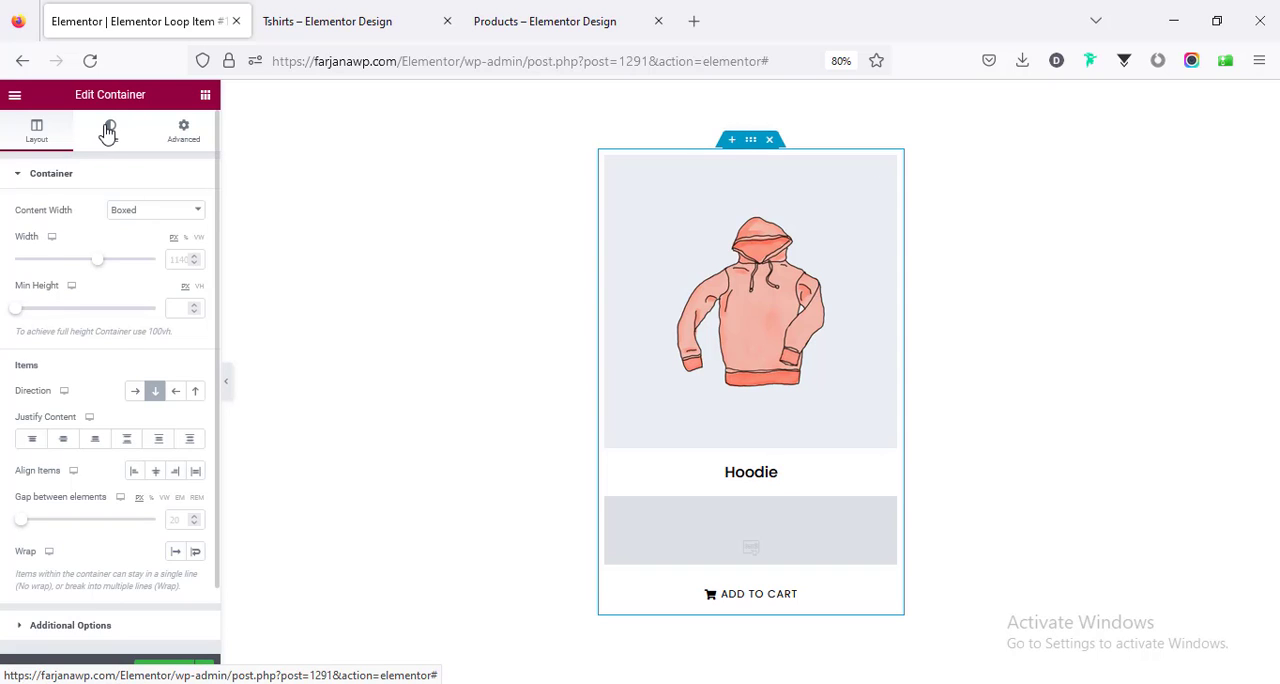
{"action": "left_click", "coordinate": [110, 130]}
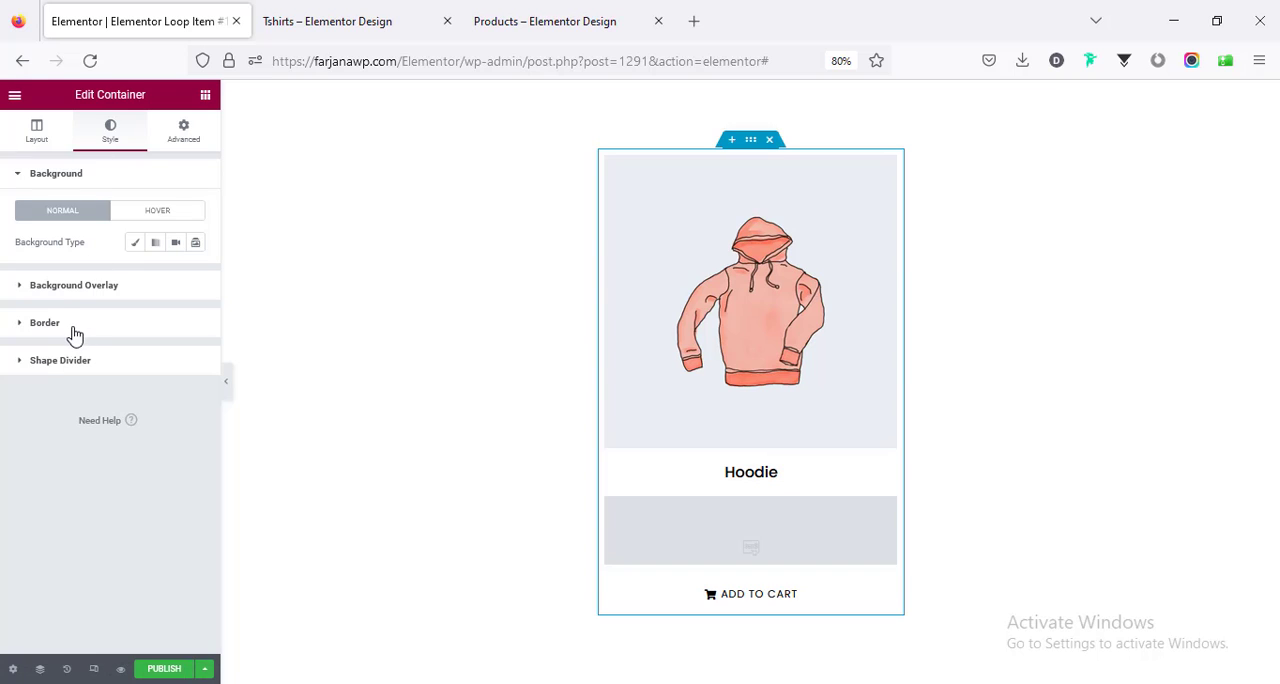
{"action": "left_click", "coordinate": [44, 322]}
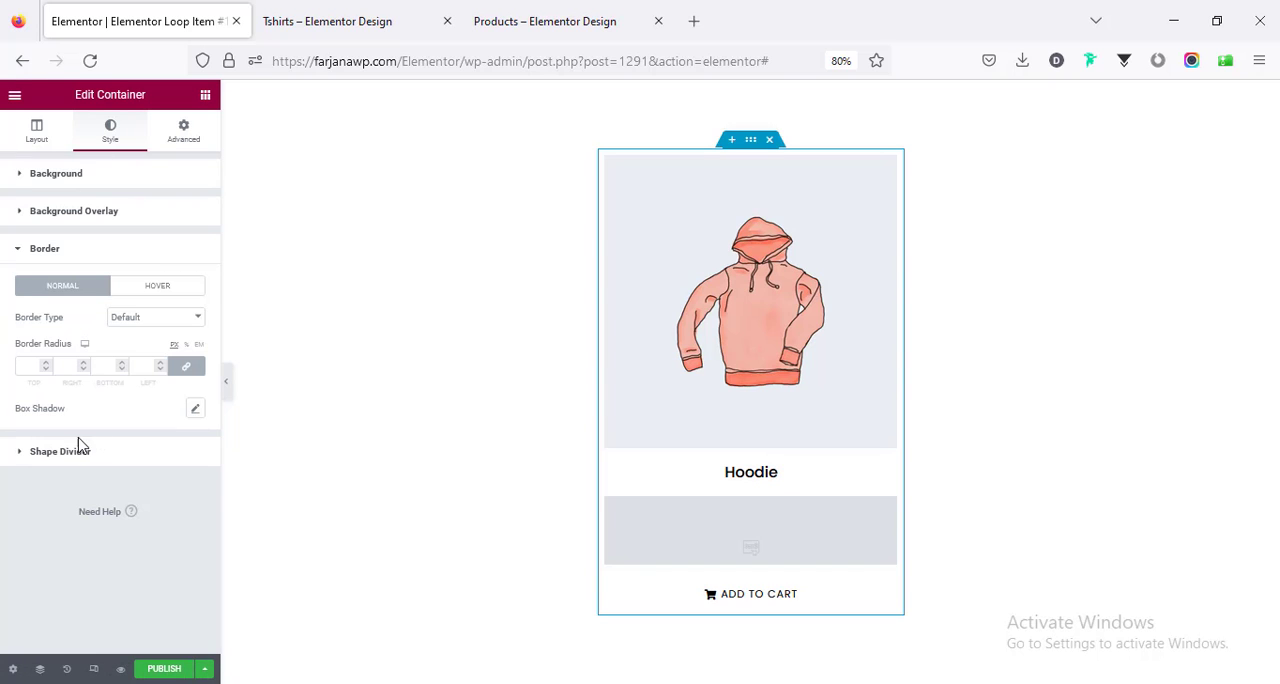
{"action": "left_click", "coordinate": [196, 408]}
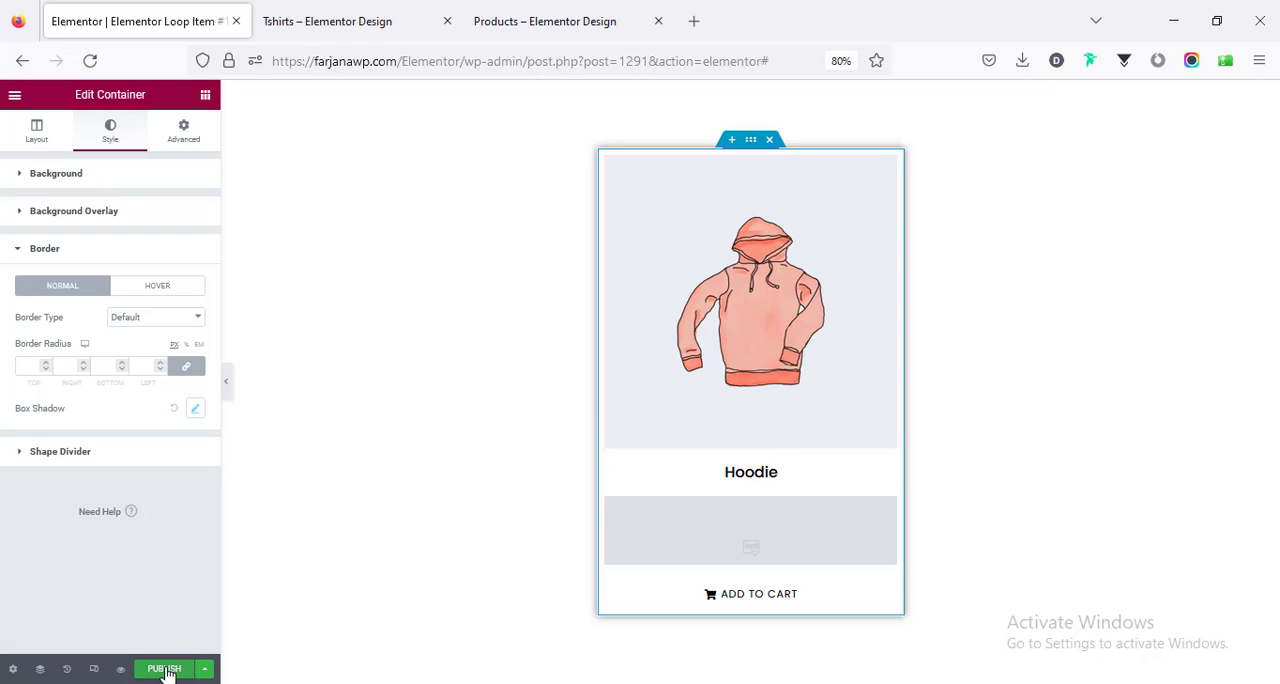
{"action": "left_click", "coordinate": [164, 668]}
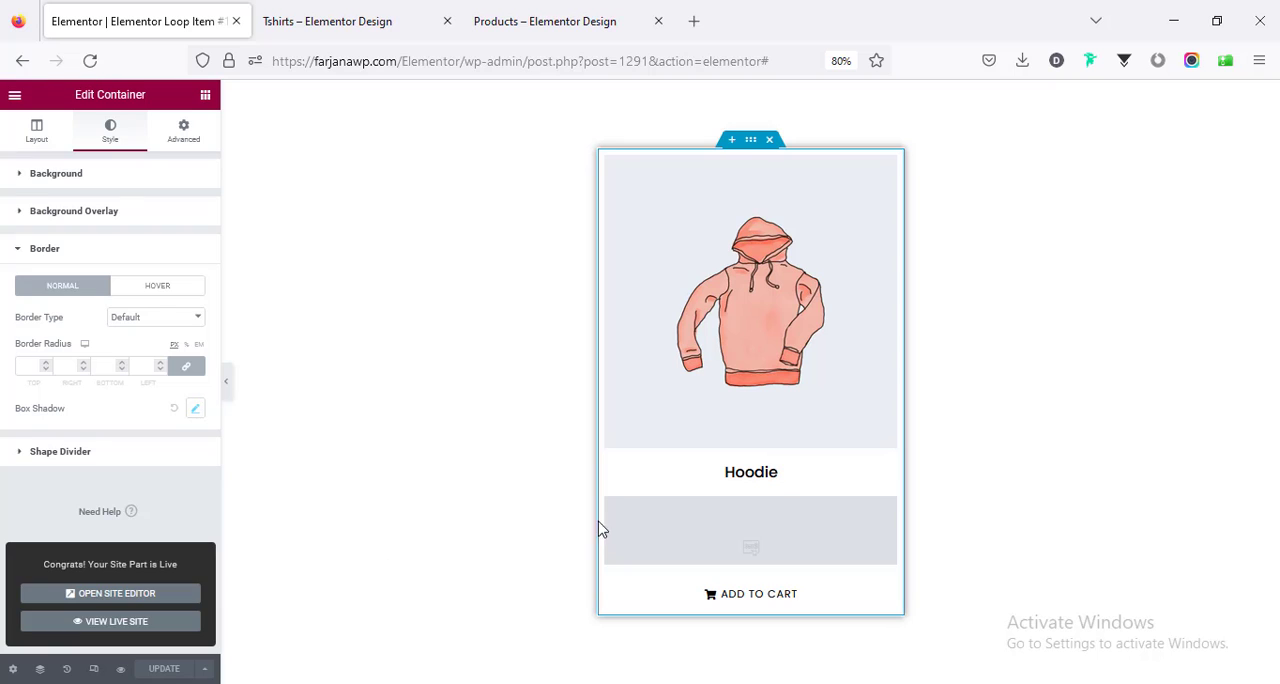
{"action": "mouse_move", "coordinate": [716, 406]}
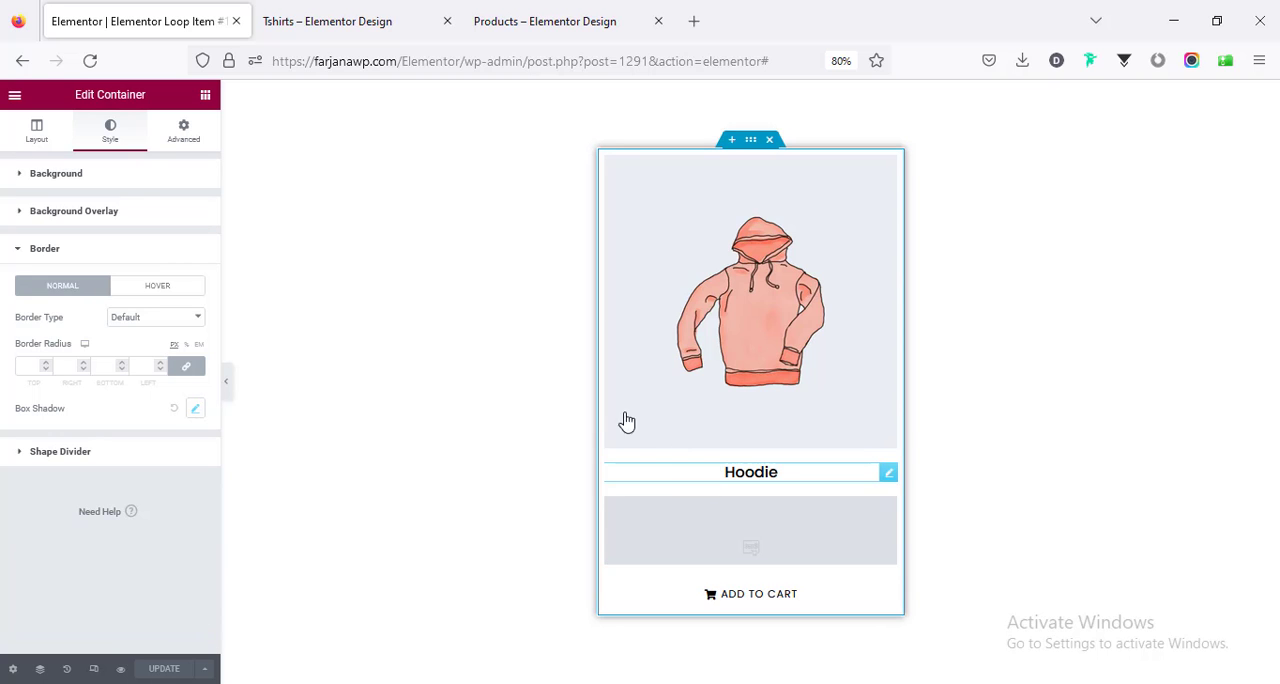
Leave the editor for Theme Builder and add a new Products Archive template.
{"action": "left_click", "coordinate": [16, 94]}
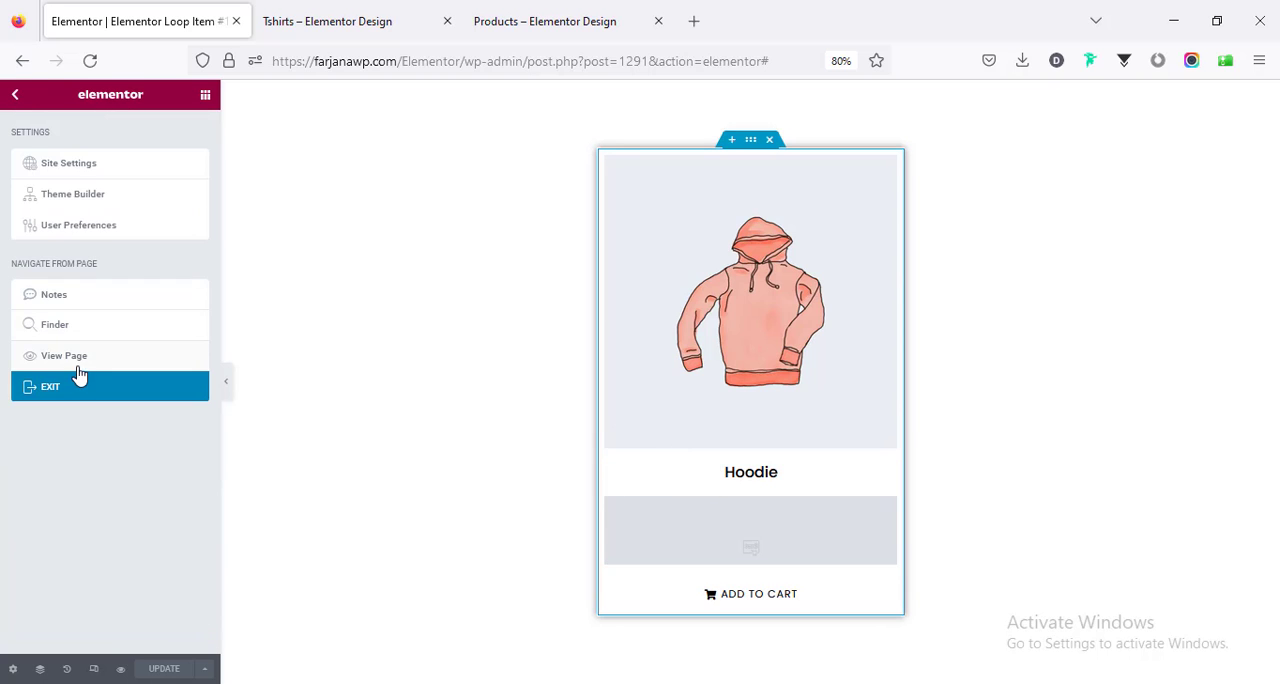
{"action": "left_click", "coordinate": [50, 386]}
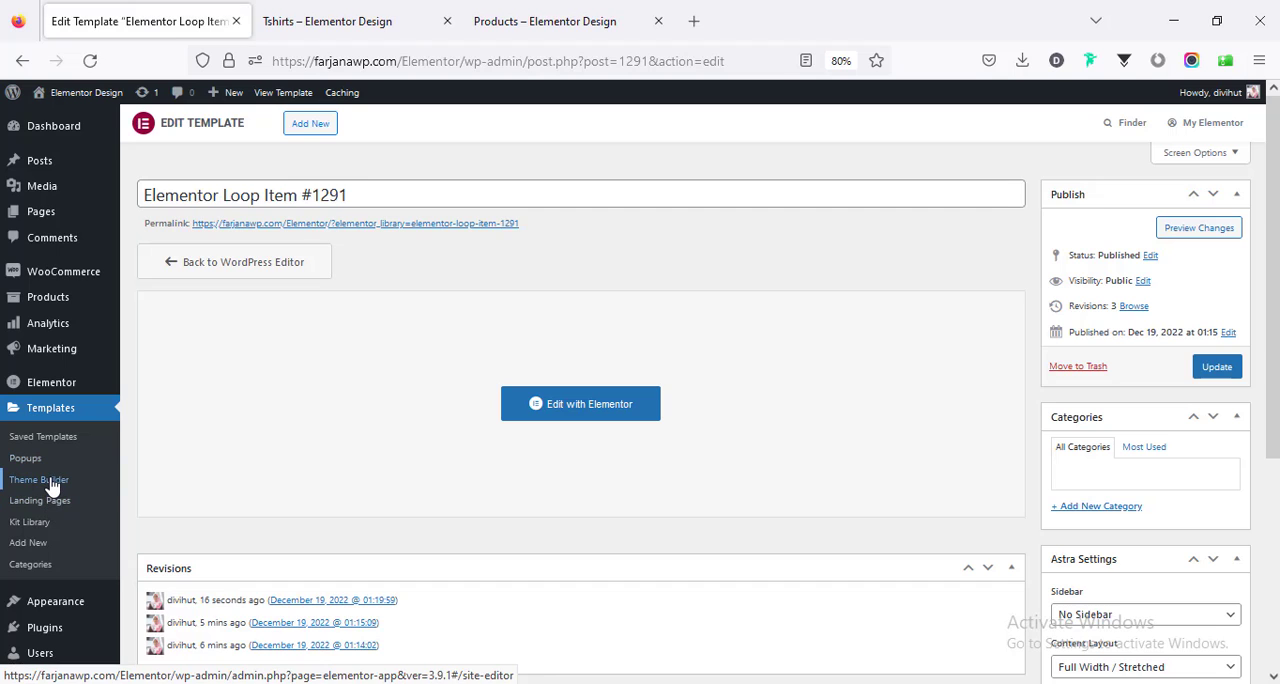
{"action": "left_click", "coordinate": [340, 20]}
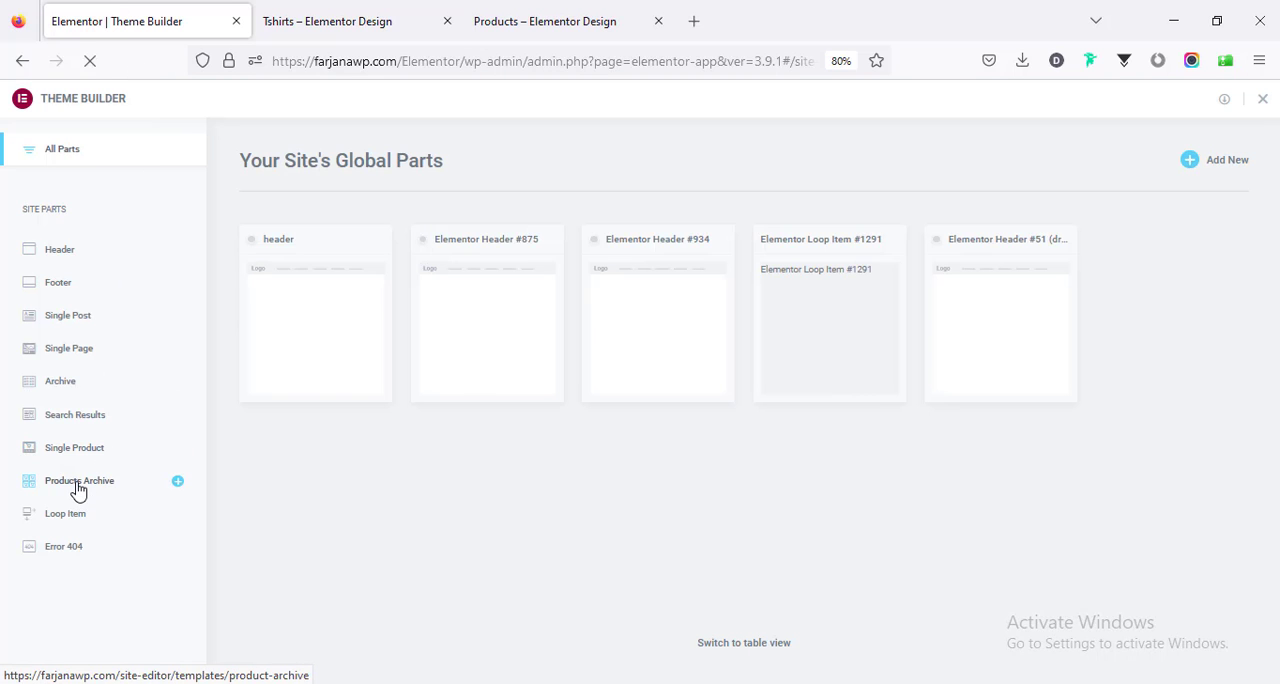
{"action": "left_click", "coordinate": [80, 480]}
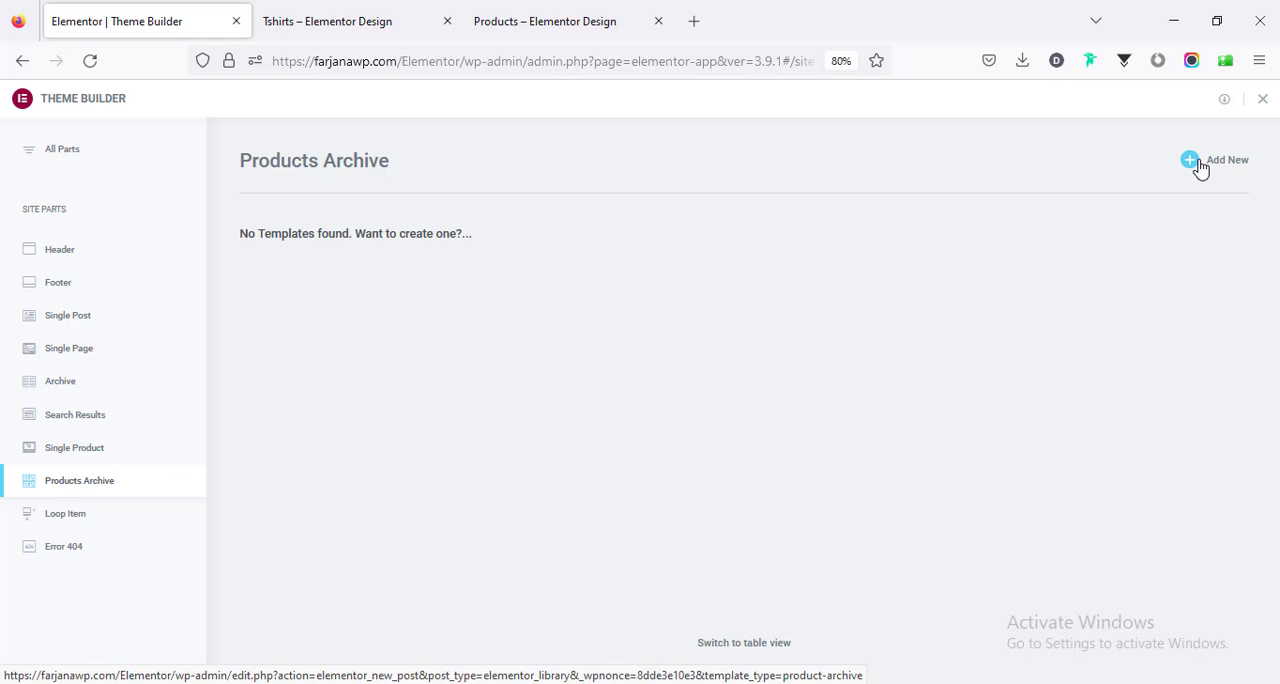
{"action": "left_click", "coordinate": [1228, 160]}
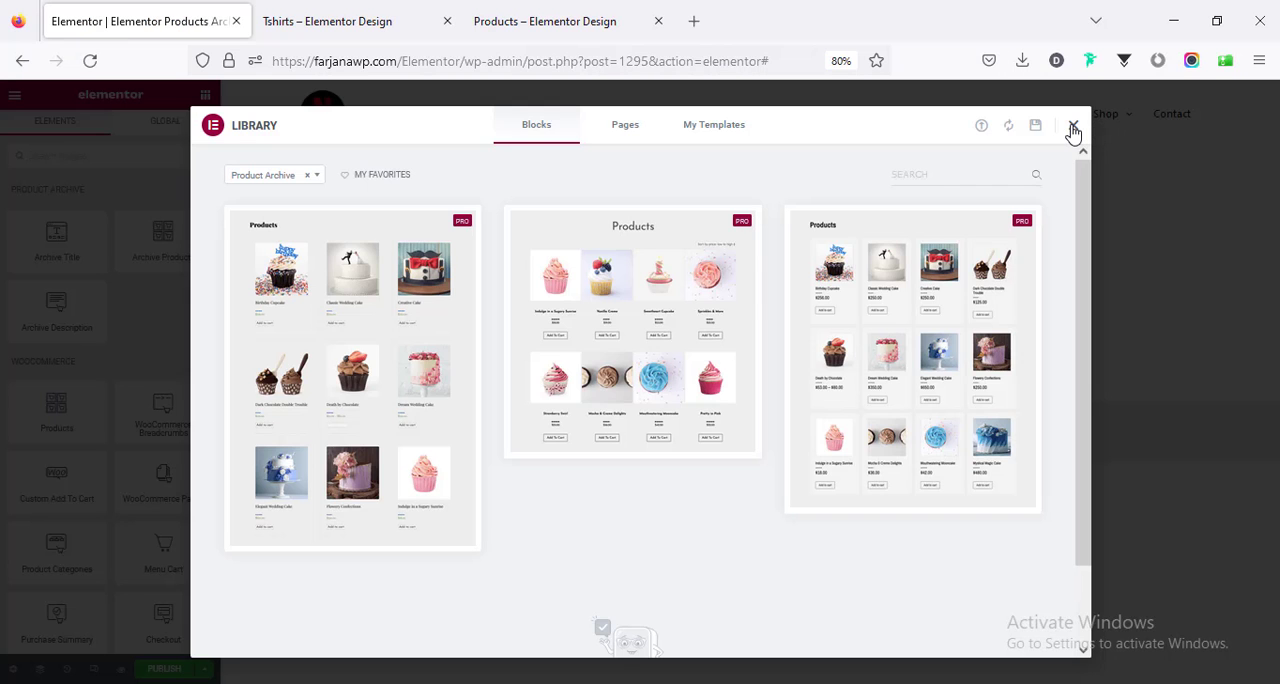
Add a one-column container holding the Archive Title, centred horizontally.
{"action": "left_click", "coordinate": [1072, 130]}
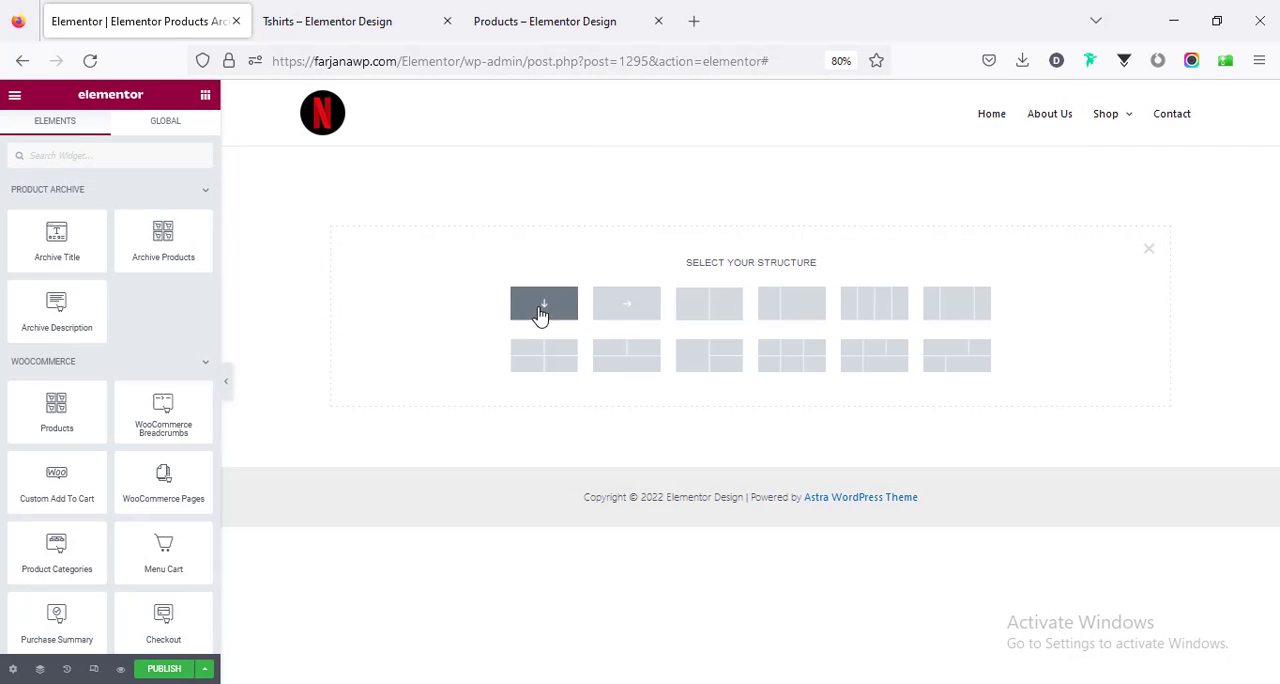
{"action": "left_click", "coordinate": [544, 304]}
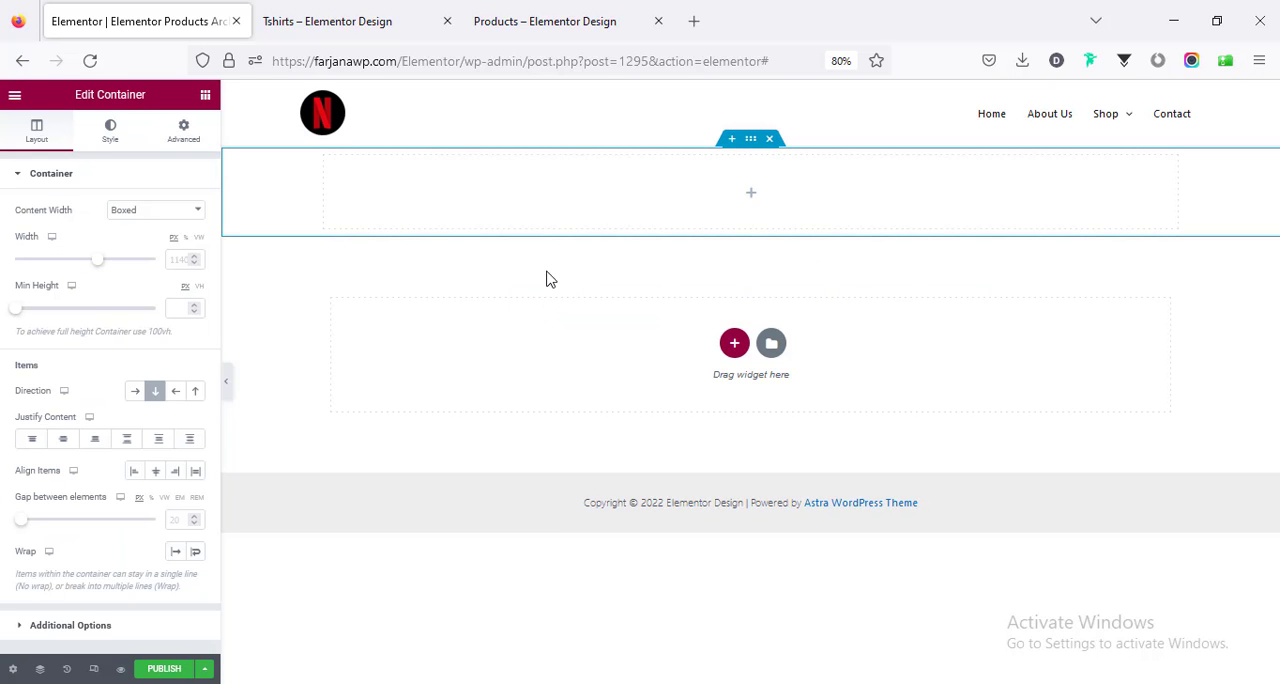
{"action": "mouse_move", "coordinate": [694, 256]}
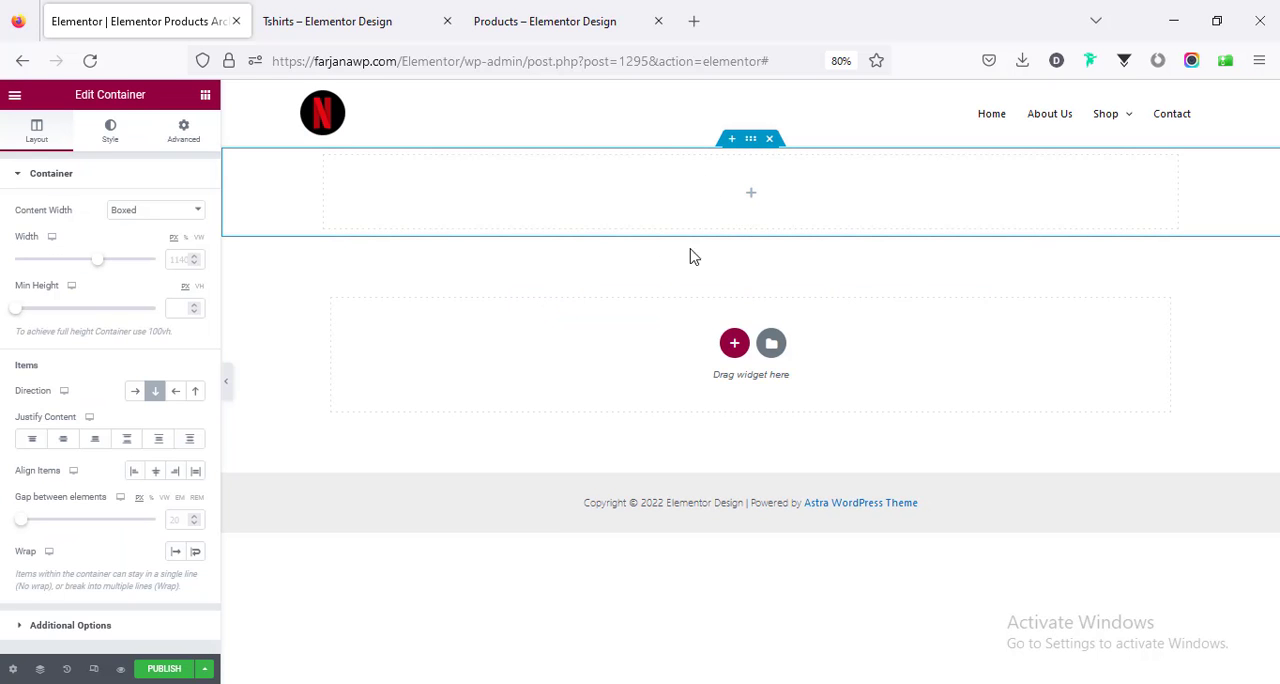
{"action": "mouse_move", "coordinate": [754, 200]}
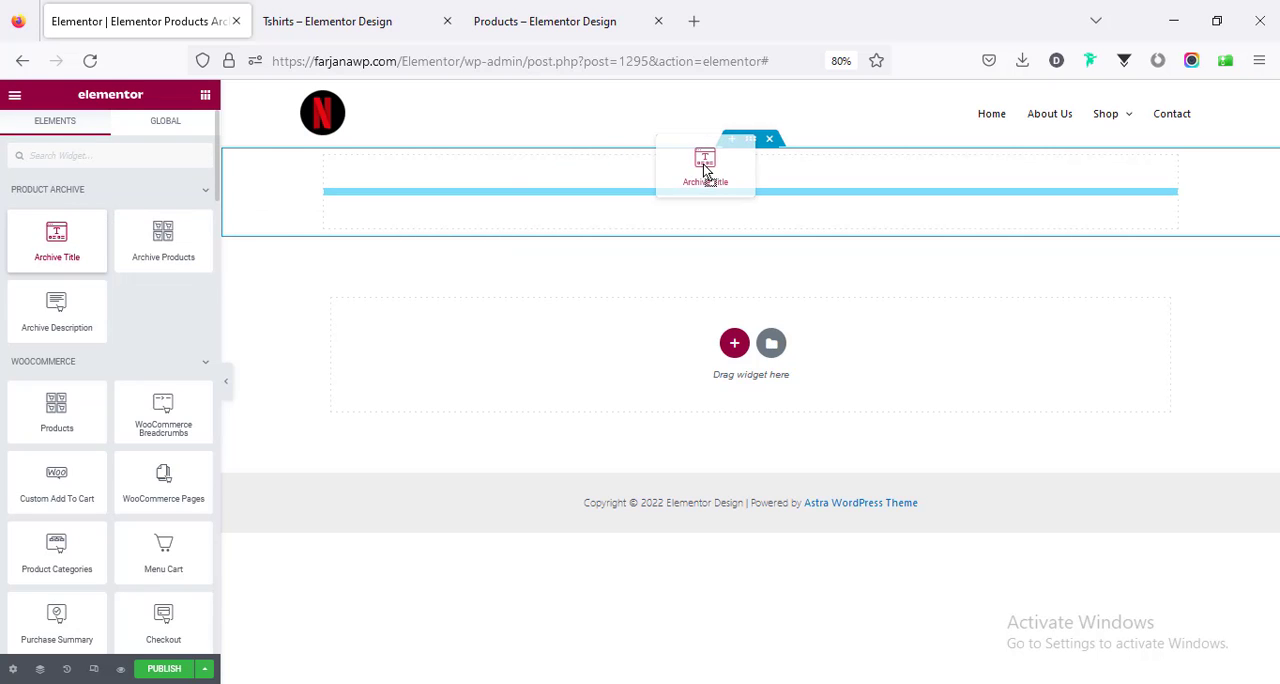
{"action": "left_click", "coordinate": [704, 164]}
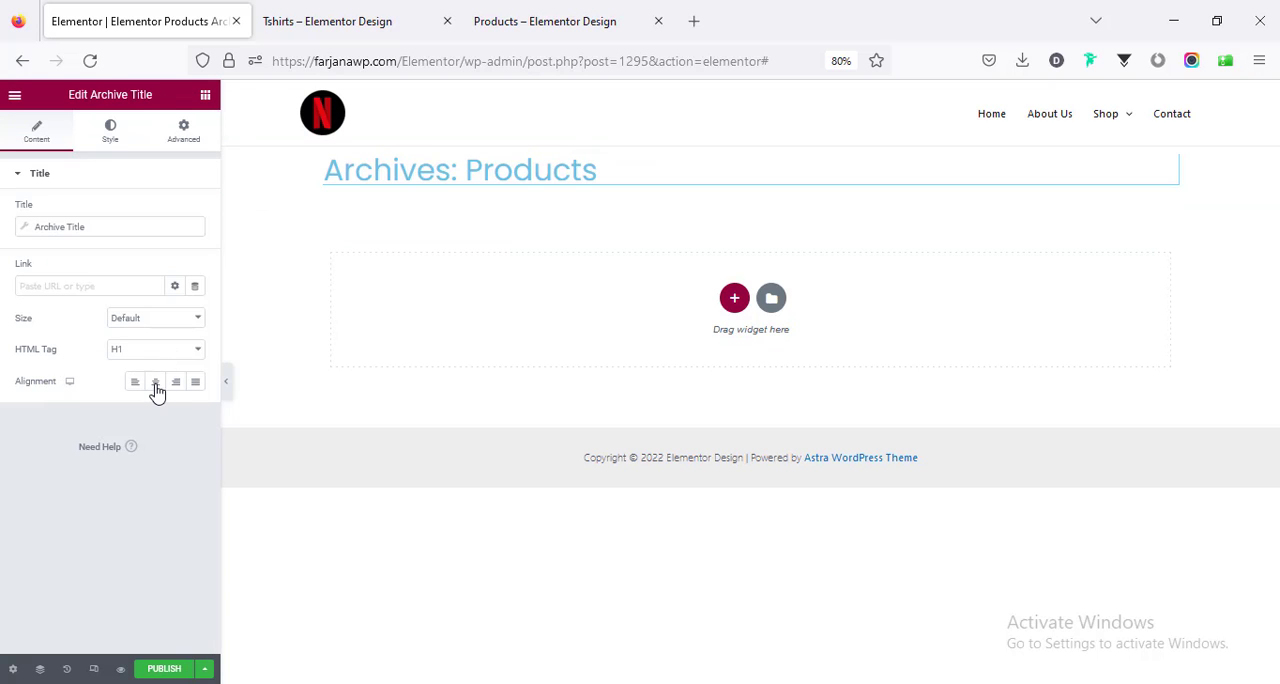
{"action": "left_click", "coordinate": [156, 380]}
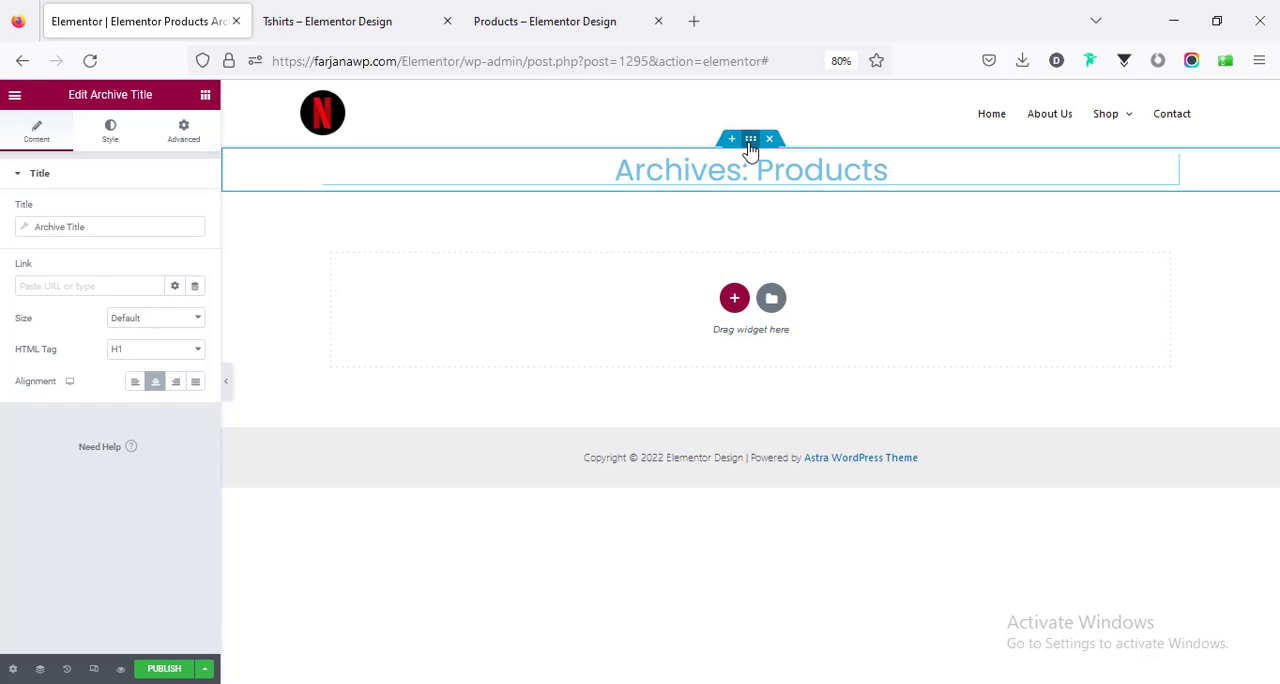
Give the banner container a taller min height and centre the title vertically.
{"action": "left_click", "coordinate": [750, 138]}
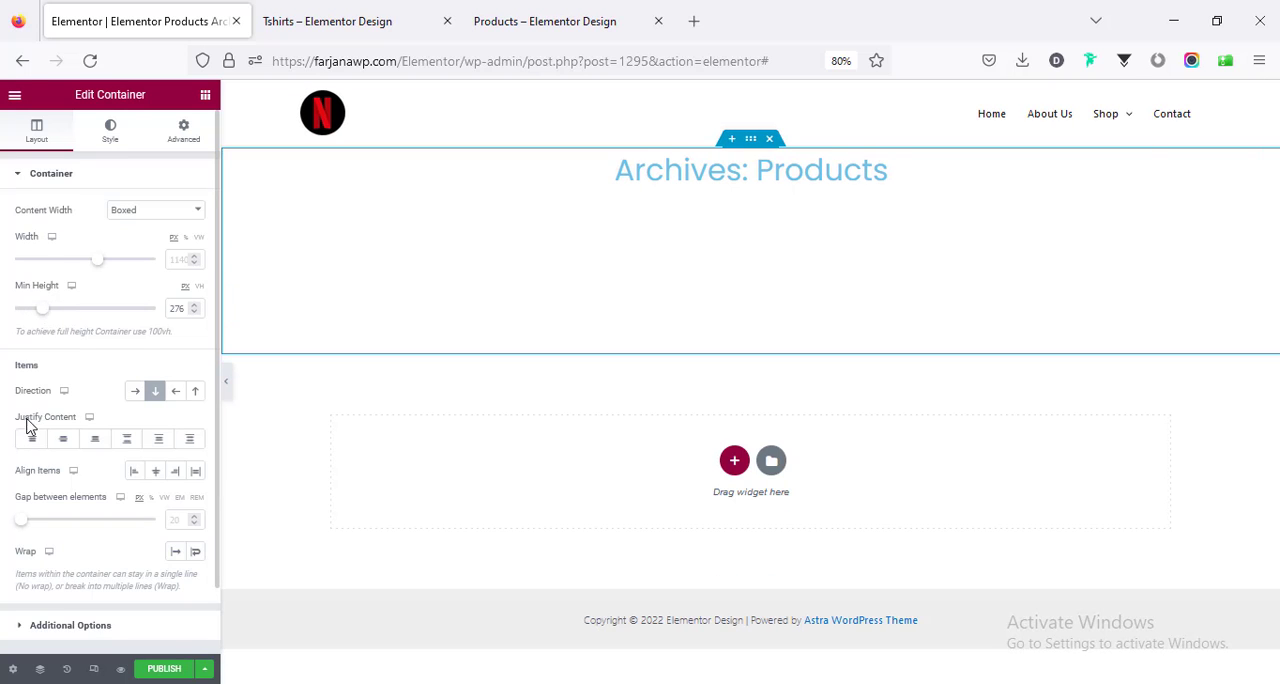
{"action": "mouse_move", "coordinate": [644, 352]}
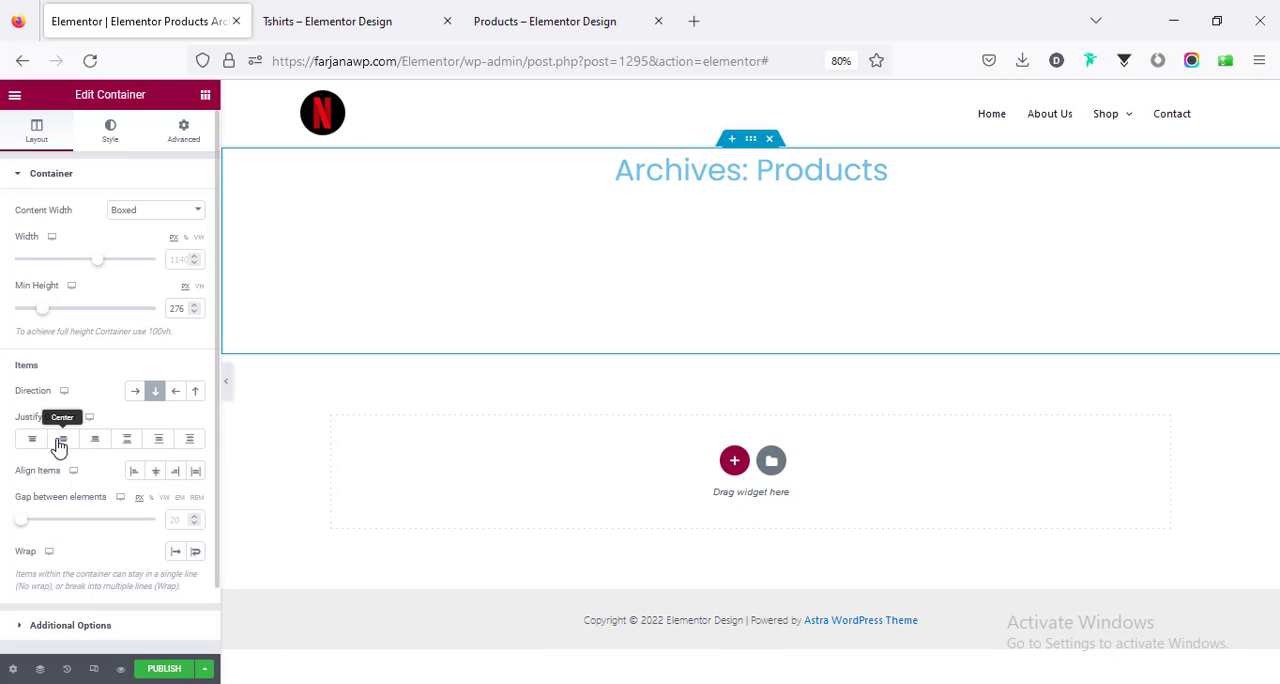
{"action": "left_click", "coordinate": [62, 440]}
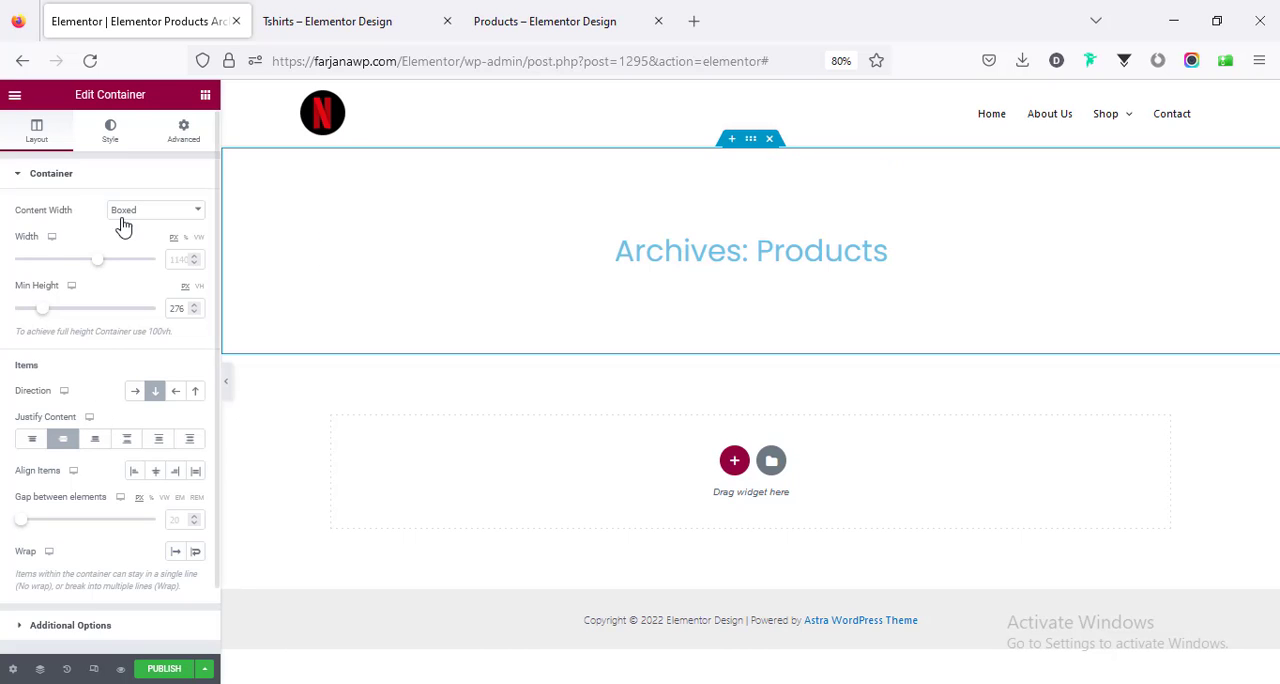
{"action": "mouse_move", "coordinate": [110, 130]}
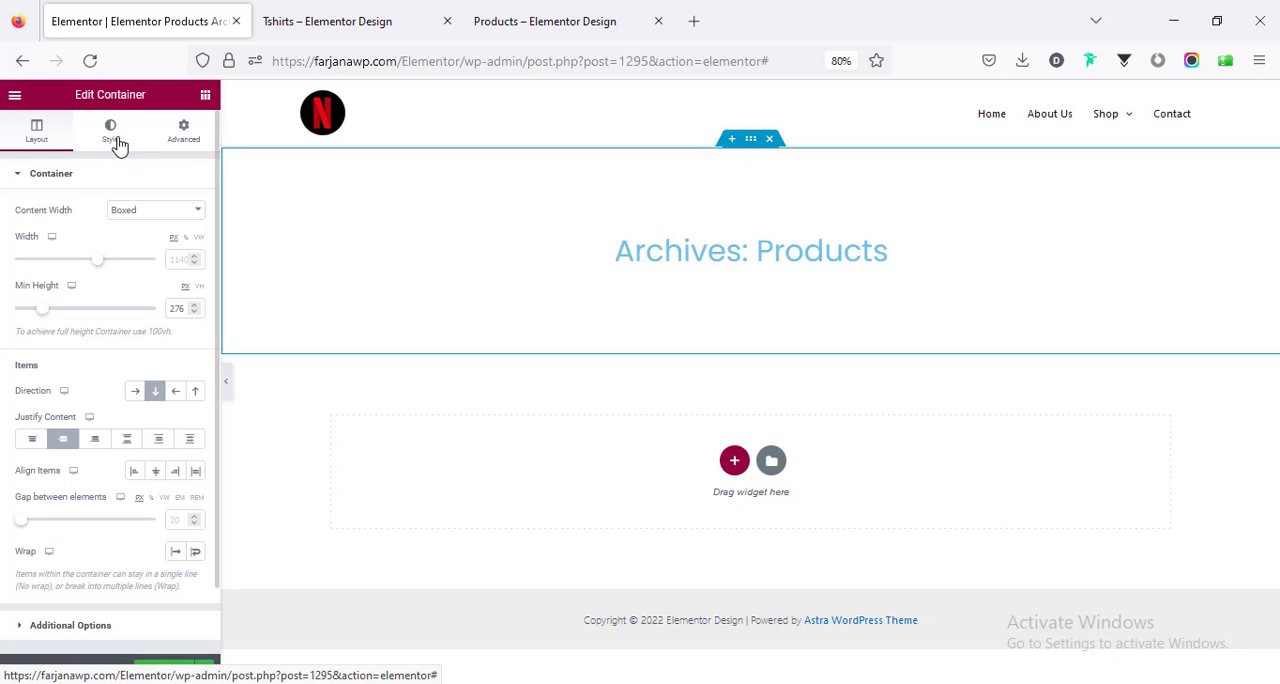
Set a purple and pink wave background image on the banner, no-repeat and cover size.
{"action": "left_click", "coordinate": [110, 130]}
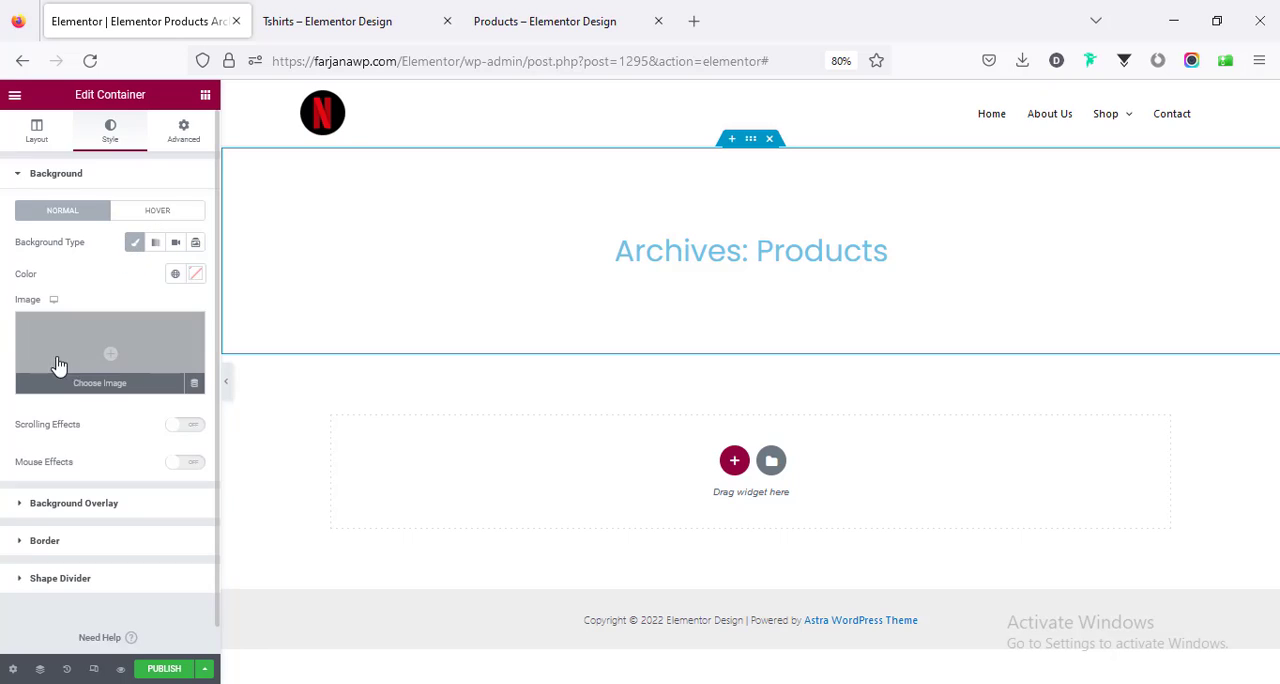
{"action": "mouse_move", "coordinate": [194, 384]}
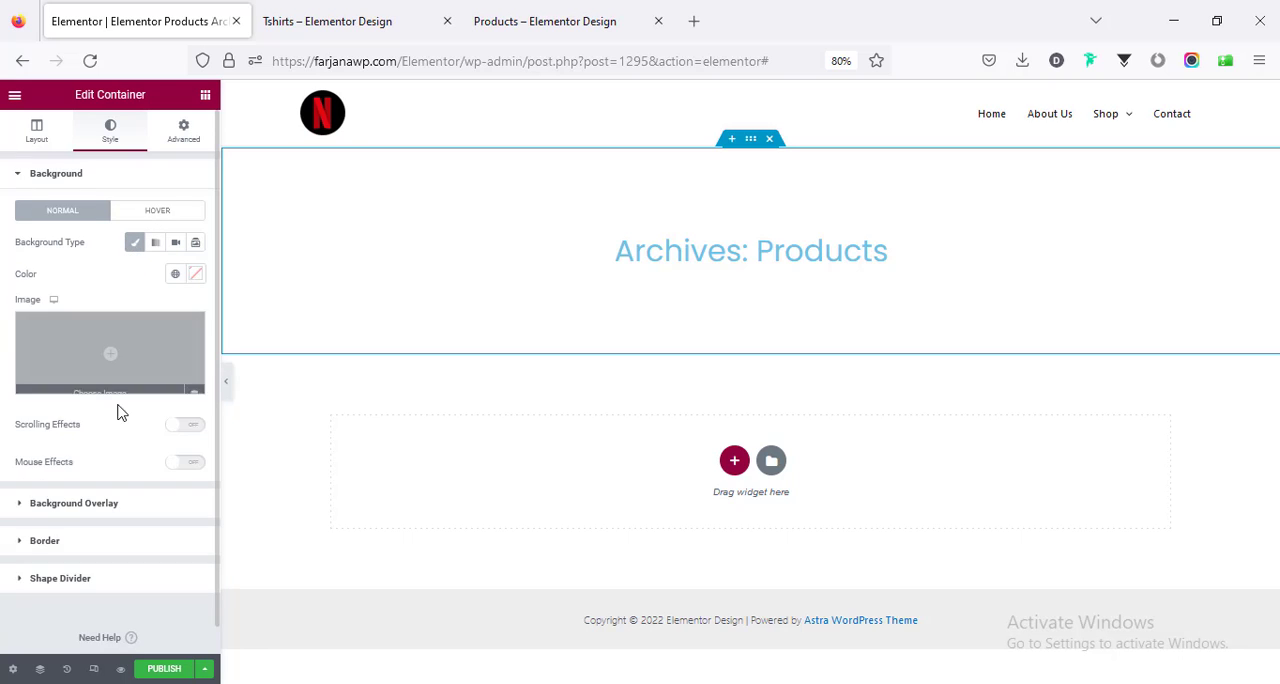
{"action": "left_click", "coordinate": [110, 352]}
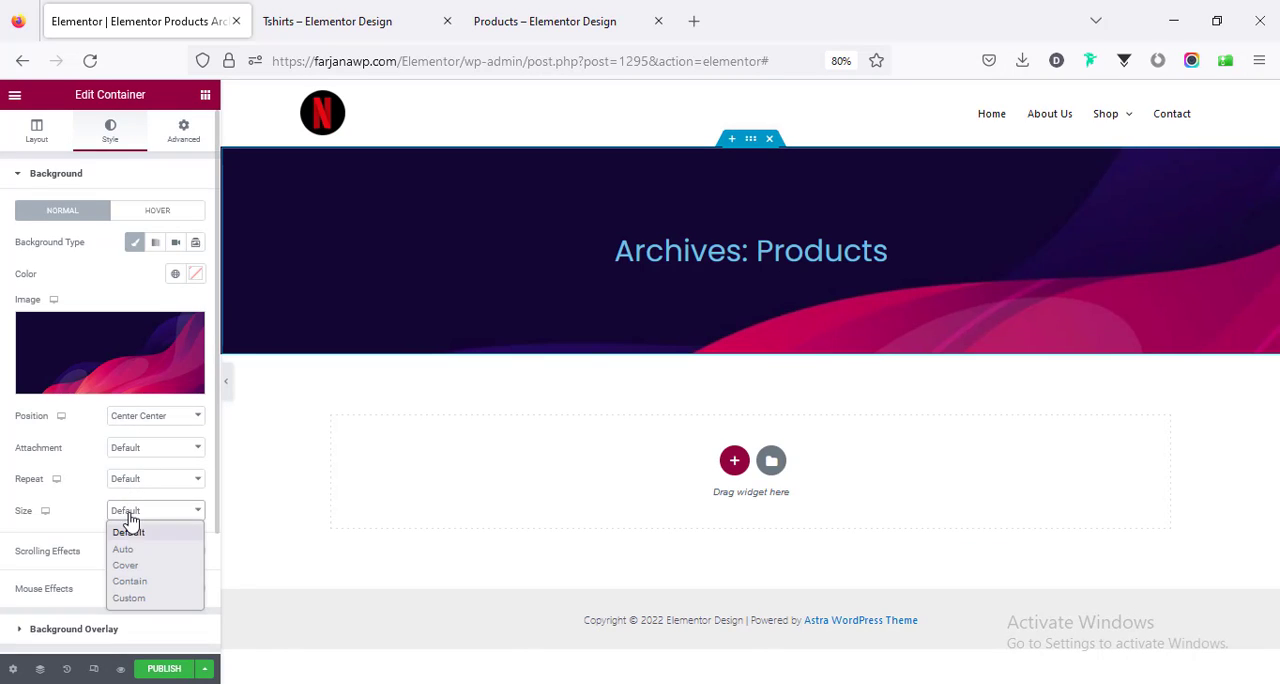
{"action": "left_click", "coordinate": [124, 564]}
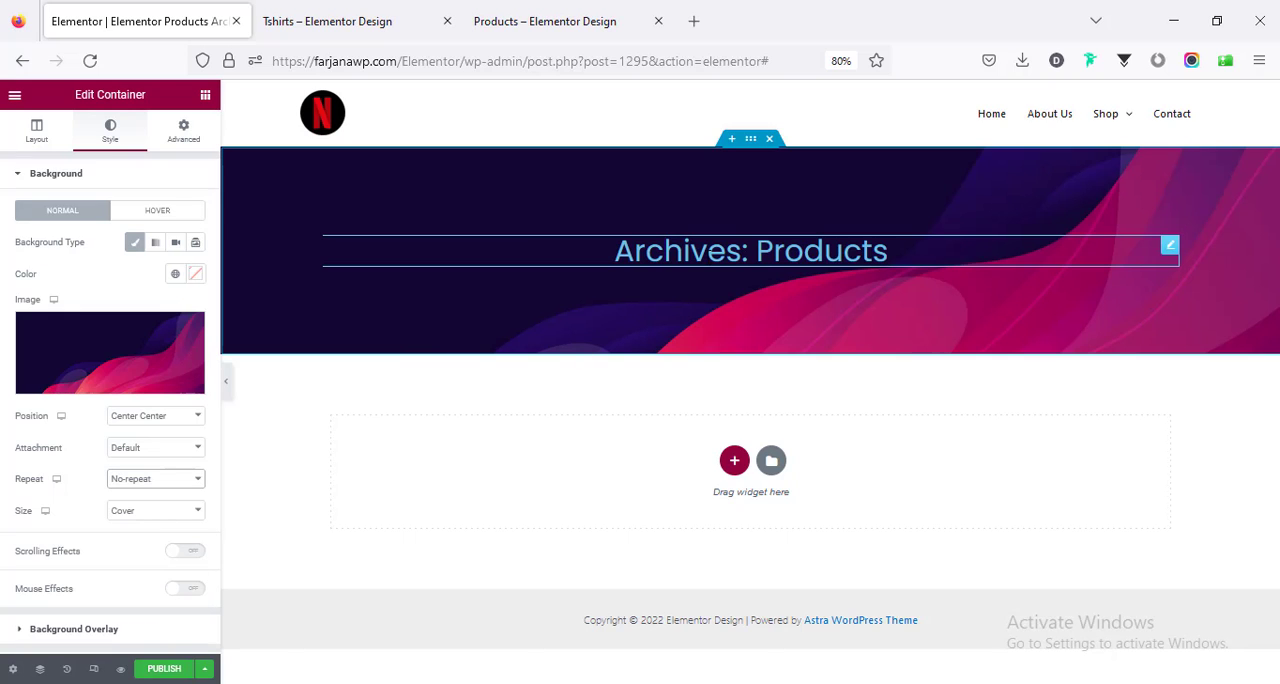
{"action": "left_click", "coordinate": [1170, 246]}
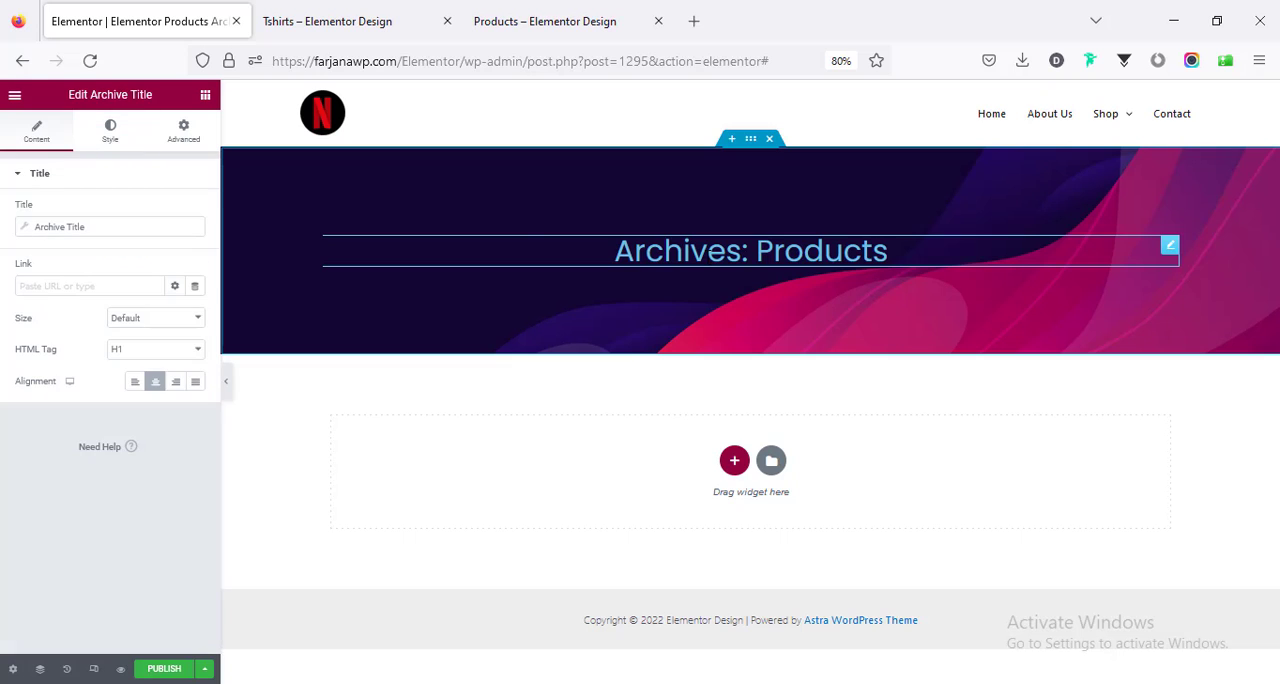
Make the Archives: Products title text white and begin a new section below the banner.
{"action": "left_click", "coordinate": [110, 130]}
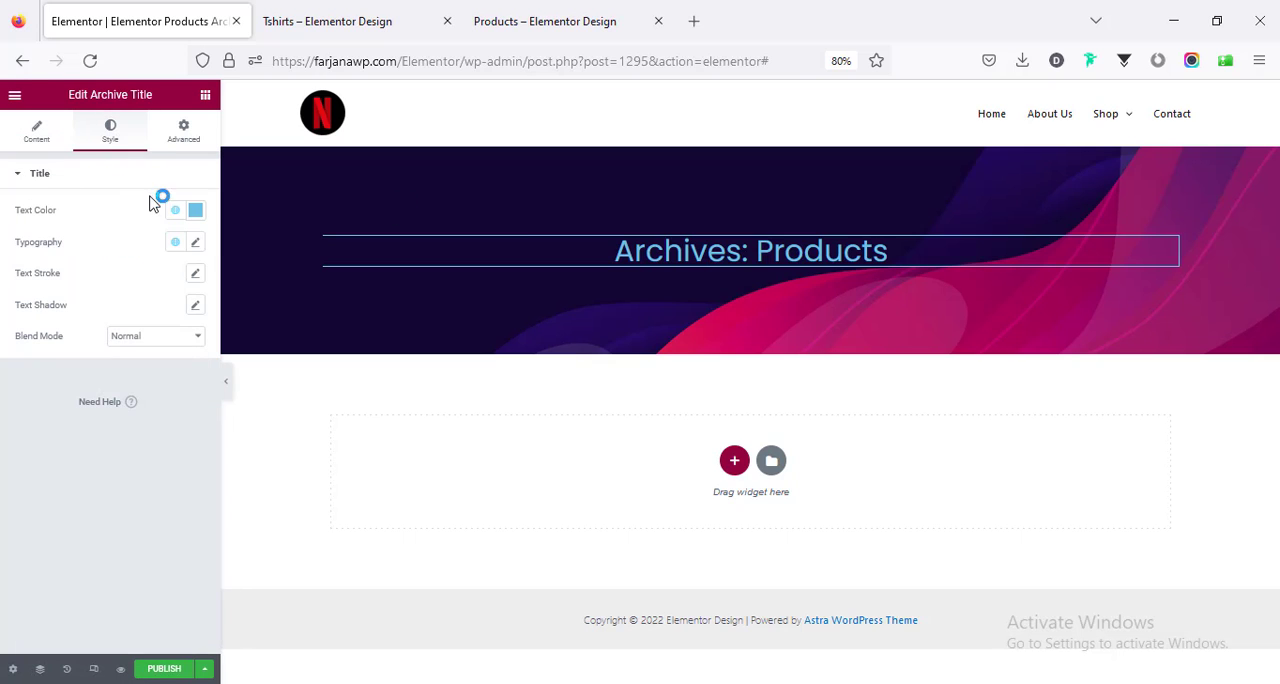
{"action": "left_click", "coordinate": [196, 210]}
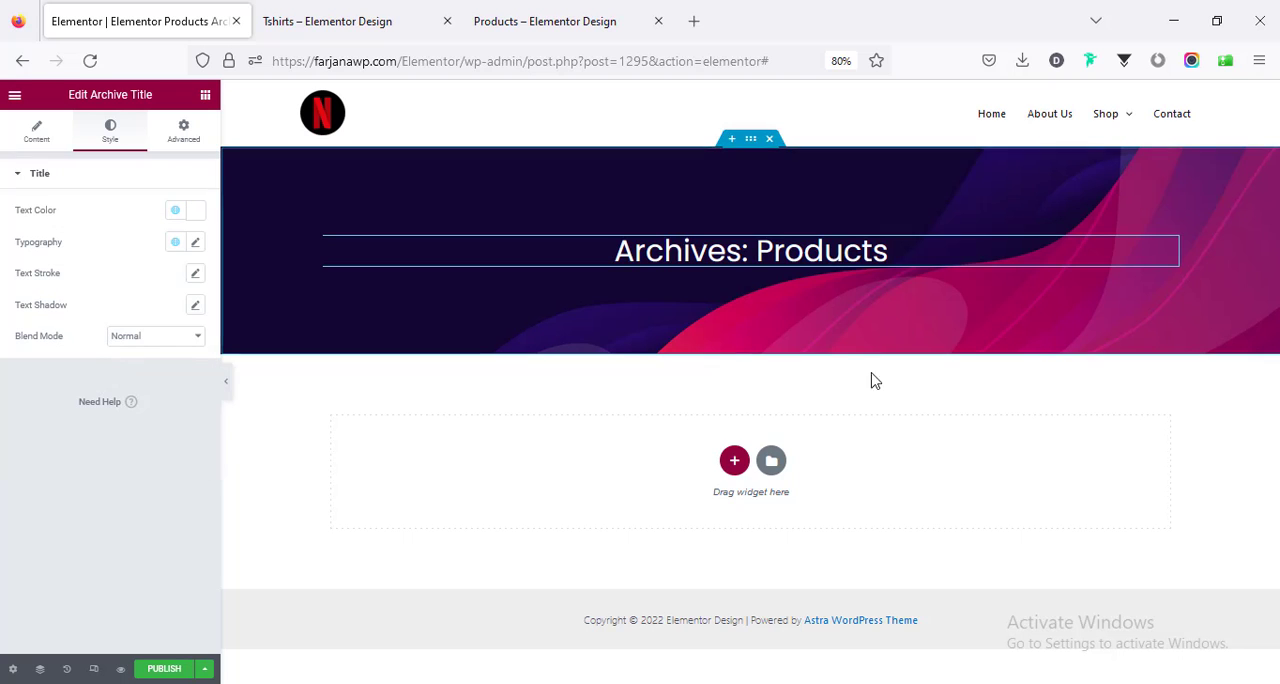
{"action": "left_click", "coordinate": [734, 460]}
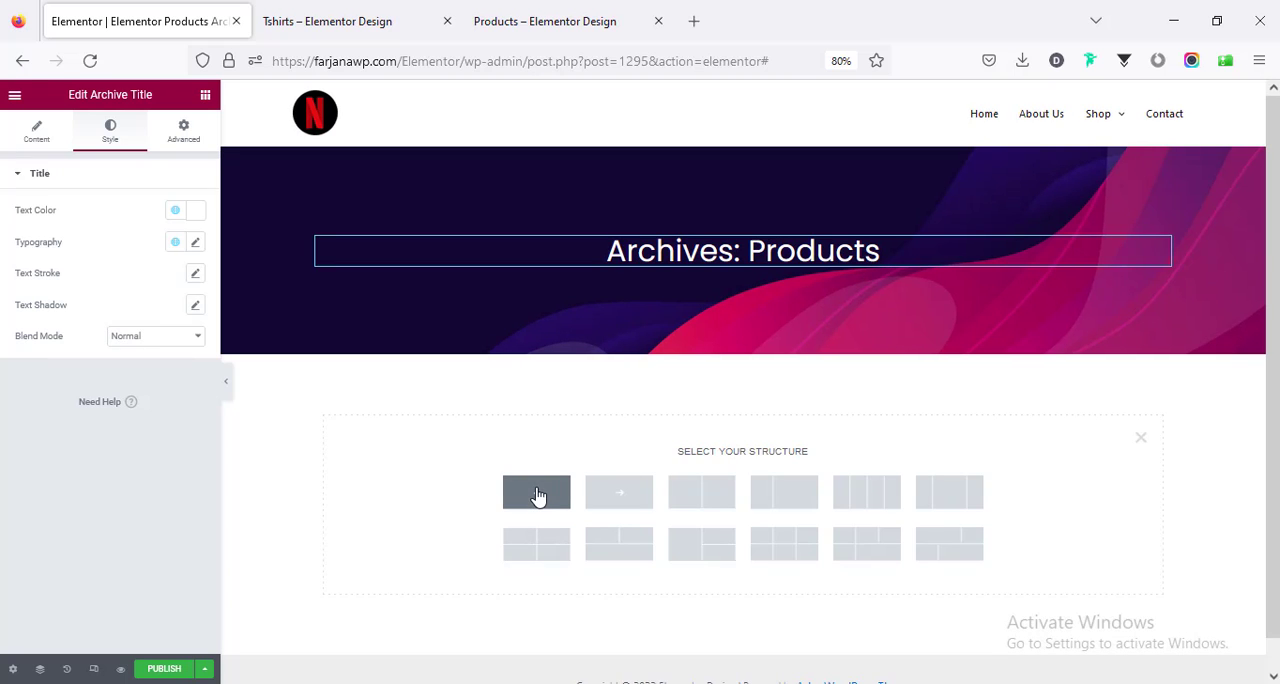
Create a single-column section with 50 padding at top and bottom.
{"action": "left_click", "coordinate": [536, 492]}
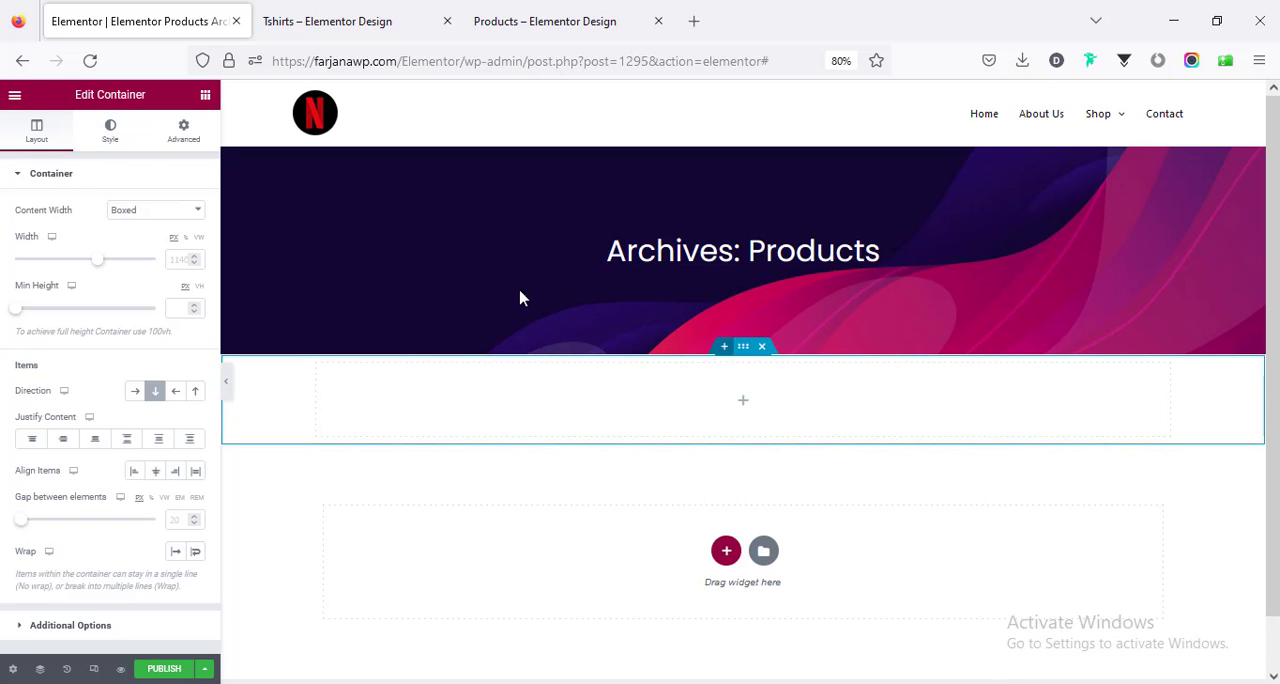
{"action": "left_click", "coordinate": [184, 130]}
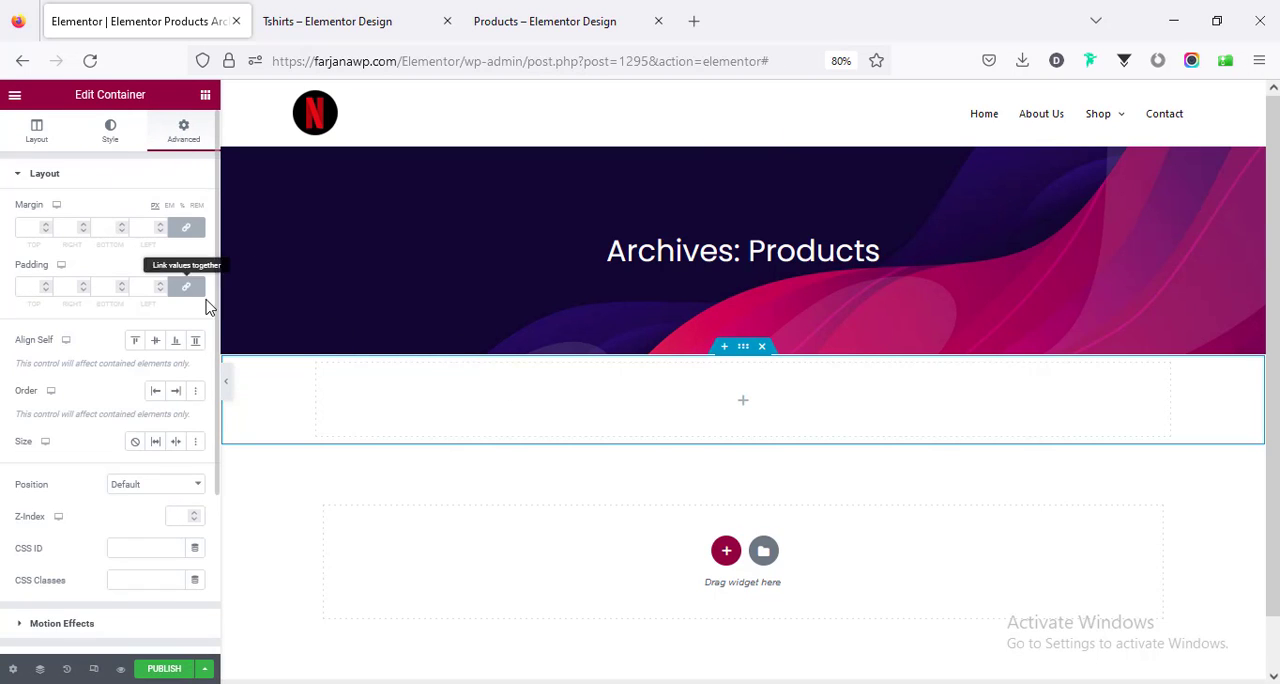
{"action": "type", "text": "50"}
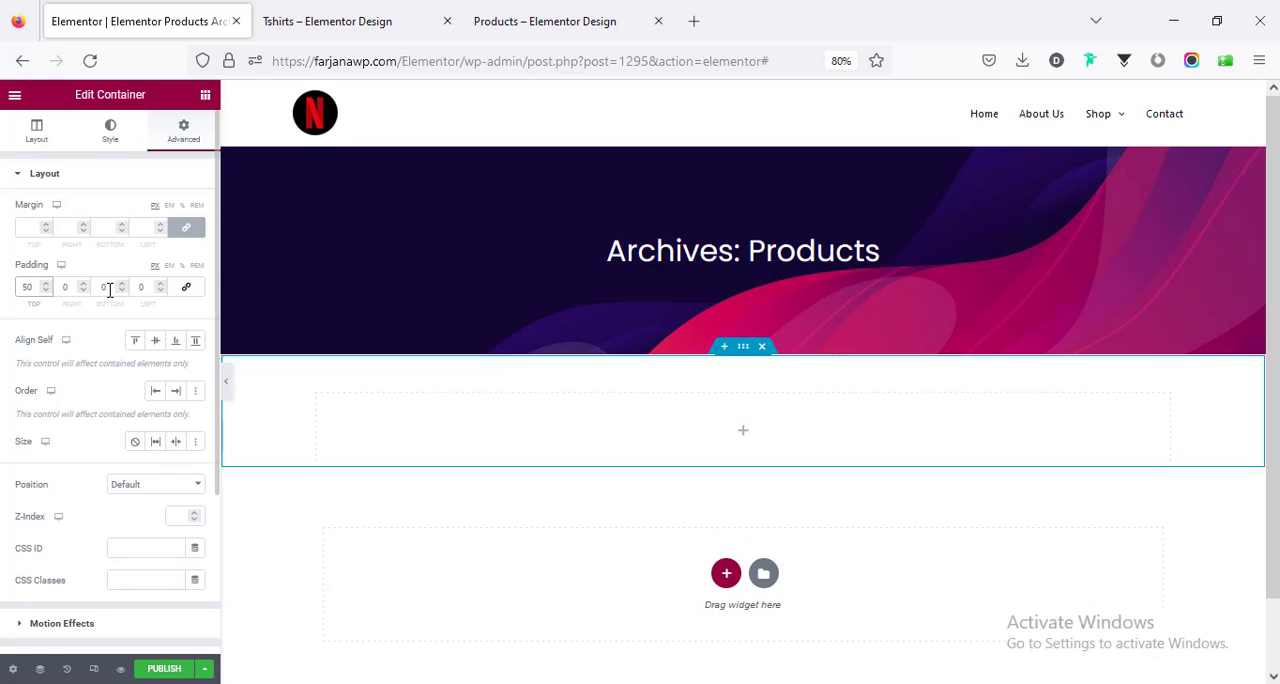
{"action": "type", "text": "50"}
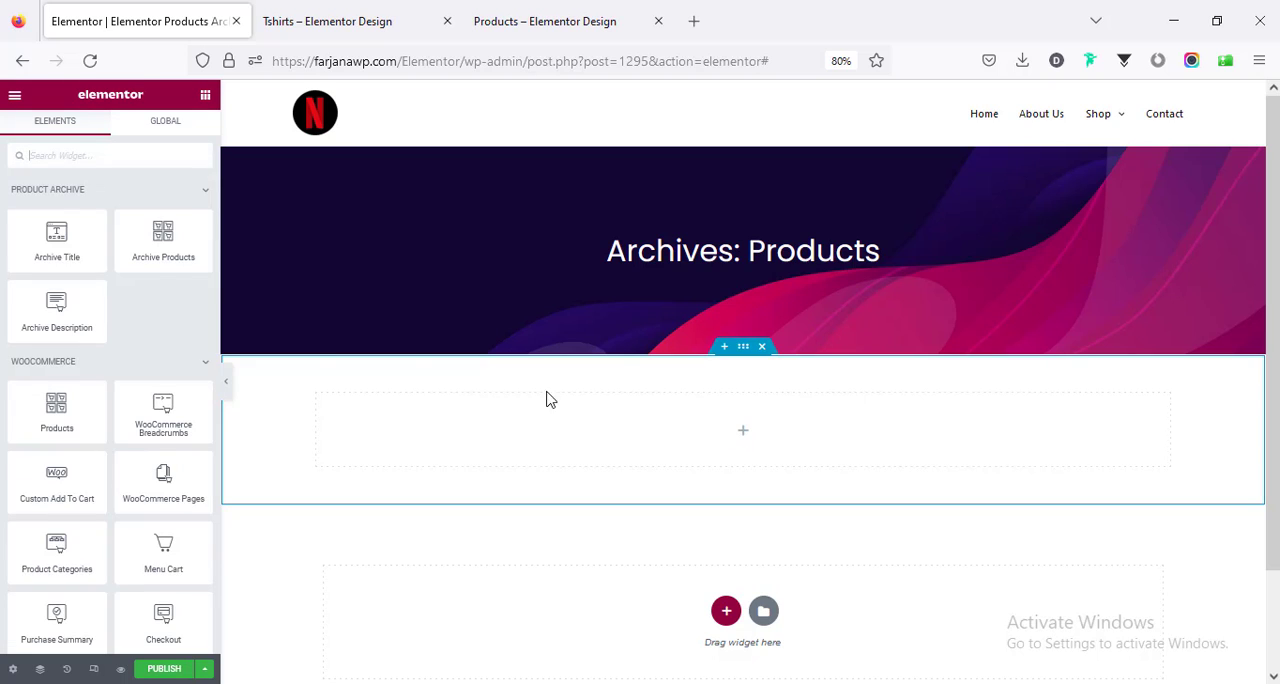
{"action": "mouse_move", "coordinate": [164, 240]}
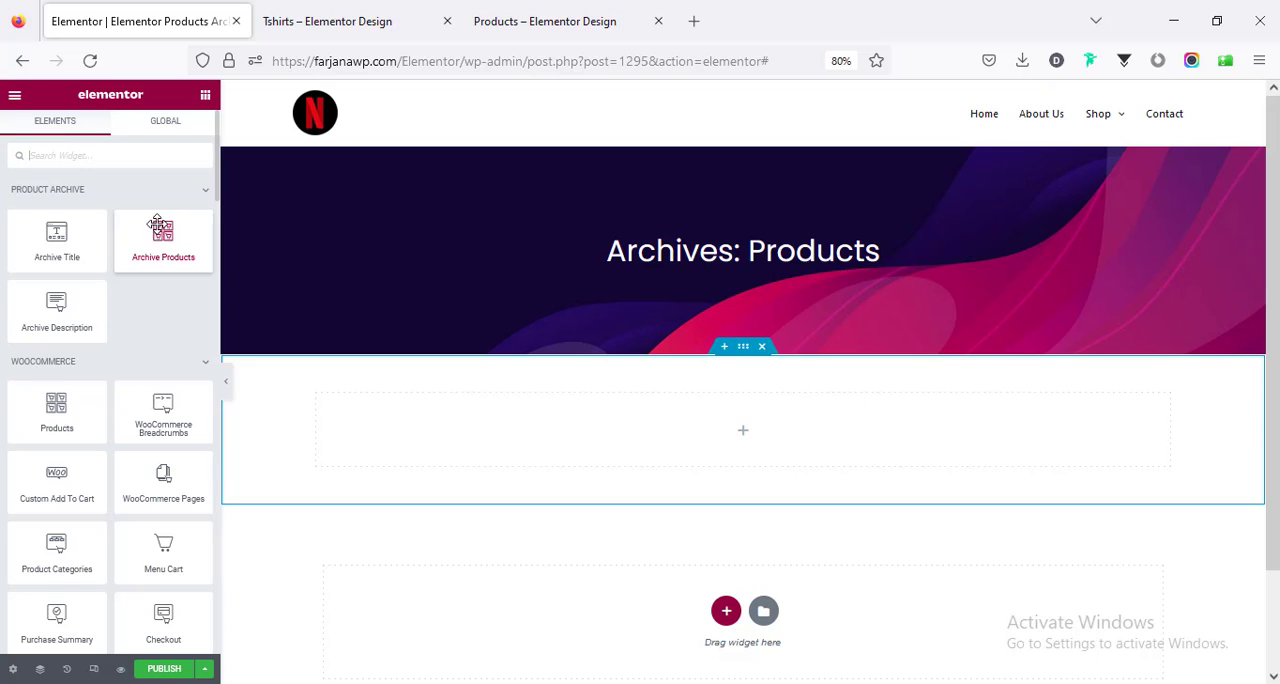
Drop an Archive Products grid into the new section, then delete it again.
{"action": "left_click_drag", "start_coordinate": [164, 240], "coordinate": [644, 430]}
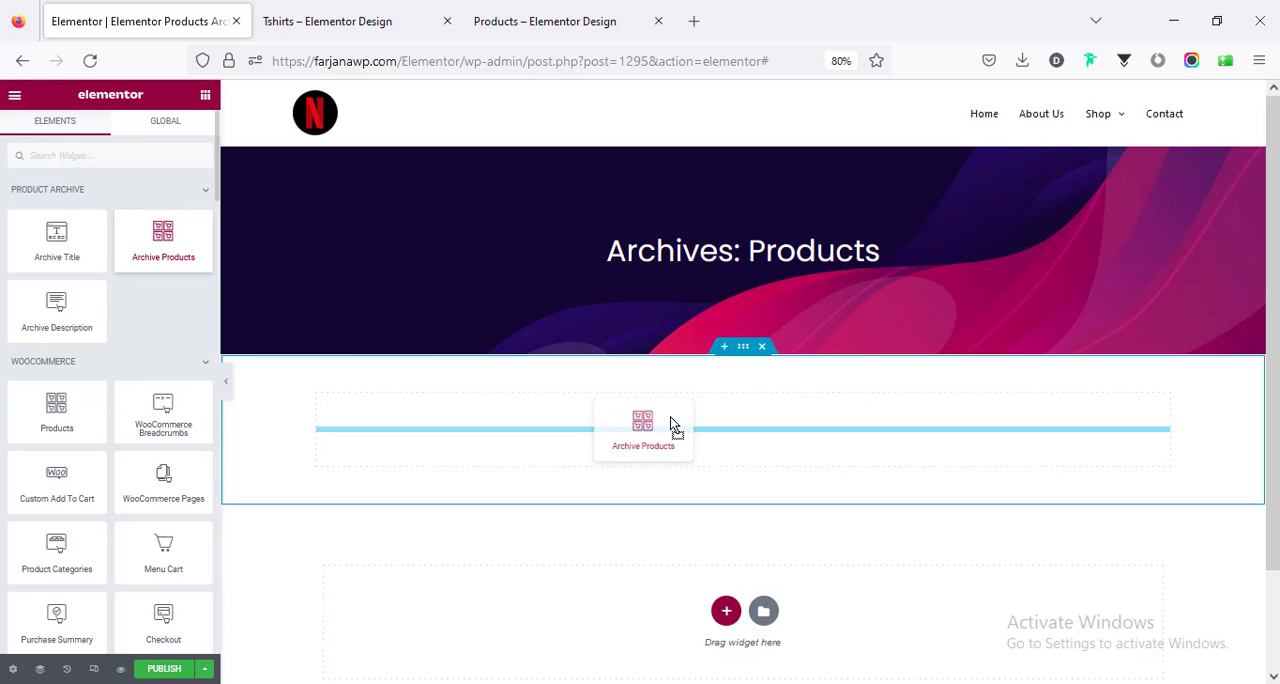
{"action": "left_click", "coordinate": [644, 428]}
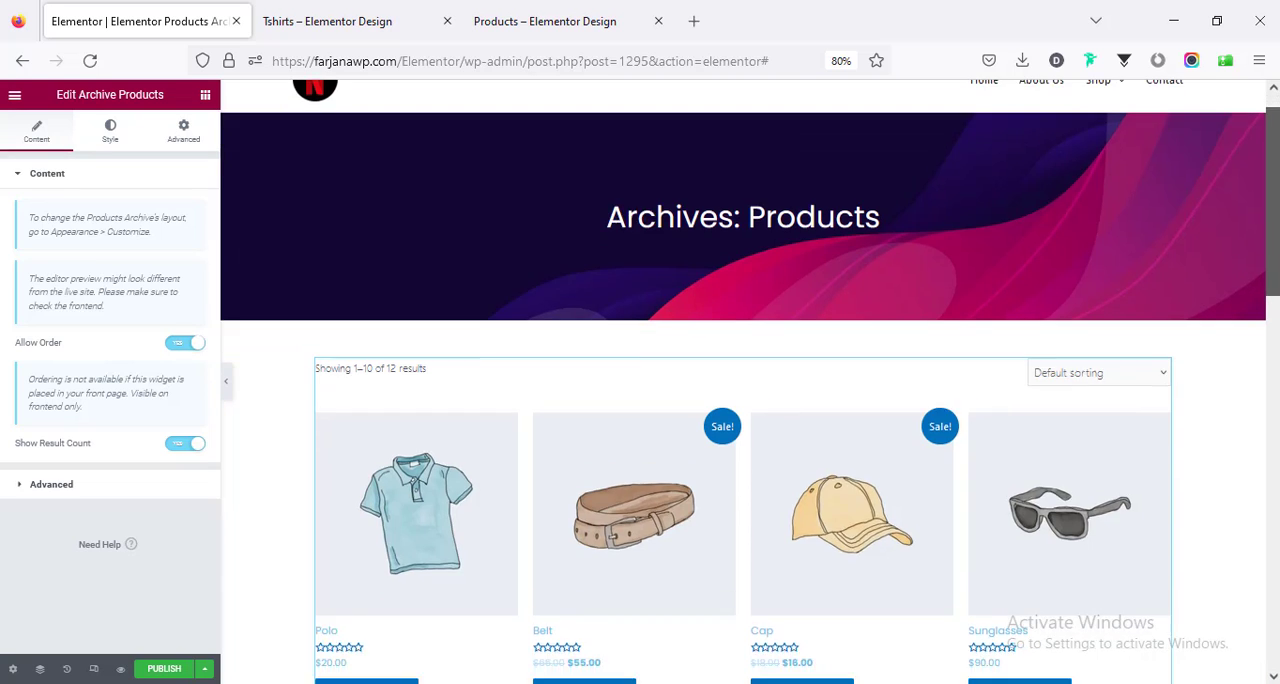
{"action": "scroll", "scroll_direction": "down", "scroll_amount": 3}
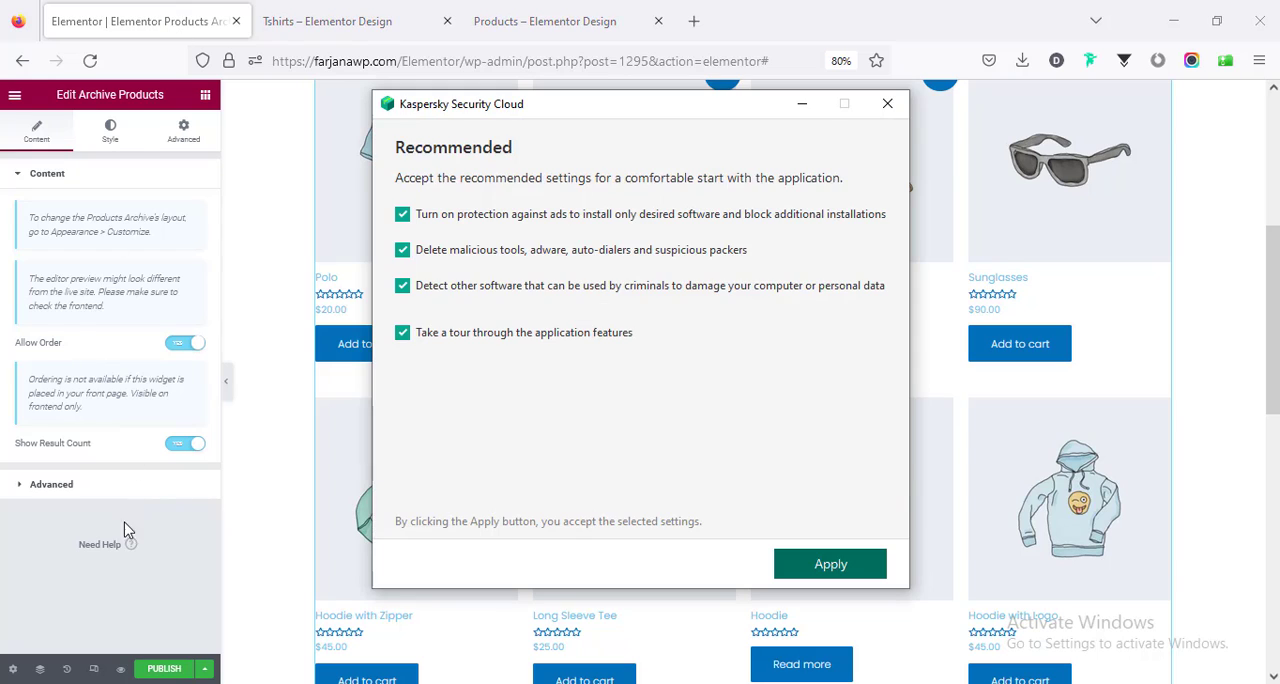
{"action": "left_click", "coordinate": [886, 104]}
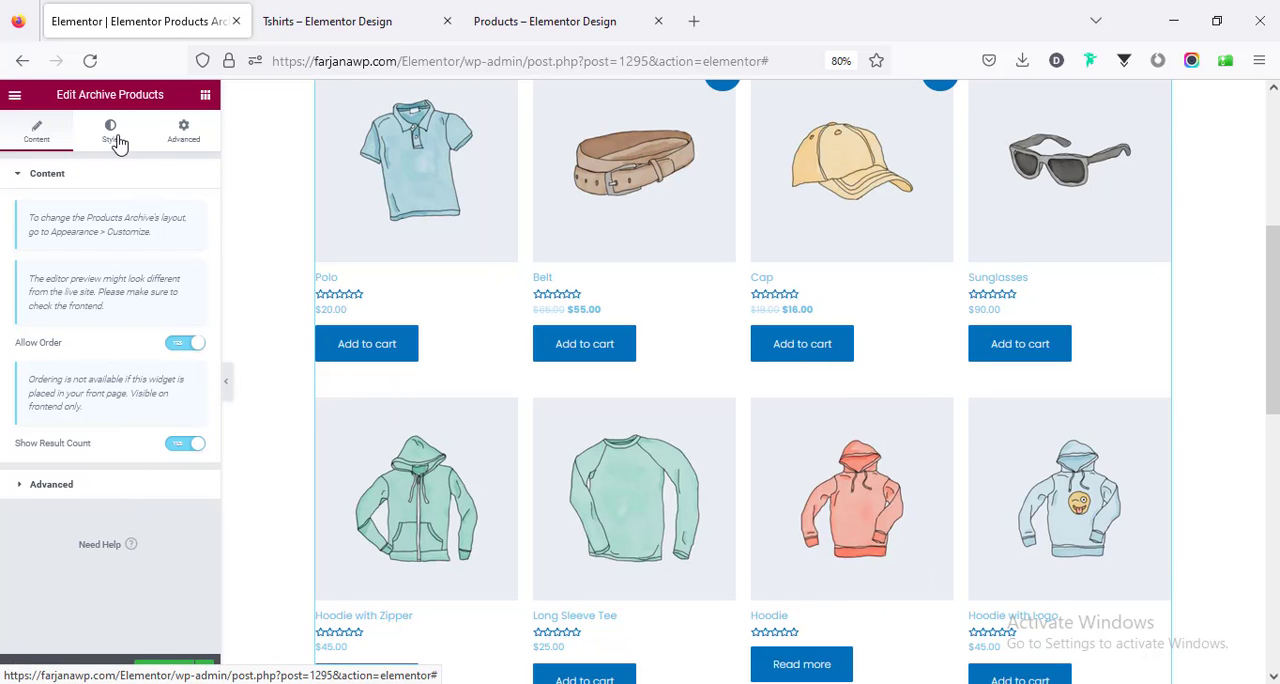
{"action": "left_click", "coordinate": [110, 130]}
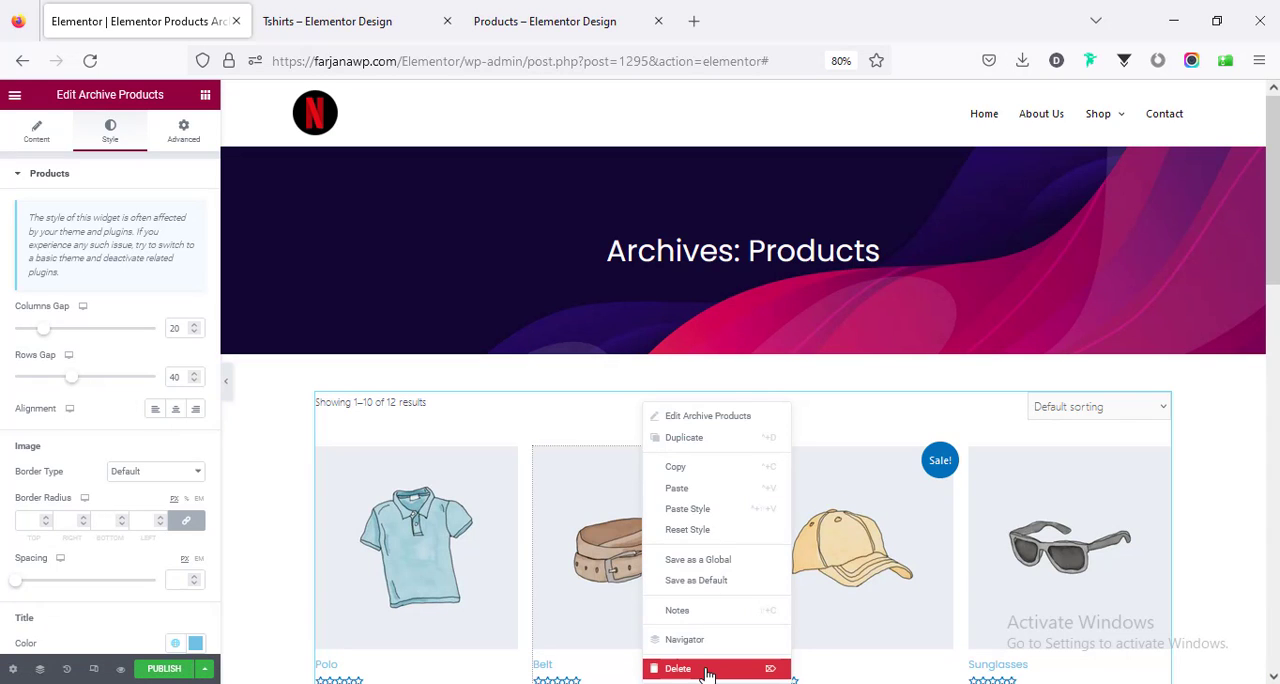
{"action": "left_click", "coordinate": [678, 668]}
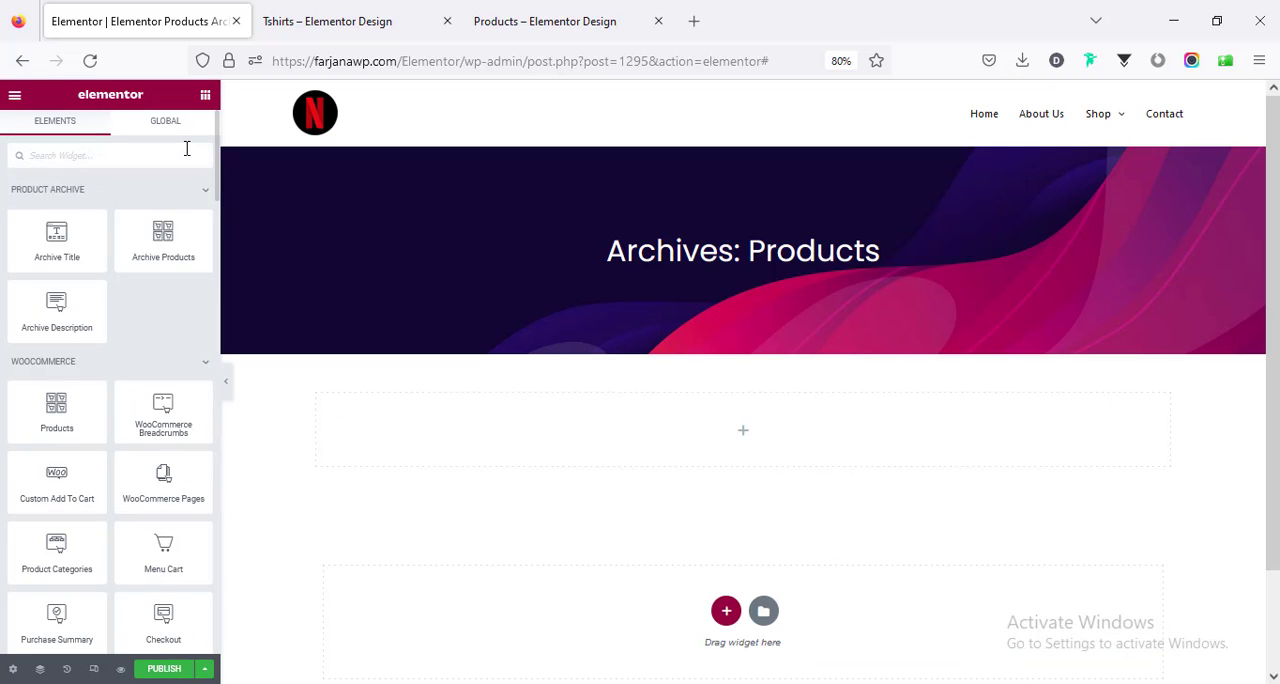
Place a Loop Grid in the section using Products with the Elementor Loop Item #1291 template.
{"action": "type", "text": "loop"}
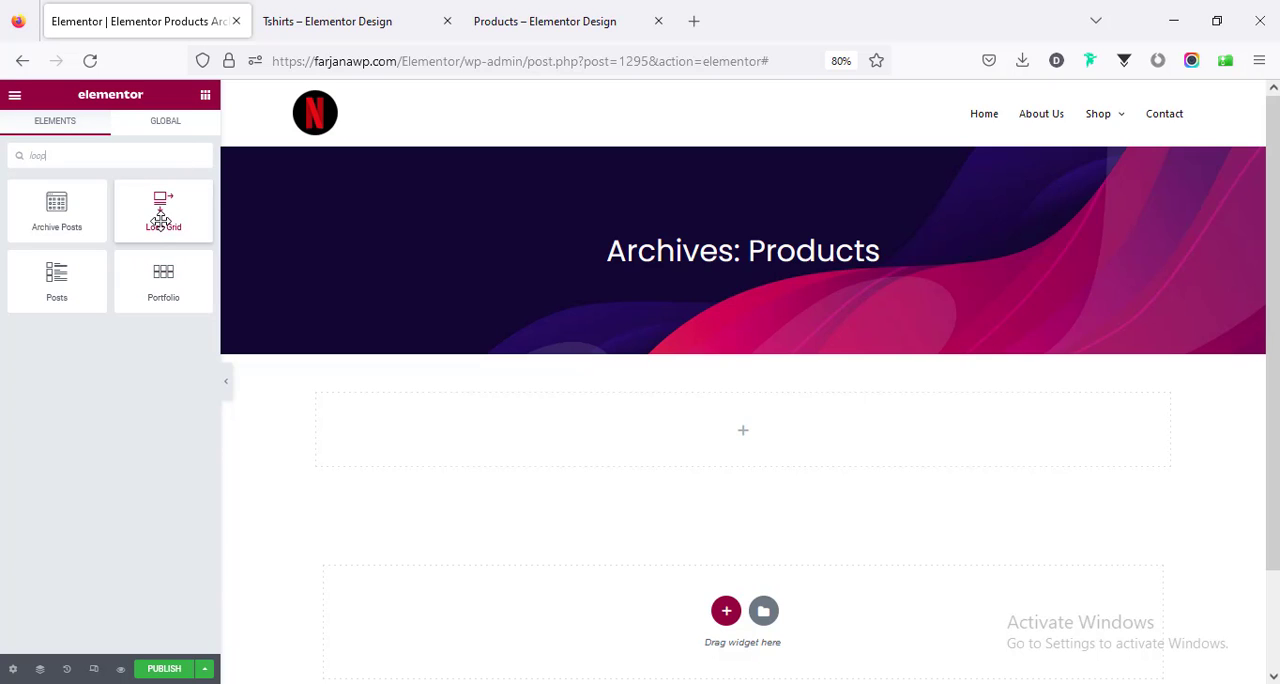
{"action": "left_click_drag", "start_coordinate": [164, 210], "coordinate": [456, 430]}
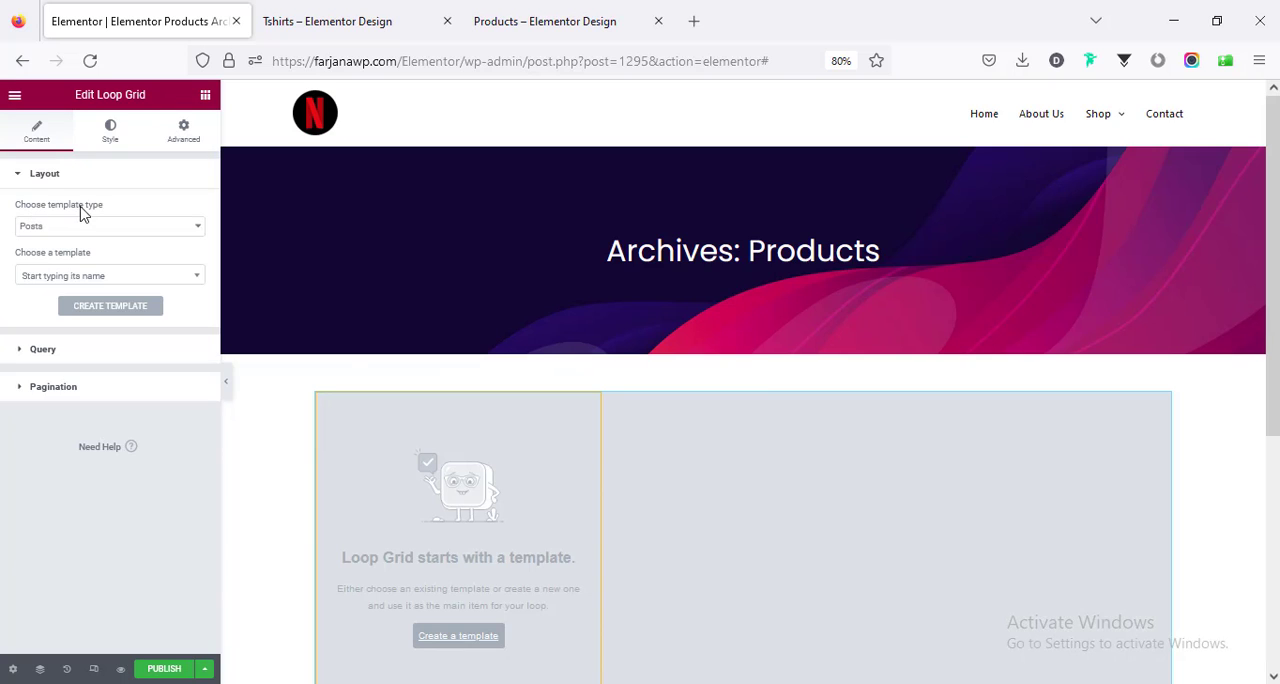
{"action": "left_click", "coordinate": [104, 226]}
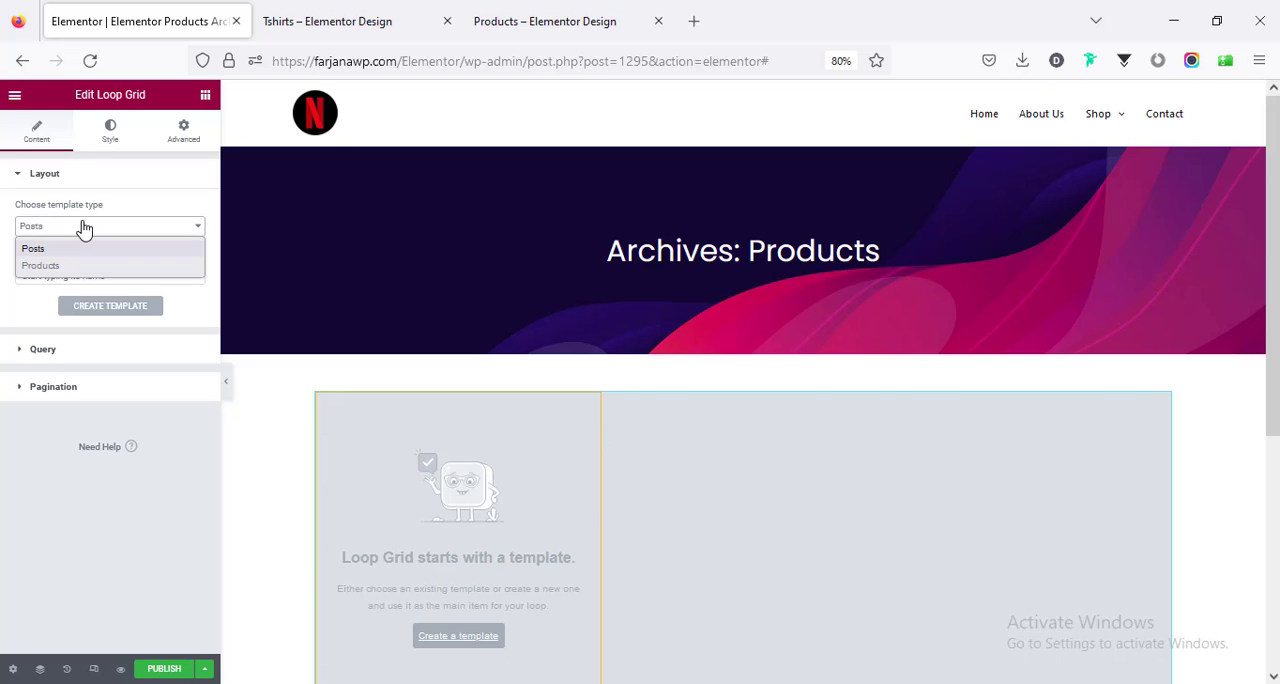
{"action": "left_click", "coordinate": [40, 264]}
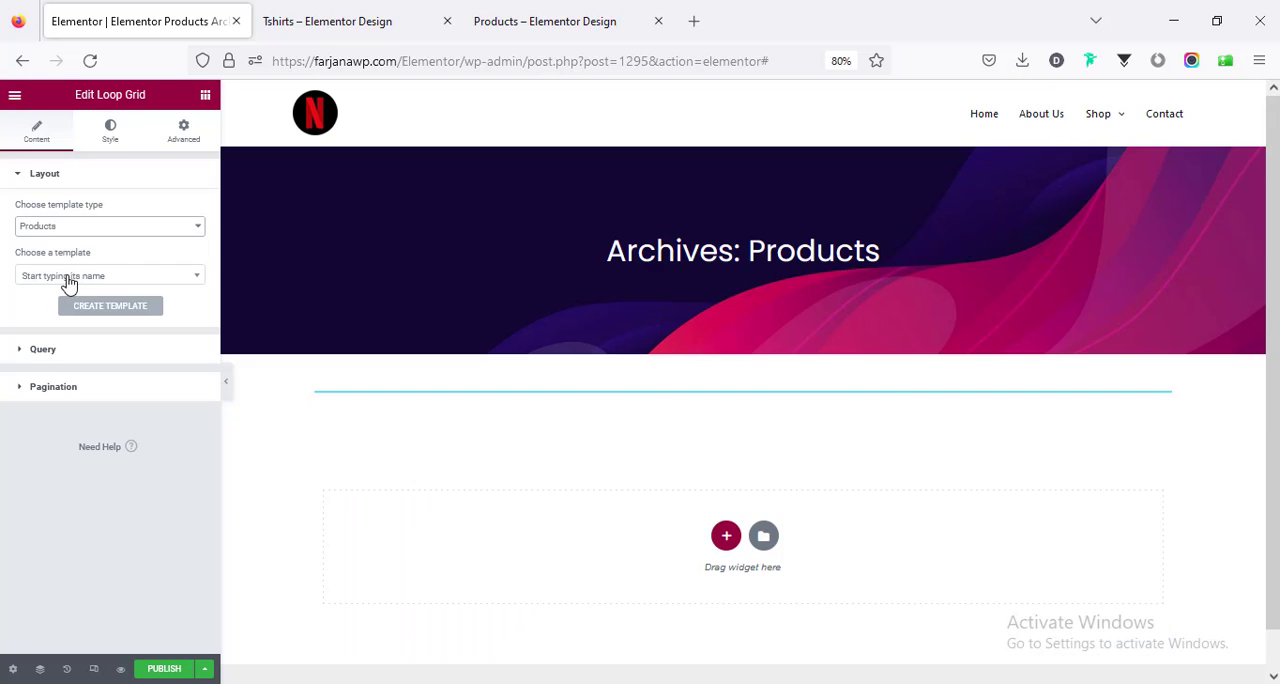
{"action": "left_click", "coordinate": [110, 276]}
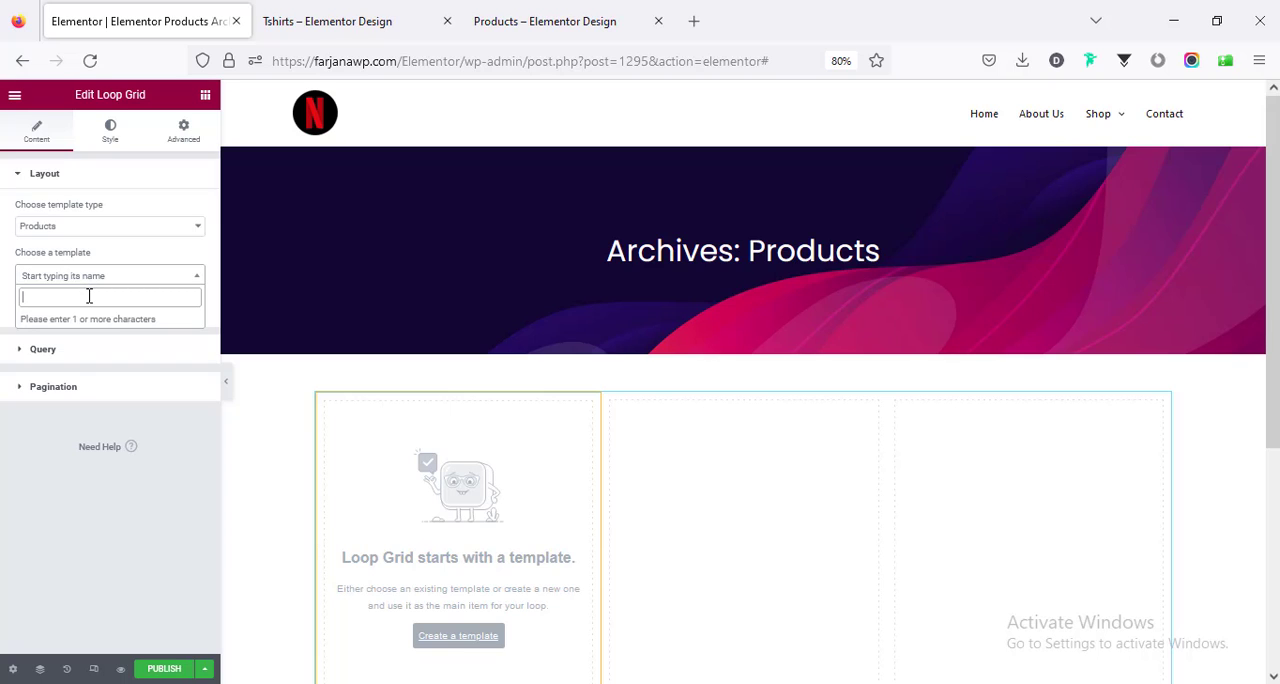
{"action": "mouse_move", "coordinate": [88, 296]}
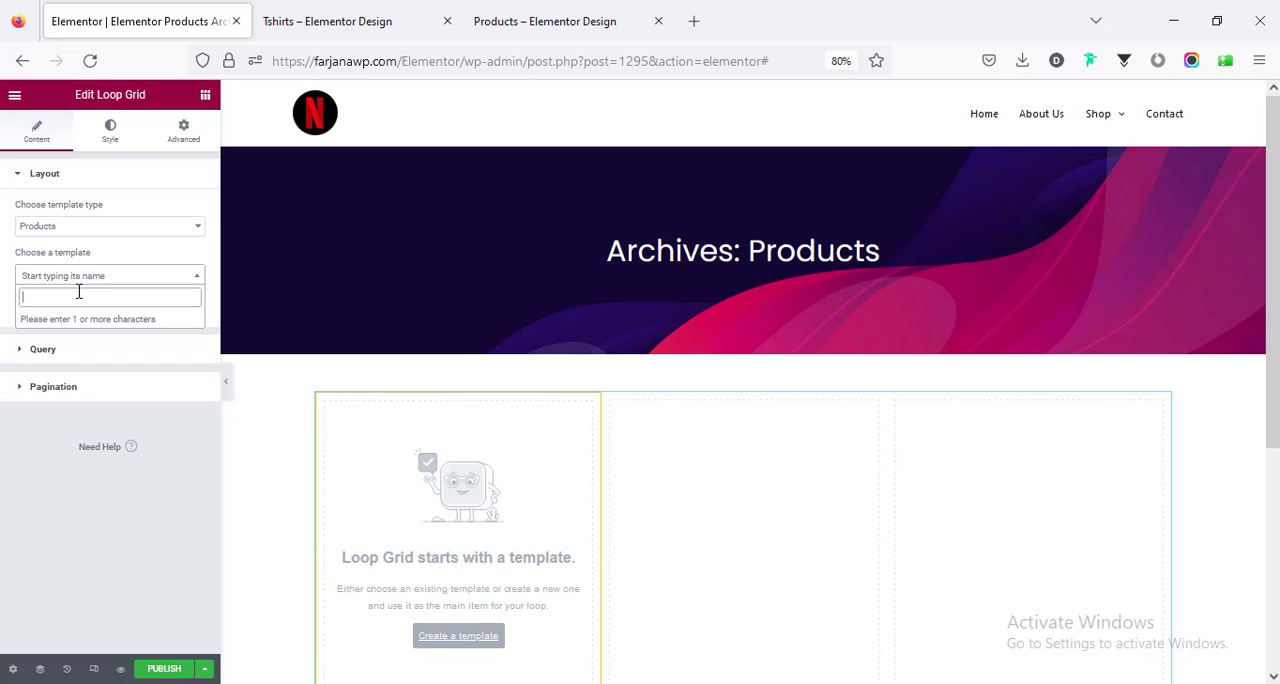
{"action": "type", "text": "loop"}
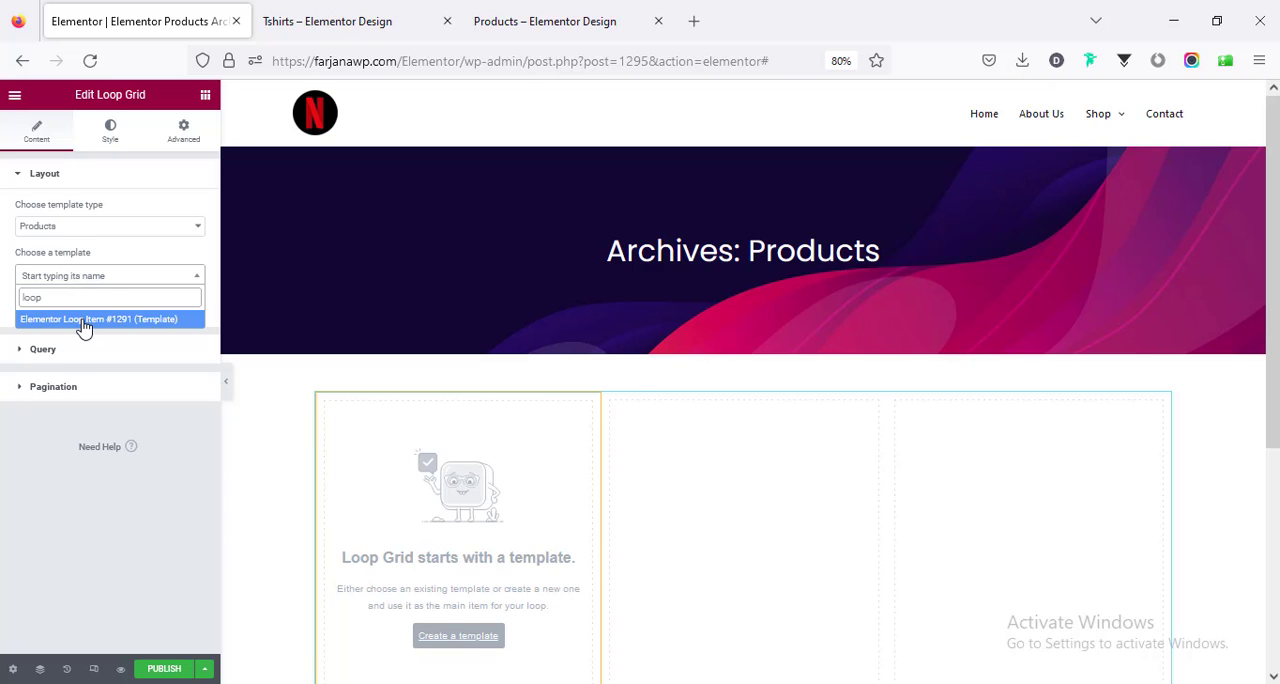
{"action": "left_click", "coordinate": [98, 318]}
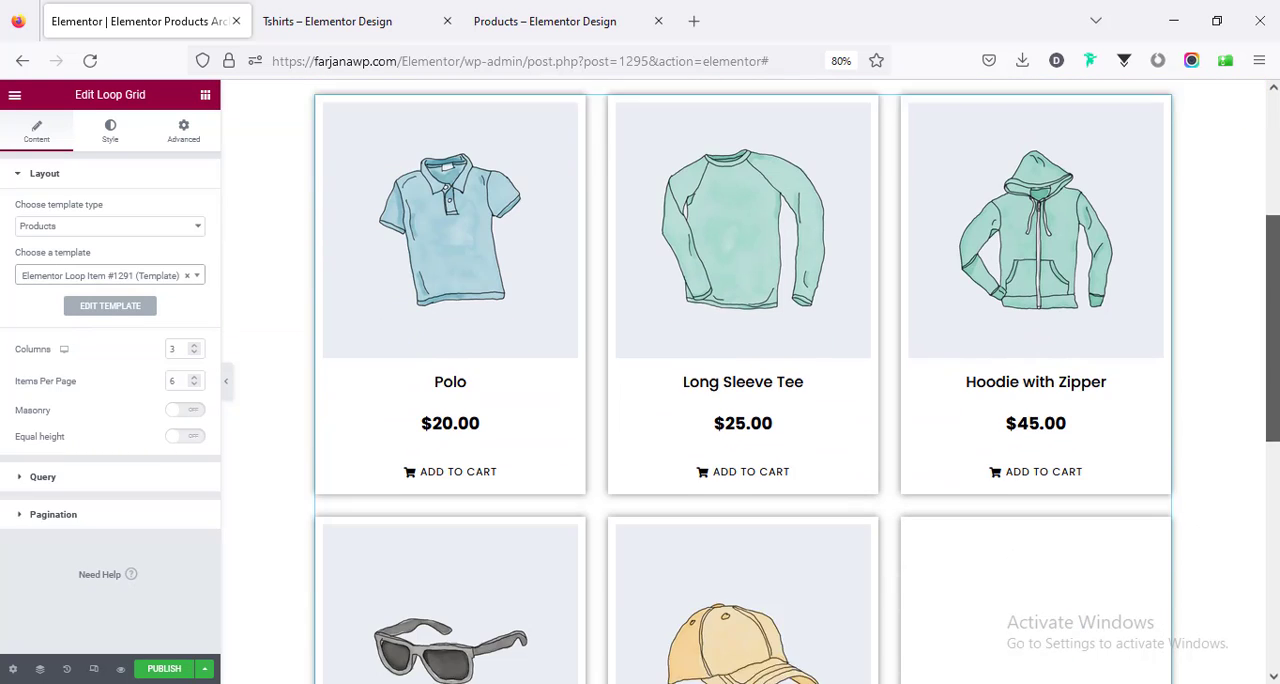
Enable masonry layout for the Loop Grid.
{"action": "scroll", "scroll_direction": "down", "scroll_amount": 3}
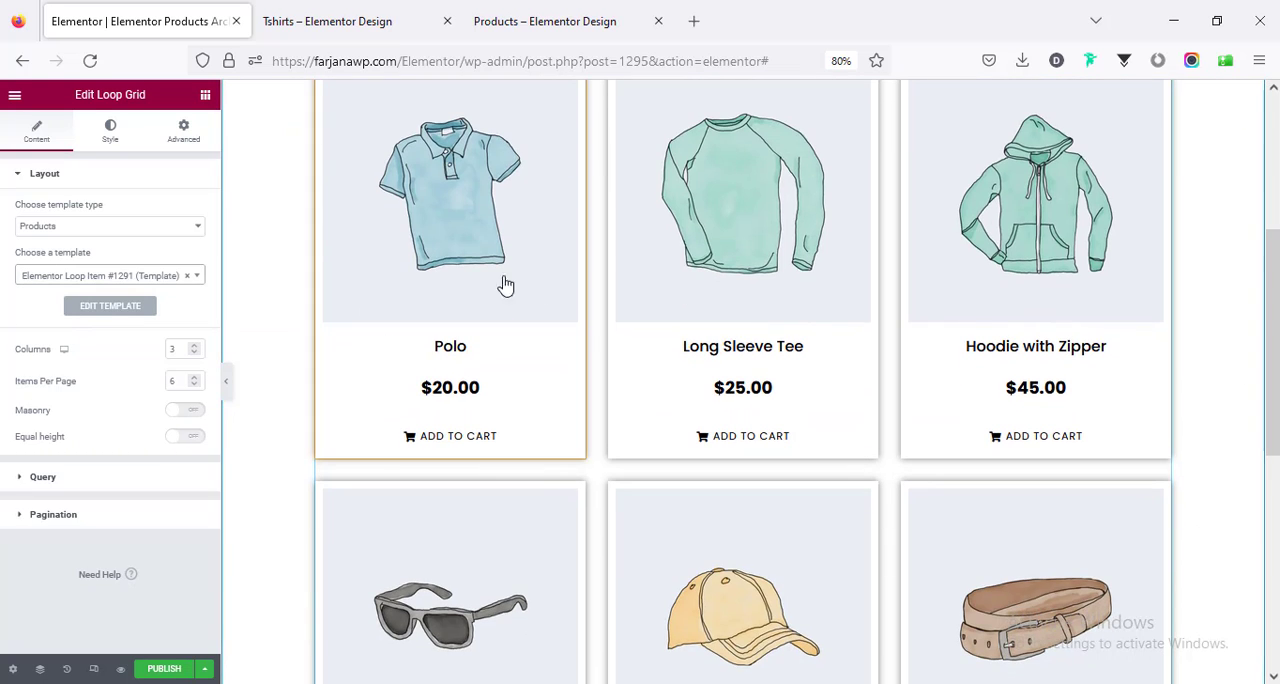
{"action": "mouse_move", "coordinate": [116, 364]}
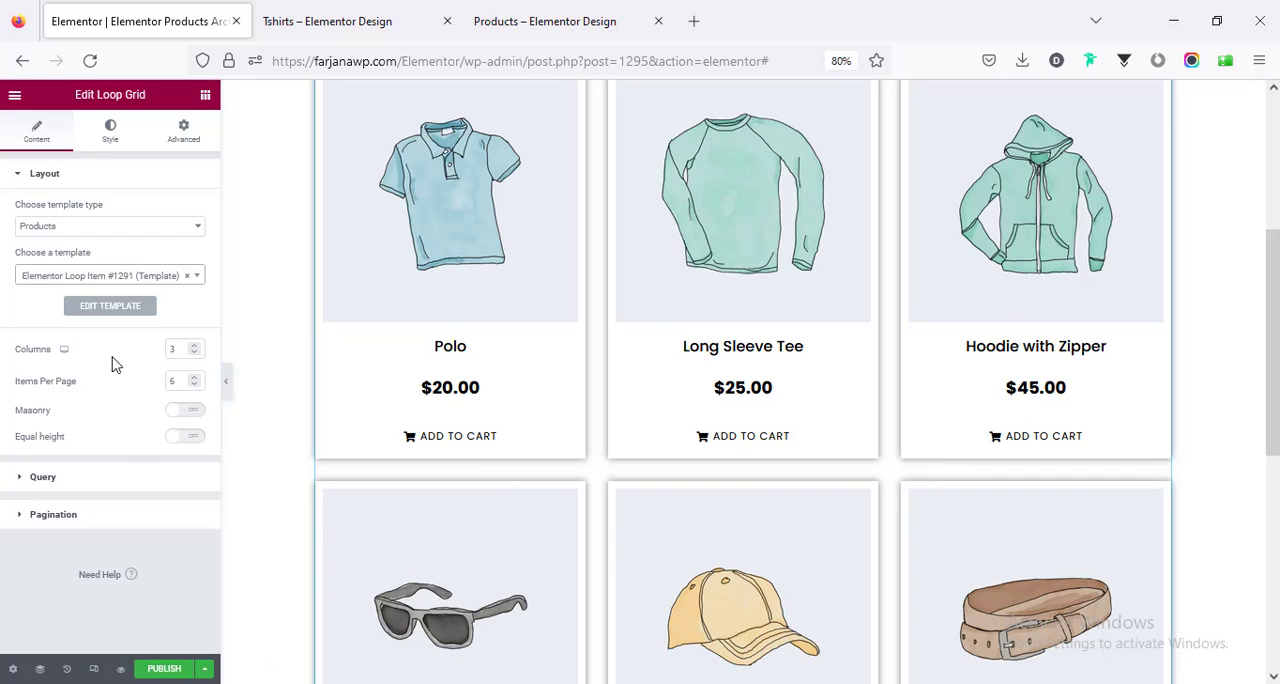
{"action": "mouse_move", "coordinate": [84, 398]}
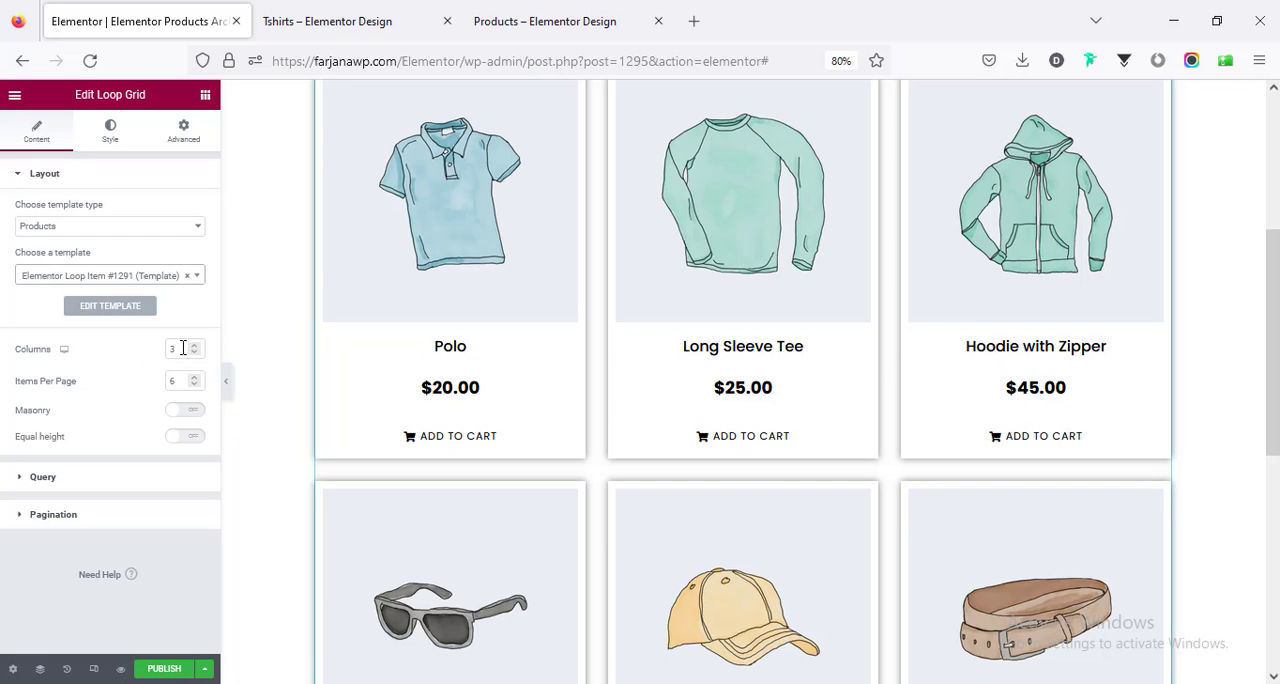
{"action": "left_click", "coordinate": [180, 348]}
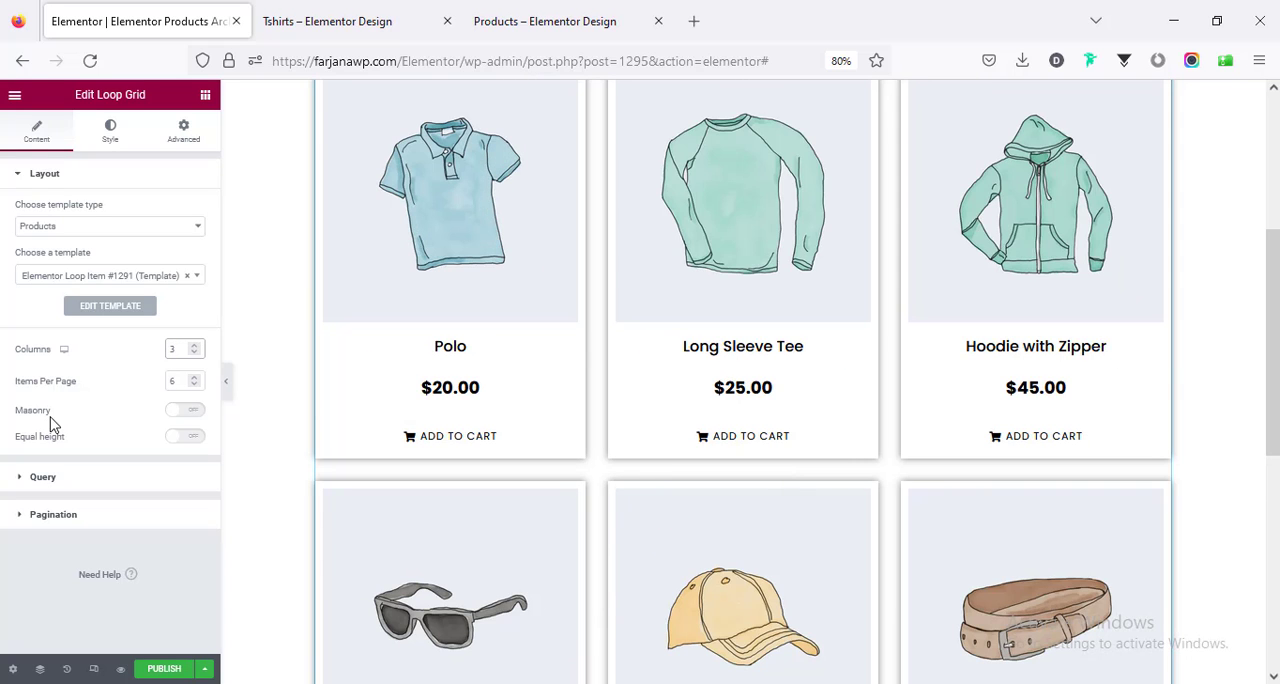
{"action": "left_click", "coordinate": [184, 410]}
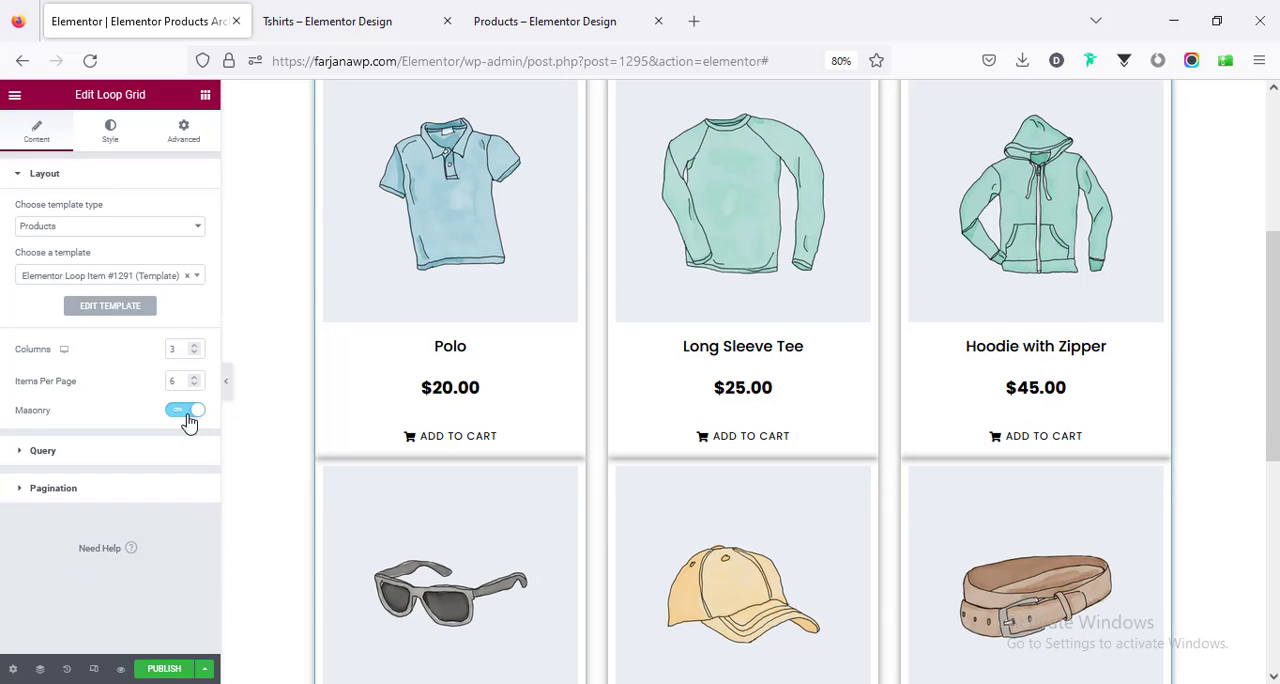
{"action": "left_click", "coordinate": [184, 410]}
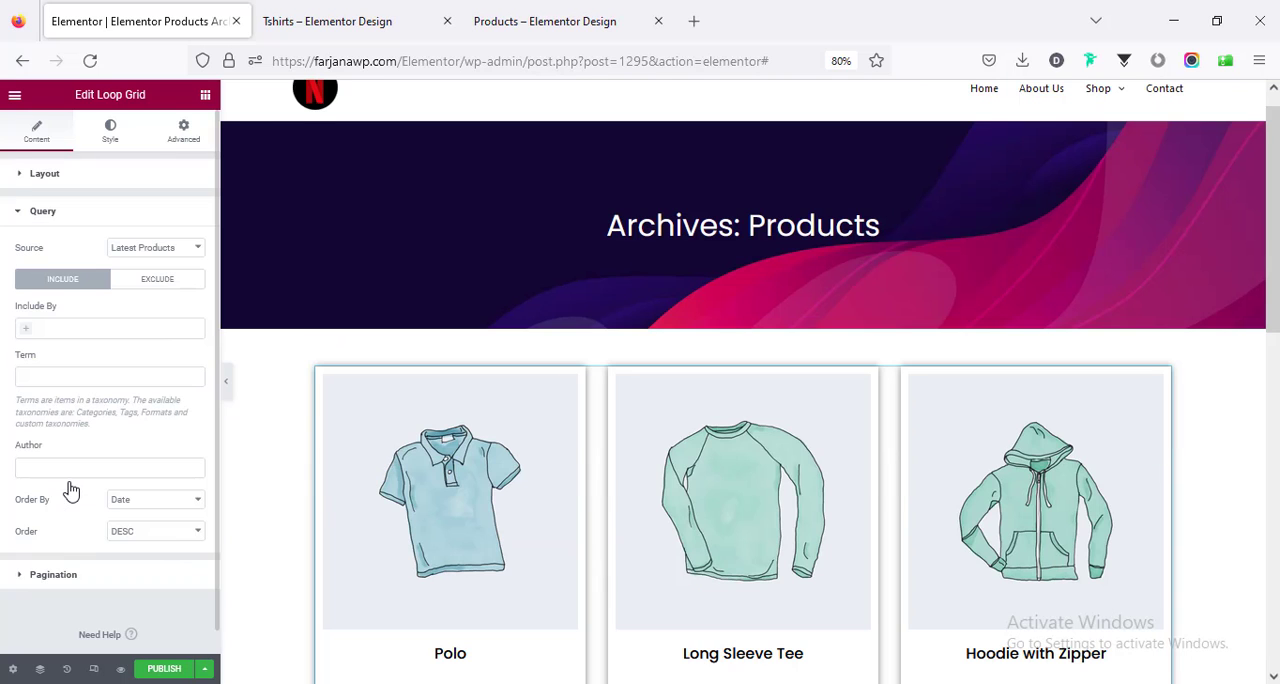
{"action": "mouse_move", "coordinate": [176, 270]}
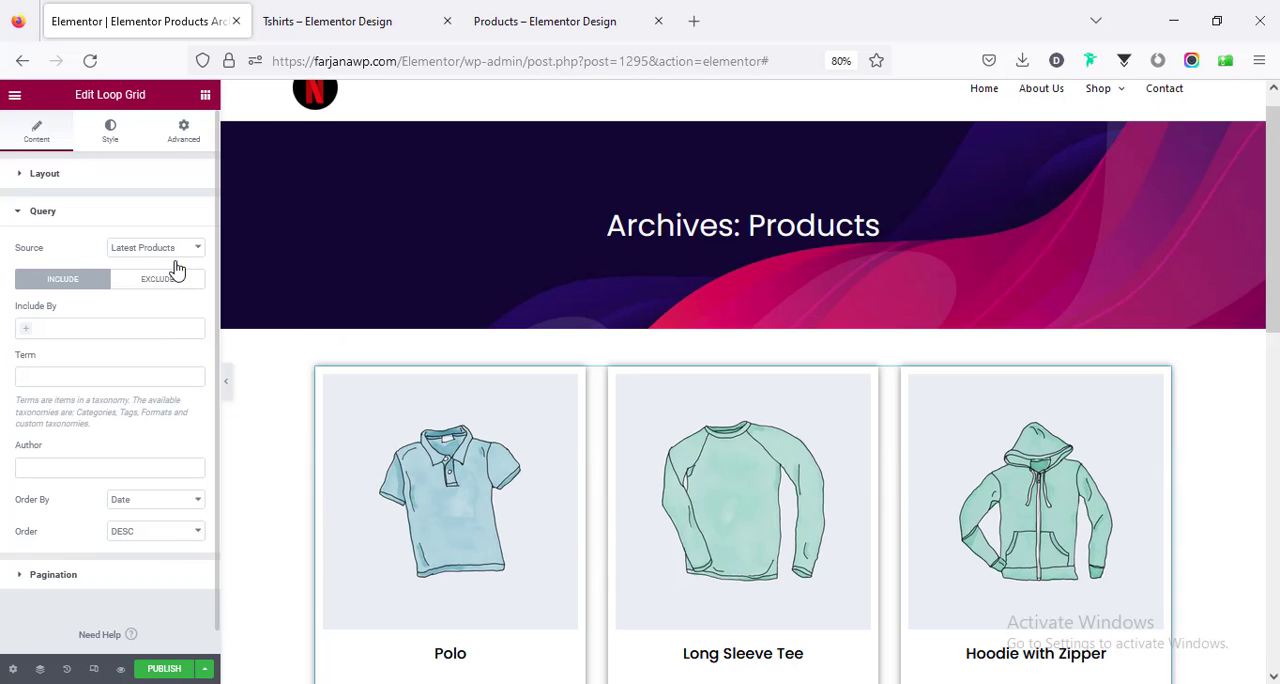
Change the Loop Grid source from Latest Products to Current Query and check the Tshirts category page.
{"action": "scroll", "scroll_direction": "down", "scroll_amount": 3}
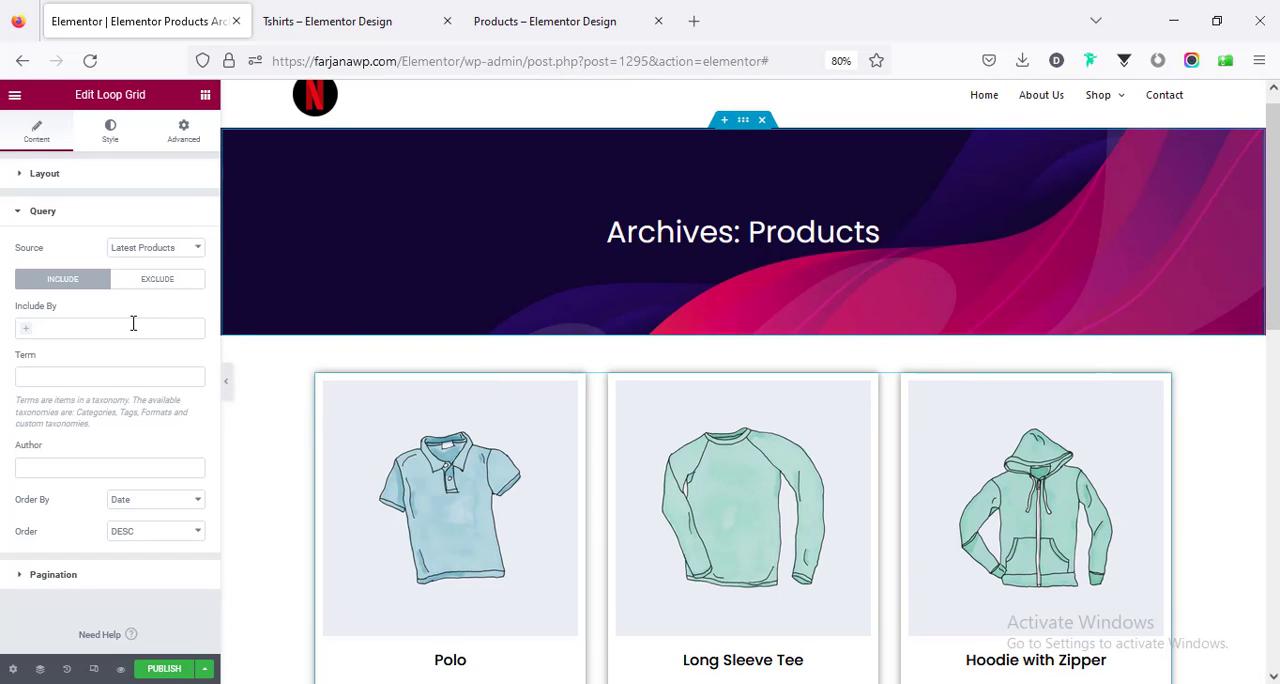
{"action": "left_click", "coordinate": [156, 248]}
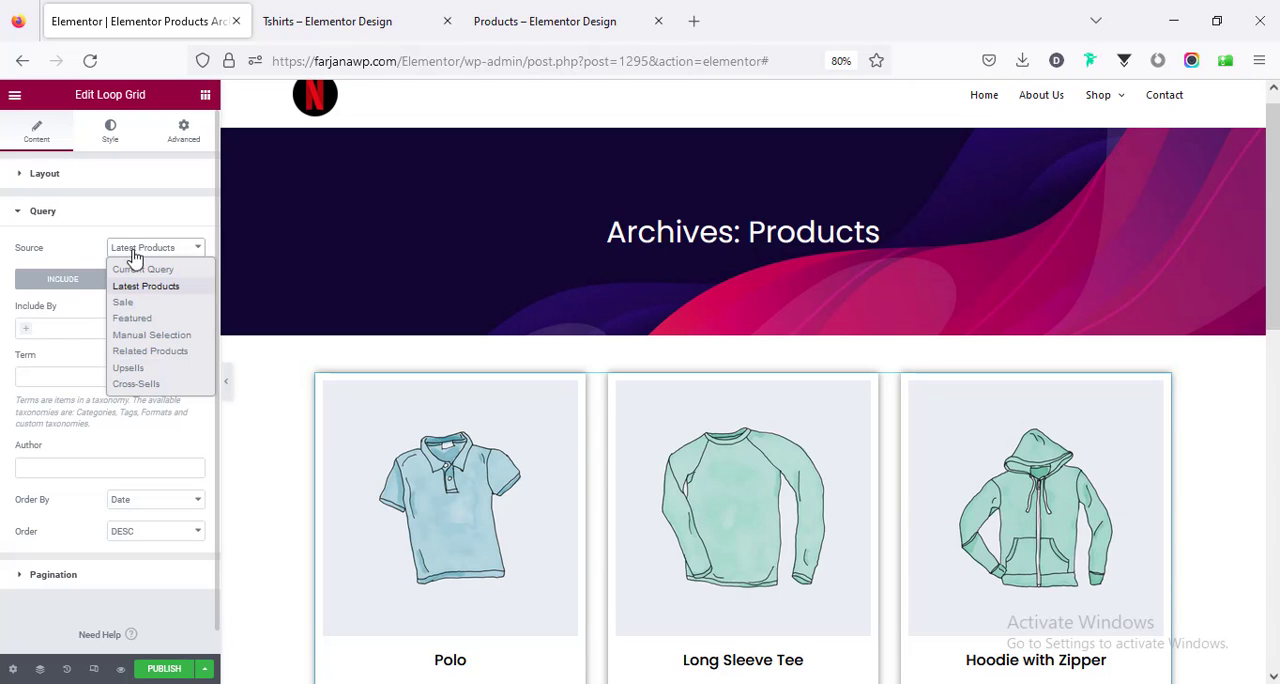
{"action": "mouse_move", "coordinate": [164, 352]}
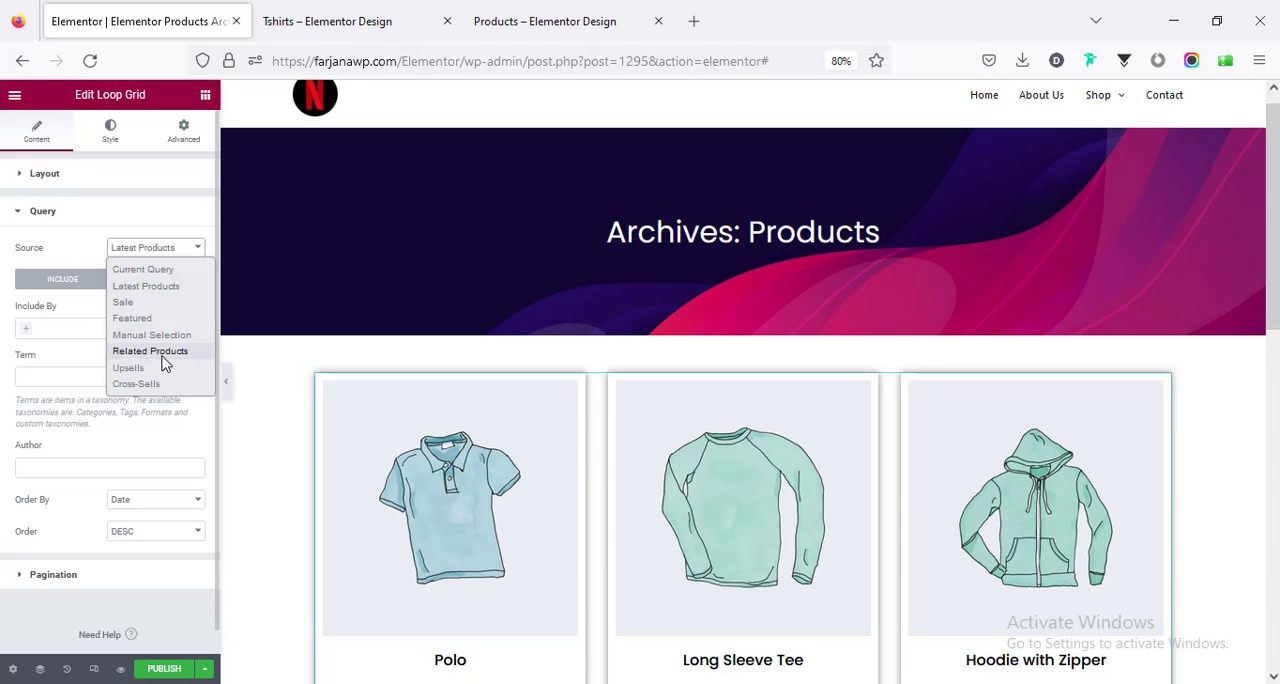
{"action": "mouse_move", "coordinate": [142, 268]}
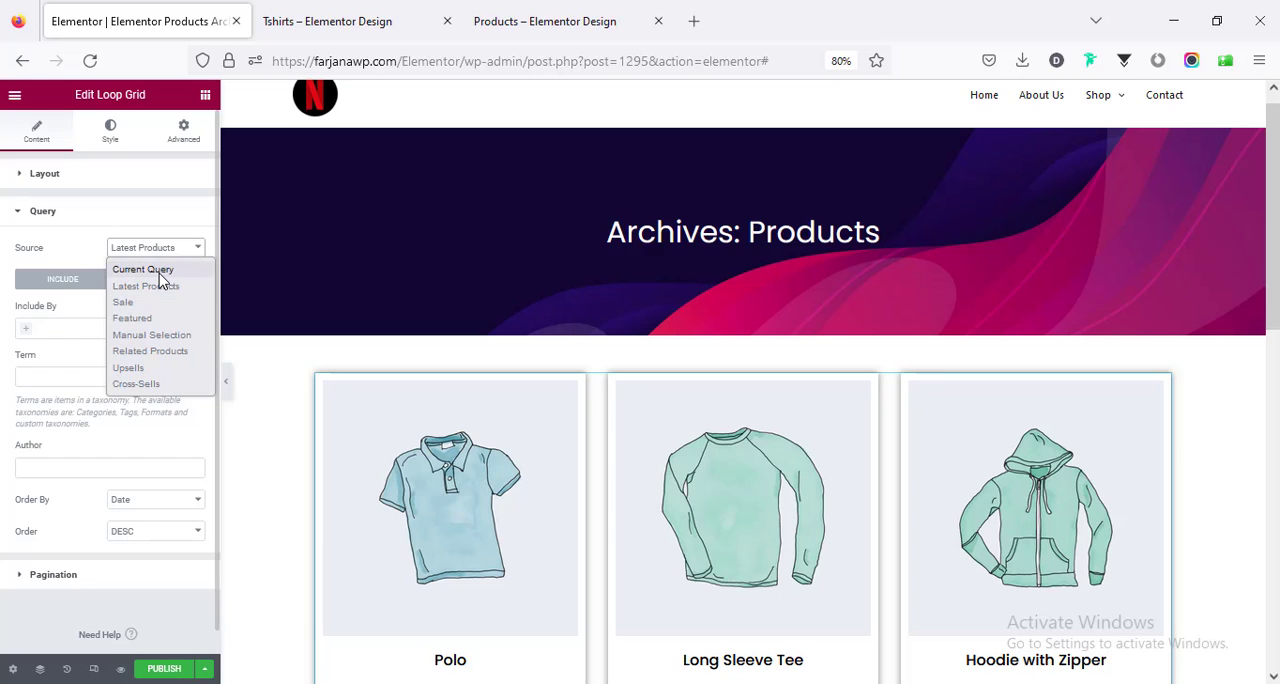
{"action": "left_click", "coordinate": [142, 268]}
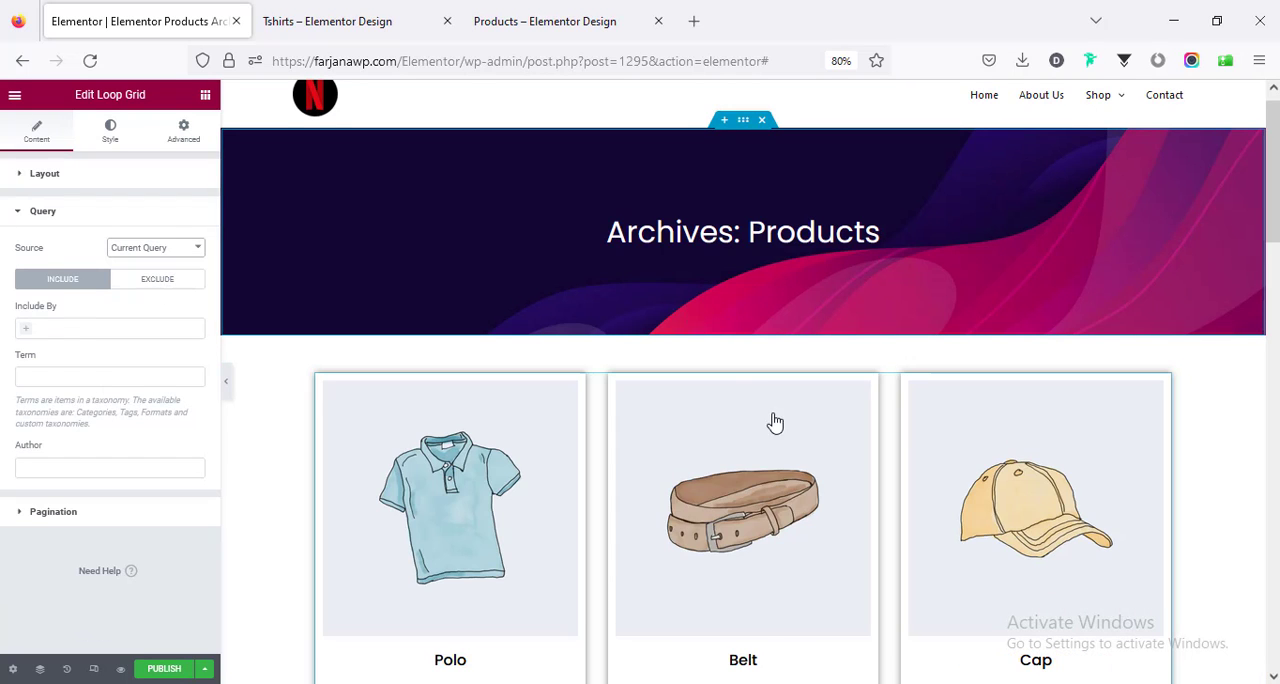
{"action": "left_click", "coordinate": [328, 20]}
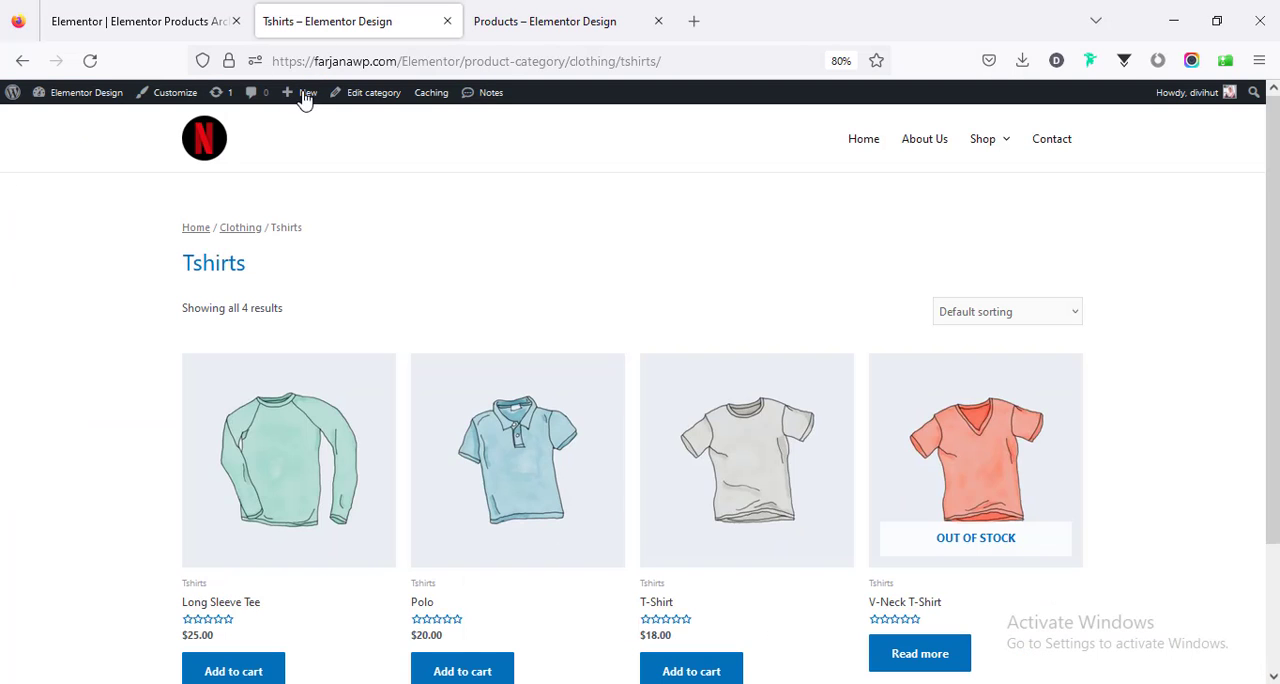
{"action": "mouse_move", "coordinate": [284, 400]}
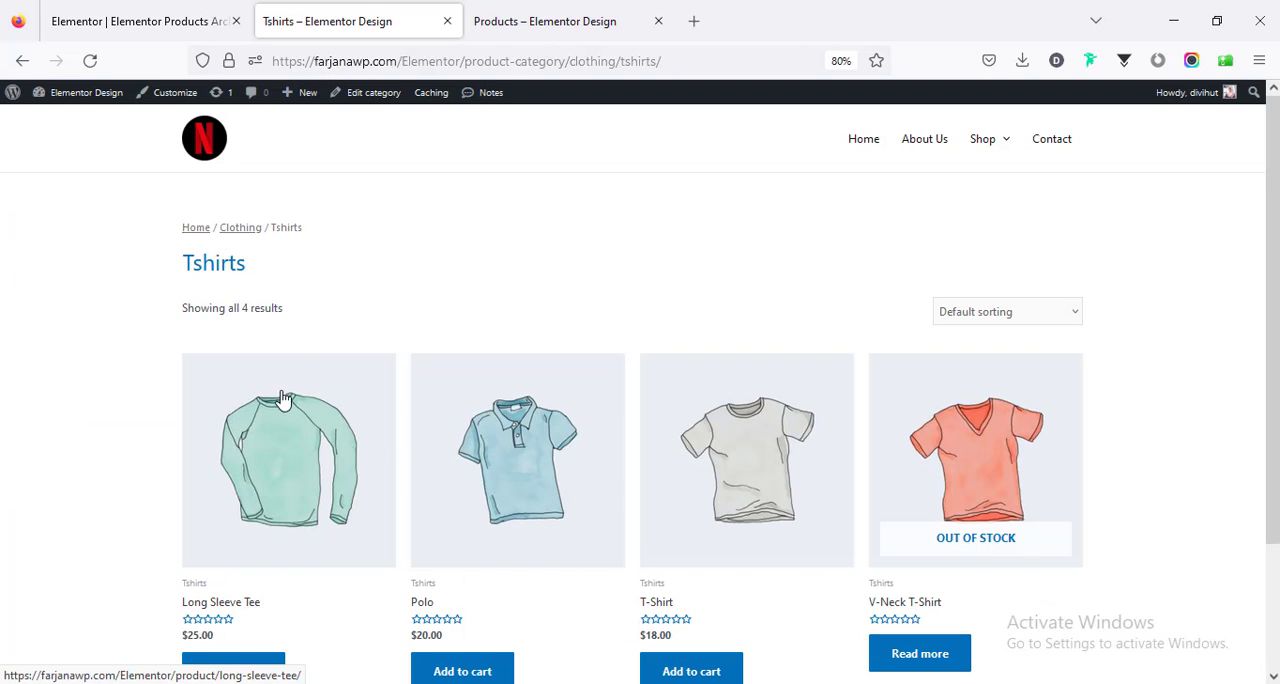
{"action": "left_click", "coordinate": [984, 138]}
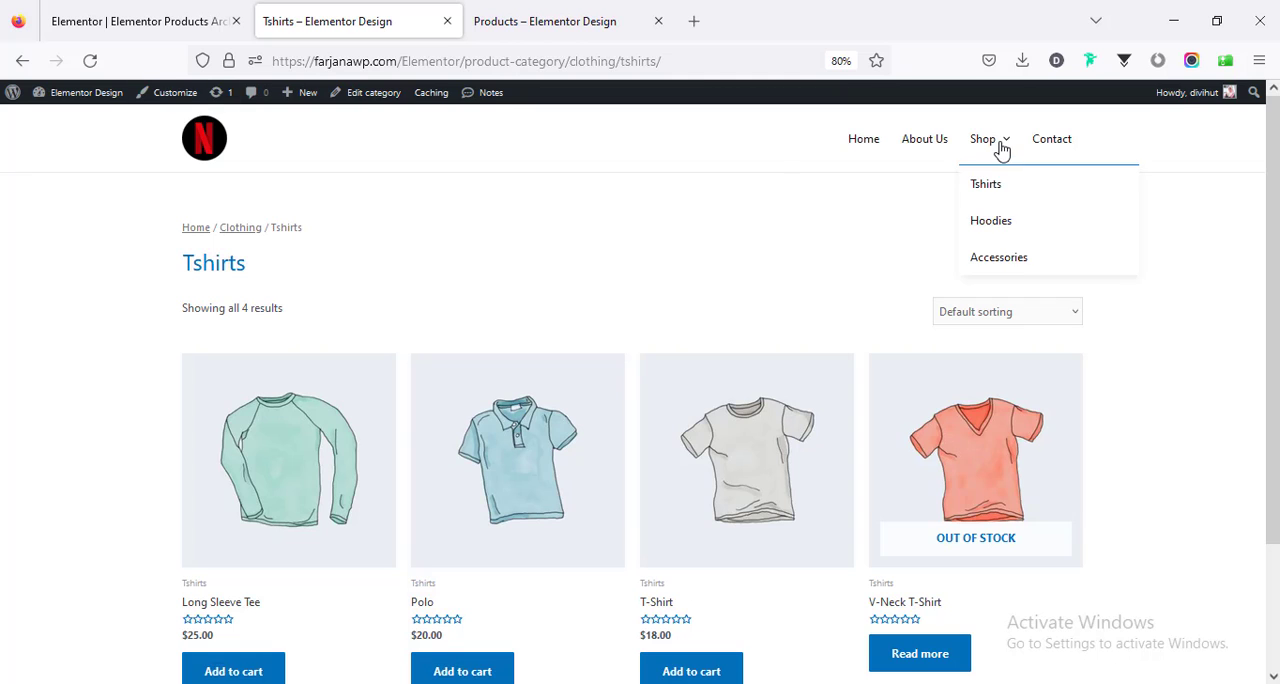
{"action": "mouse_move", "coordinate": [630, 166]}
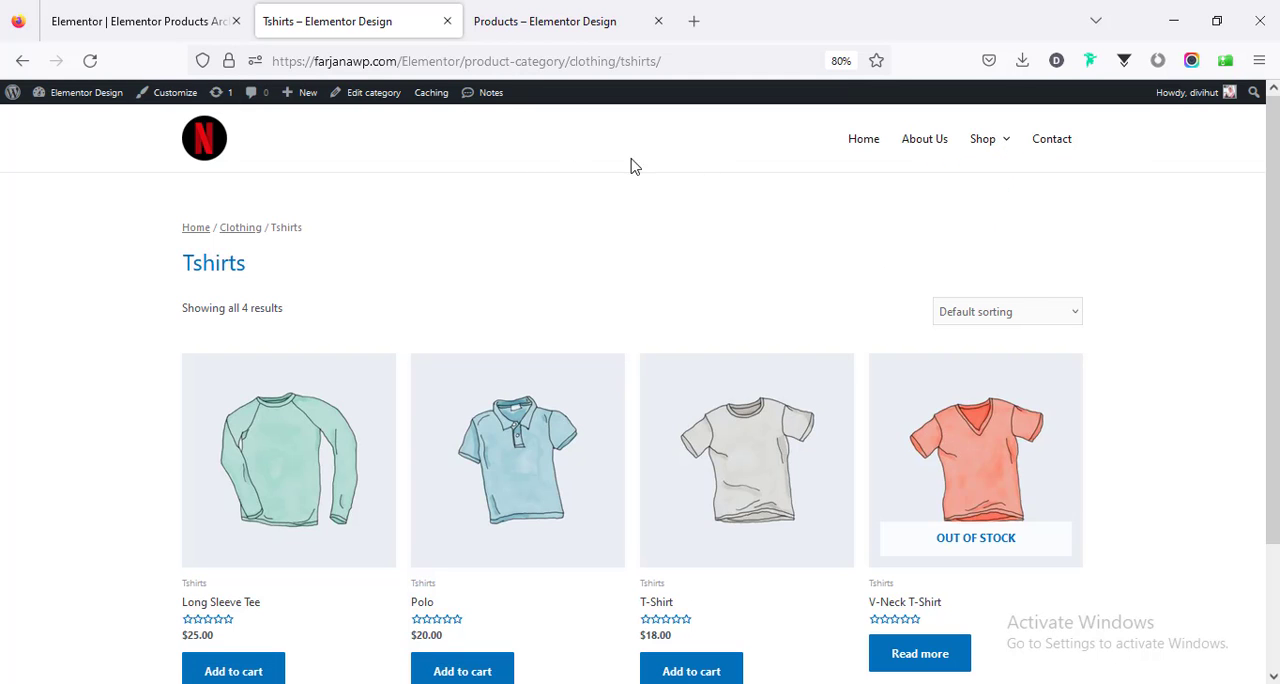
{"action": "left_click", "coordinate": [144, 20]}
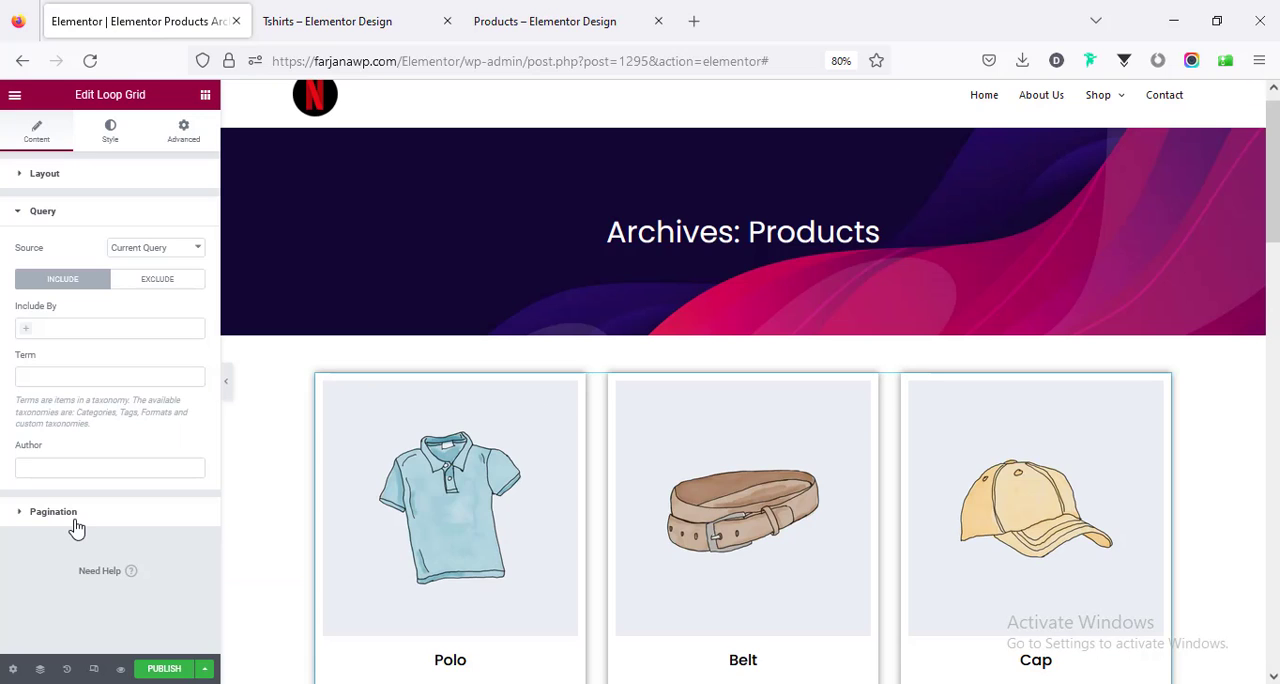
Set the Loop Grid pagination to Numbers with a page limit of 5.
{"action": "left_click", "coordinate": [52, 512]}
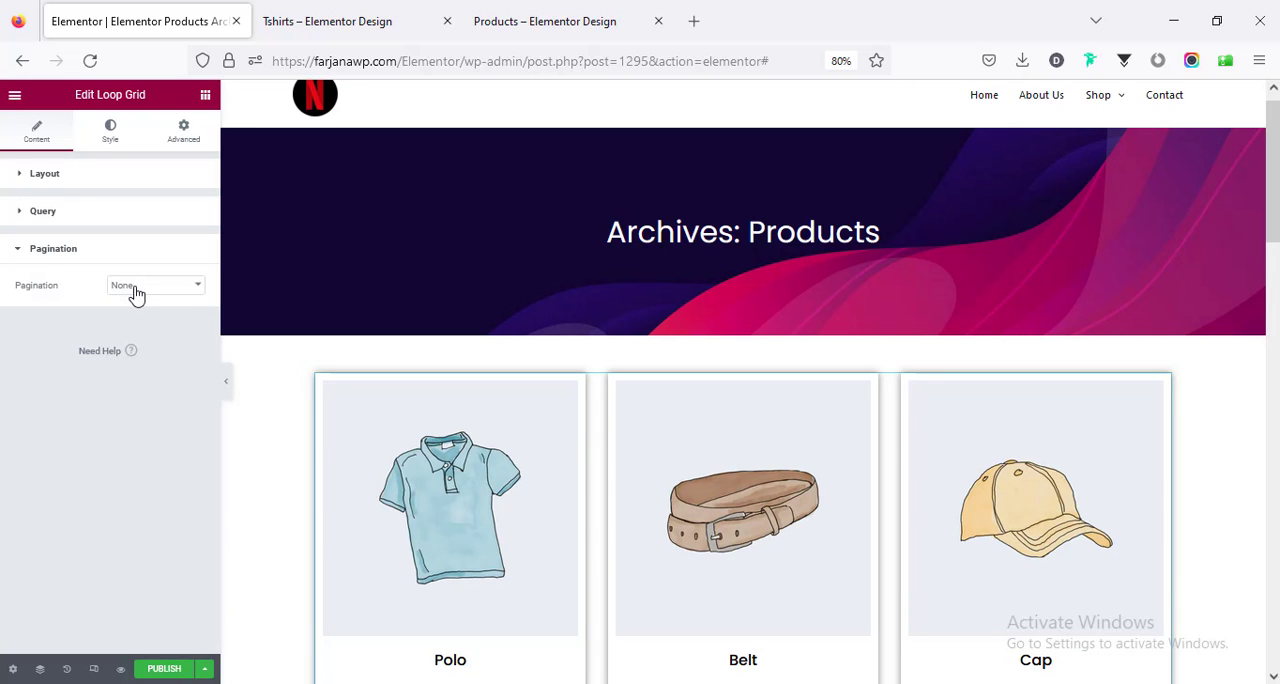
{"action": "left_click", "coordinate": [156, 284]}
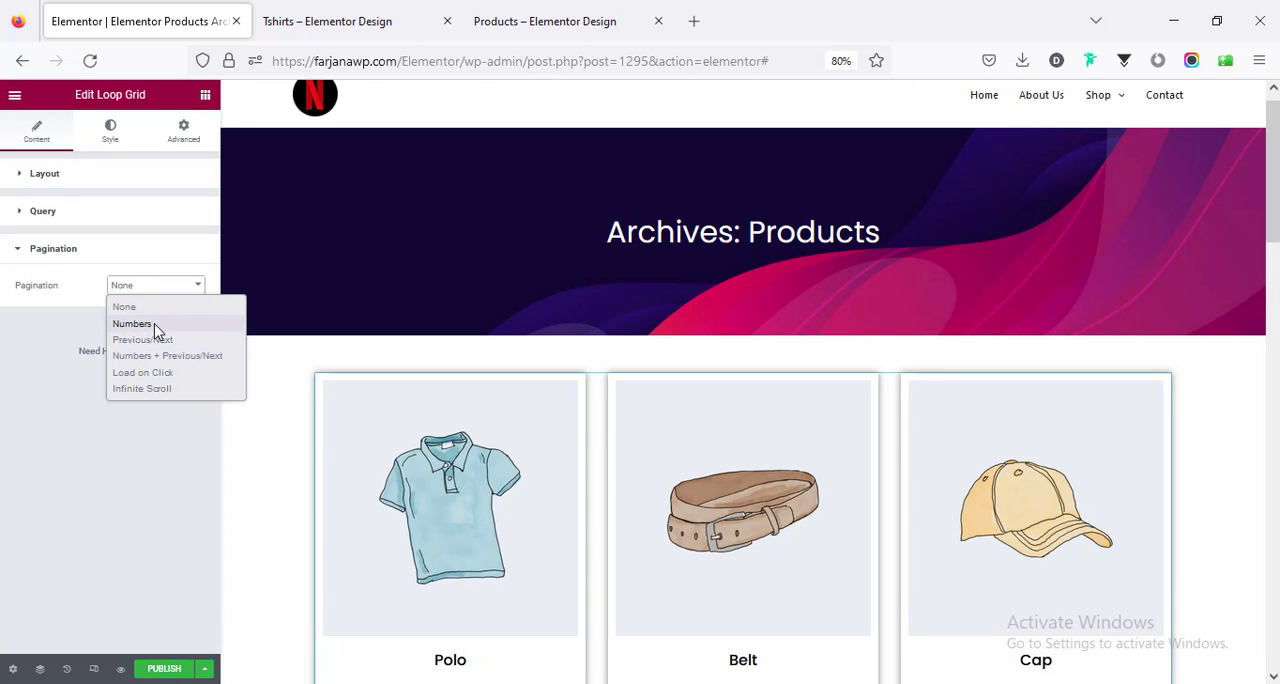
{"action": "left_click", "coordinate": [132, 324]}
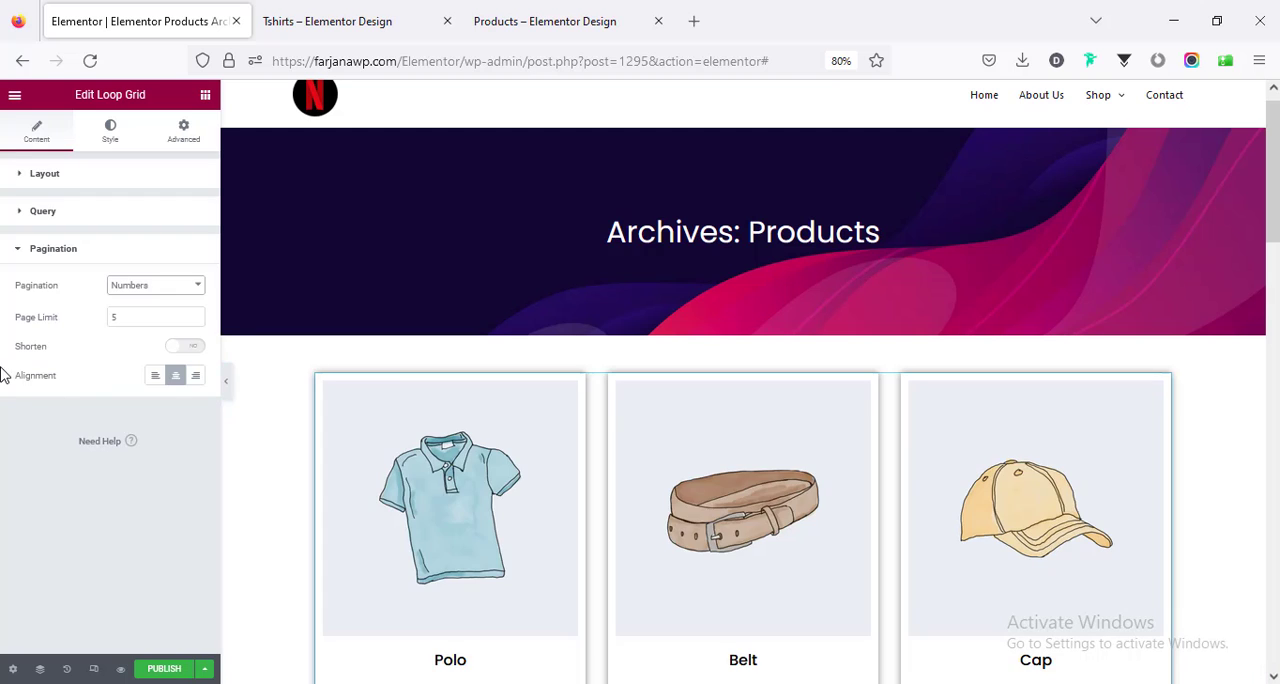
{"action": "scroll", "scroll_direction": "down", "scroll_amount": 3}
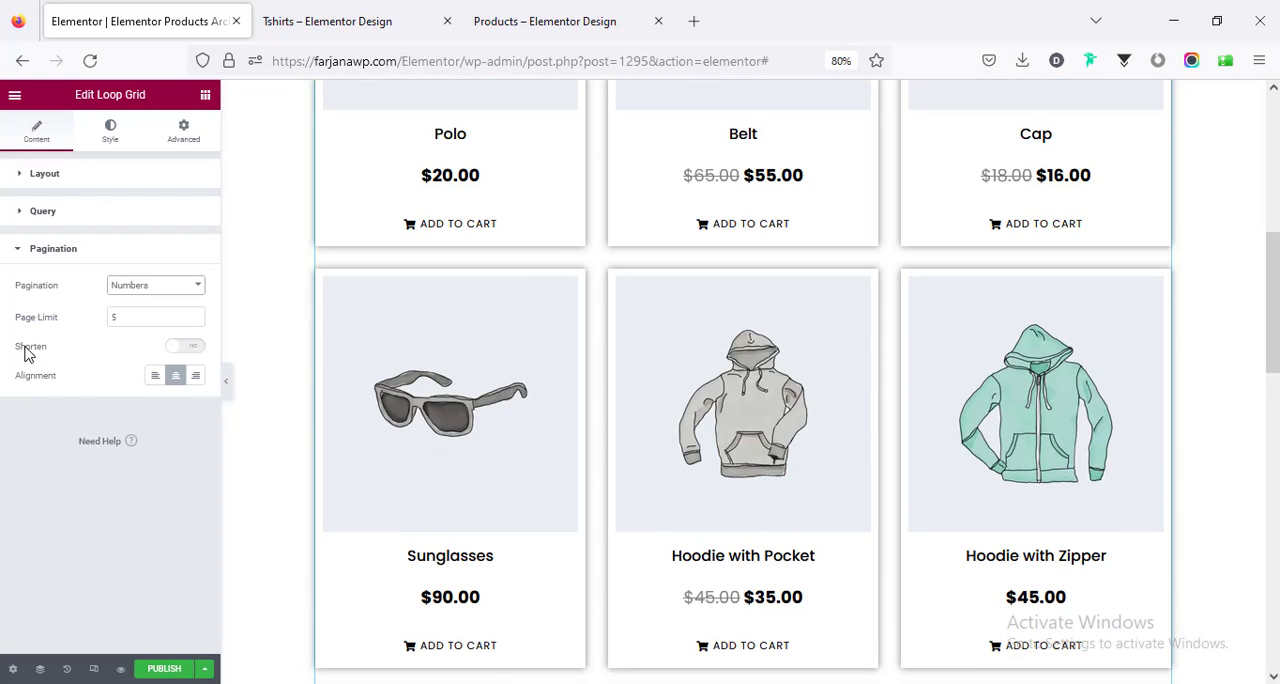
{"action": "mouse_move", "coordinate": [176, 376]}
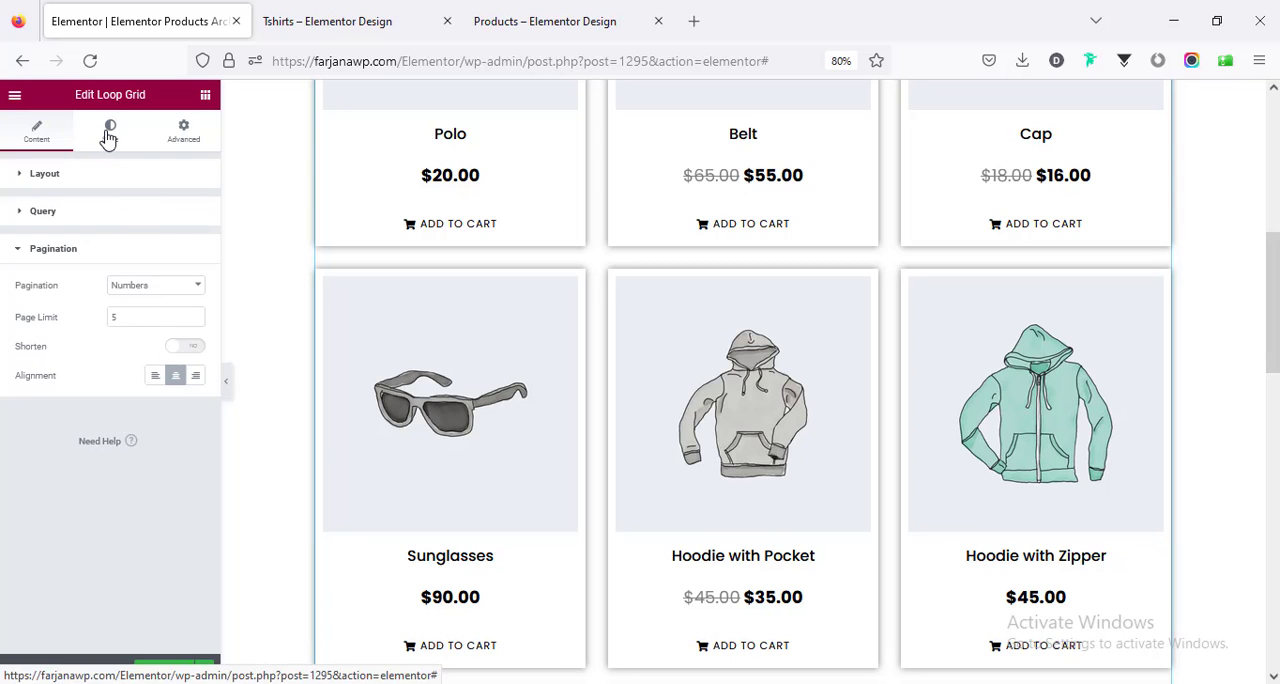
Bring up the Loop Grid's column and row gap styling.
{"action": "left_click", "coordinate": [110, 130]}
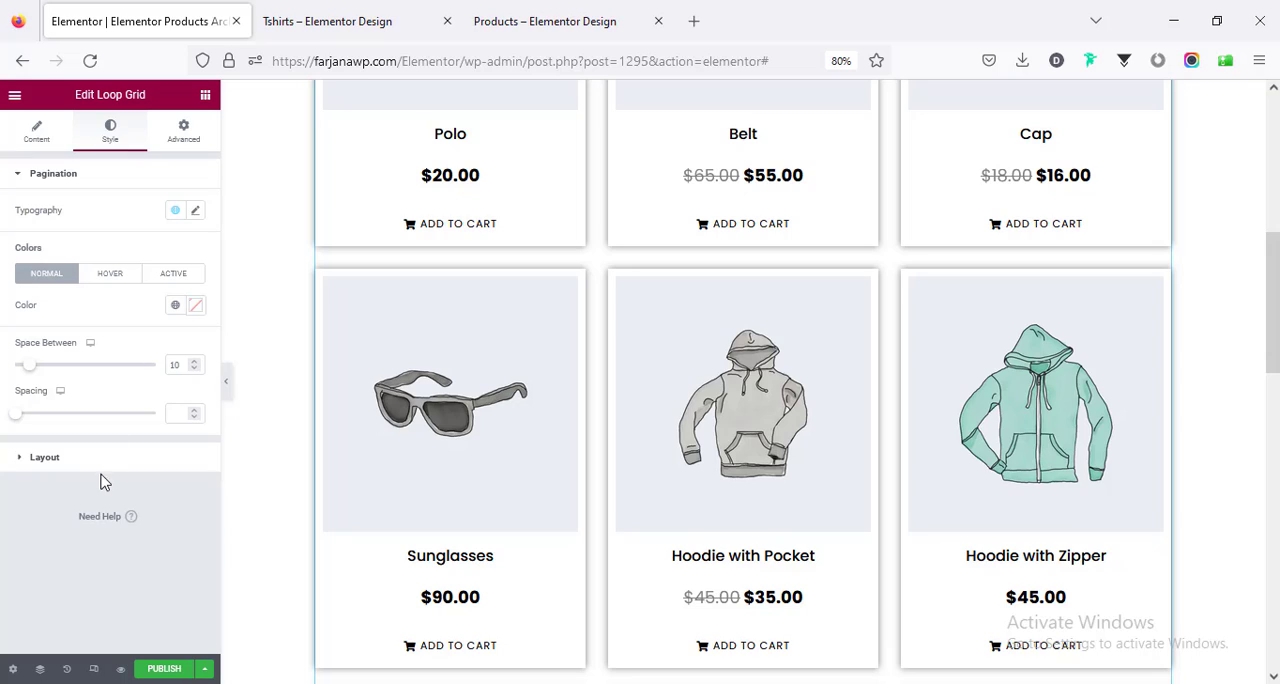
{"action": "mouse_move", "coordinate": [24, 370]}
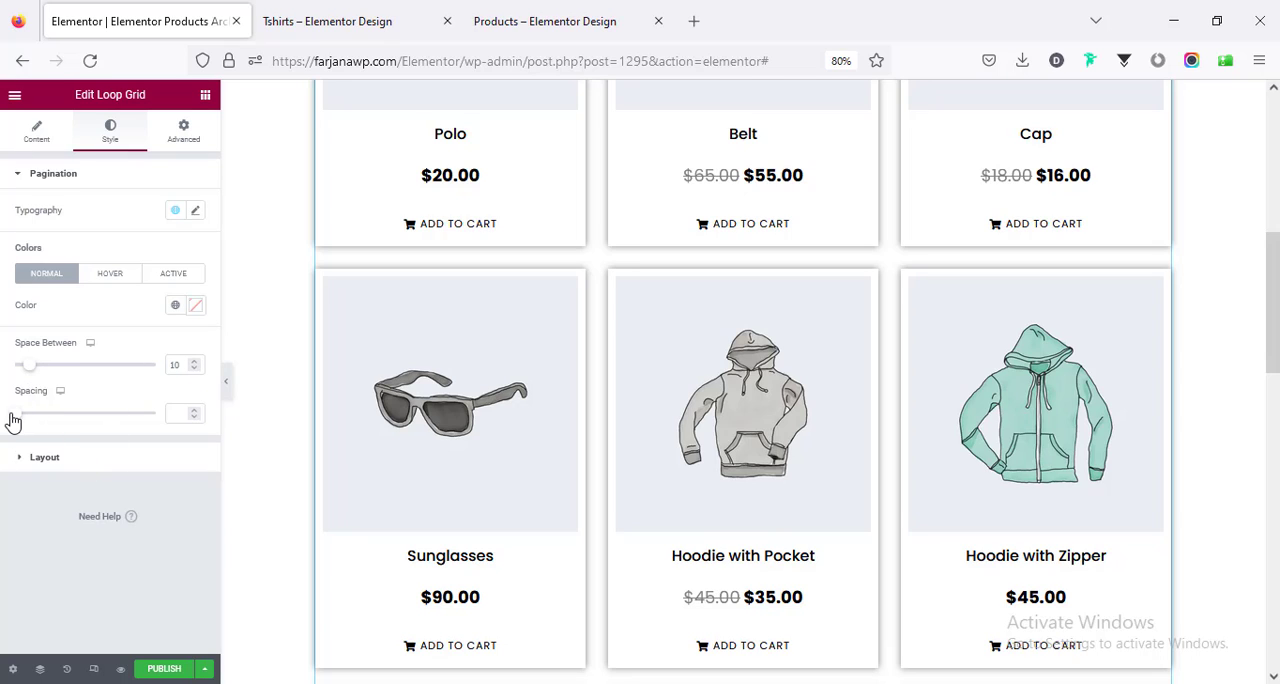
{"action": "left_click", "coordinate": [44, 456]}
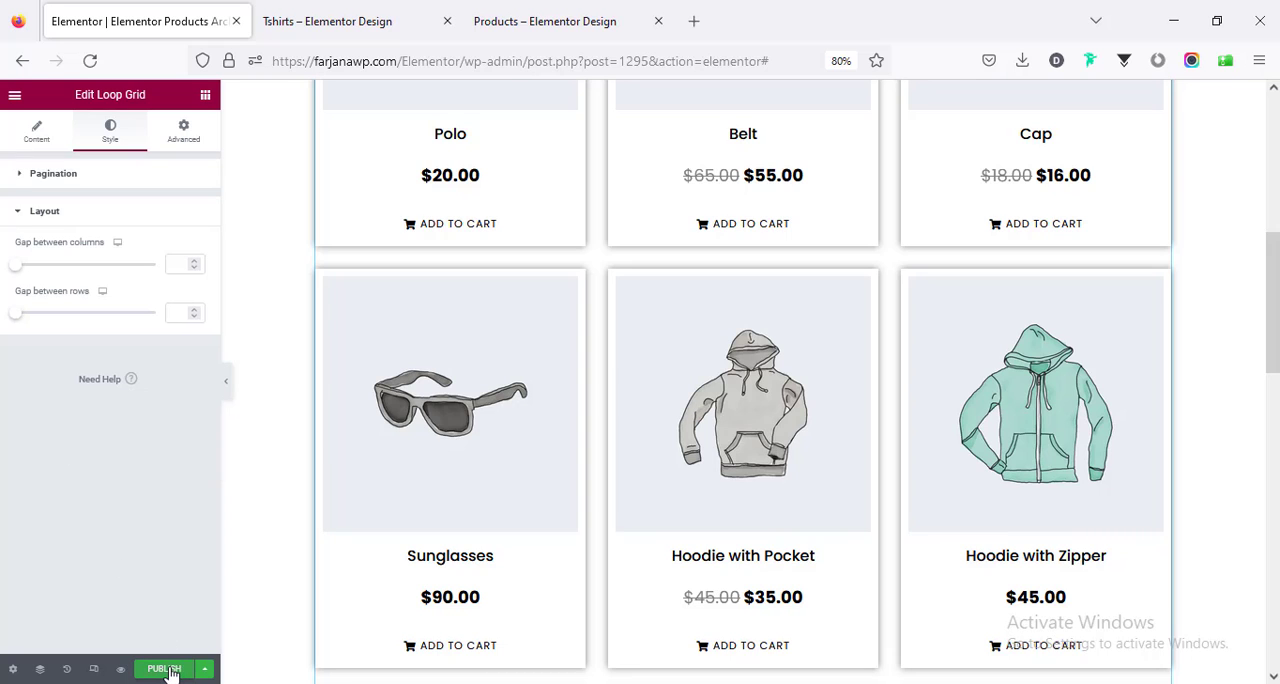
Publish with an Include > All Product Archives condition, saved and closed.
{"action": "left_click", "coordinate": [164, 668]}
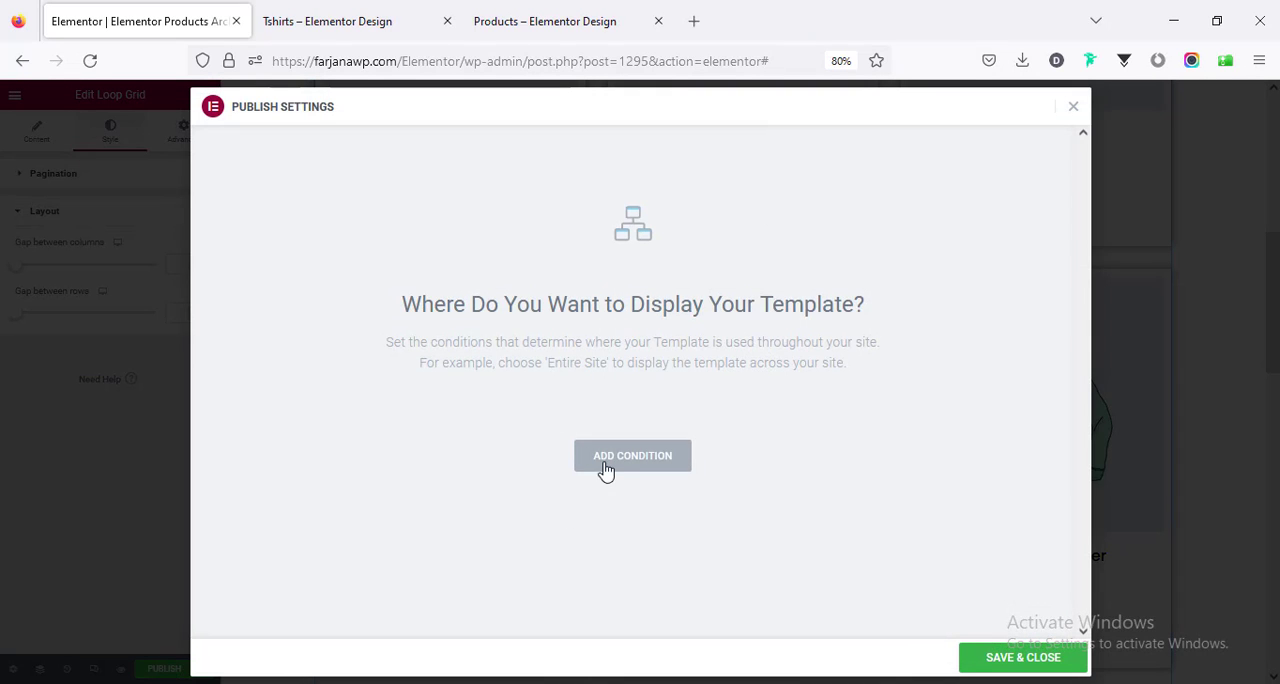
{"action": "left_click", "coordinate": [632, 456]}
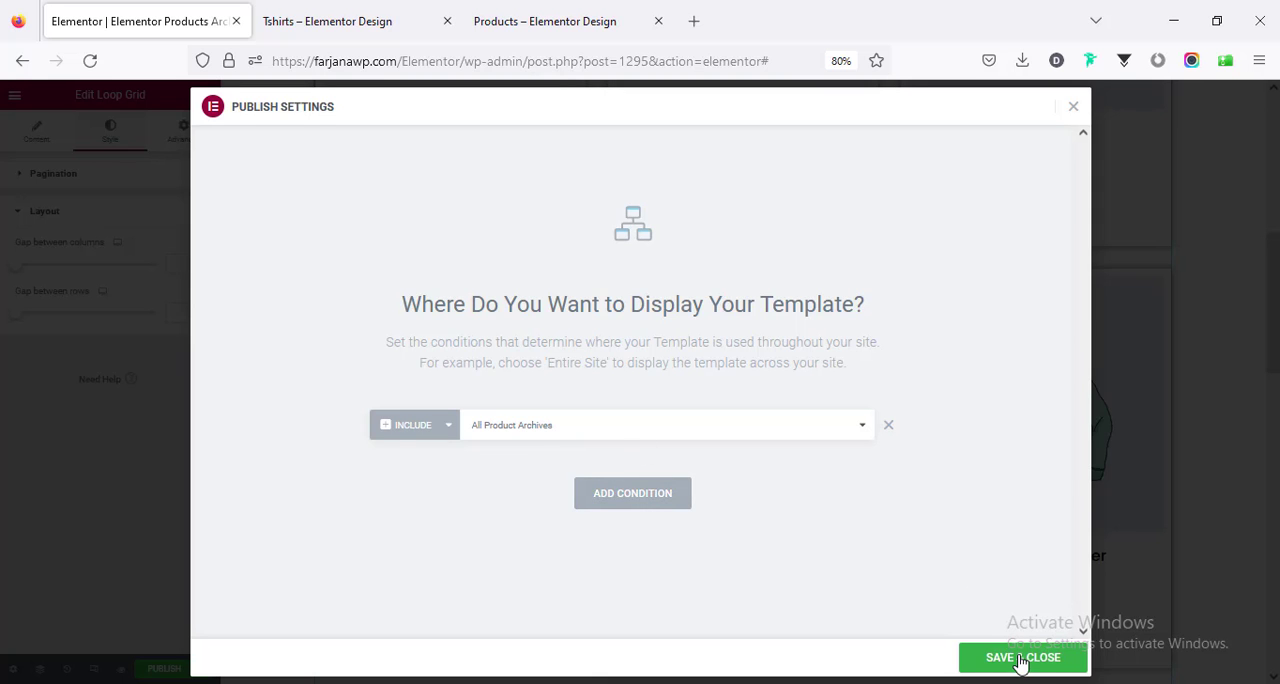
{"action": "left_click", "coordinate": [1022, 656]}
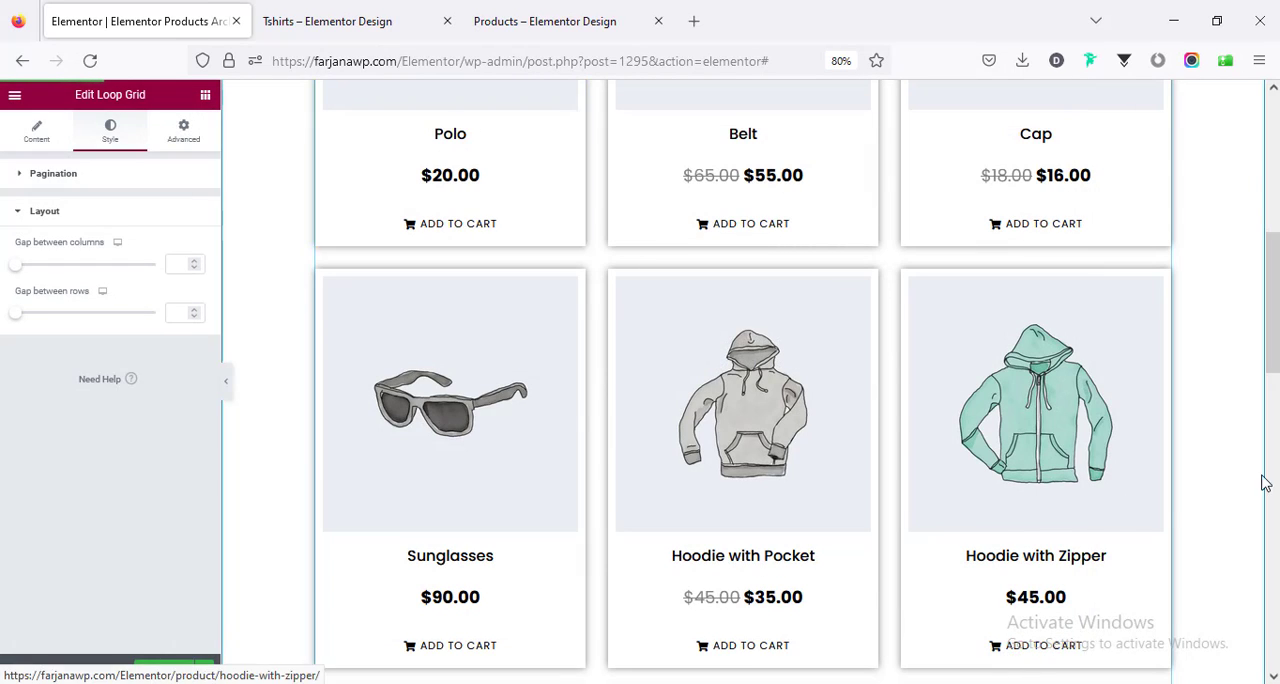
{"action": "left_click", "coordinate": [328, 20]}
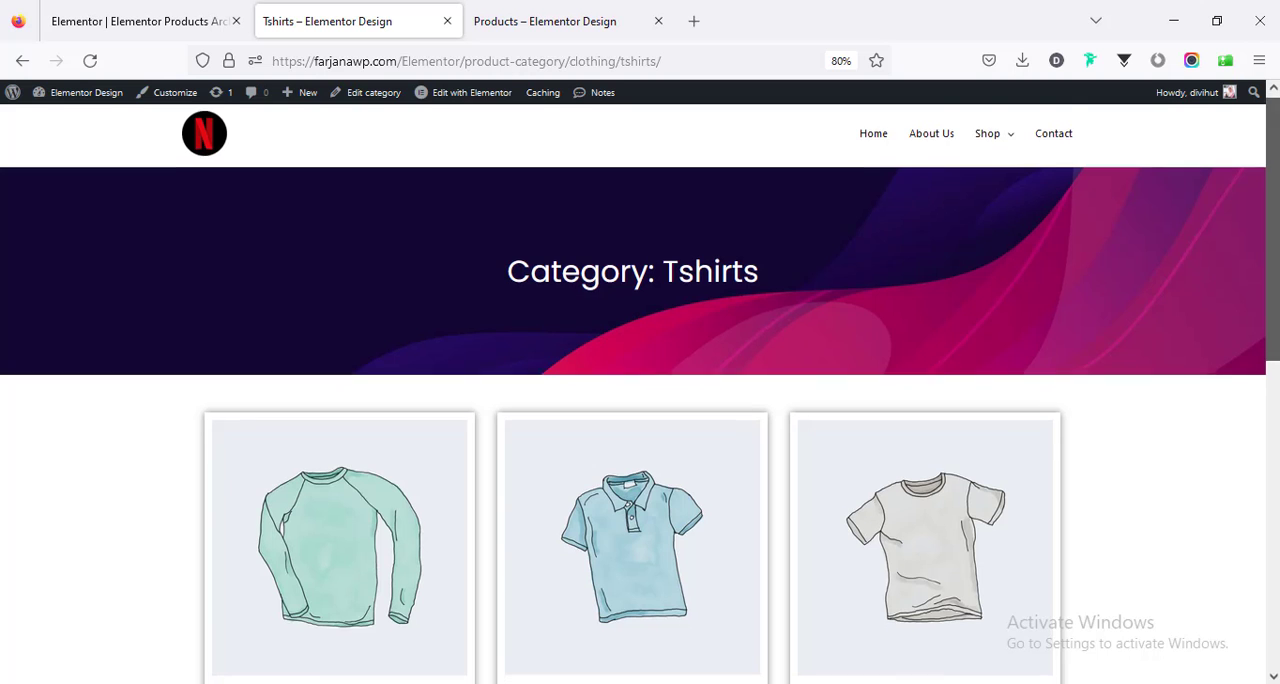
Scroll the live Products and Tshirts archive pages to confirm the banner and Add to Cart cards.
{"action": "scroll", "scroll_direction": "down", "scroll_amount": 3}
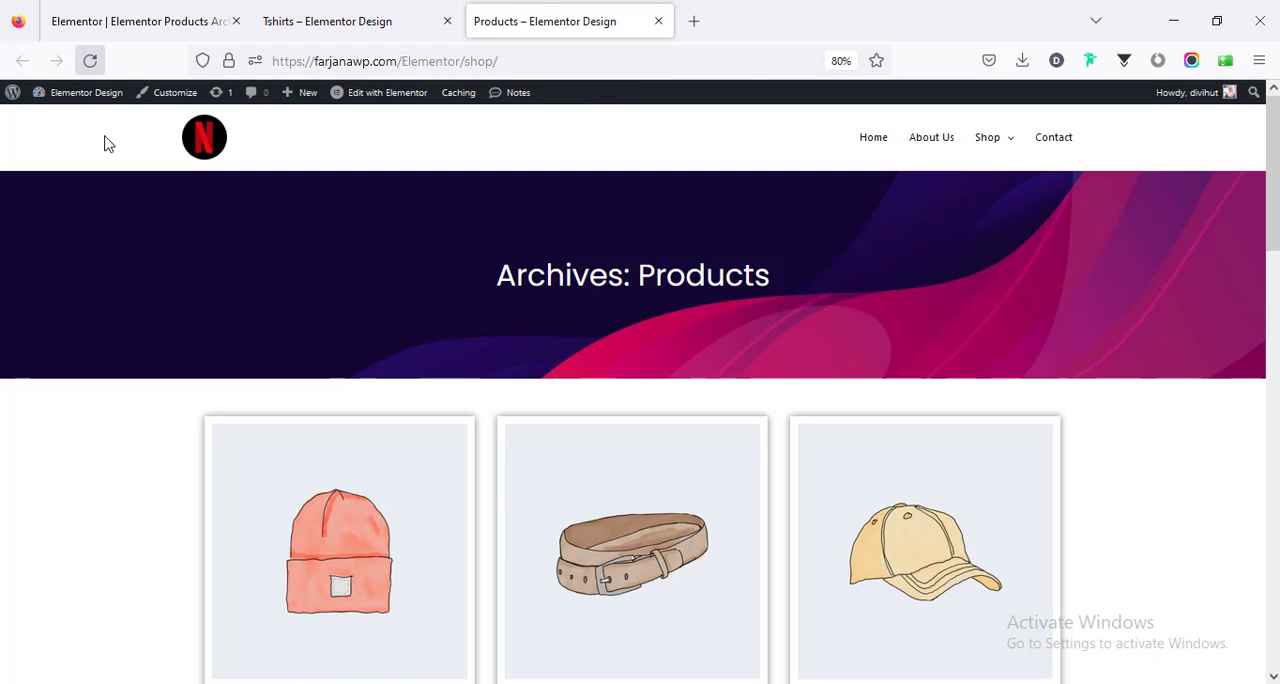
{"action": "scroll", "scroll_direction": "down", "scroll_amount": 3}
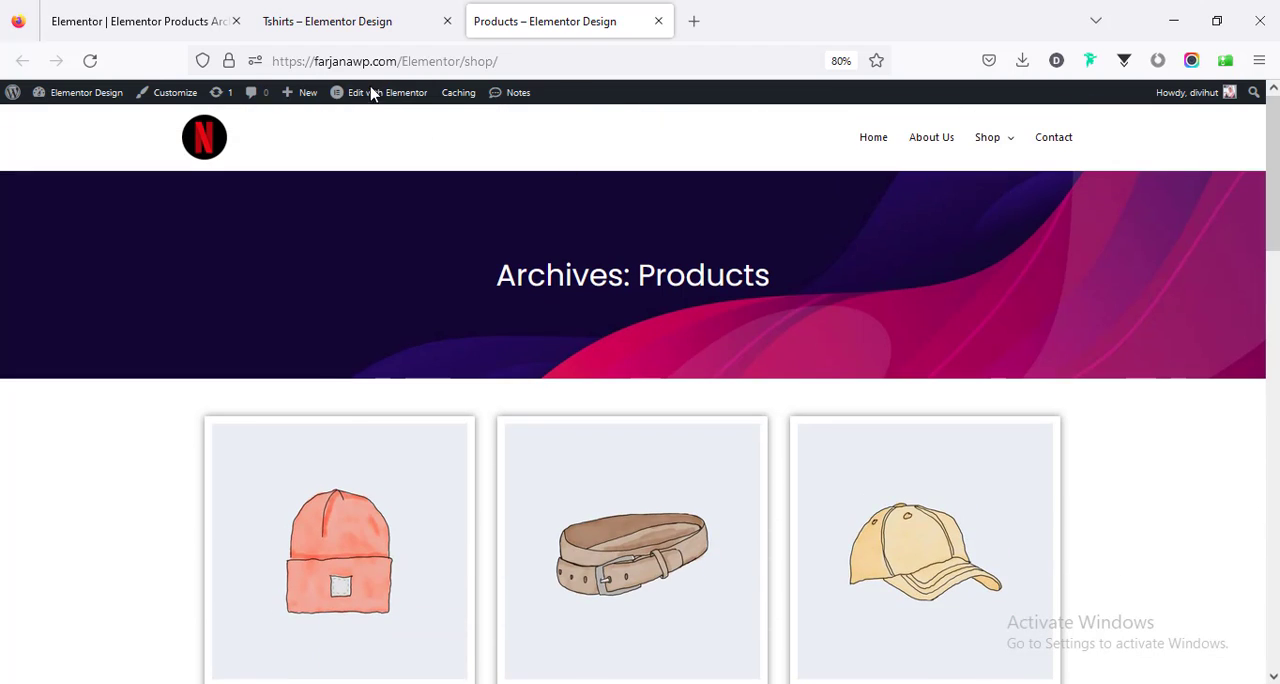
{"action": "left_click", "coordinate": [328, 20]}
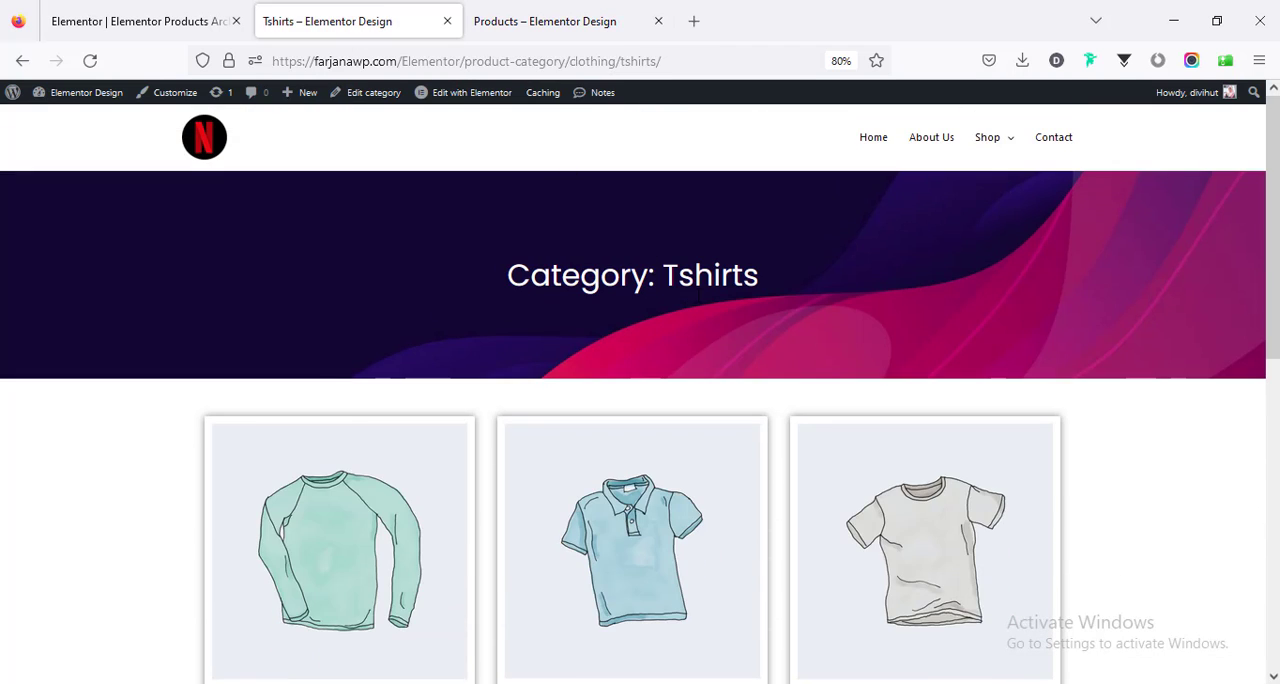
{"action": "scroll", "scroll_direction": "down", "scroll_amount": 3}
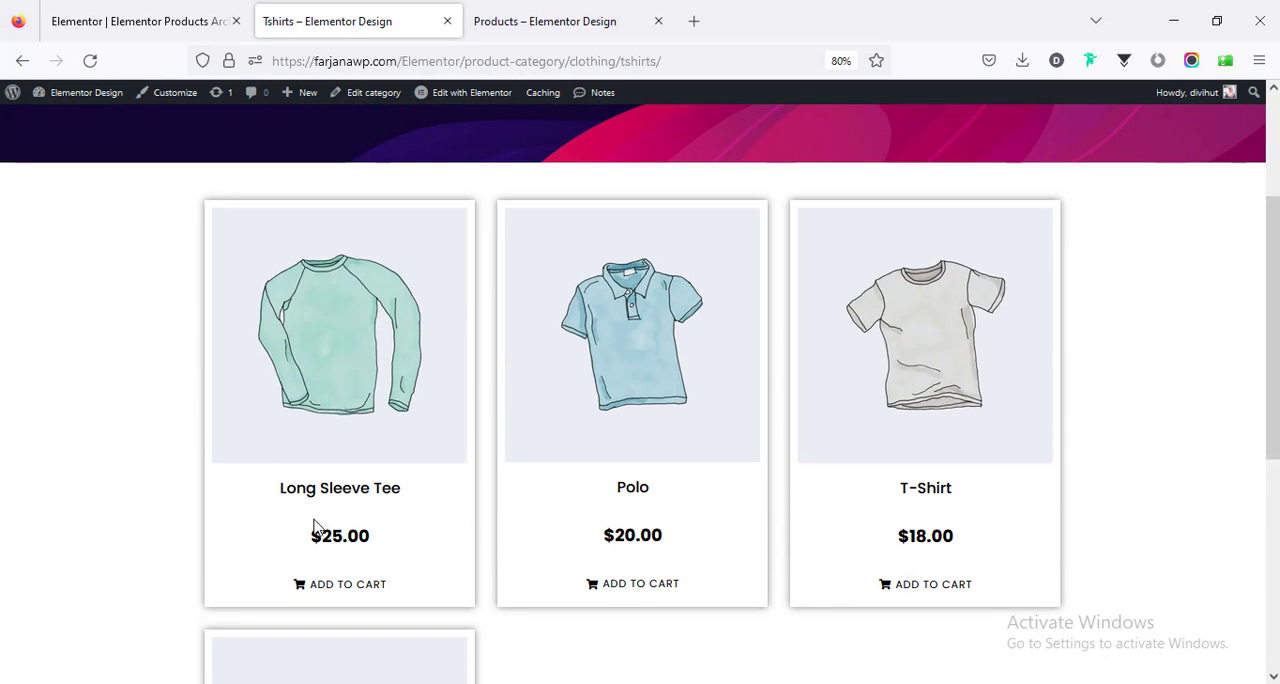
{"action": "mouse_move", "coordinate": [616, 510]}
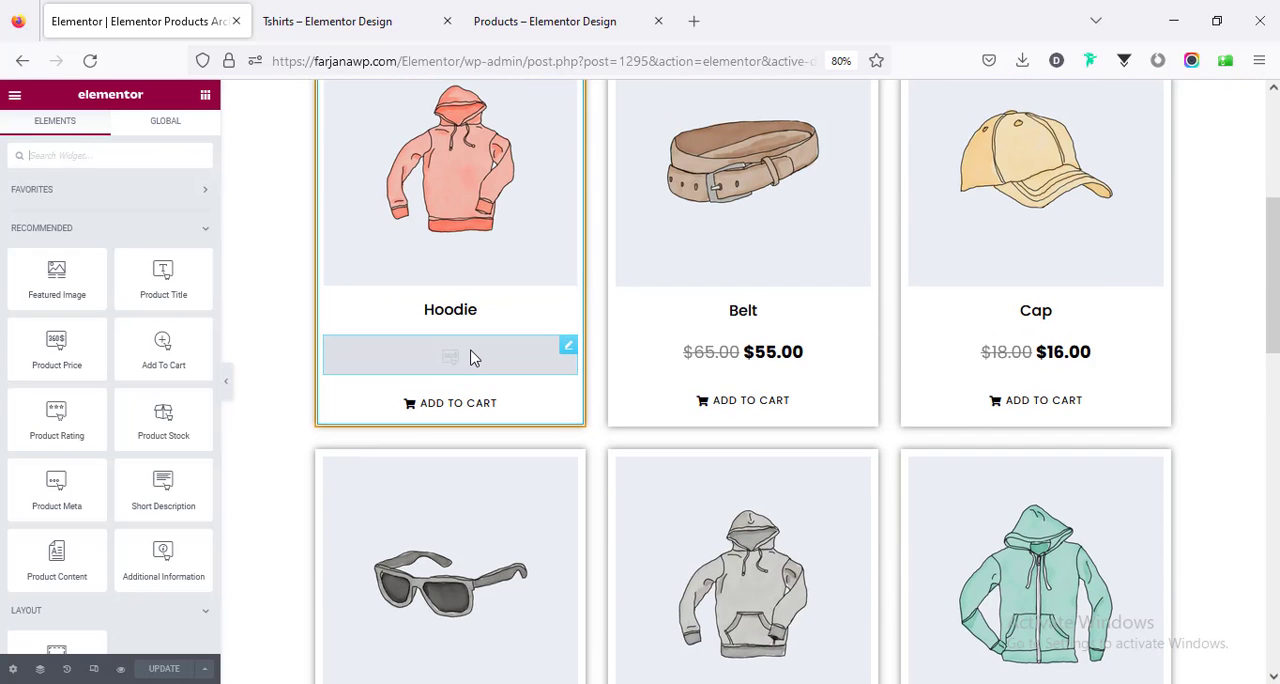
Adjust the Product Price text styling and reduce the card container's gap between elements.
{"action": "left_click", "coordinate": [450, 356]}
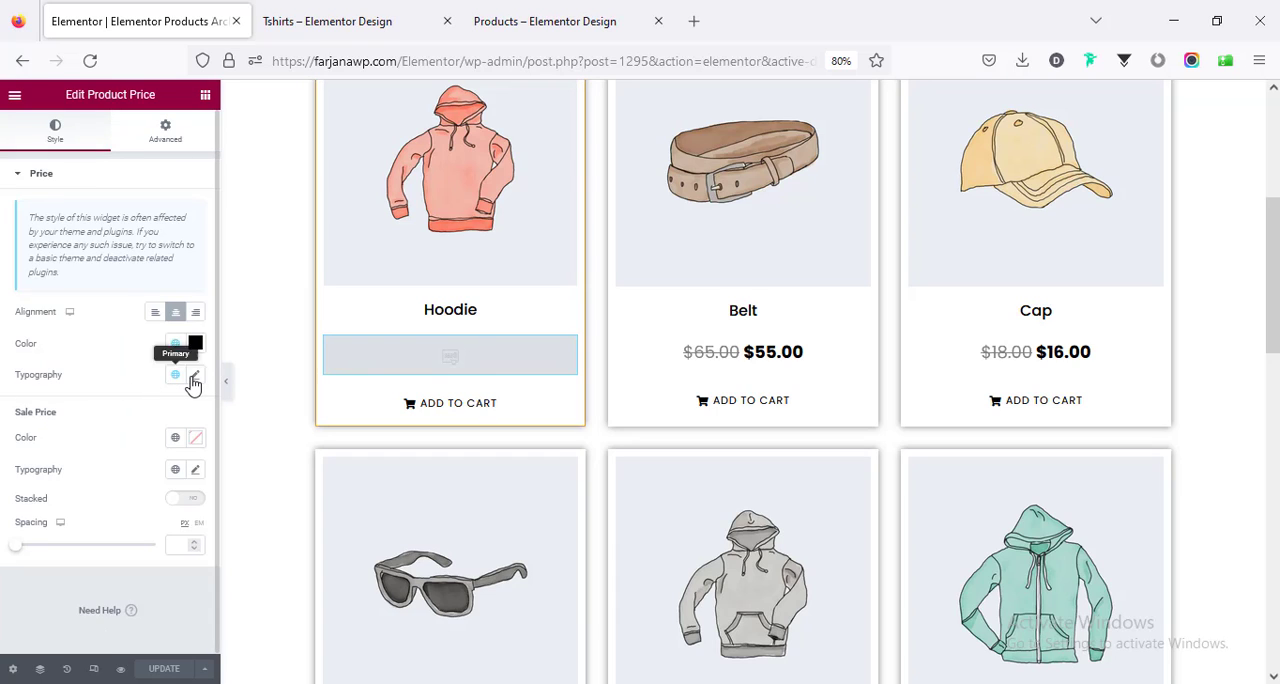
{"action": "left_click", "coordinate": [196, 374]}
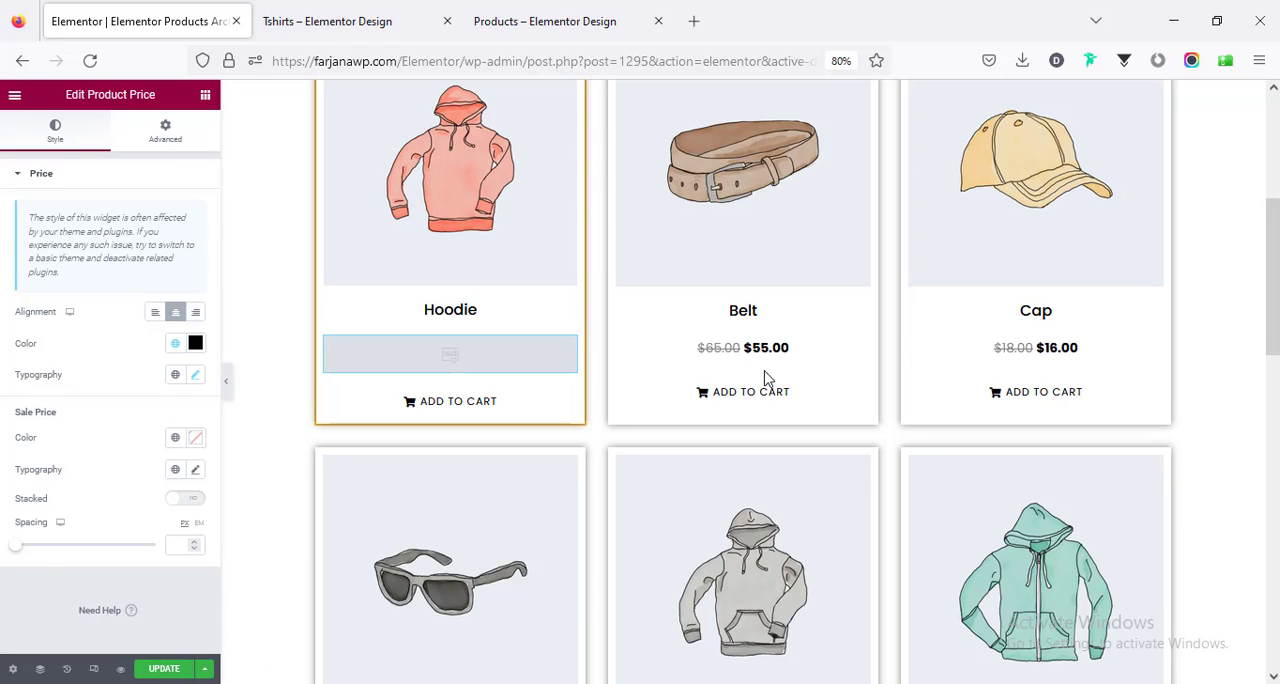
{"action": "mouse_move", "coordinate": [438, 276]}
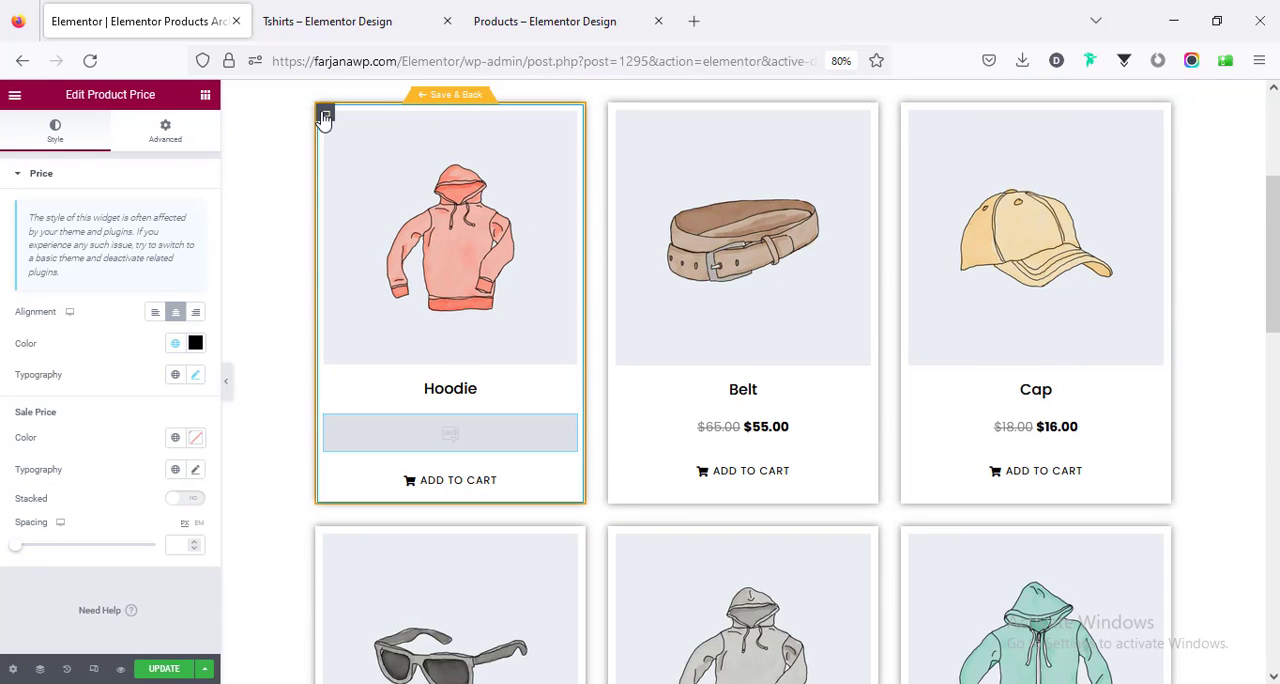
{"action": "left_click", "coordinate": [324, 112]}
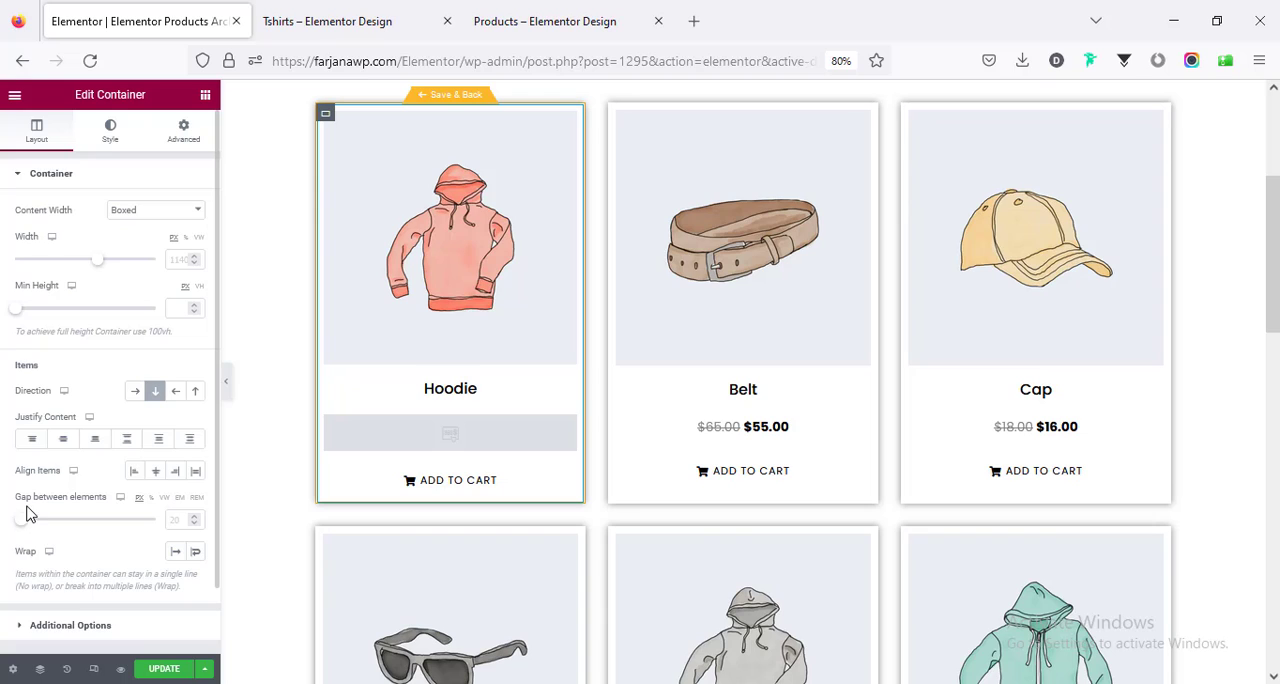
{"action": "left_click", "coordinate": [180, 520]}
{"action": "type", "text": "5"}
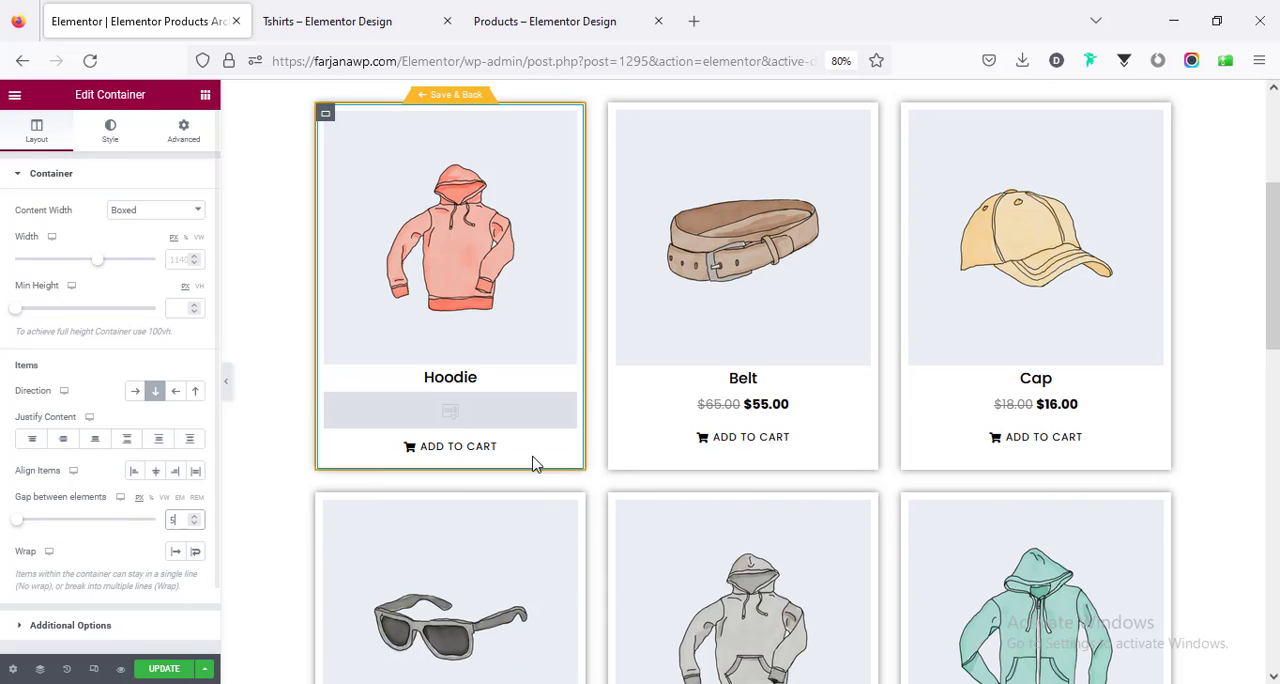
Review the Featured Image advanced layout settings, then Save & Back to the archive template.
{"action": "left_click", "coordinate": [450, 236]}
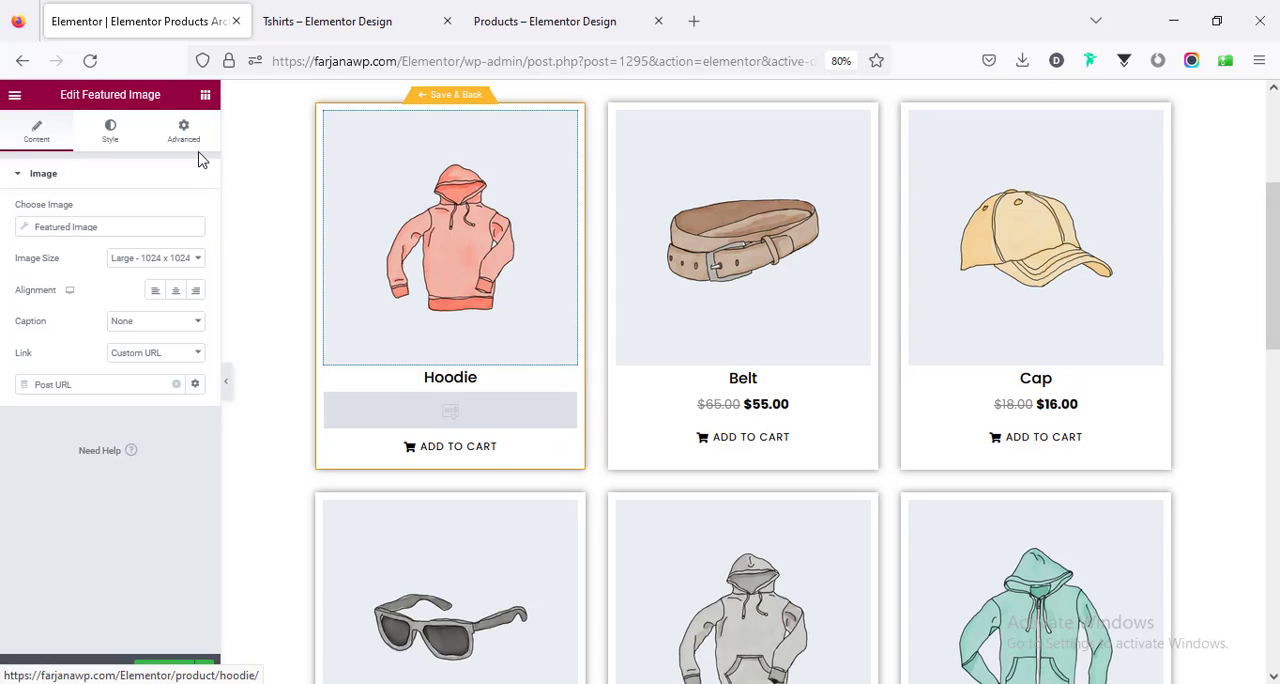
{"action": "left_click", "coordinate": [184, 130]}
{"action": "type", "text": "8"}
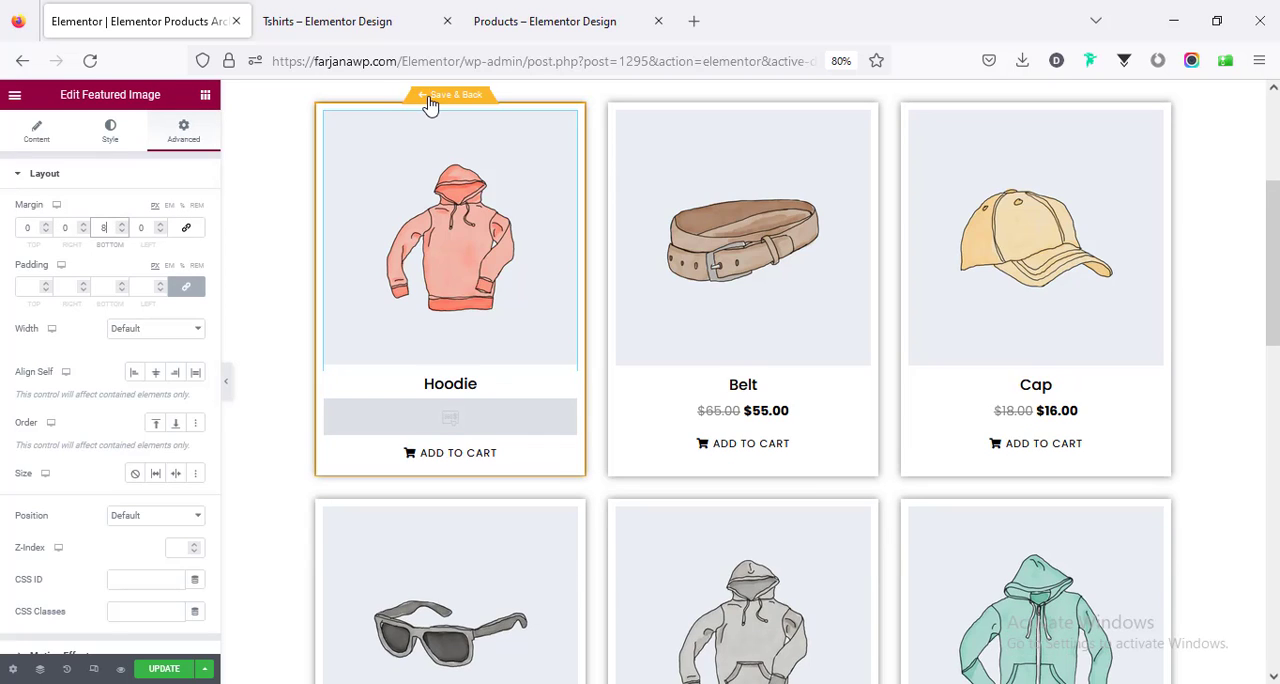
{"action": "left_click", "coordinate": [452, 94]}
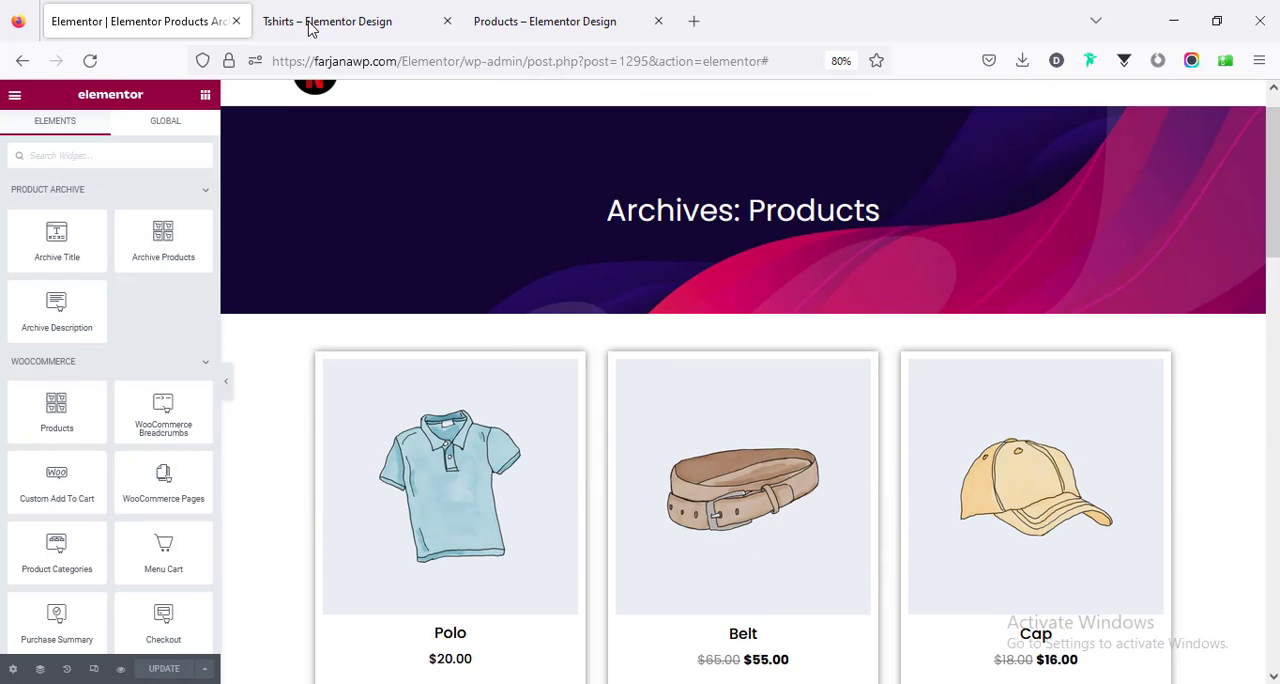
Scroll through the live Tshirts category page to review the tightened product grid.
{"action": "left_click", "coordinate": [328, 20]}
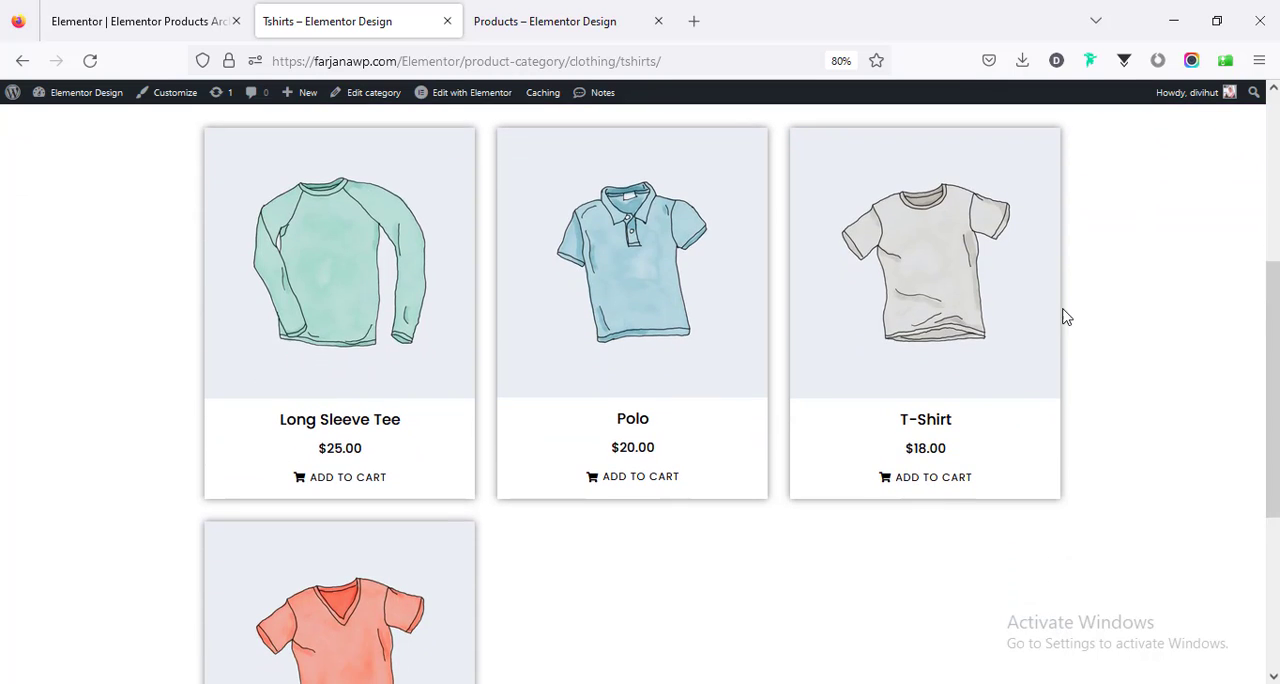
{"action": "scroll", "scroll_direction": "up", "scroll_amount": 3}
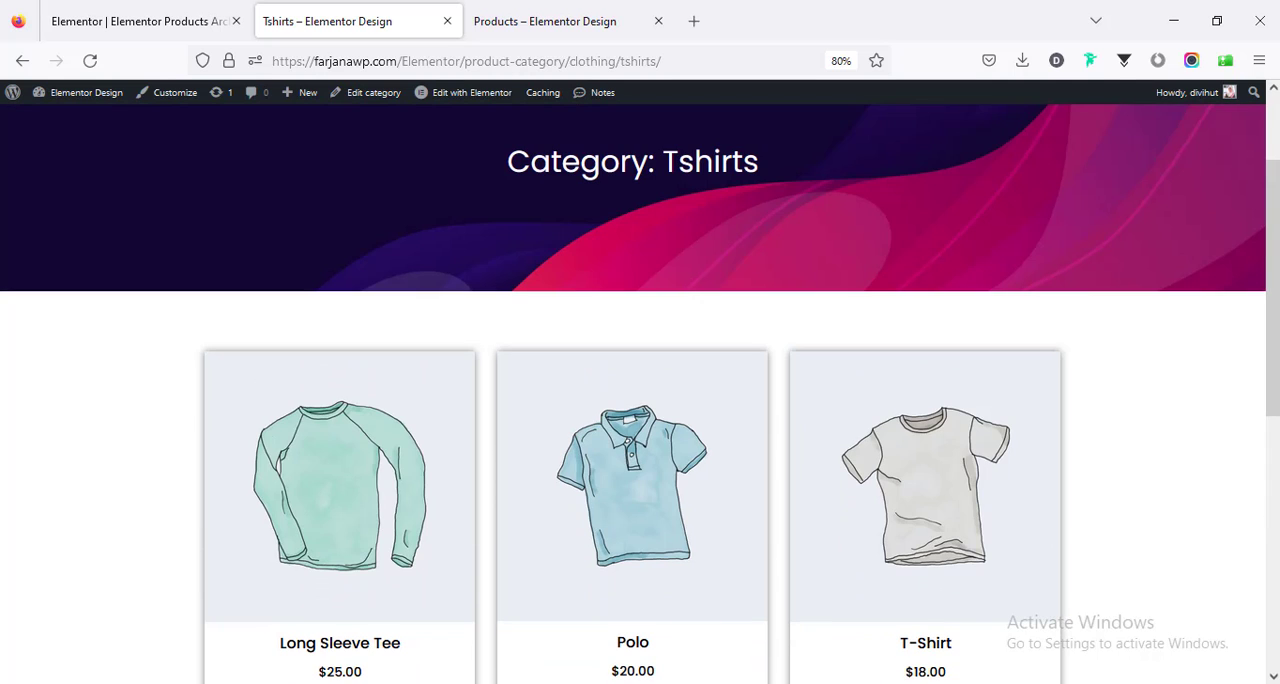
{"action": "mouse_move", "coordinate": [590, 552]}
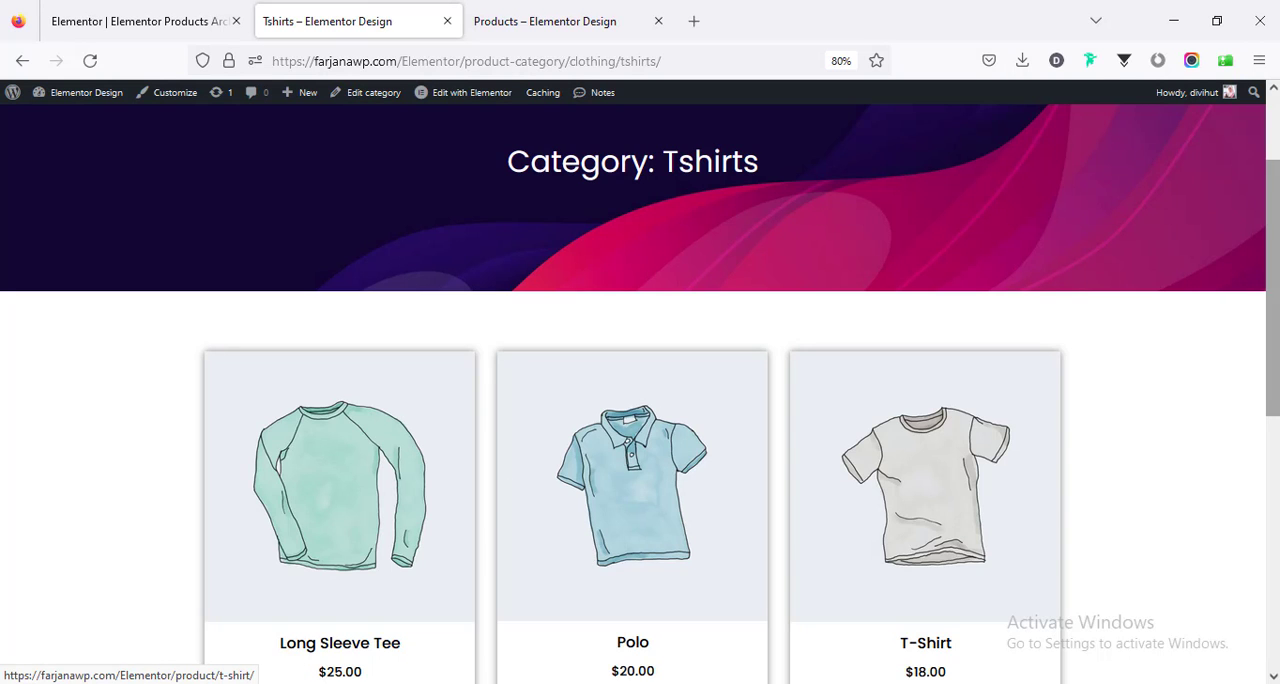
{"action": "scroll", "scroll_direction": "down", "scroll_amount": 3}
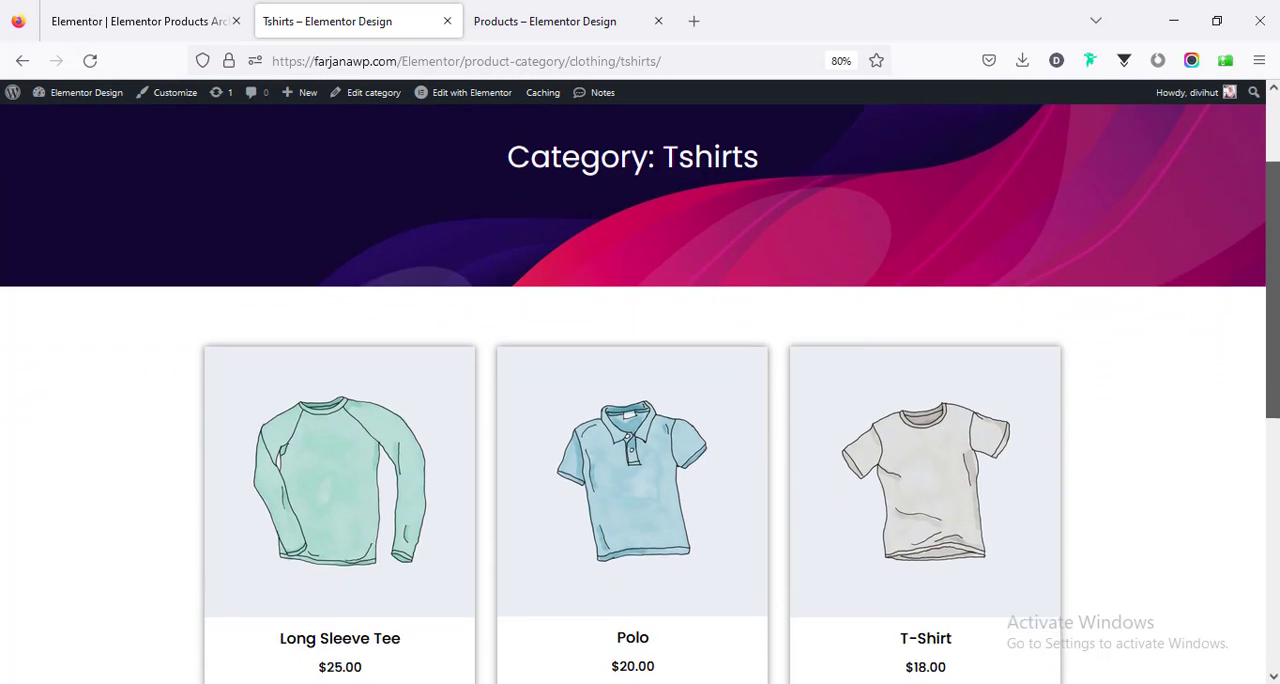
{"action": "scroll", "scroll_direction": "down", "scroll_amount": 3}
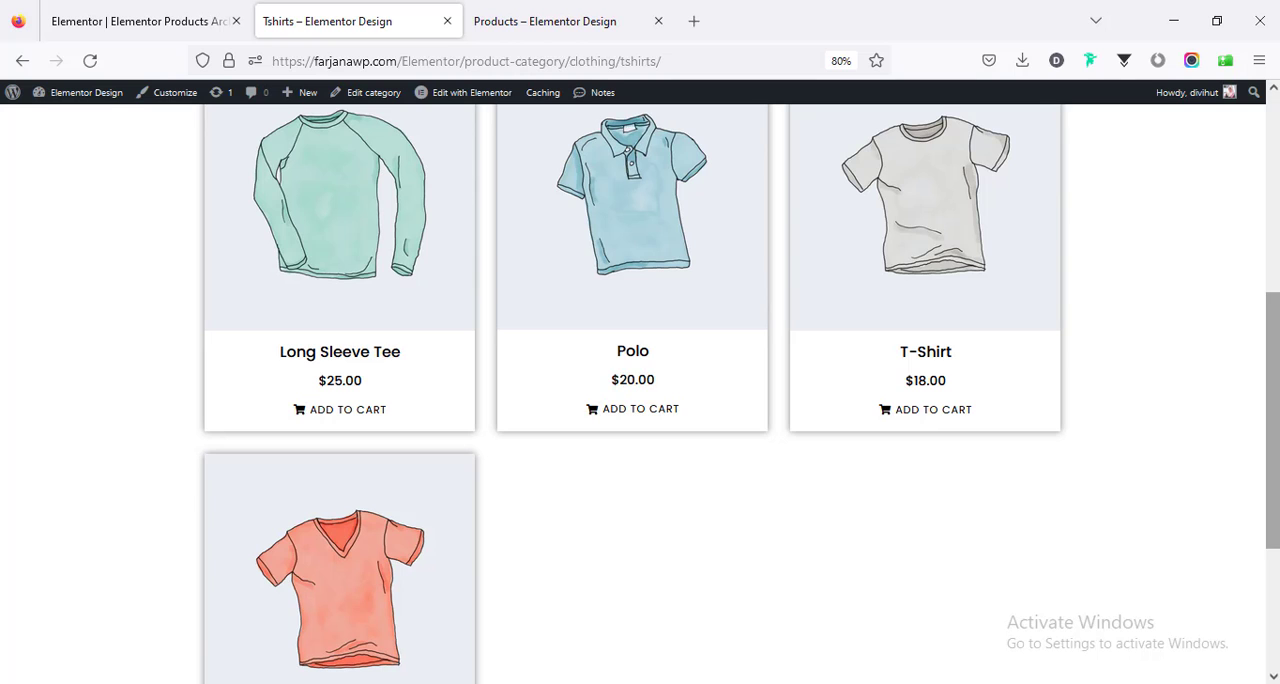
{"action": "scroll", "scroll_direction": "up", "scroll_amount": 3}
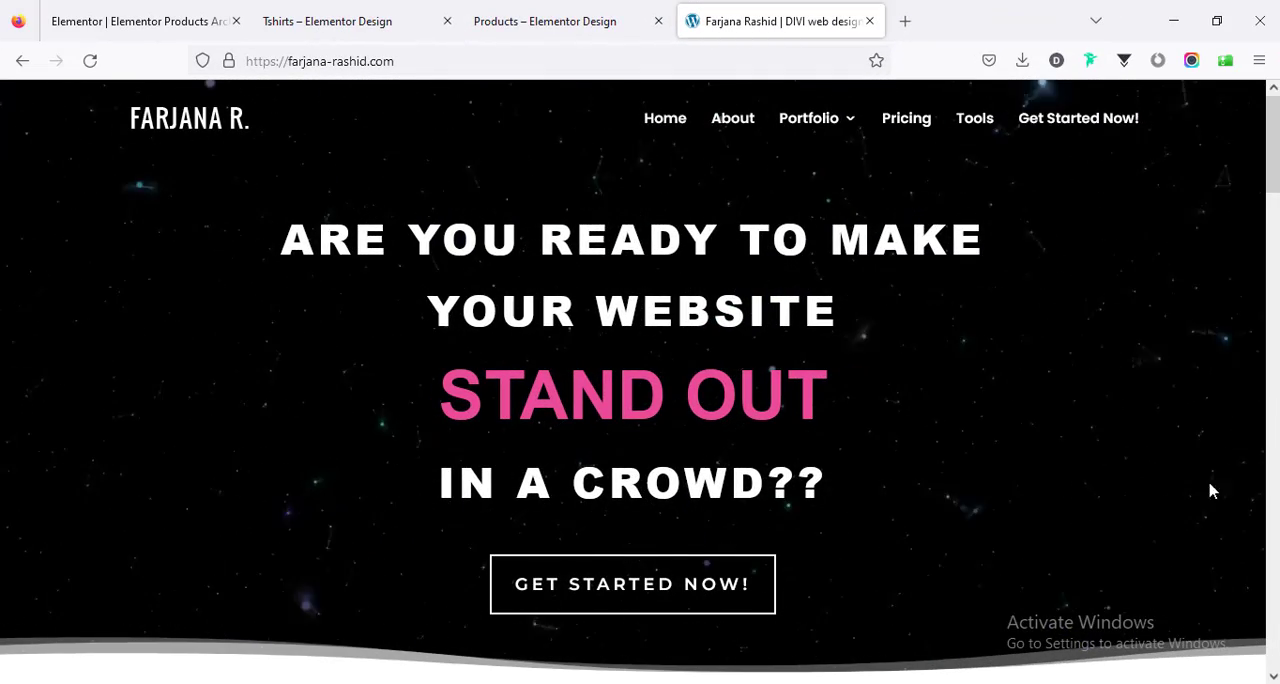
Use Get Started Now on farjana-rashid.com to reach the Book Now inquiry form and scroll it.
{"action": "left_click", "coordinate": [632, 584]}
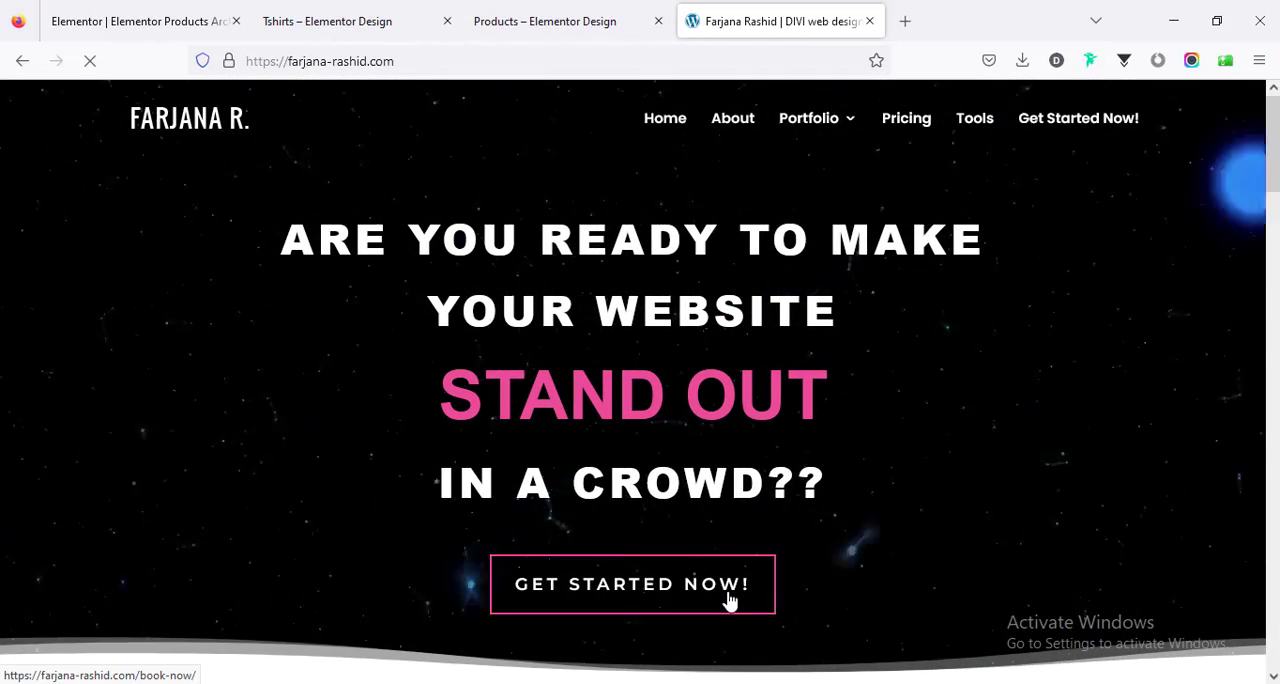
{"action": "left_click", "coordinate": [632, 584]}
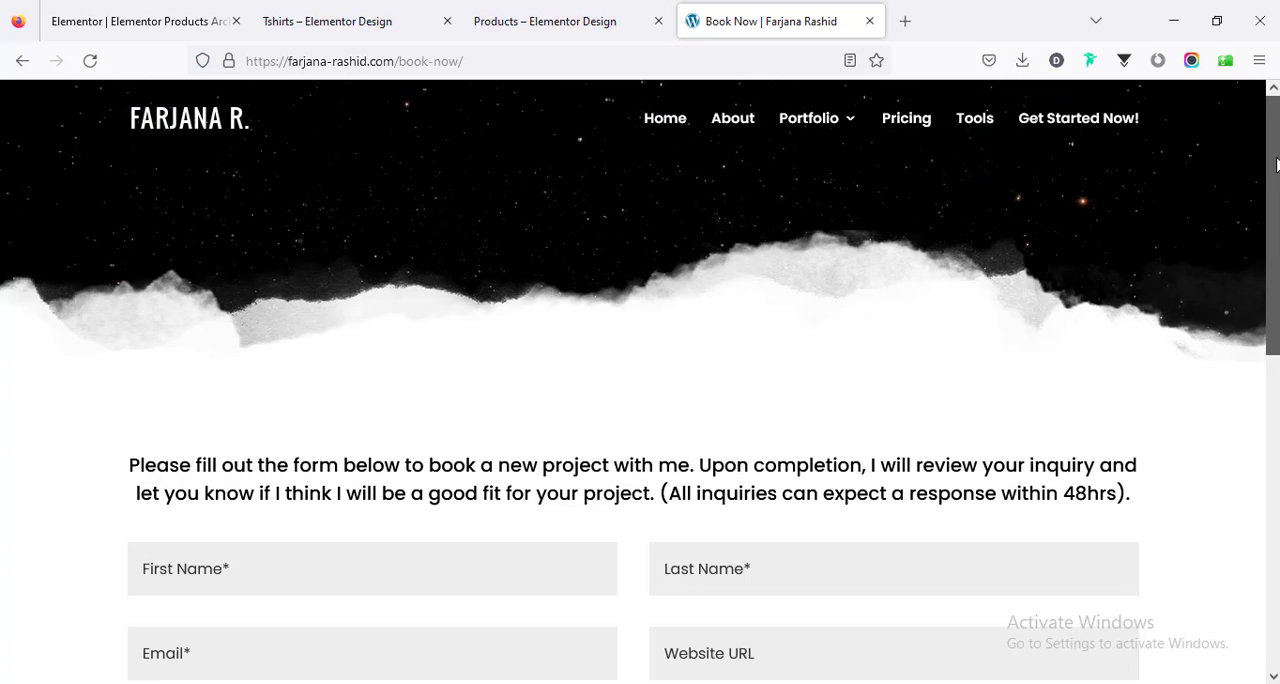
{"action": "scroll", "scroll_direction": "down", "scroll_amount": 3}
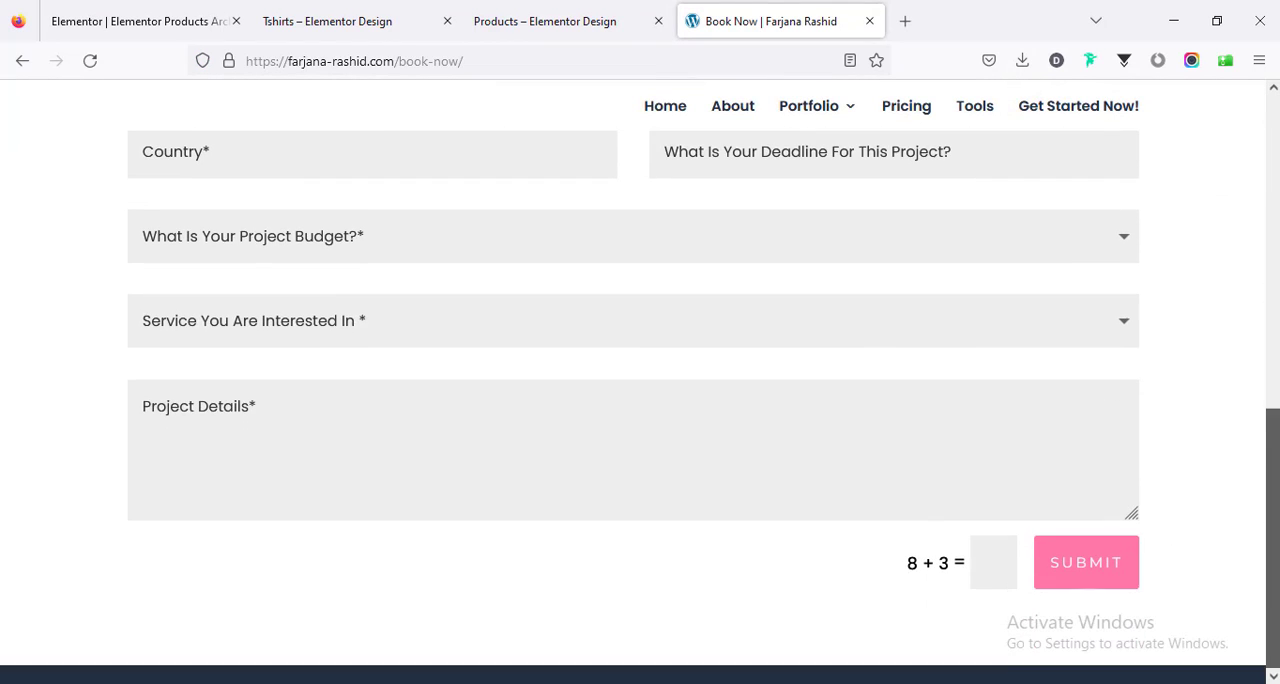